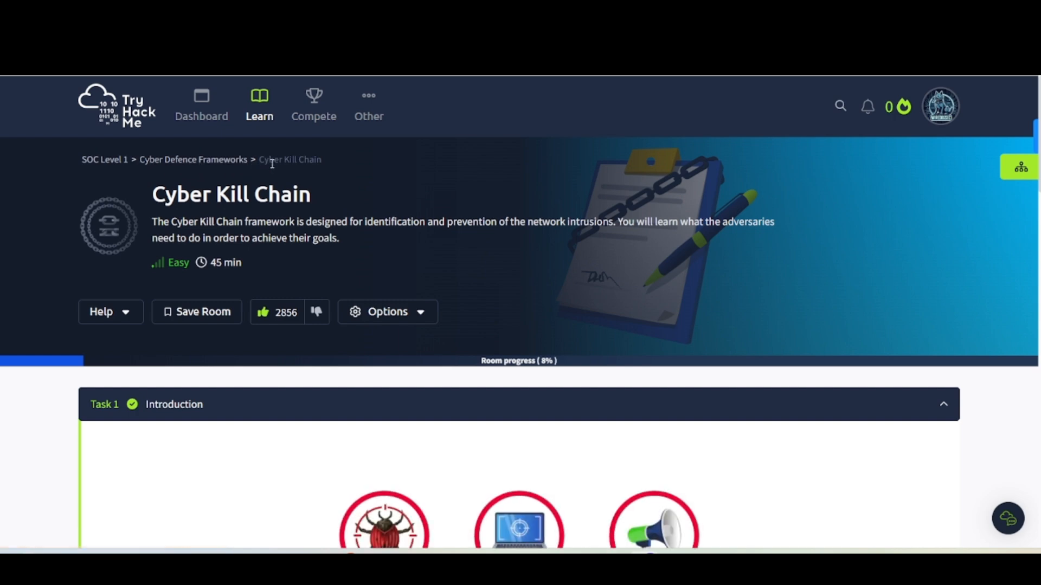
{"action": "mouse_move", "coordinate": [359, 186]}
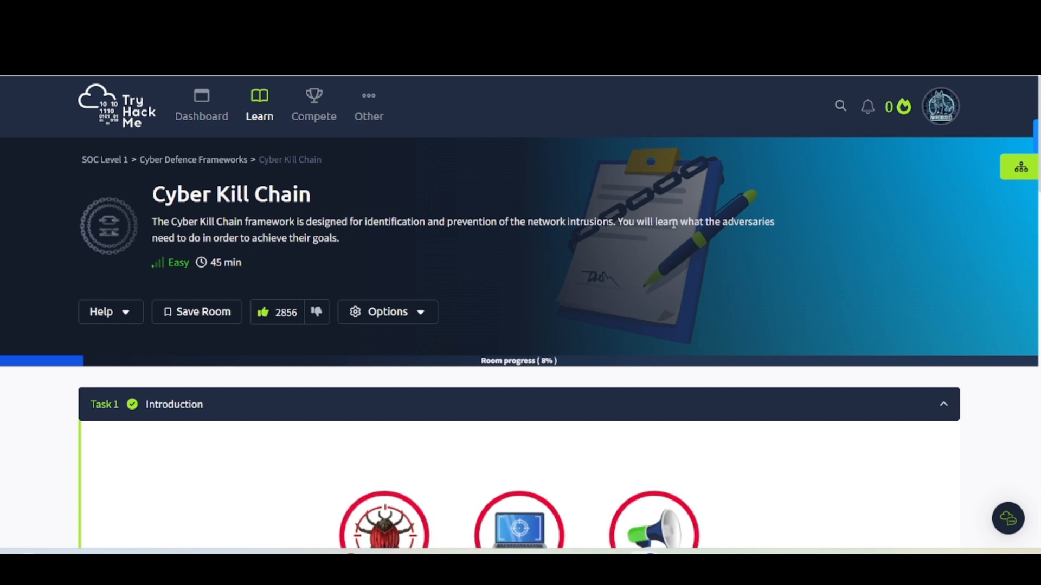
{"action": "mouse_move", "coordinate": [241, 242]}
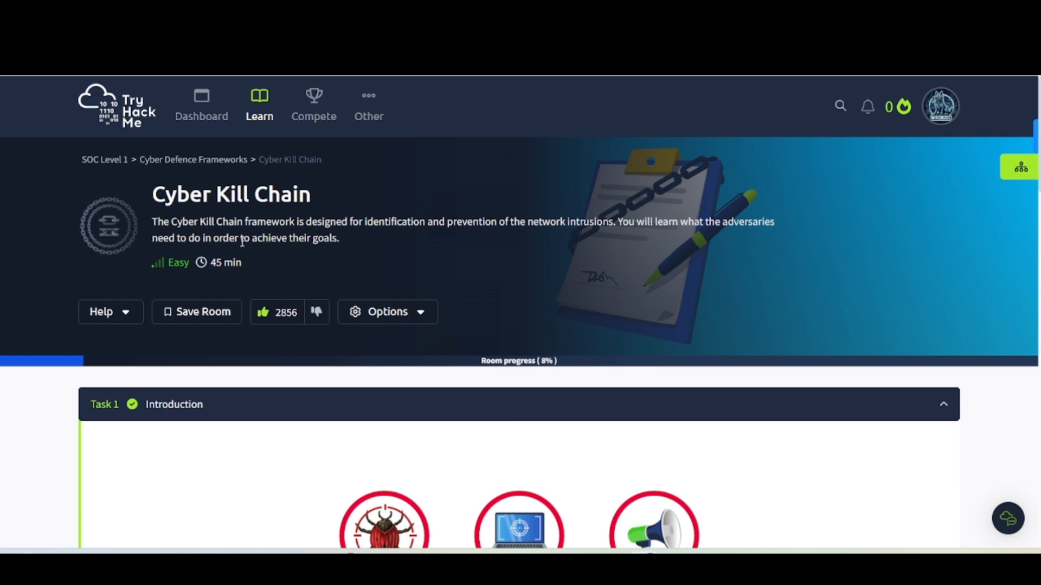
{"action": "mouse_move", "coordinate": [373, 243]}
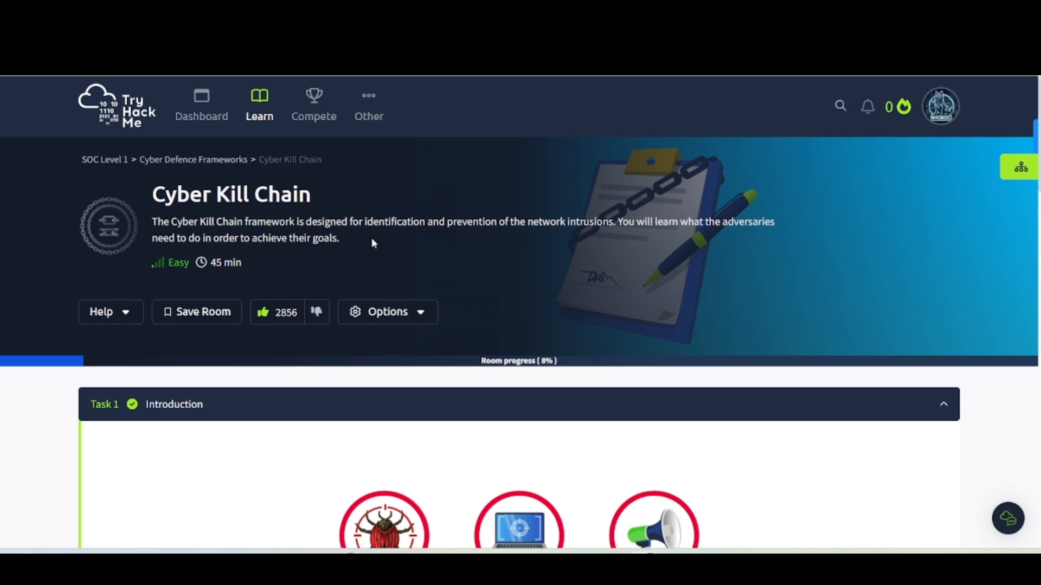
Step: Scroll past the Introduction's Correct Answer down to the collapsed Task 2 Reconnaissance header
{"action": "scroll", "scroll_direction": "down", "scroll_amount": 3}
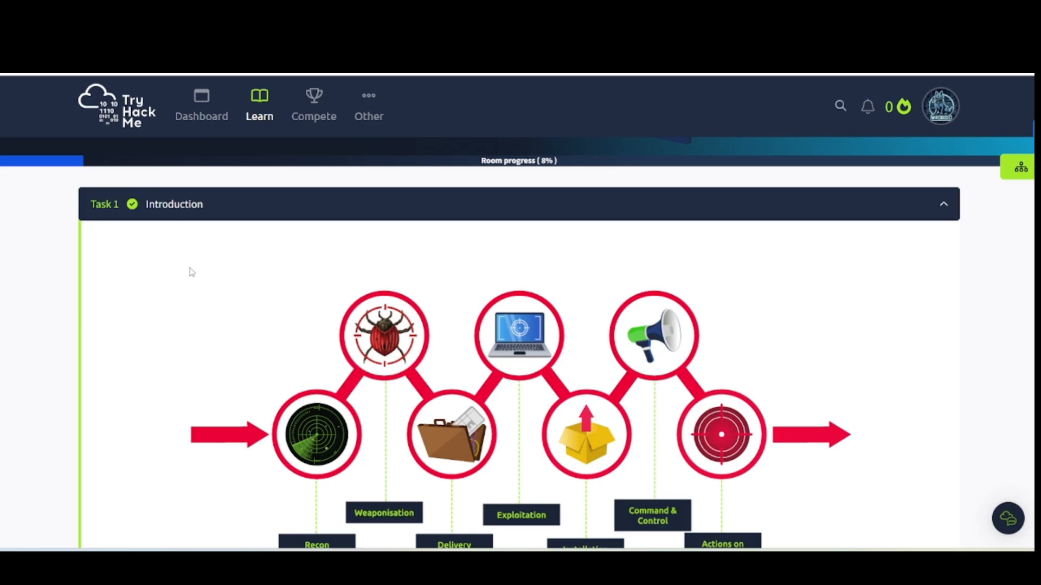
{"action": "scroll", "scroll_direction": "down", "scroll_amount": 3}
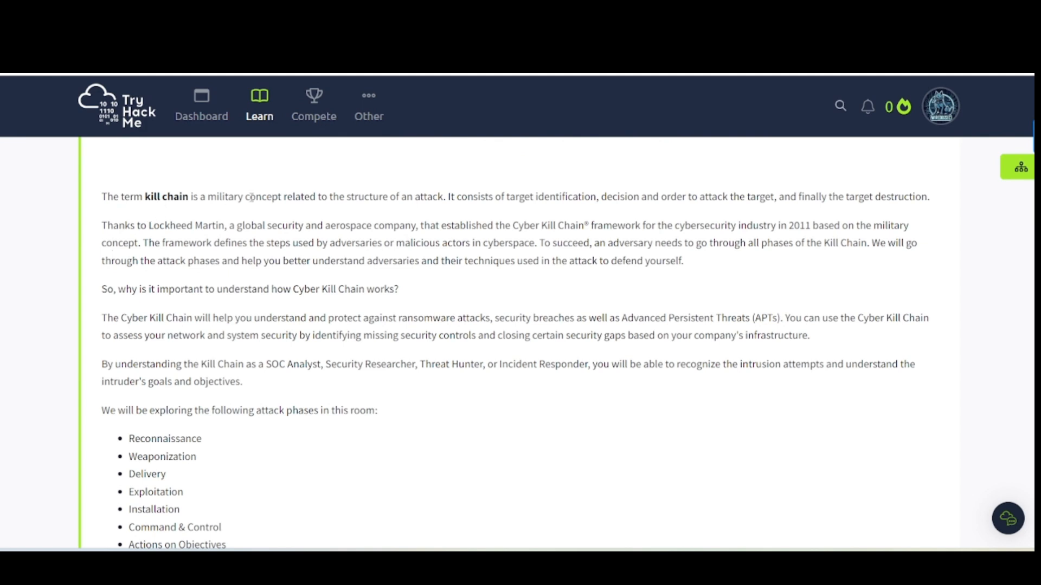
{"action": "mouse_move", "coordinate": [381, 201]}
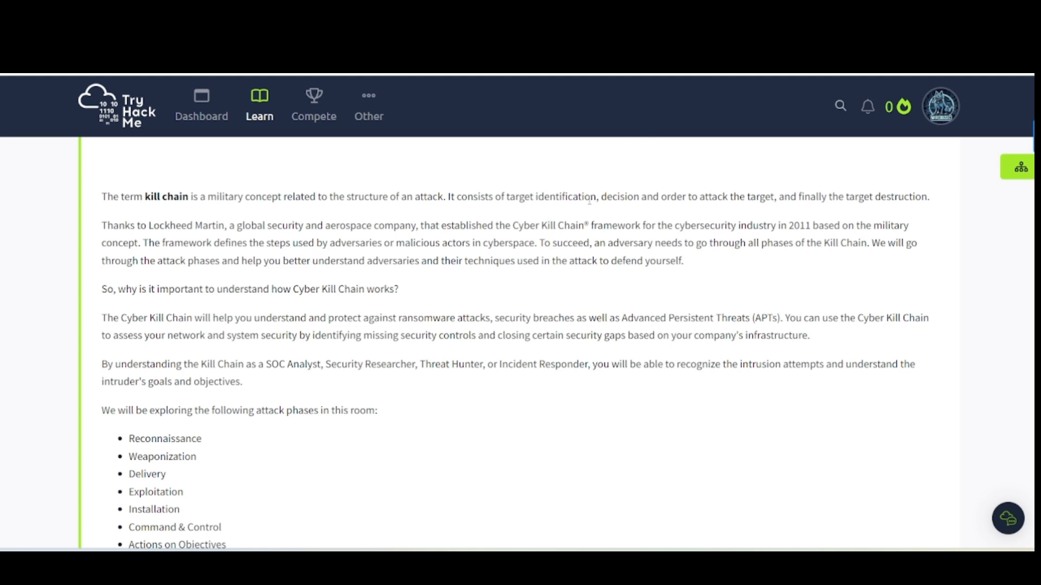
{"action": "mouse_move", "coordinate": [702, 202]}
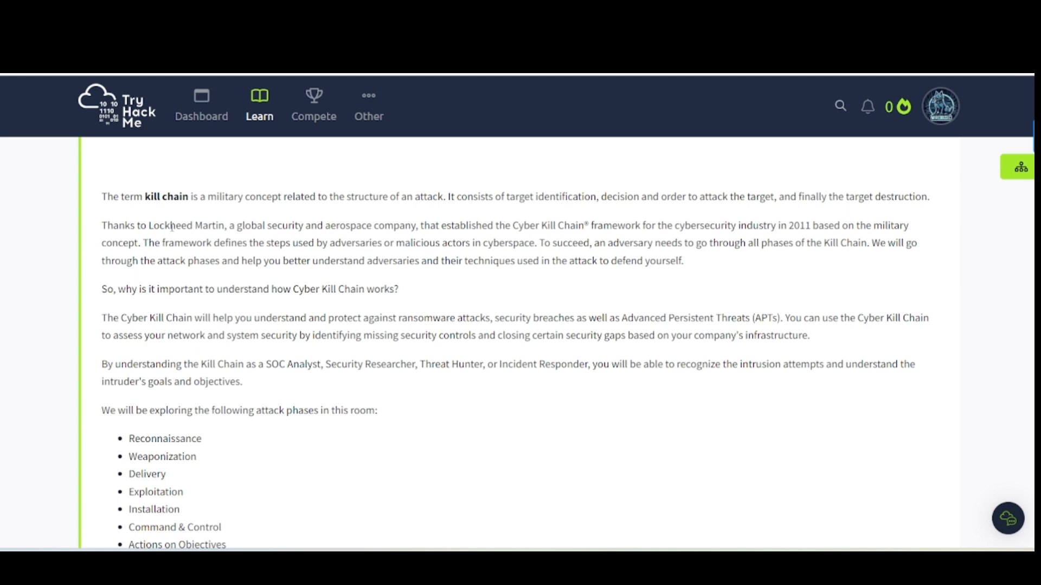
{"action": "mouse_move", "coordinate": [446, 236]}
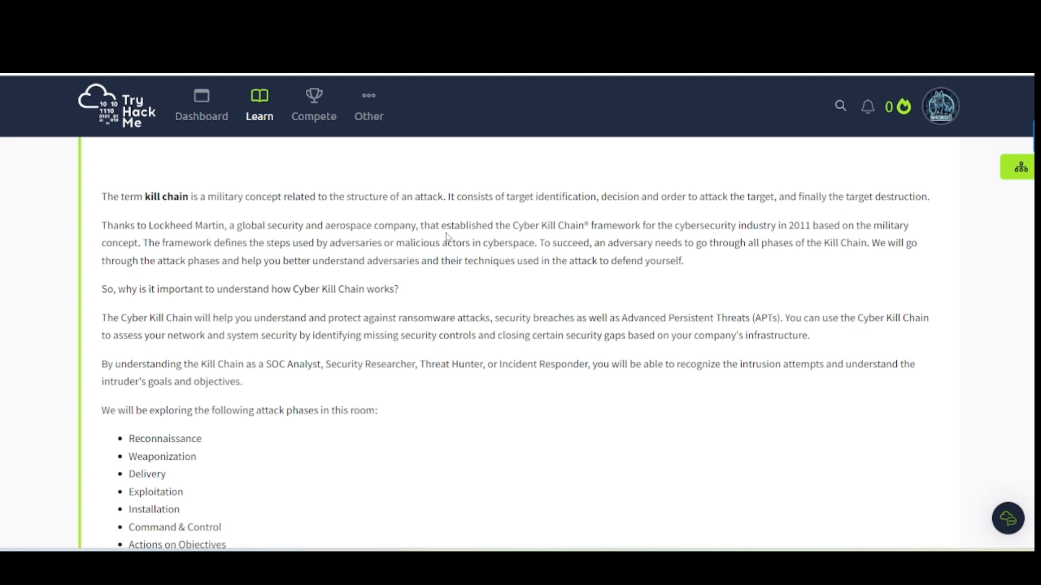
{"action": "mouse_move", "coordinate": [567, 231]}
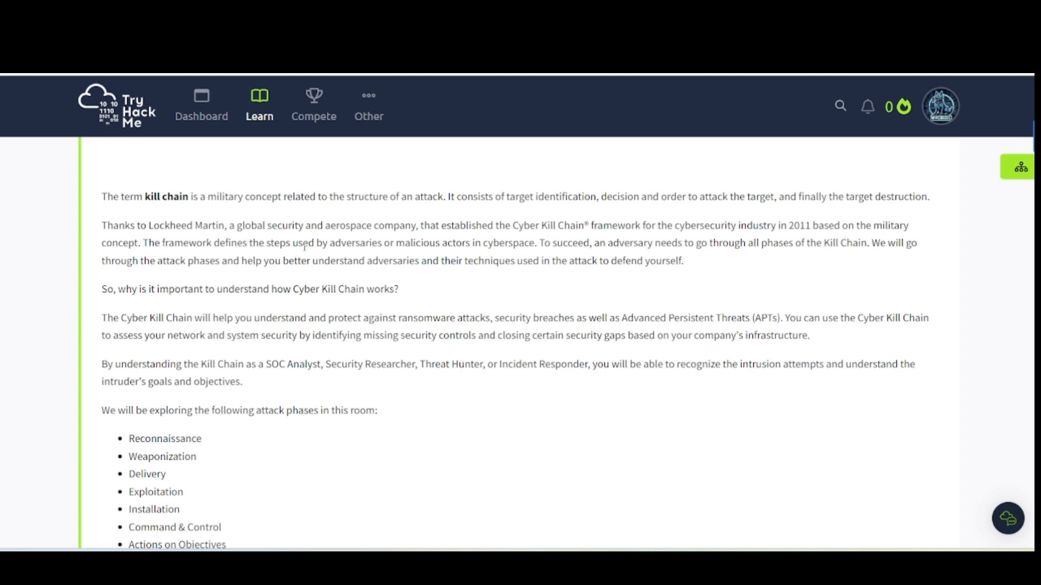
{"action": "mouse_move", "coordinate": [492, 247]}
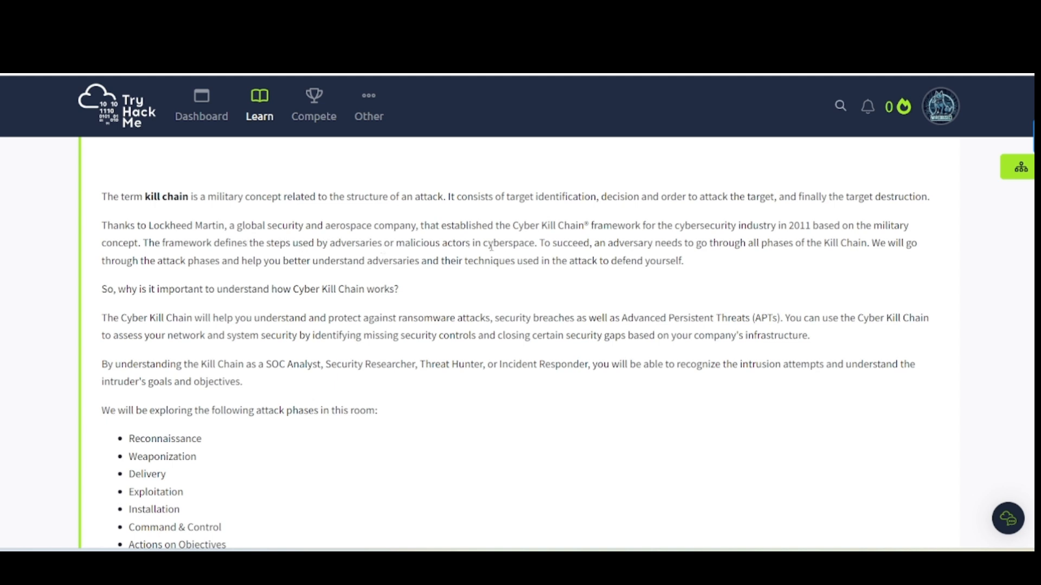
{"action": "mouse_move", "coordinate": [698, 256]}
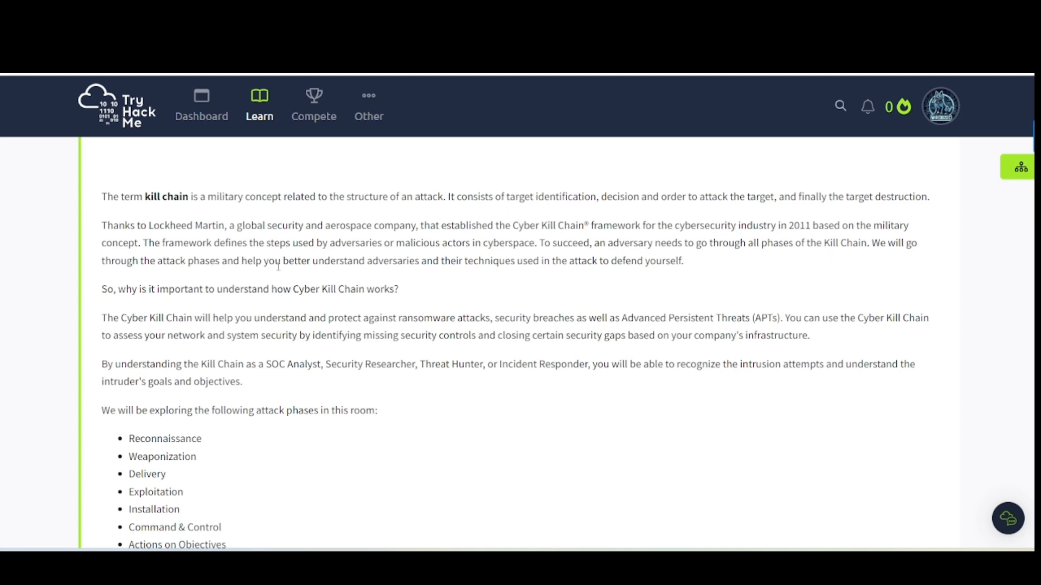
{"action": "mouse_move", "coordinate": [429, 275]}
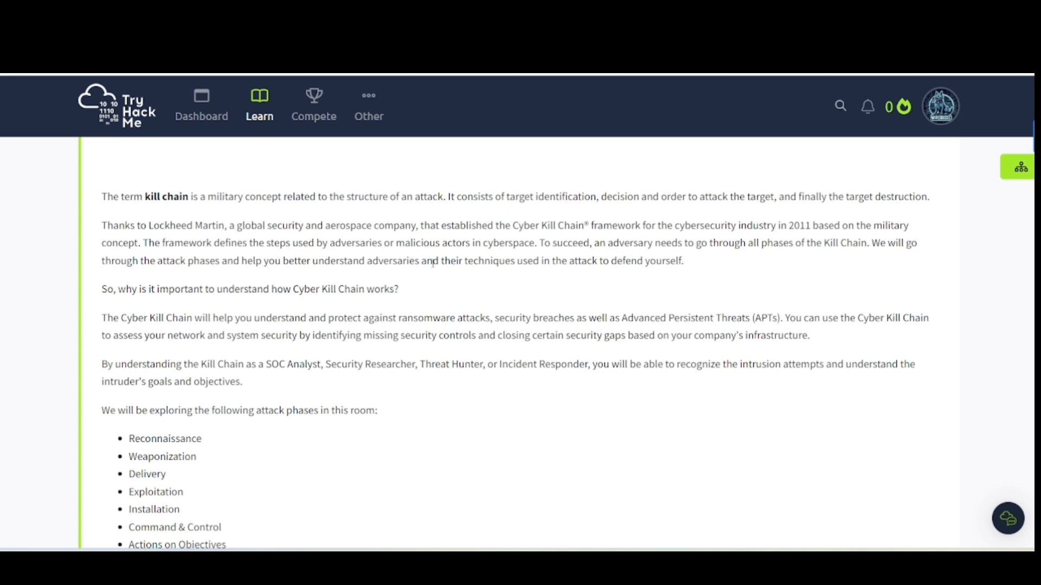
{"action": "mouse_move", "coordinate": [600, 276]}
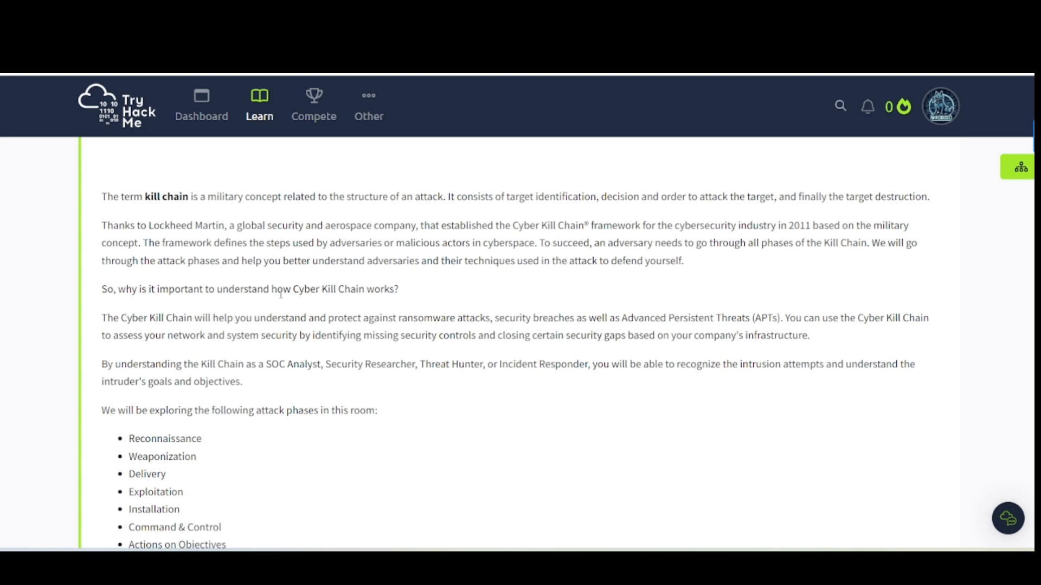
{"action": "scroll", "scroll_direction": "down", "scroll_amount": 3}
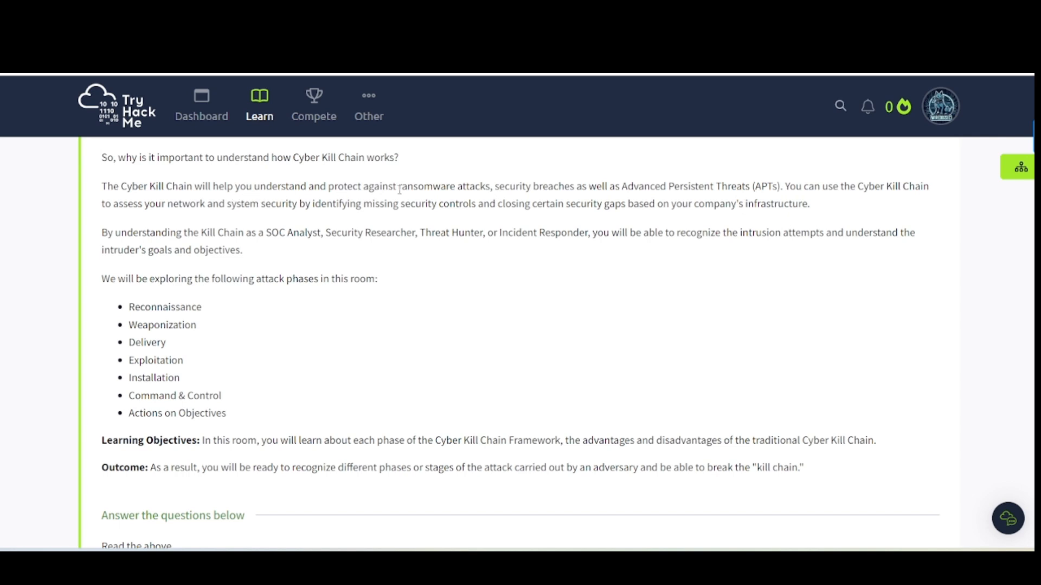
{"action": "mouse_move", "coordinate": [560, 182]}
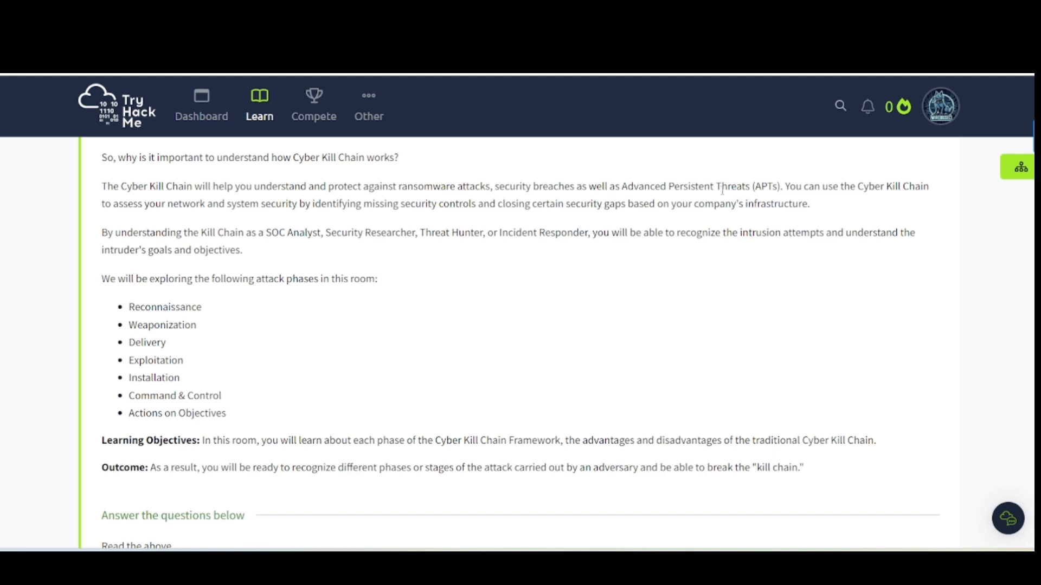
{"action": "mouse_move", "coordinate": [813, 186]}
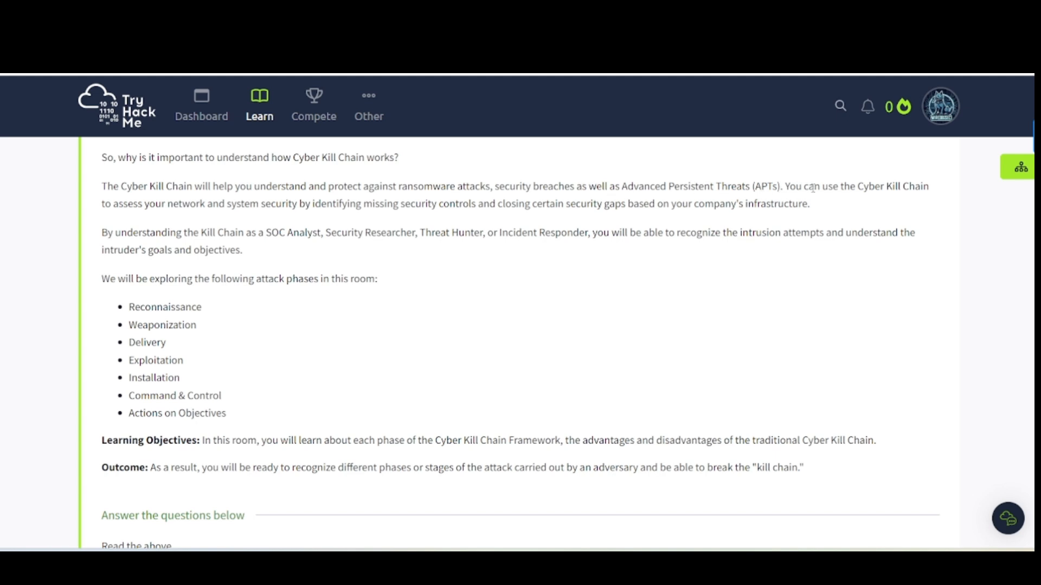
{"action": "mouse_move", "coordinate": [144, 218]}
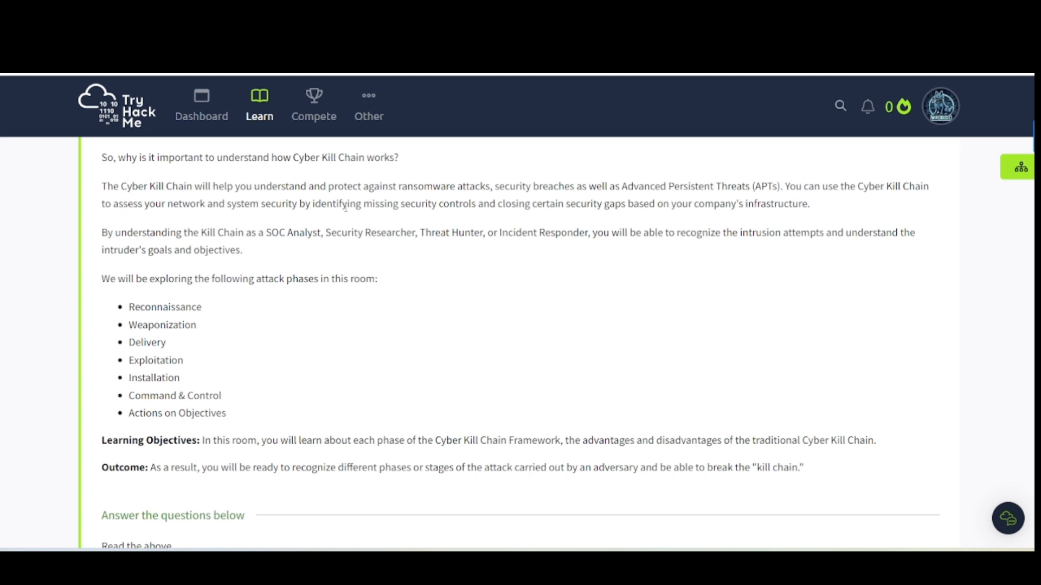
{"action": "mouse_move", "coordinate": [540, 210]}
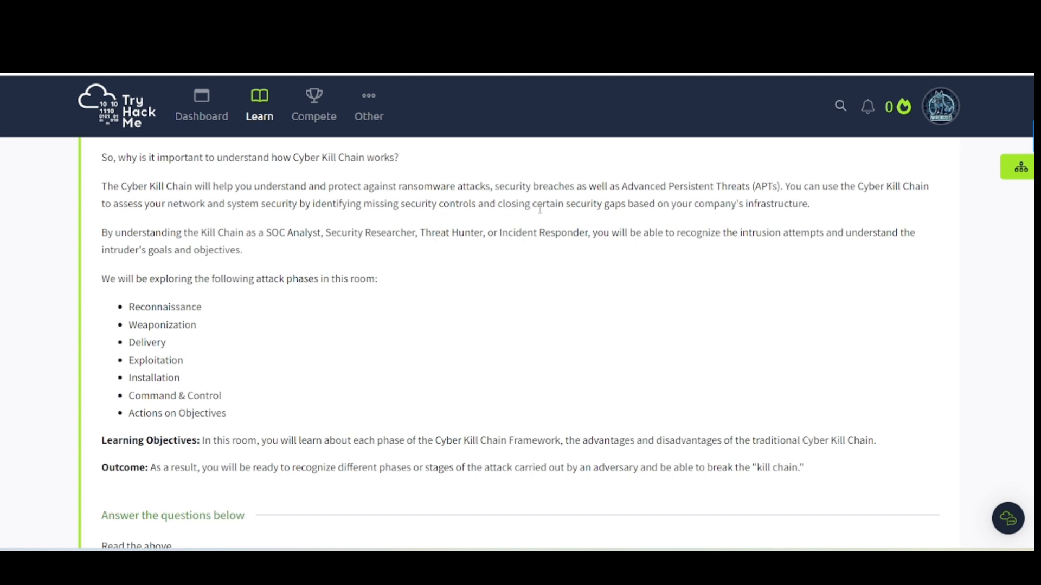
{"action": "mouse_move", "coordinate": [753, 204]}
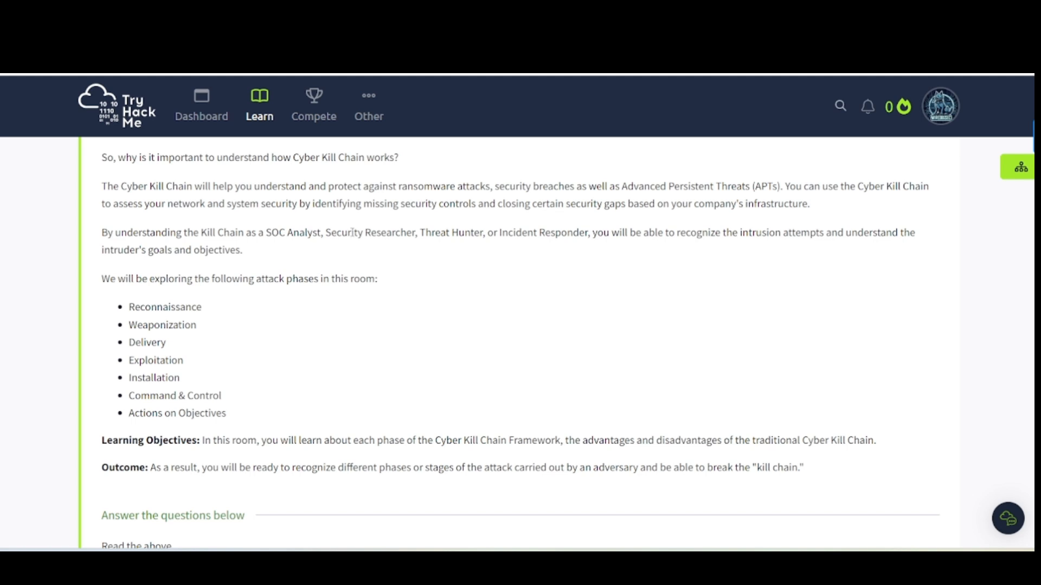
{"action": "mouse_move", "coordinate": [530, 239]}
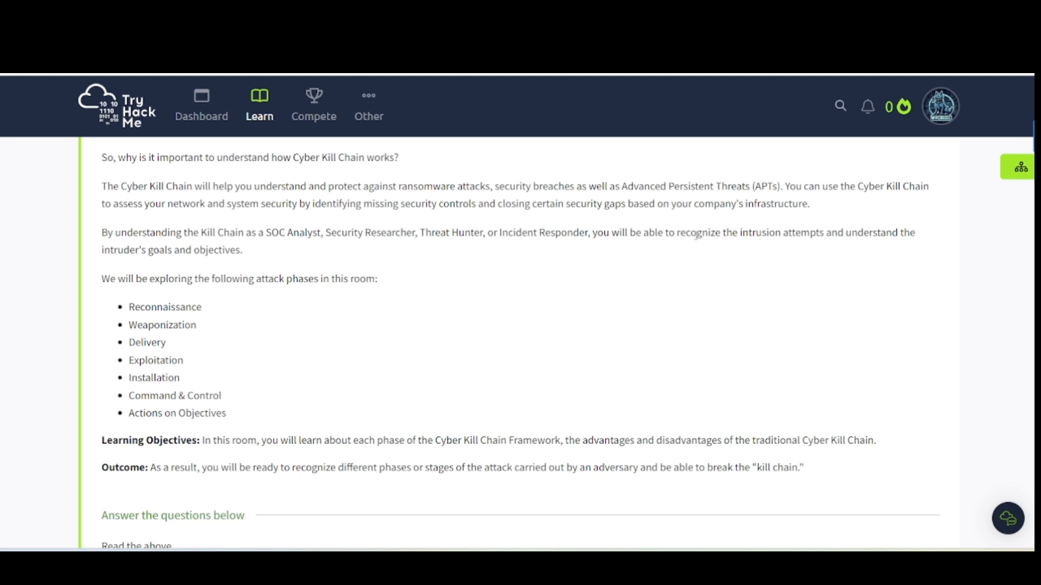
{"action": "mouse_move", "coordinate": [150, 257]}
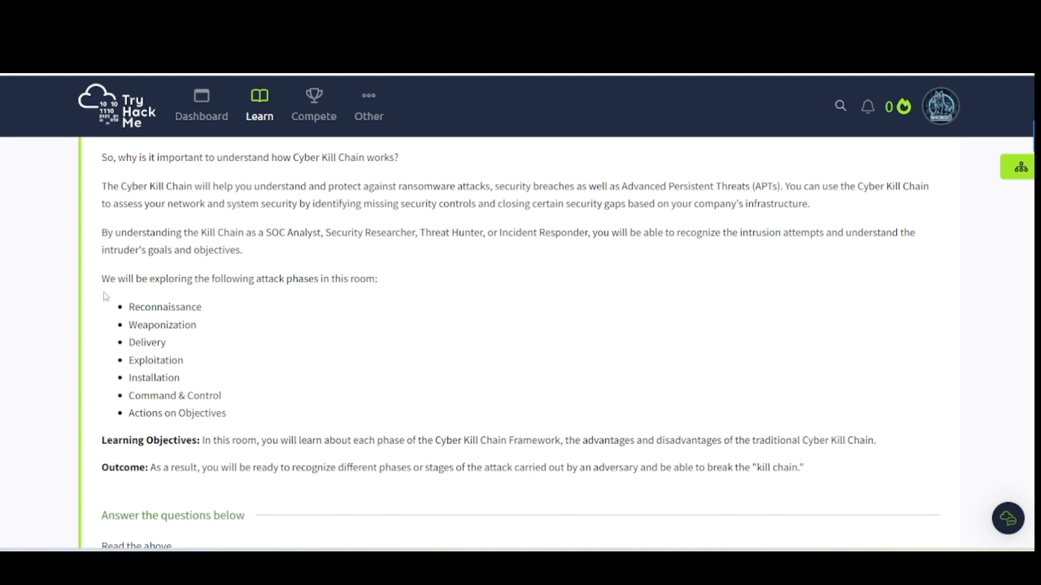
{"action": "mouse_move", "coordinate": [318, 294]}
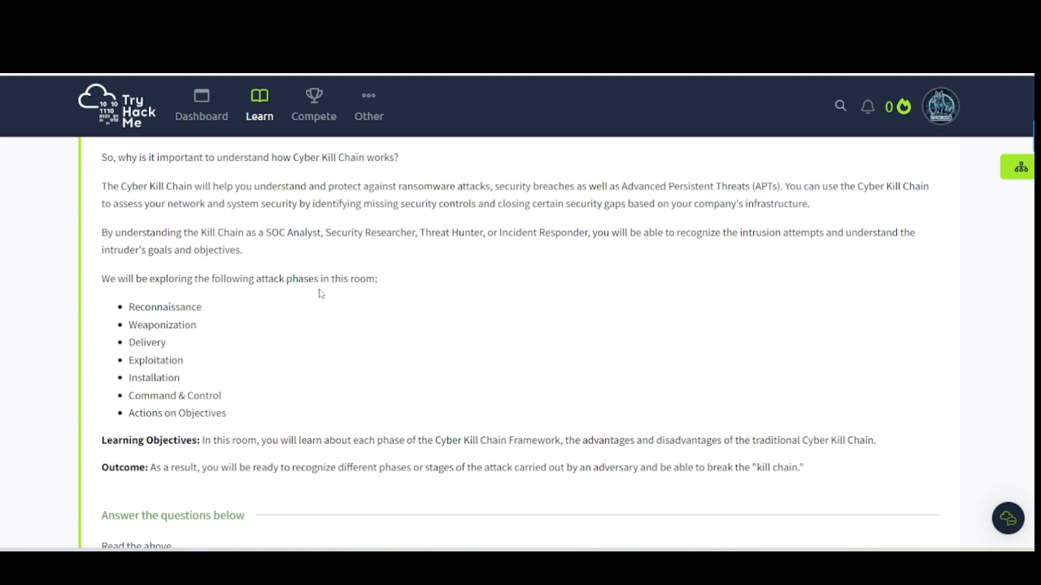
{"action": "scroll", "scroll_direction": "down", "scroll_amount": 3}
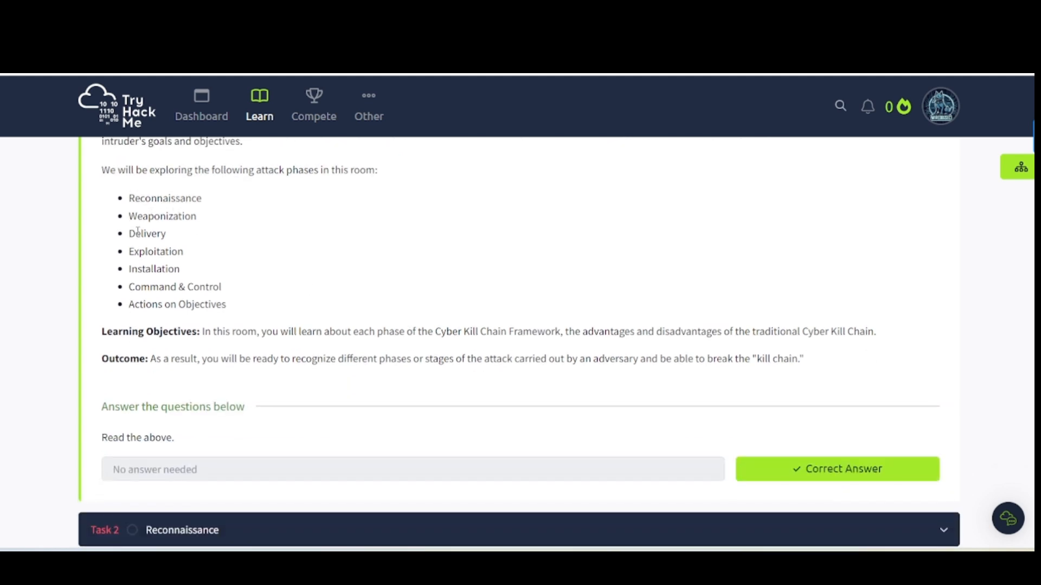
{"action": "mouse_move", "coordinate": [148, 266]}
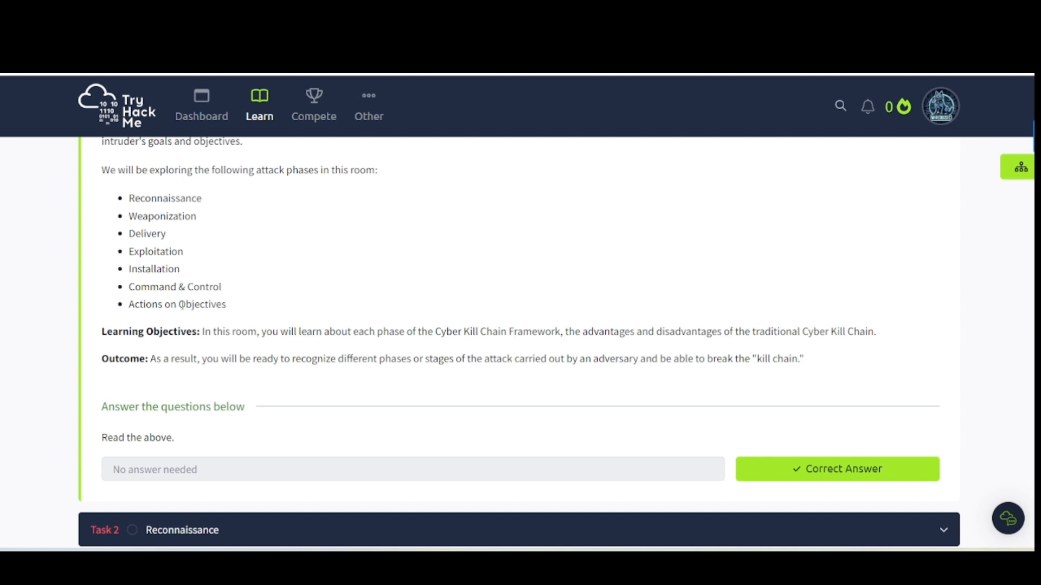
{"action": "mouse_move", "coordinate": [252, 317]}
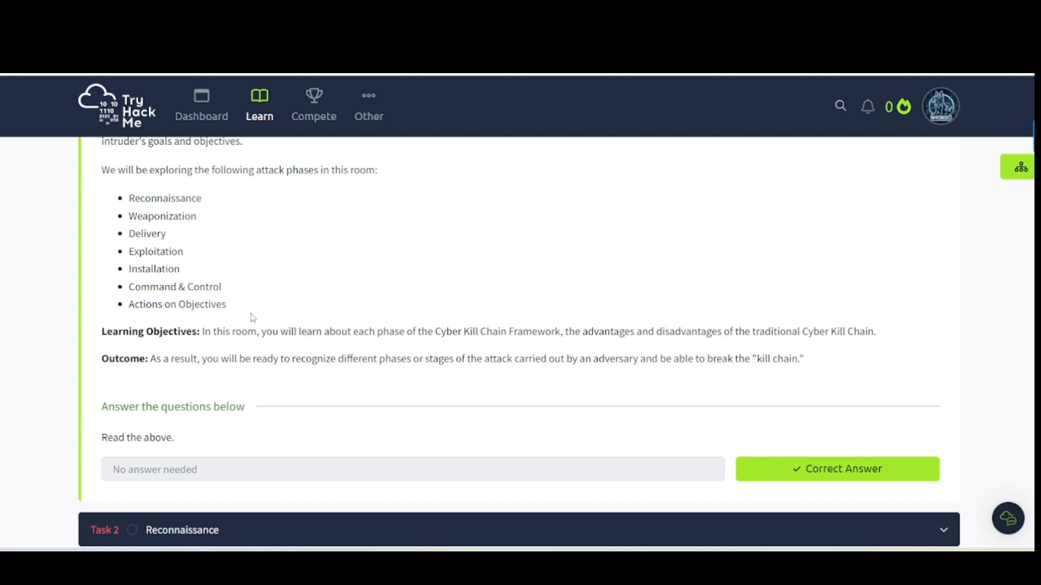
{"action": "mouse_move", "coordinate": [123, 345]}
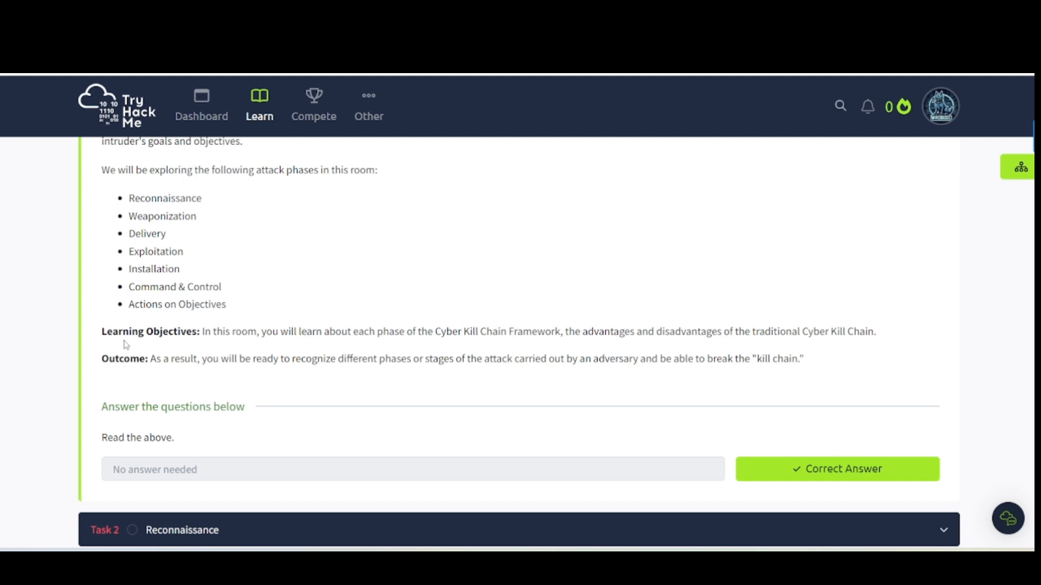
{"action": "scroll", "scroll_direction": "down", "scroll_amount": 3}
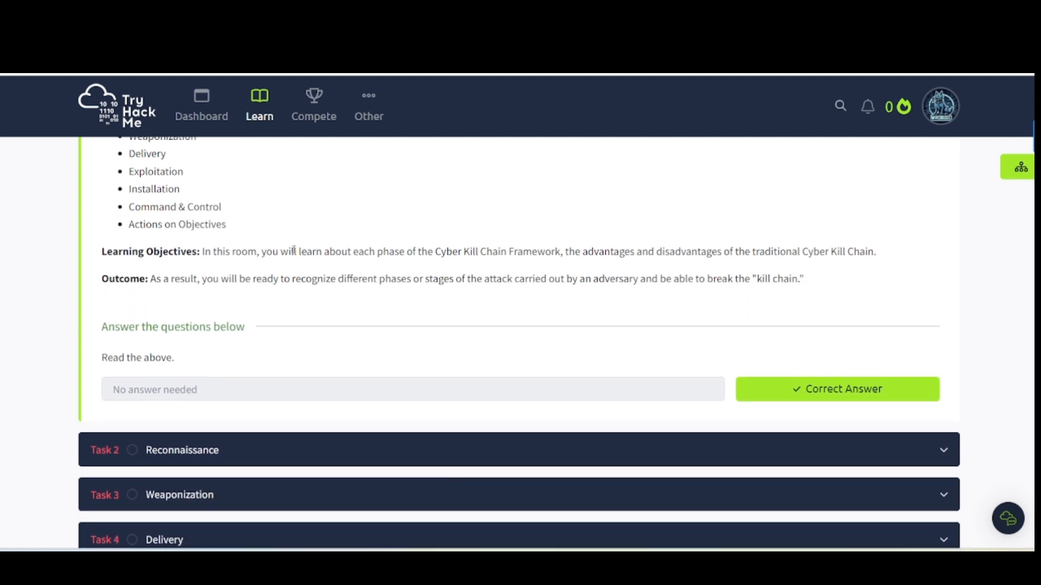
{"action": "mouse_move", "coordinate": [494, 249]}
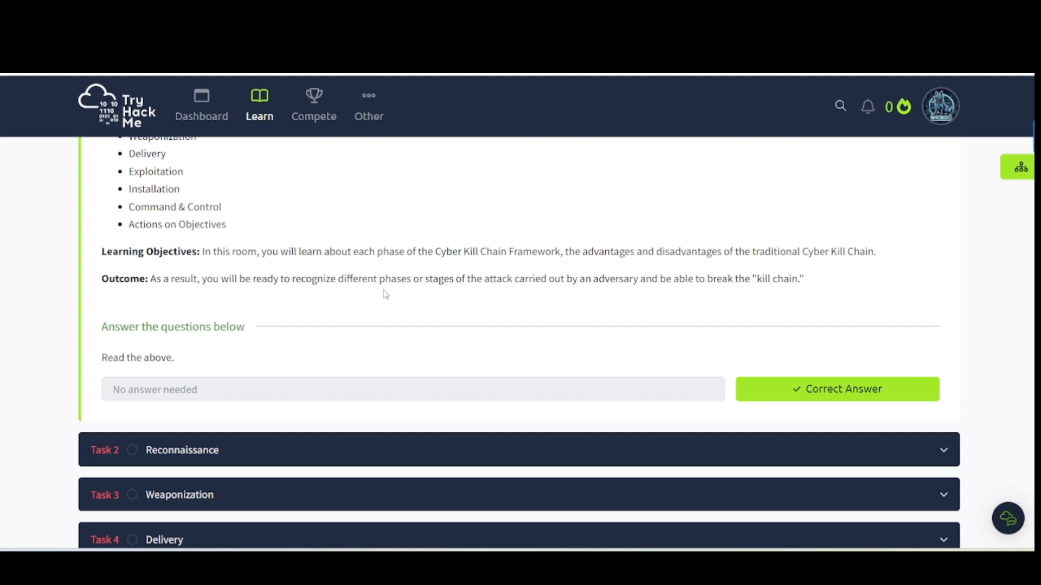
{"action": "mouse_move", "coordinate": [432, 279]}
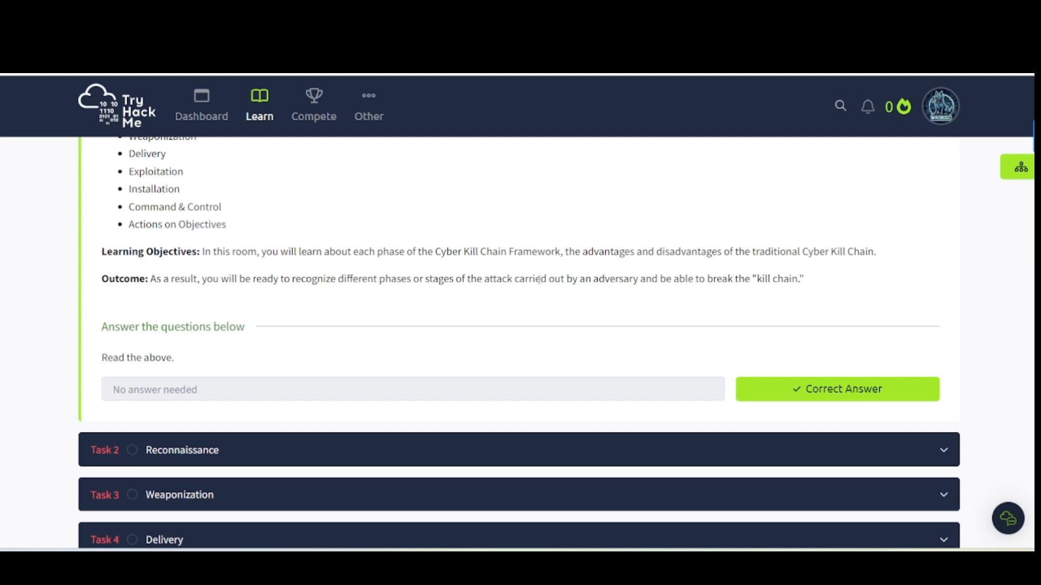
{"action": "mouse_move", "coordinate": [655, 284]}
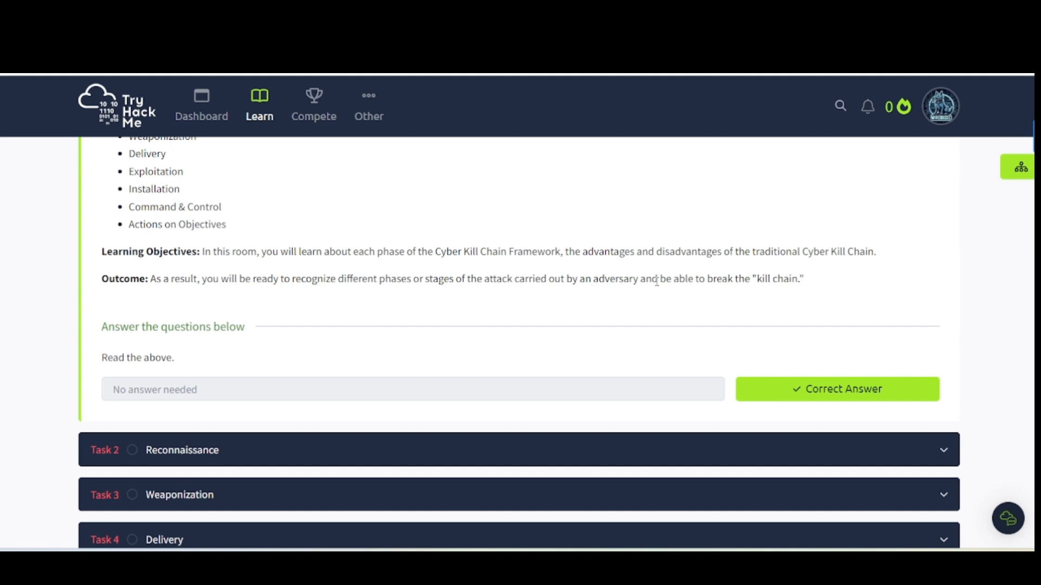
{"action": "scroll", "scroll_direction": "down", "scroll_amount": 3}
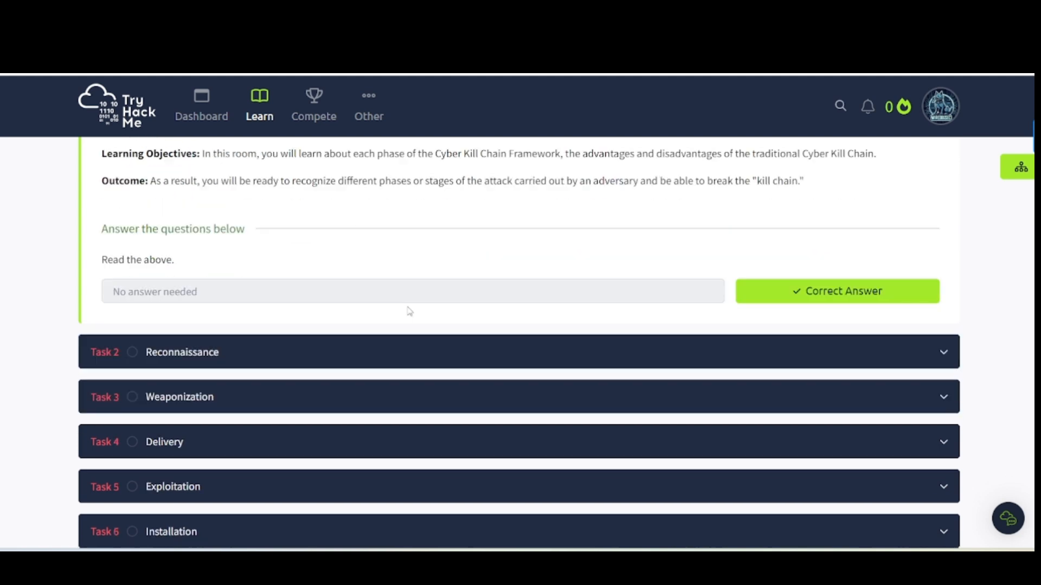
{"action": "scroll", "scroll_direction": "down", "scroll_amount": 3}
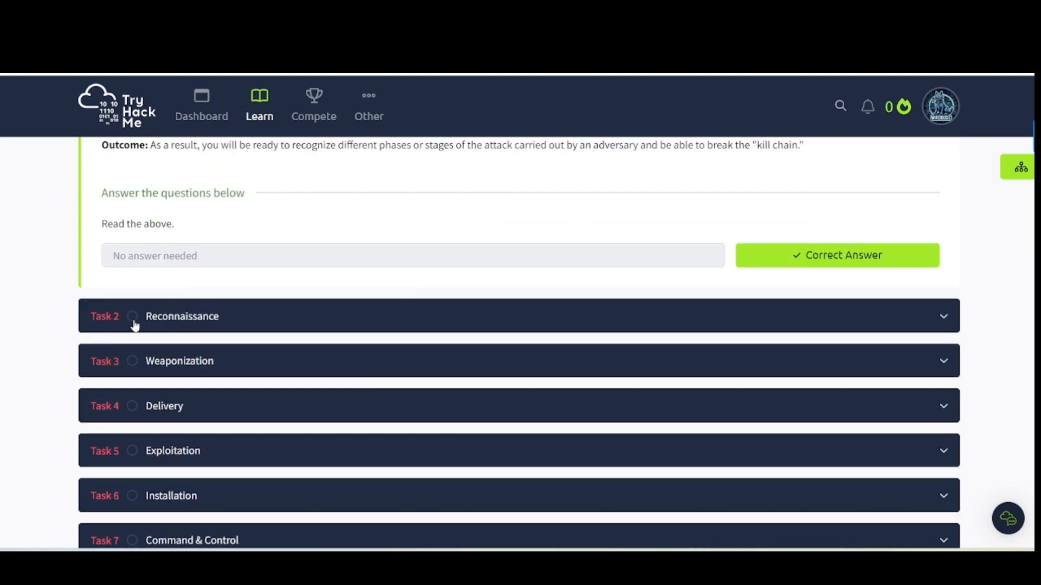
Step: Expand Task 2 Reconnaissance and scroll through its OSINT and email-harvesting material to the questions
{"action": "left_click", "coordinate": [182, 316]}
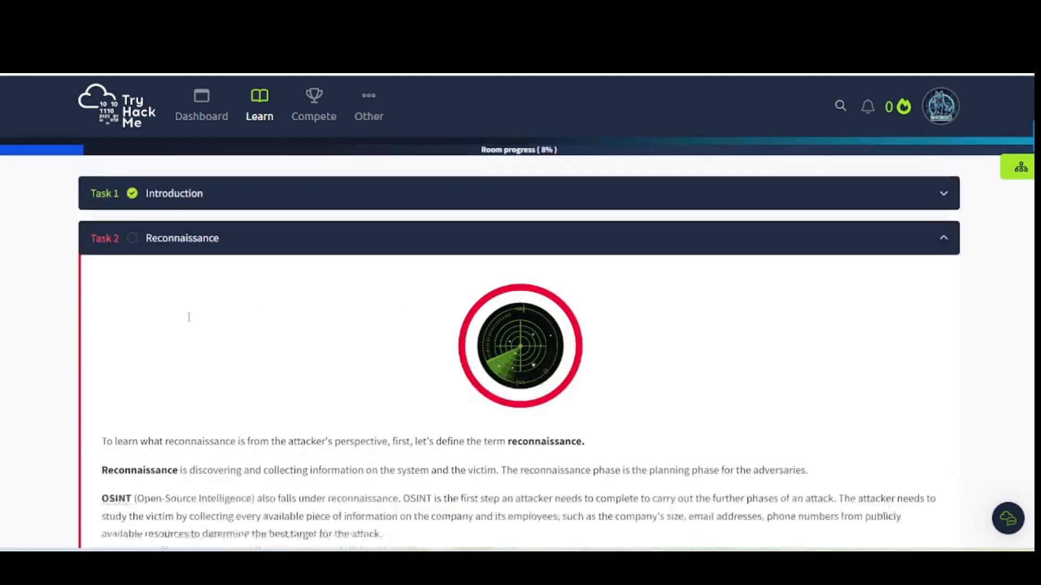
{"action": "scroll", "scroll_direction": "down", "scroll_amount": 3}
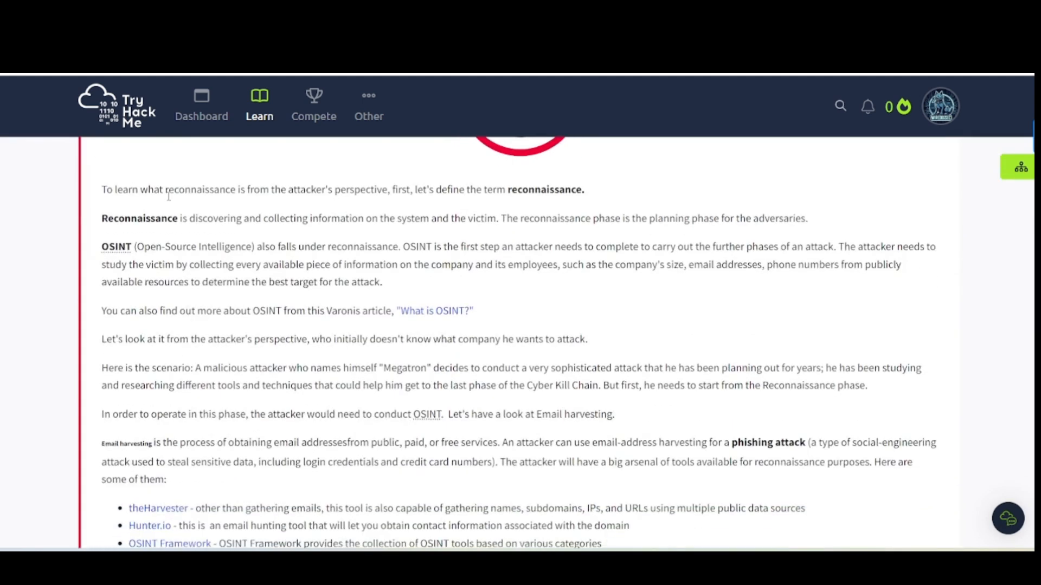
{"action": "mouse_move", "coordinate": [318, 190]}
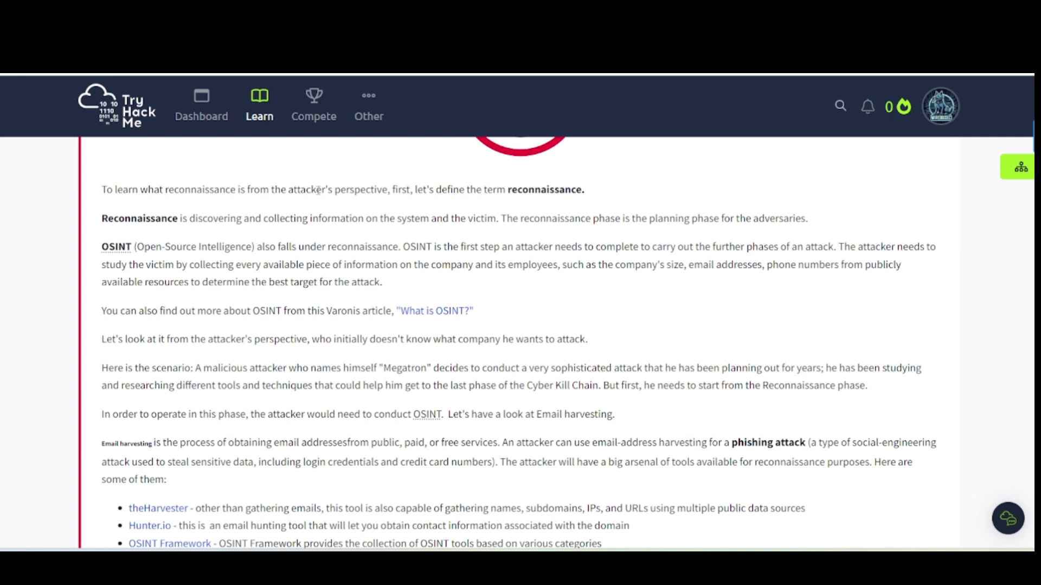
{"action": "mouse_move", "coordinate": [475, 194]}
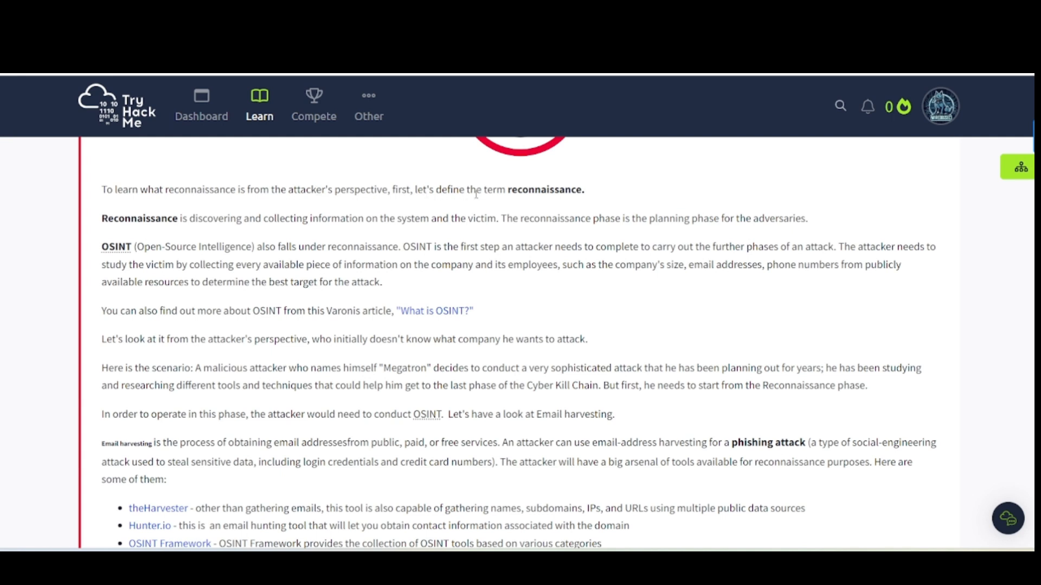
{"action": "mouse_move", "coordinate": [239, 229]}
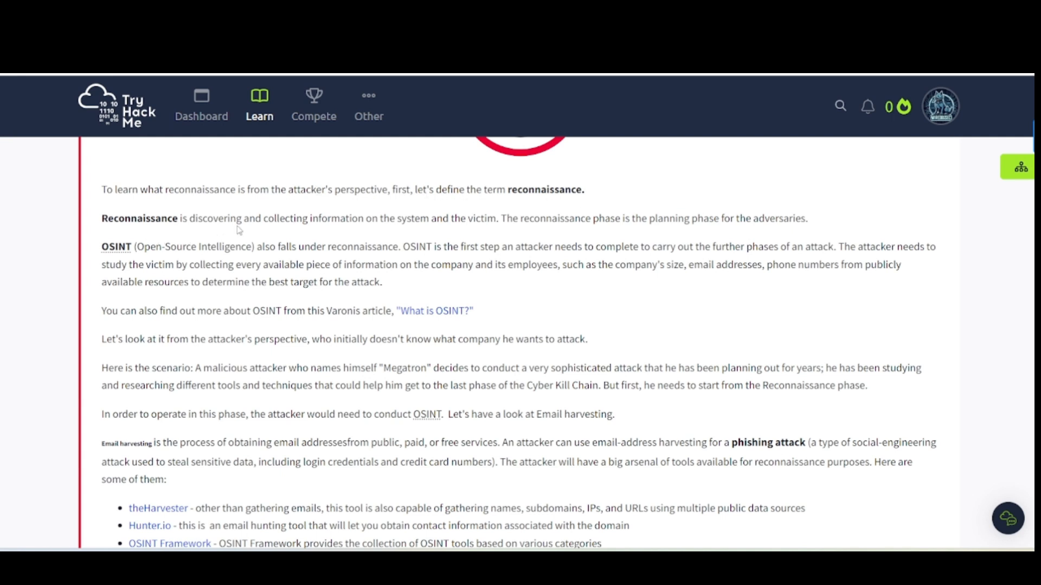
{"action": "mouse_move", "coordinate": [482, 223]}
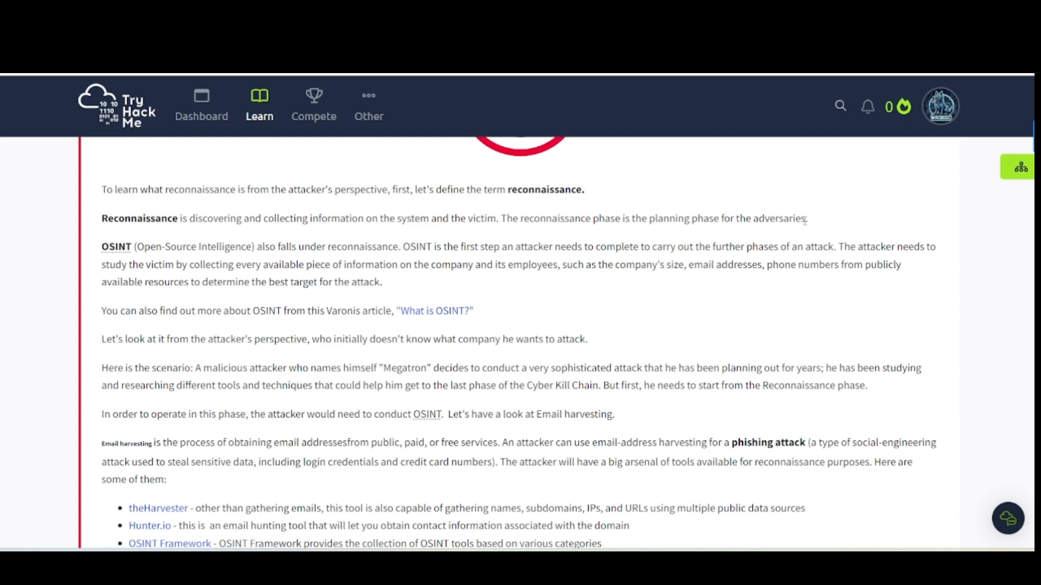
{"action": "scroll", "scroll_direction": "down", "scroll_amount": 3}
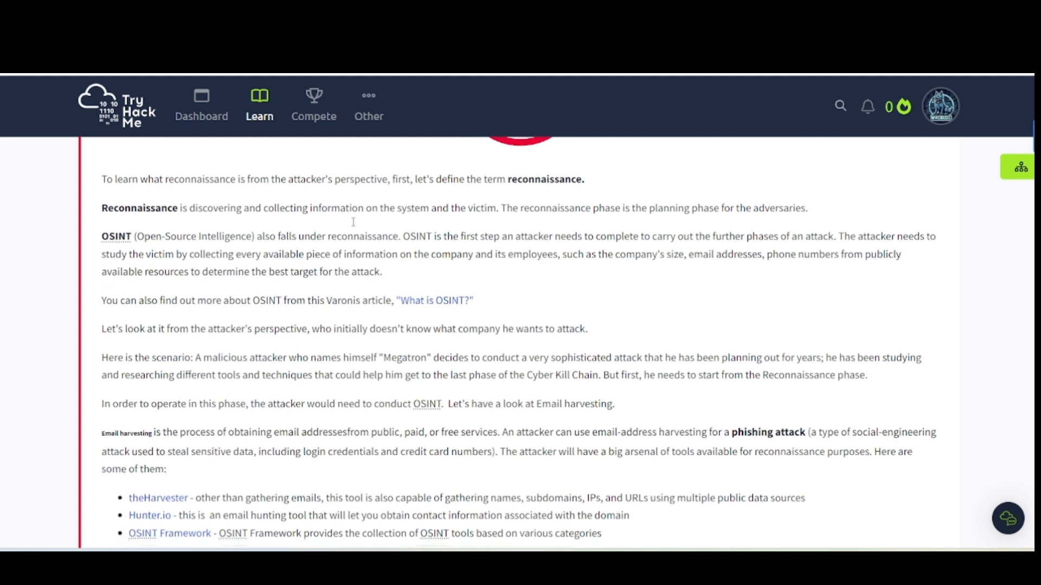
{"action": "scroll", "scroll_direction": "down", "scroll_amount": 3}
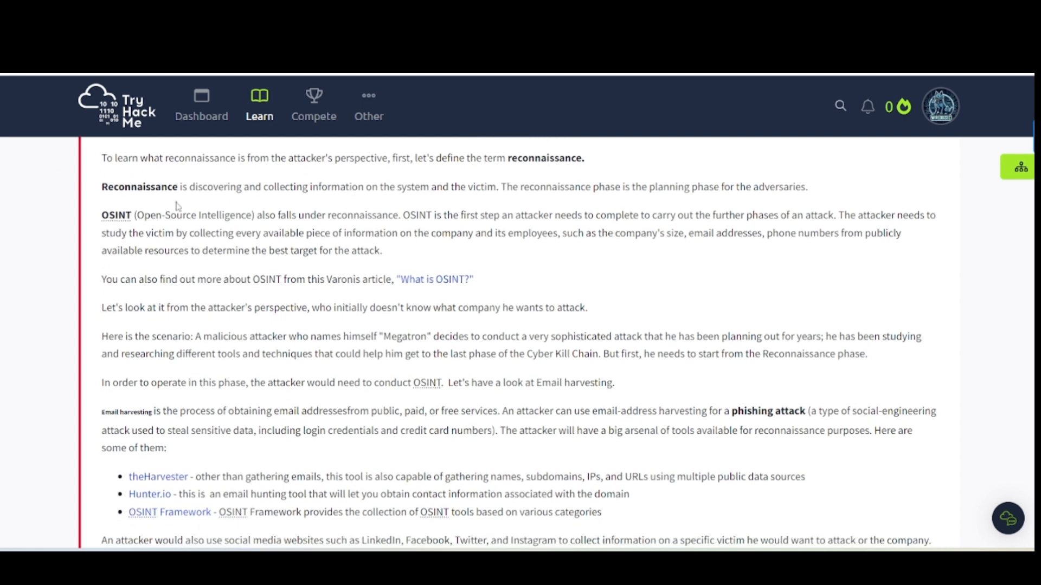
{"action": "mouse_move", "coordinate": [151, 201]}
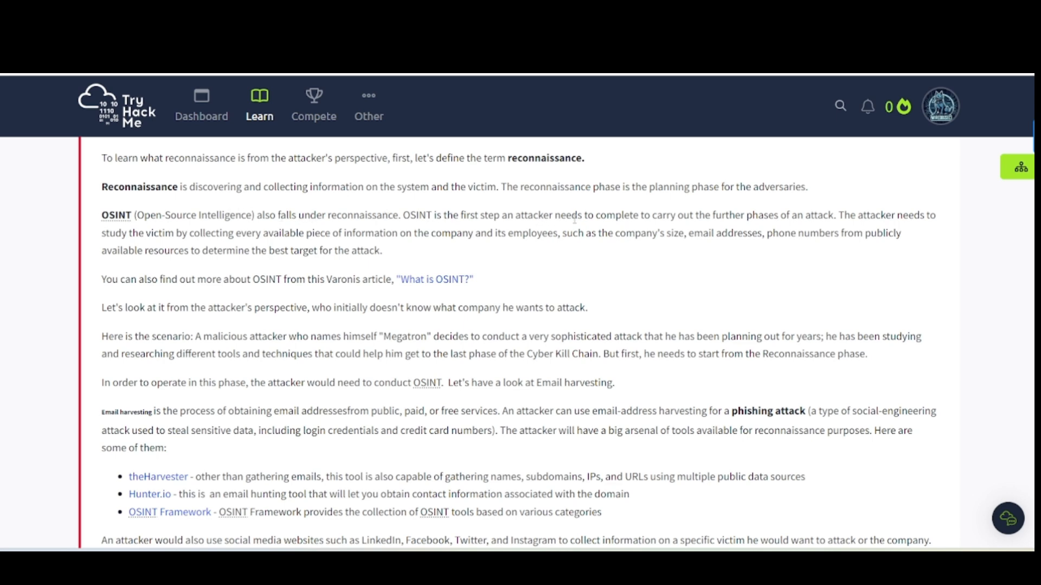
{"action": "mouse_move", "coordinate": [692, 214]}
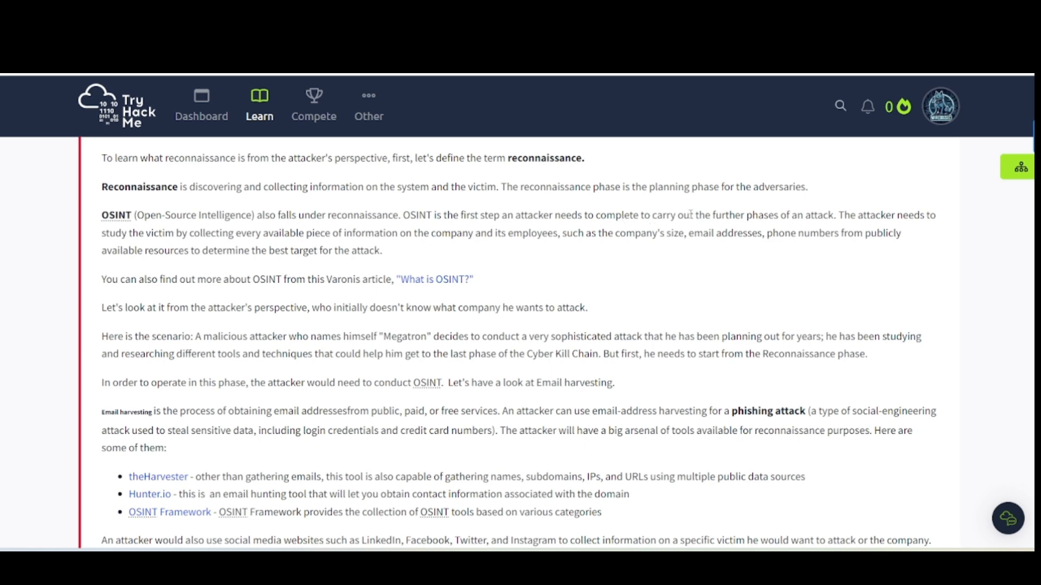
{"action": "mouse_move", "coordinate": [853, 213]}
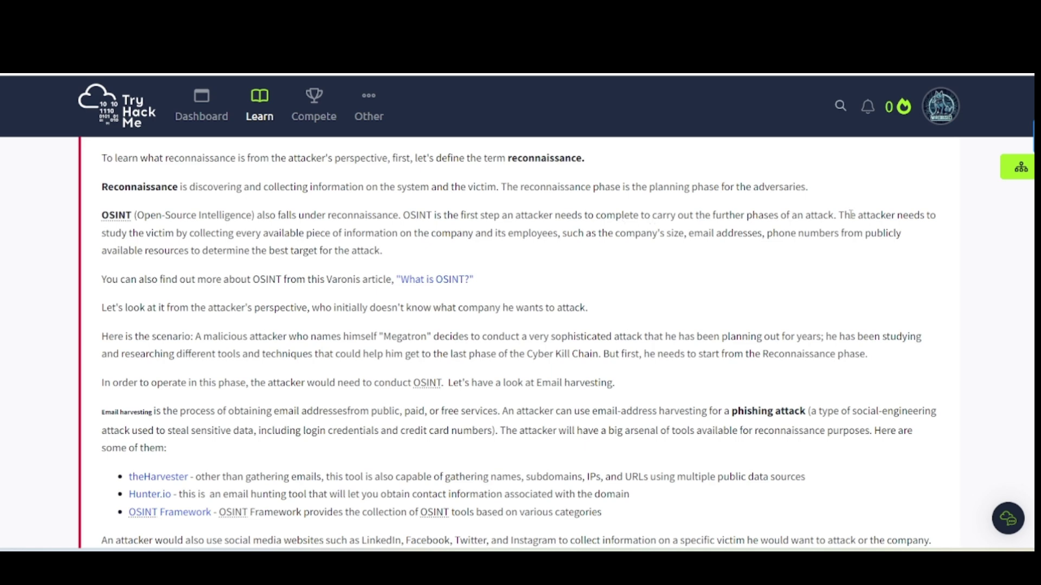
{"action": "mouse_move", "coordinate": [214, 246]}
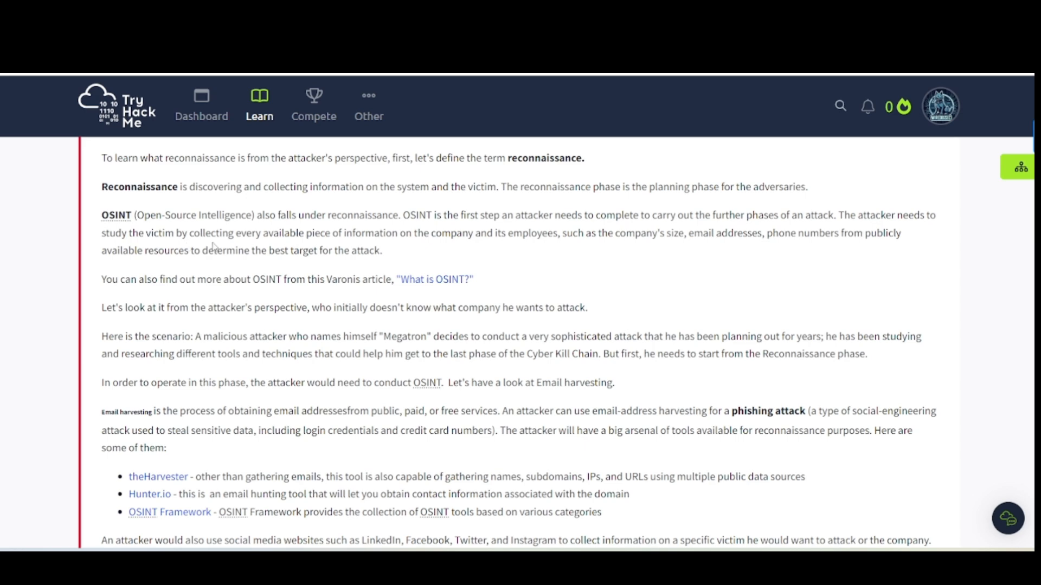
{"action": "mouse_move", "coordinate": [401, 239]}
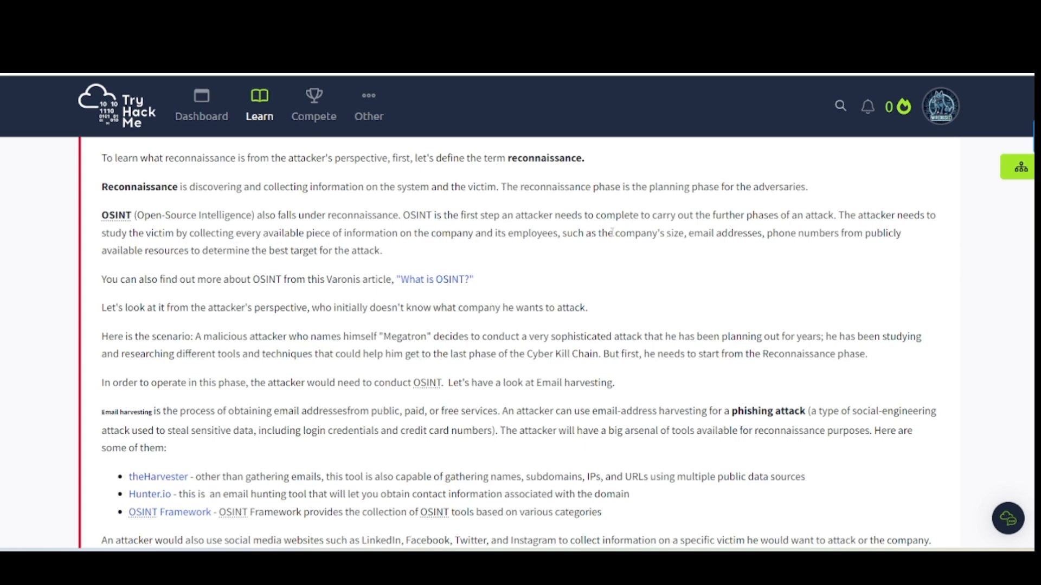
{"action": "mouse_move", "coordinate": [820, 245]}
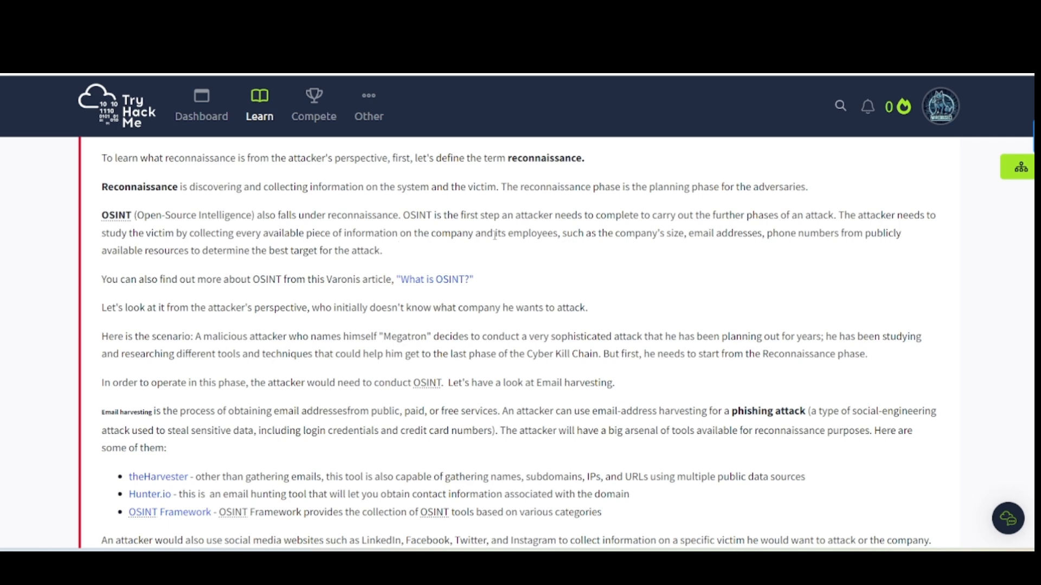
{"action": "scroll", "scroll_direction": "down", "scroll_amount": 3}
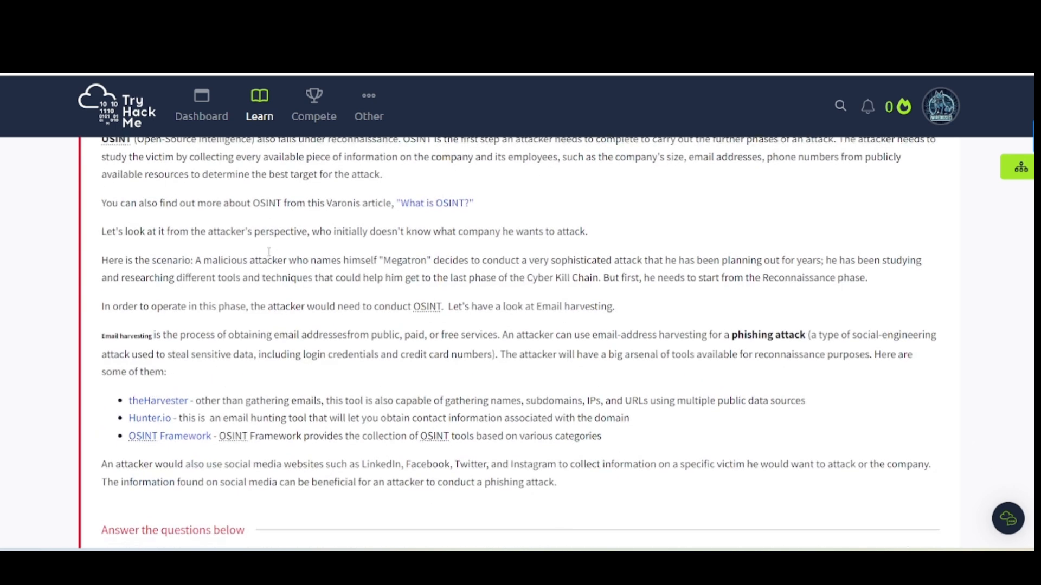
{"action": "scroll", "scroll_direction": "down", "scroll_amount": 3}
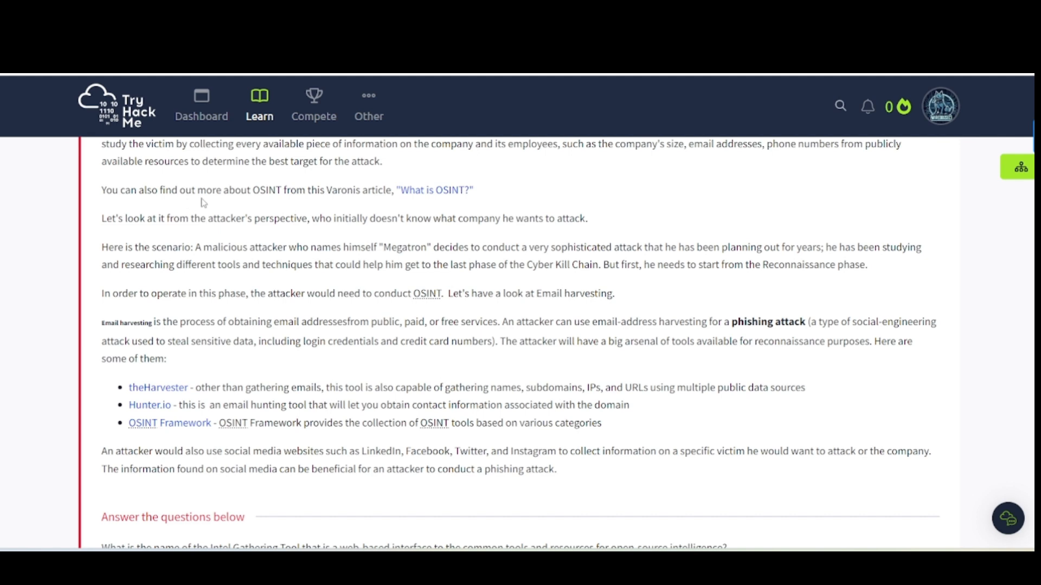
{"action": "mouse_move", "coordinate": [273, 194]}
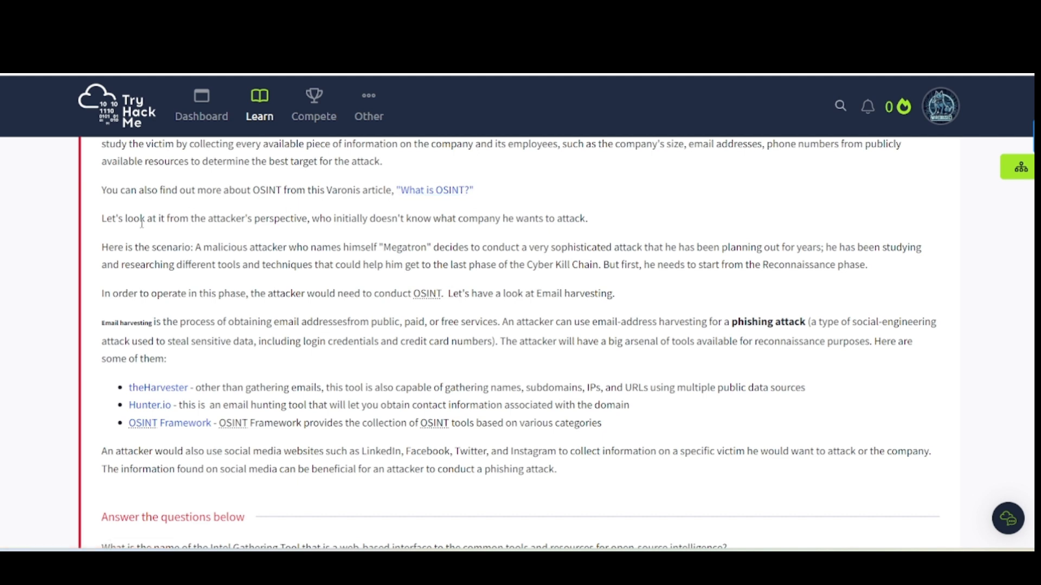
{"action": "mouse_move", "coordinate": [238, 226]}
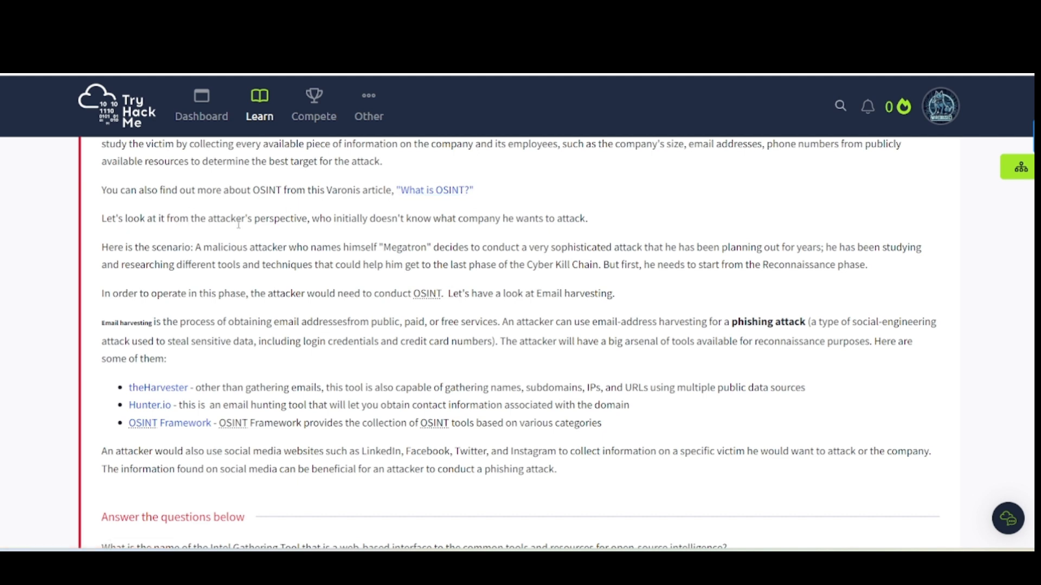
{"action": "mouse_move", "coordinate": [423, 224]}
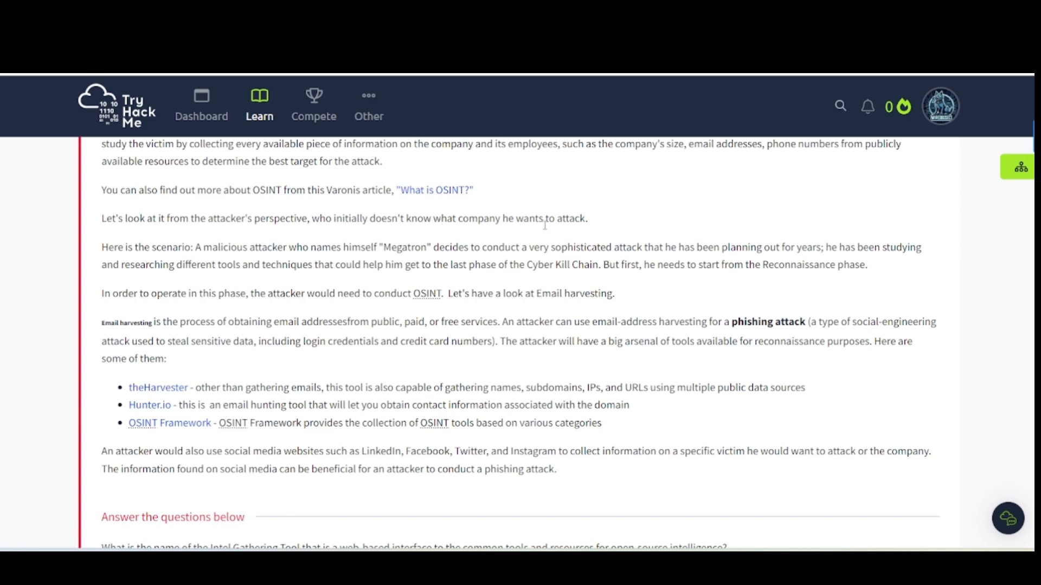
{"action": "scroll", "scroll_direction": "down", "scroll_amount": 3}
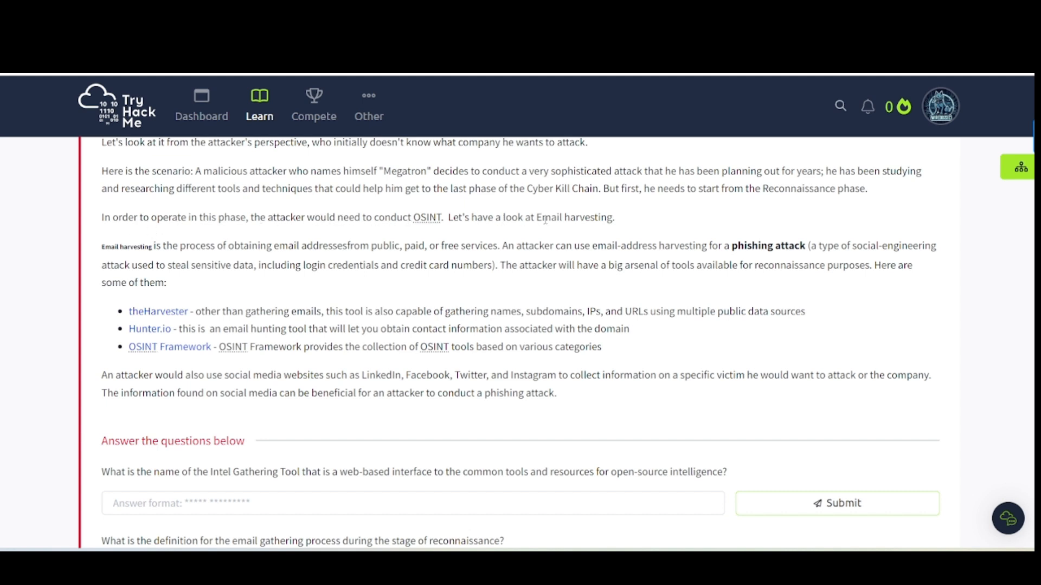
{"action": "scroll", "scroll_direction": "down", "scroll_amount": 3}
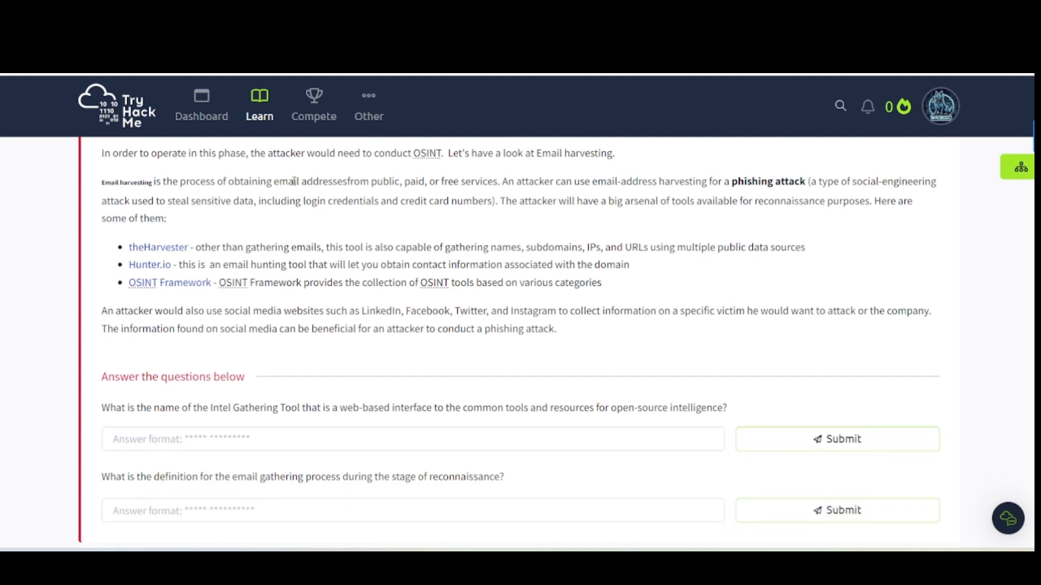
{"action": "mouse_move", "coordinate": [420, 186]}
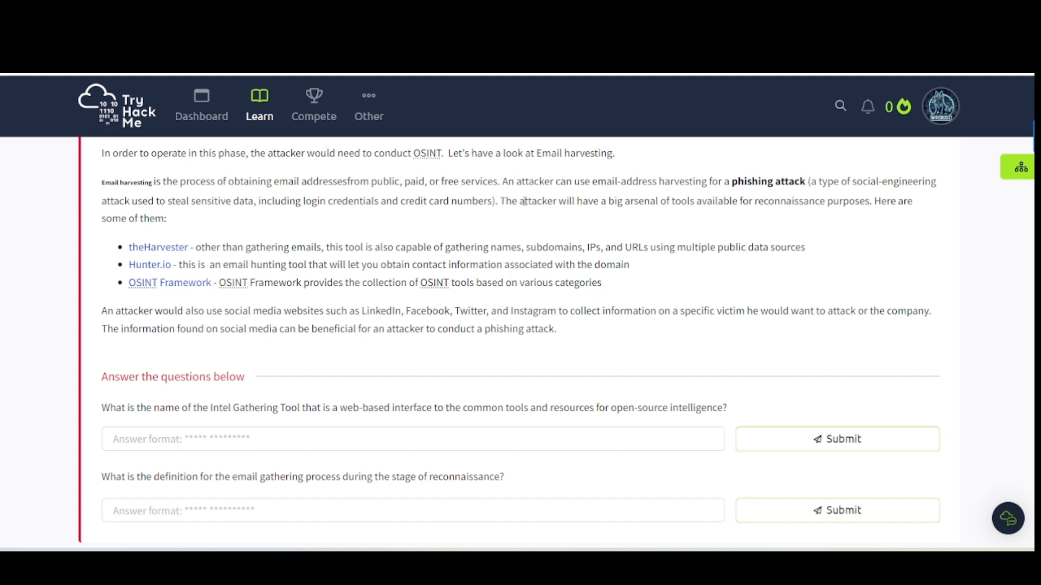
{"action": "mouse_move", "coordinate": [674, 217]}
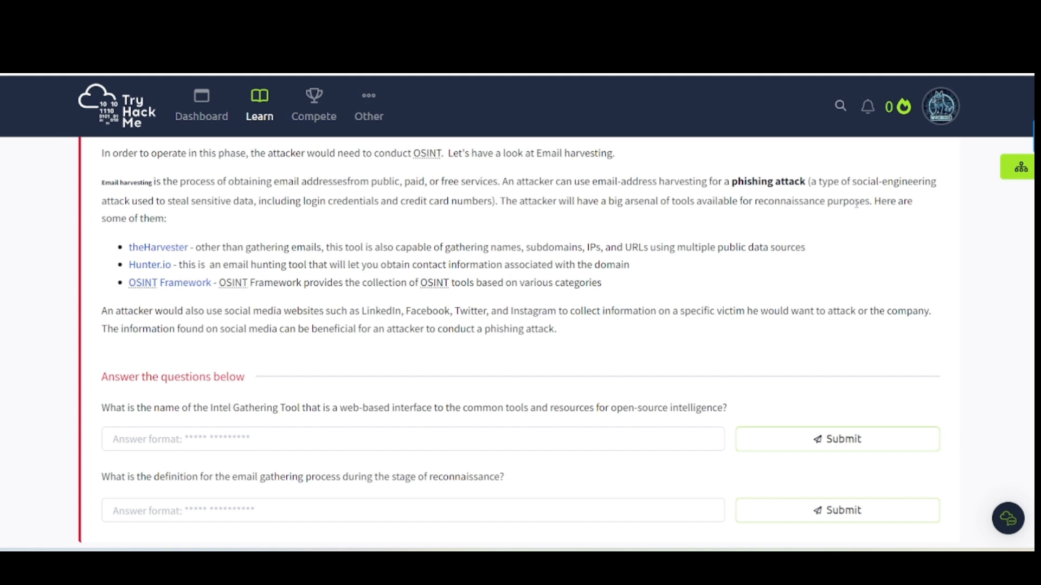
{"action": "scroll", "scroll_direction": "down", "scroll_amount": 3}
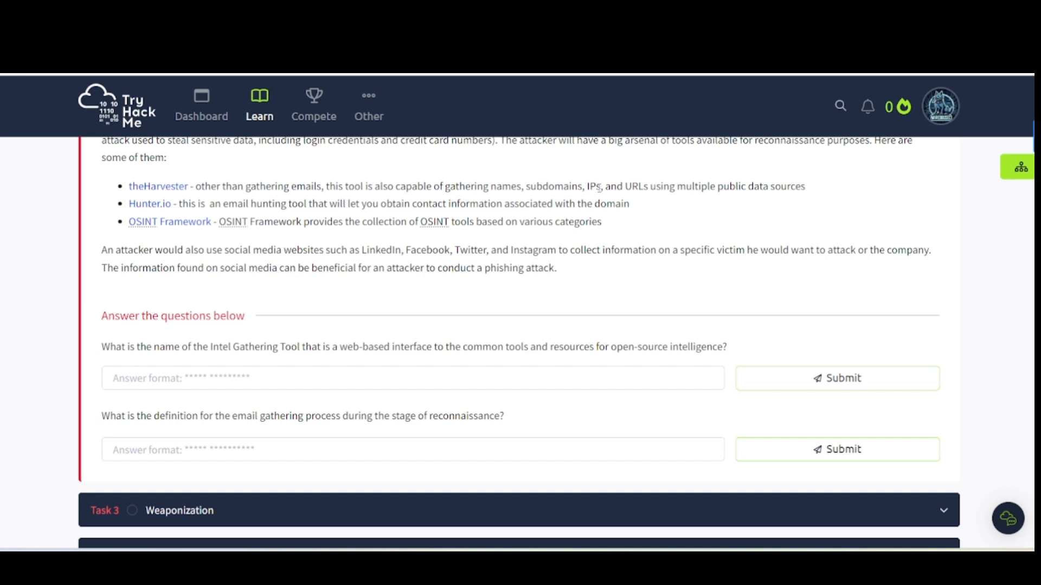
{"action": "mouse_move", "coordinate": [714, 190]}
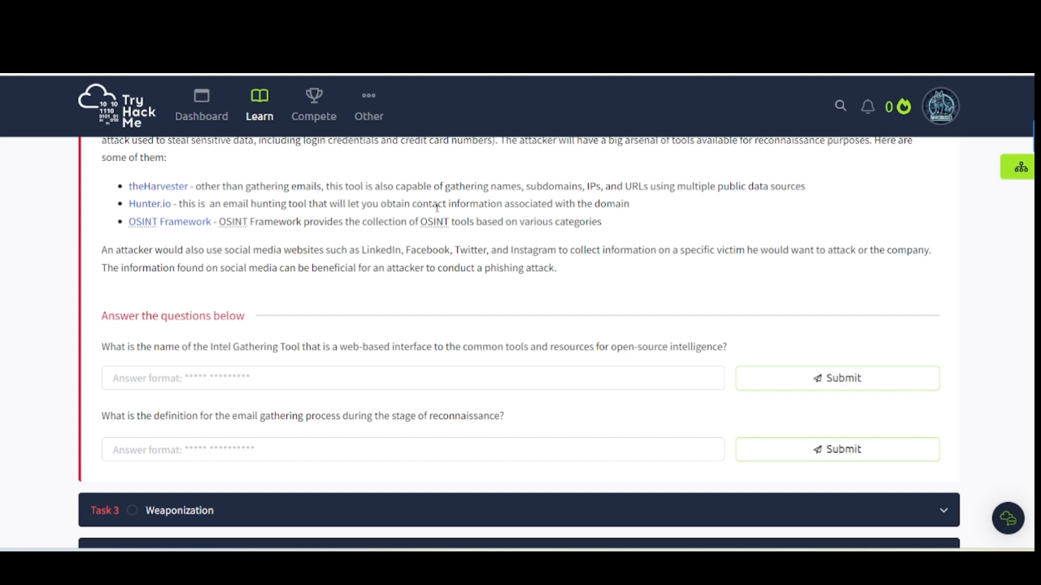
{"action": "mouse_move", "coordinate": [154, 231]}
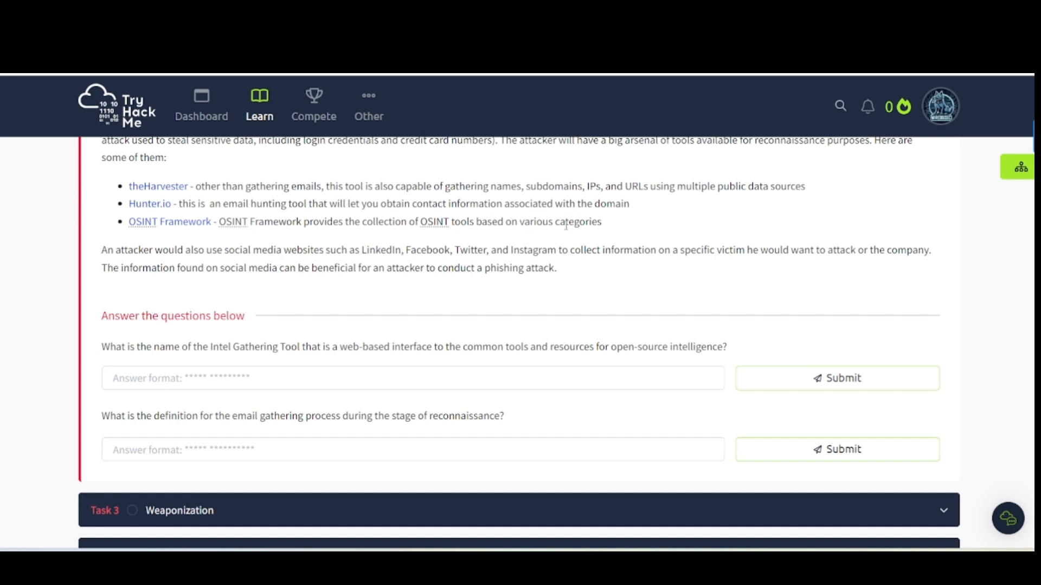
{"action": "scroll", "scroll_direction": "down", "scroll_amount": 3}
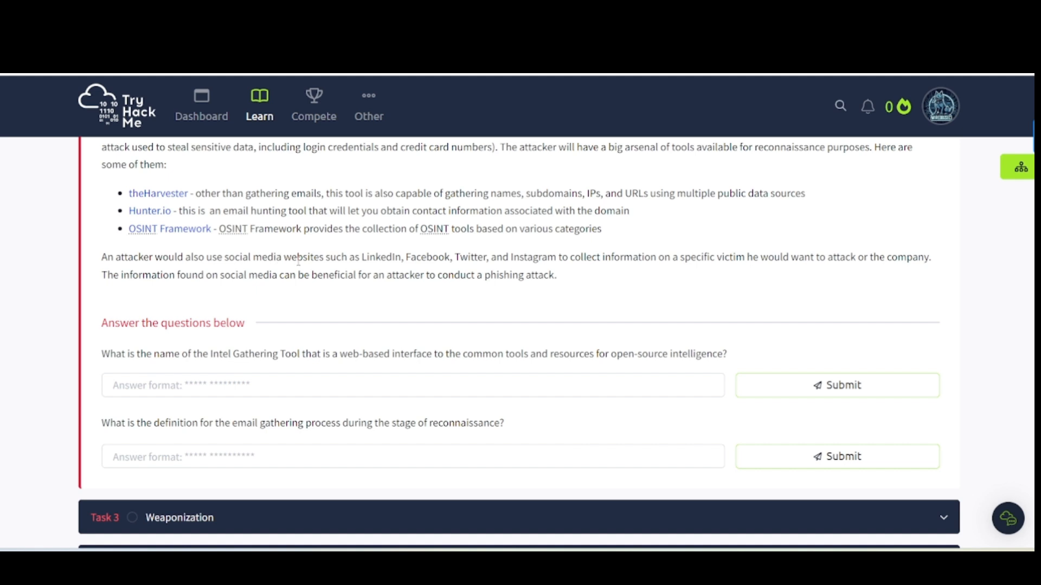
{"action": "mouse_move", "coordinate": [462, 258]}
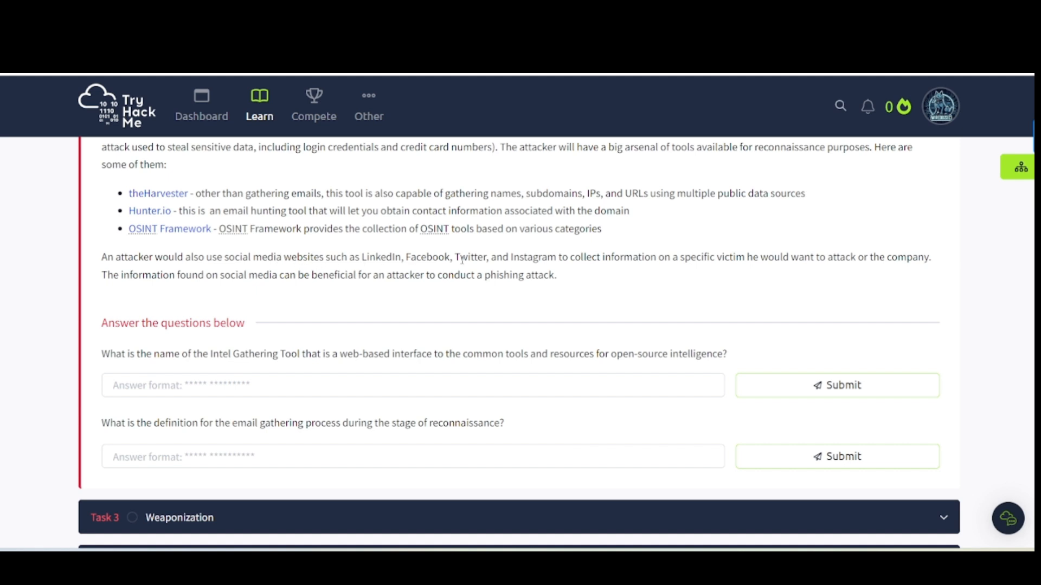
{"action": "mouse_move", "coordinate": [692, 253]}
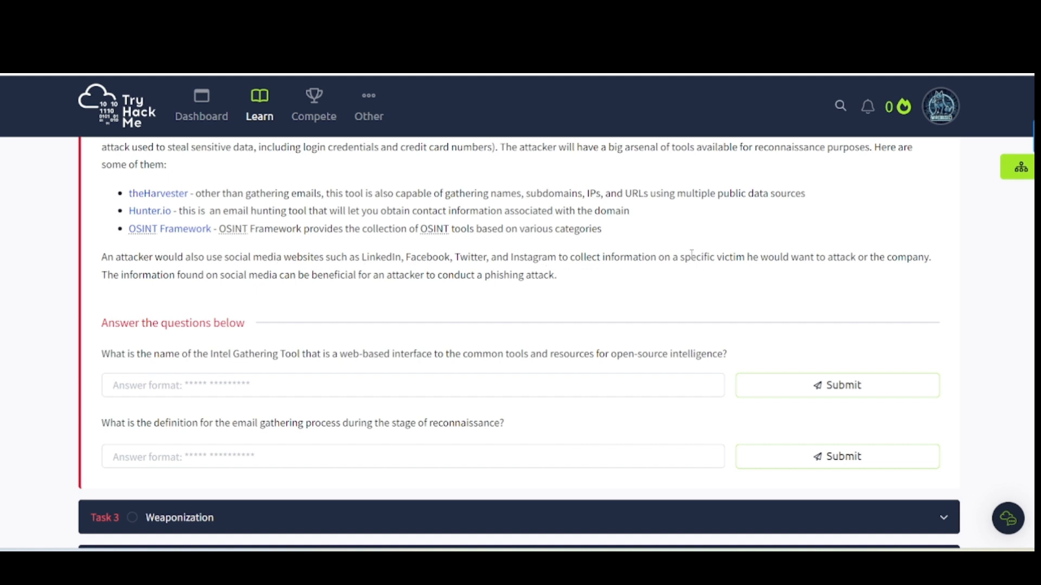
{"action": "mouse_move", "coordinate": [909, 261]}
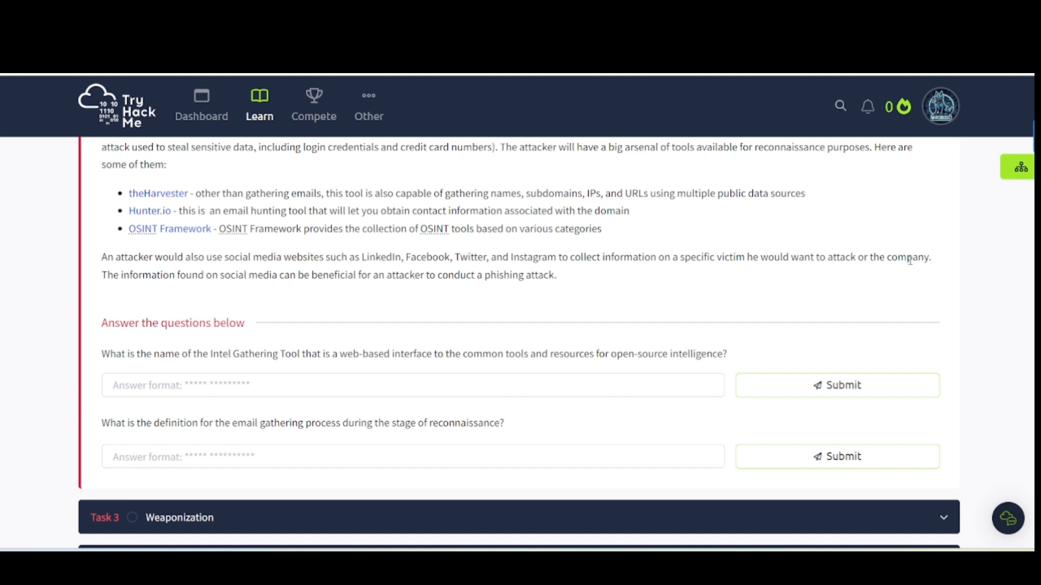
{"action": "mouse_move", "coordinate": [292, 266]}
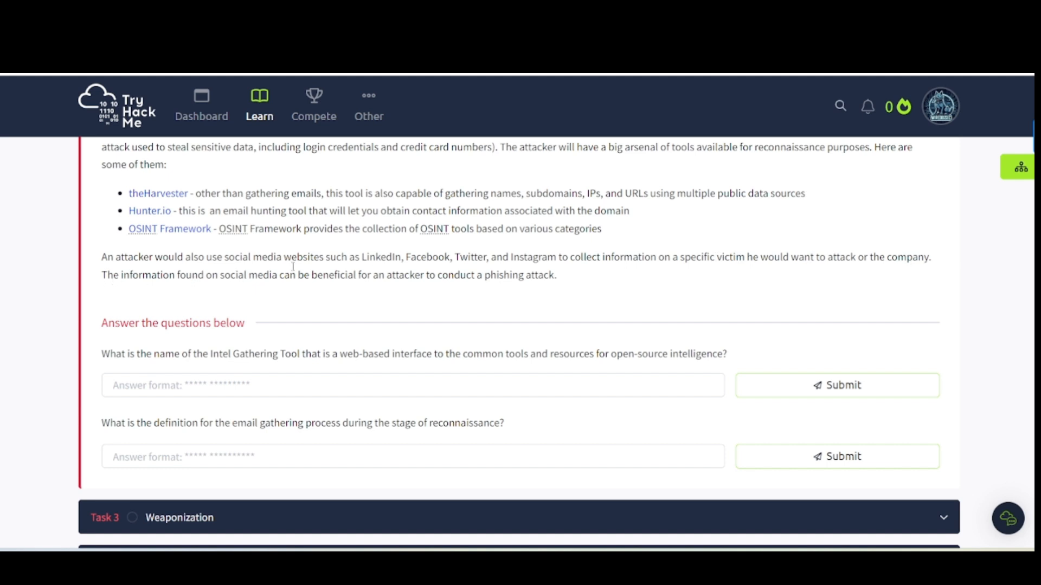
{"action": "mouse_move", "coordinate": [154, 280]}
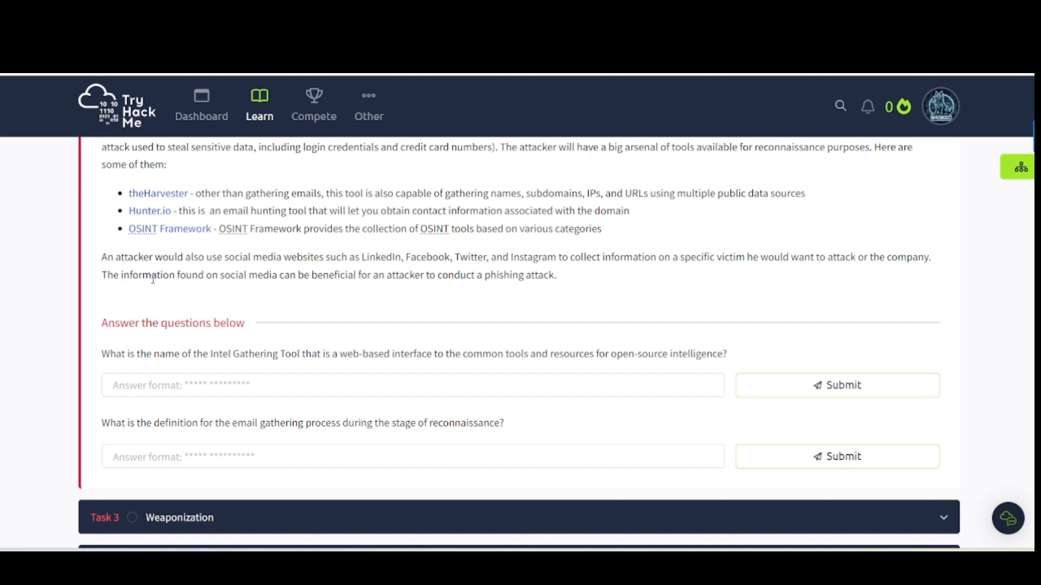
{"action": "mouse_move", "coordinate": [360, 275]}
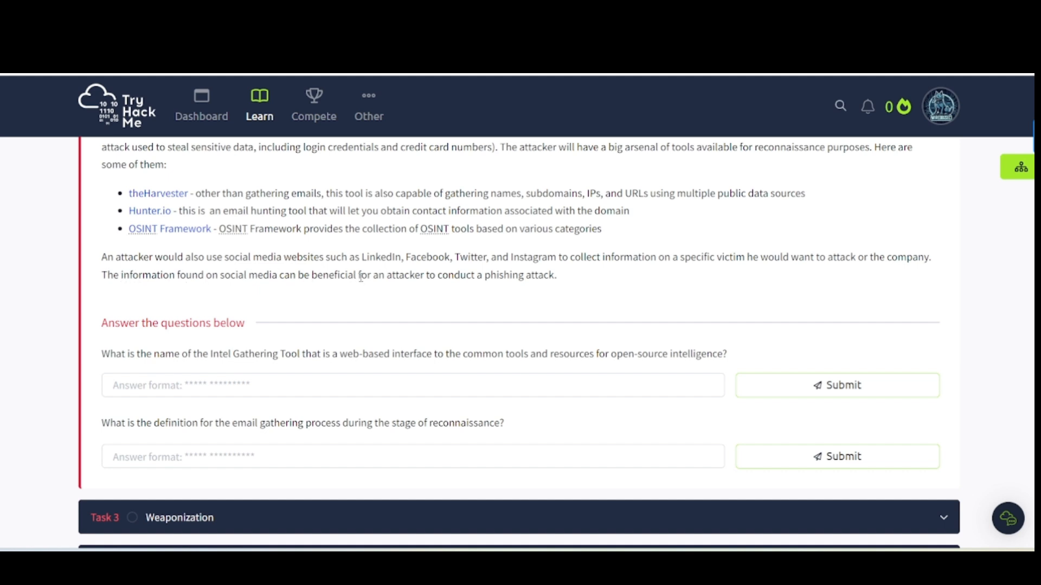
{"action": "scroll", "scroll_direction": "down", "scroll_amount": 3}
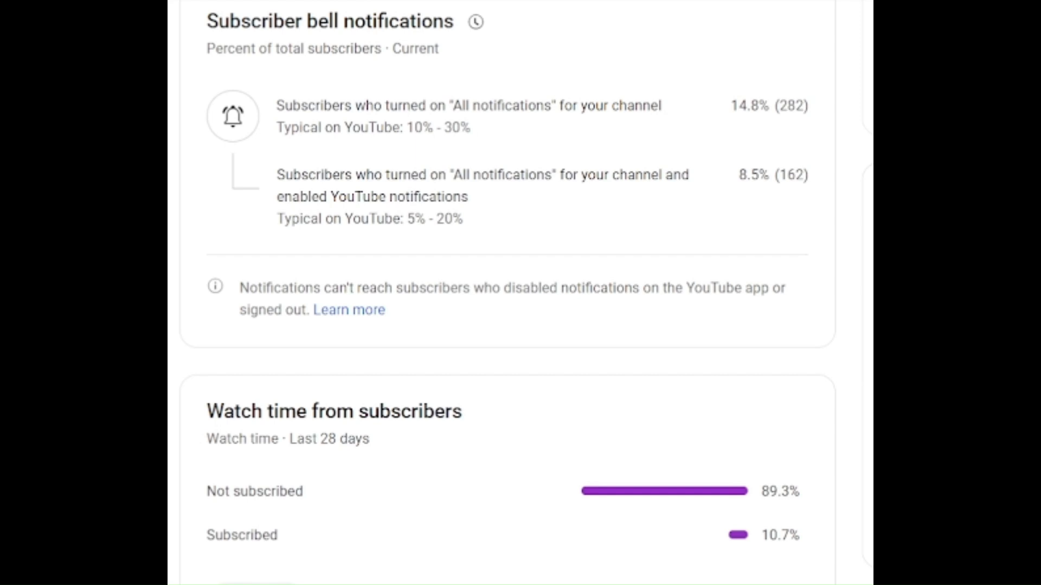
{"action": "mouse_move", "coordinate": [508, 74]}
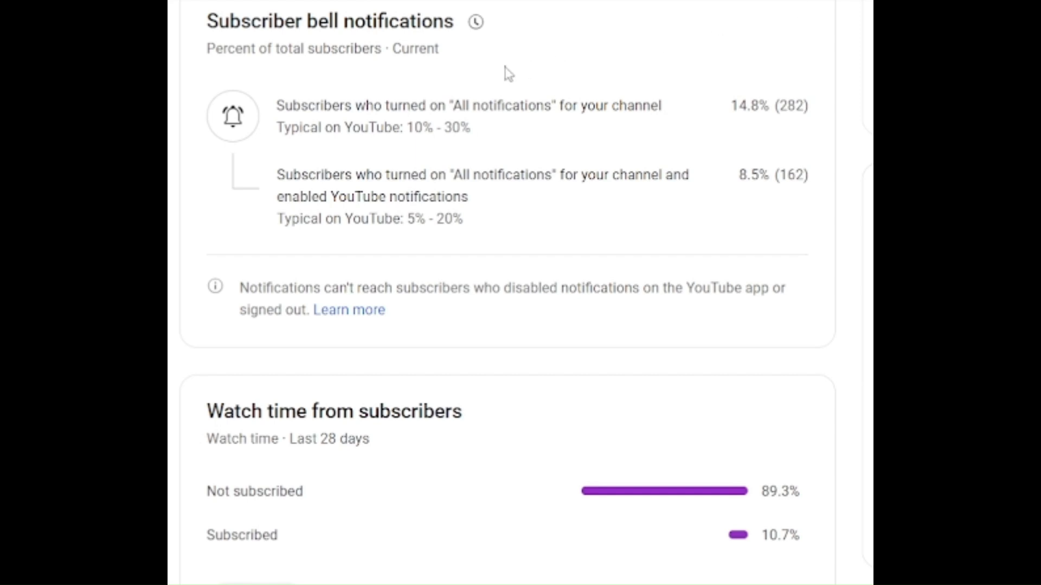
{"action": "mouse_move", "coordinate": [707, 38]}
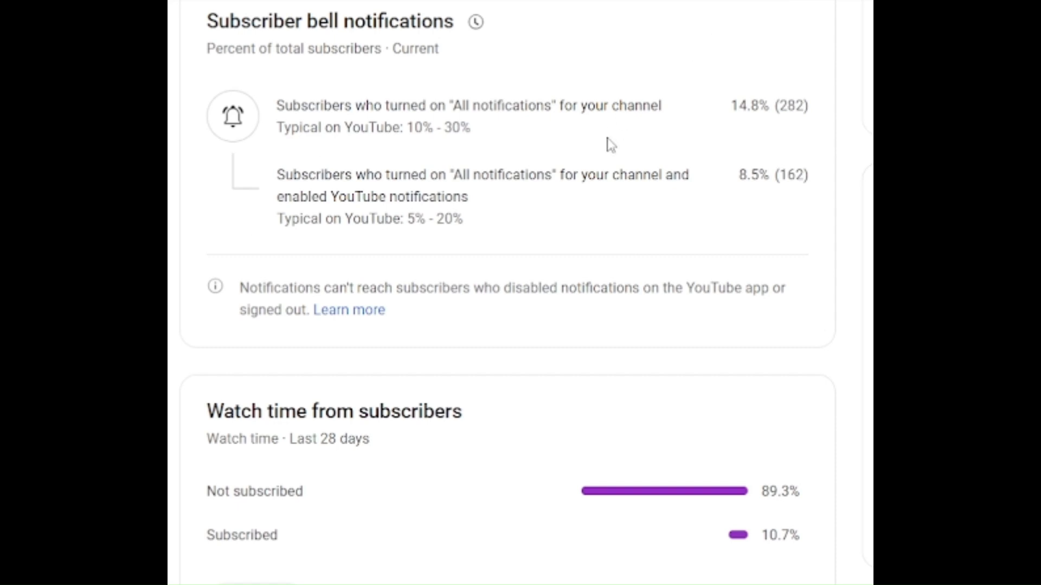
{"action": "mouse_move", "coordinate": [226, 496]}
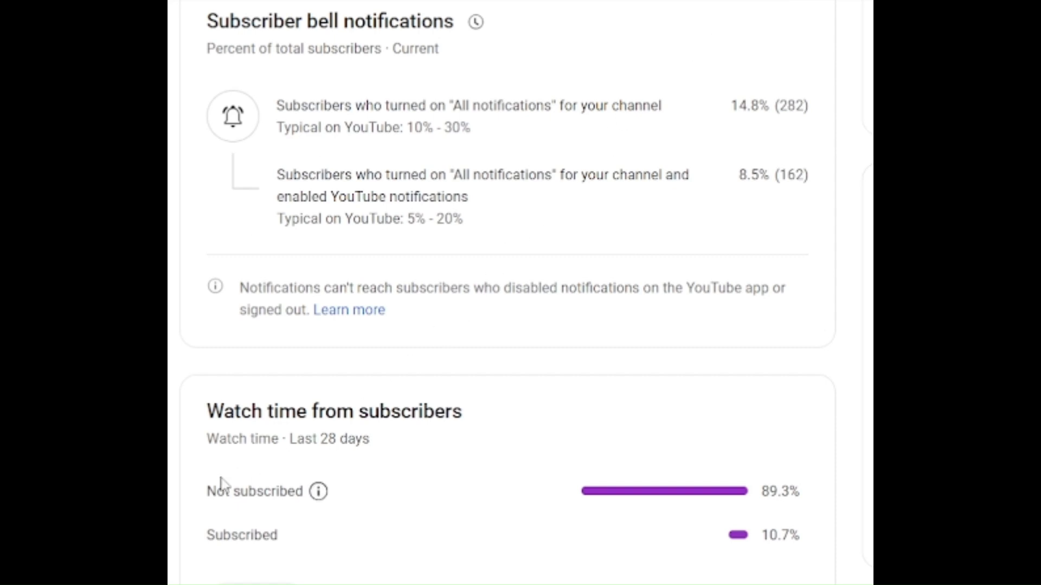
{"action": "mouse_move", "coordinate": [533, 368]}
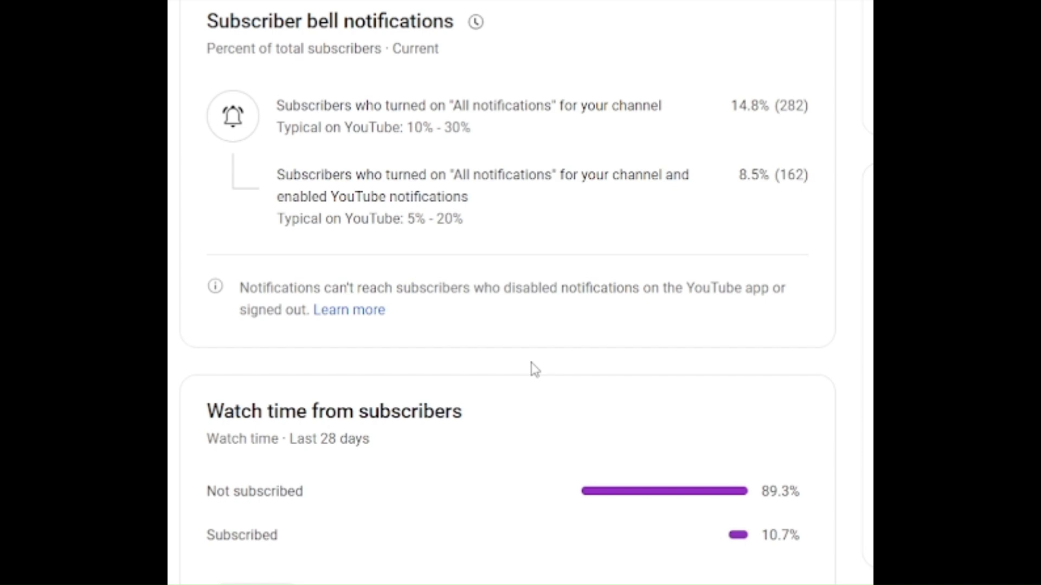
{"action": "mouse_move", "coordinate": [500, 383]}
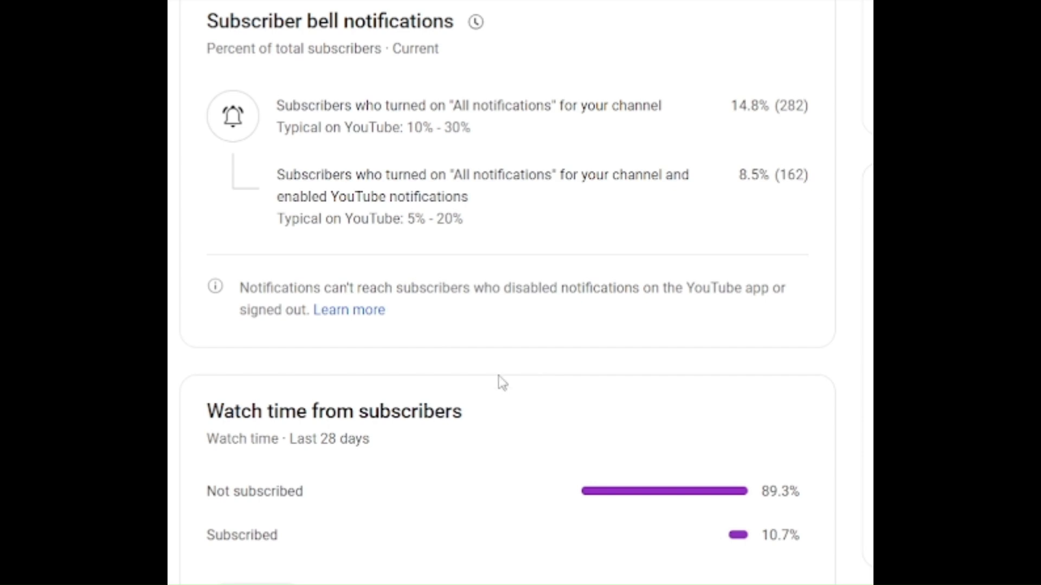
{"action": "mouse_move", "coordinate": [562, 439]}
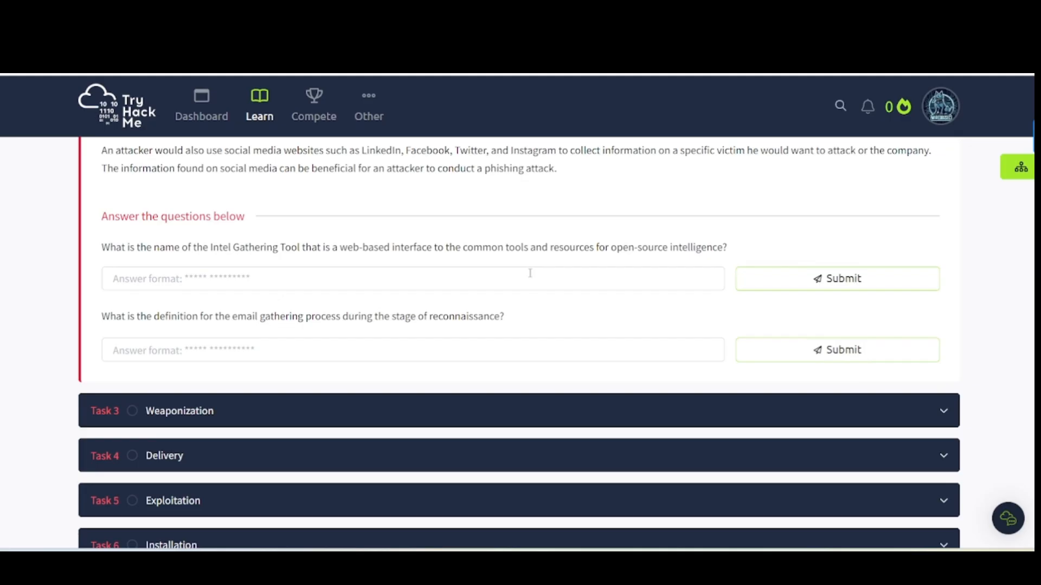
{"action": "mouse_move", "coordinate": [158, 247]}
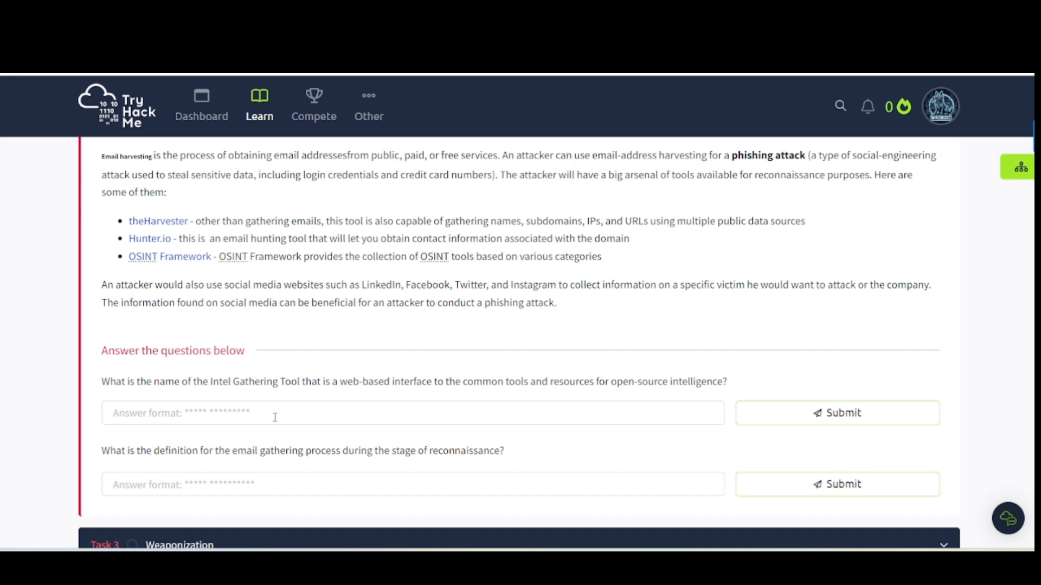
Step: Answer the two Reconnaissance questions with 'OSINT Framework' and 'email harvesting' and submit both
{"action": "type", "text": "OSINT Fr"}
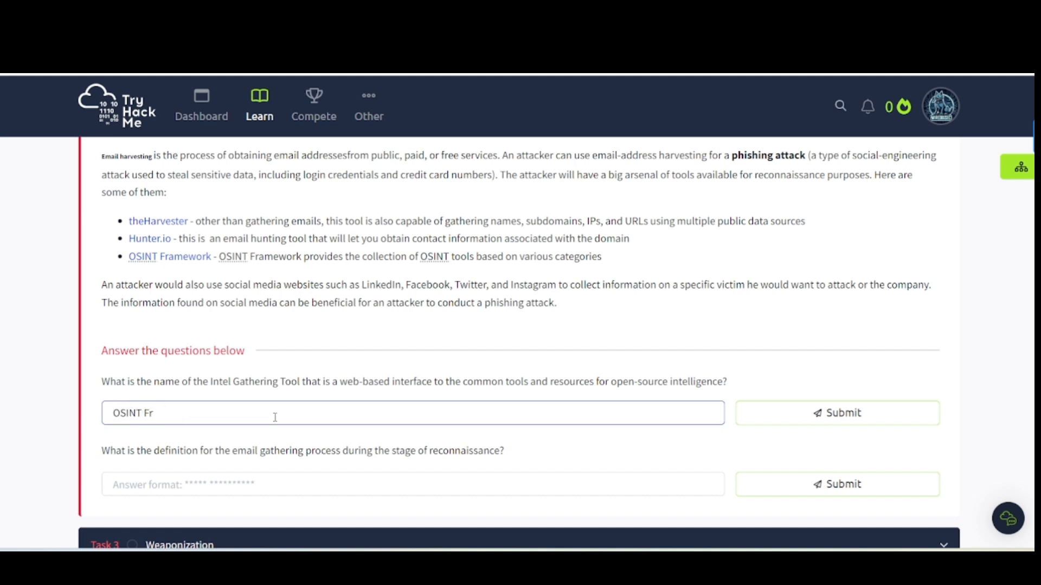
{"action": "left_click", "coordinate": [837, 413]}
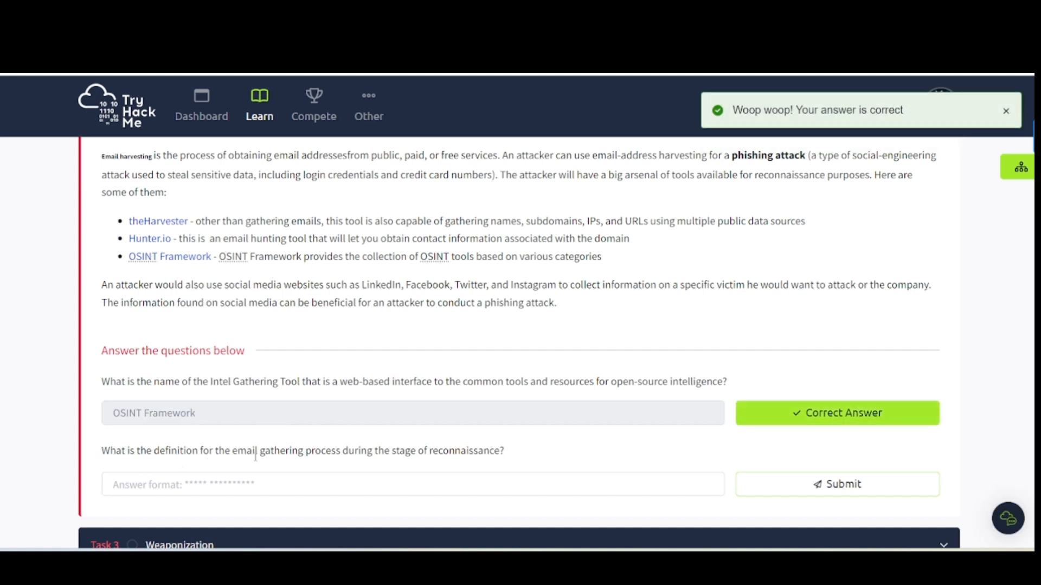
{"action": "mouse_move", "coordinate": [407, 453]}
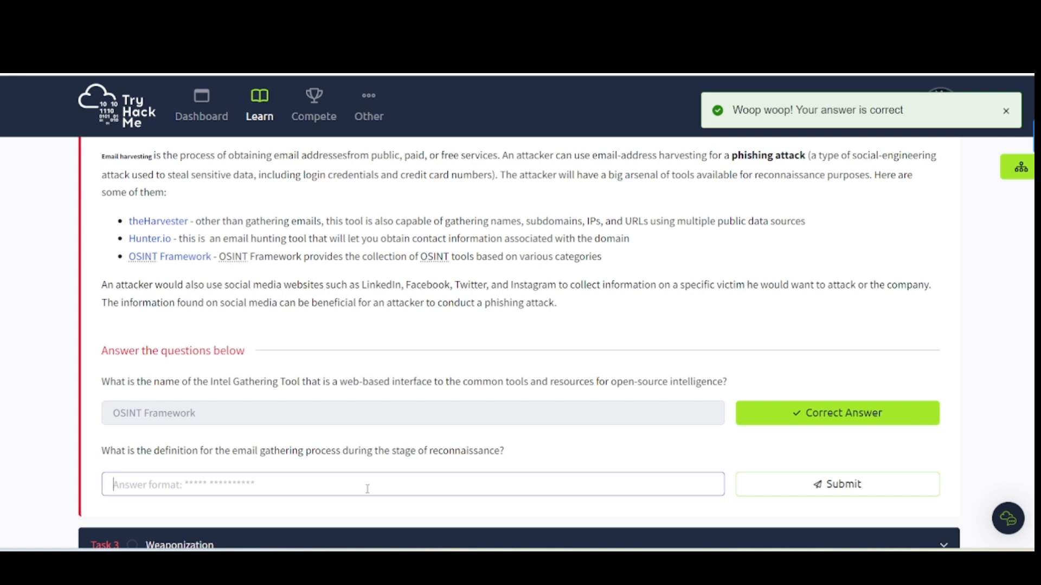
{"action": "type", "text": "email ha"}
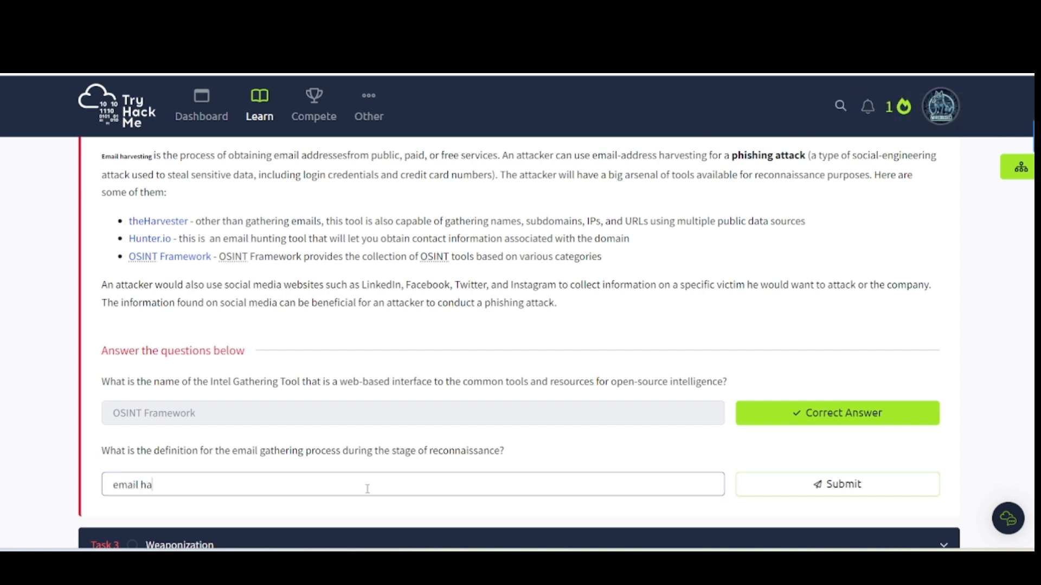
{"action": "left_click", "coordinate": [837, 484]}
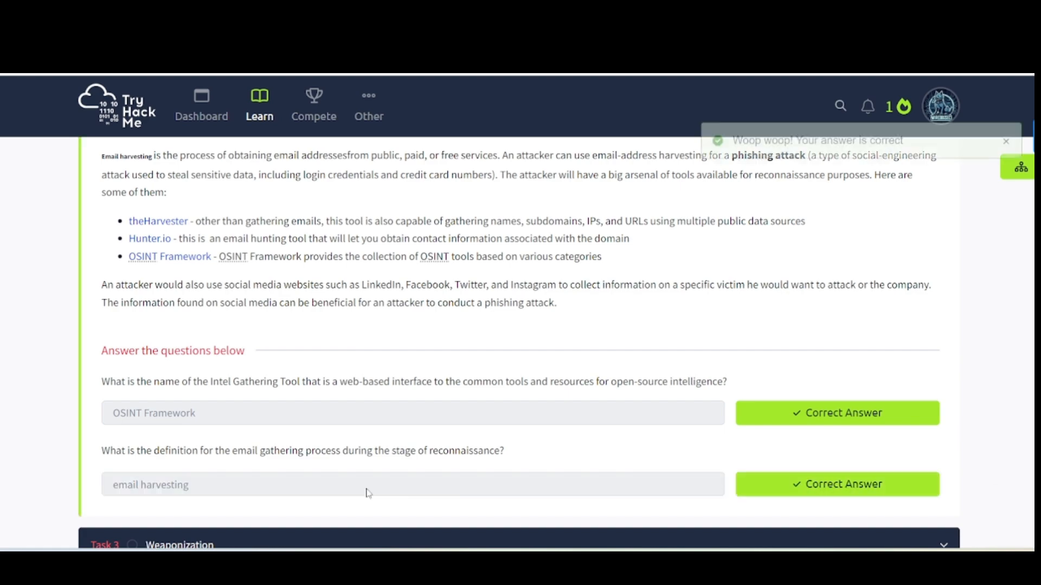
{"action": "scroll", "scroll_direction": "down", "scroll_amount": 3}
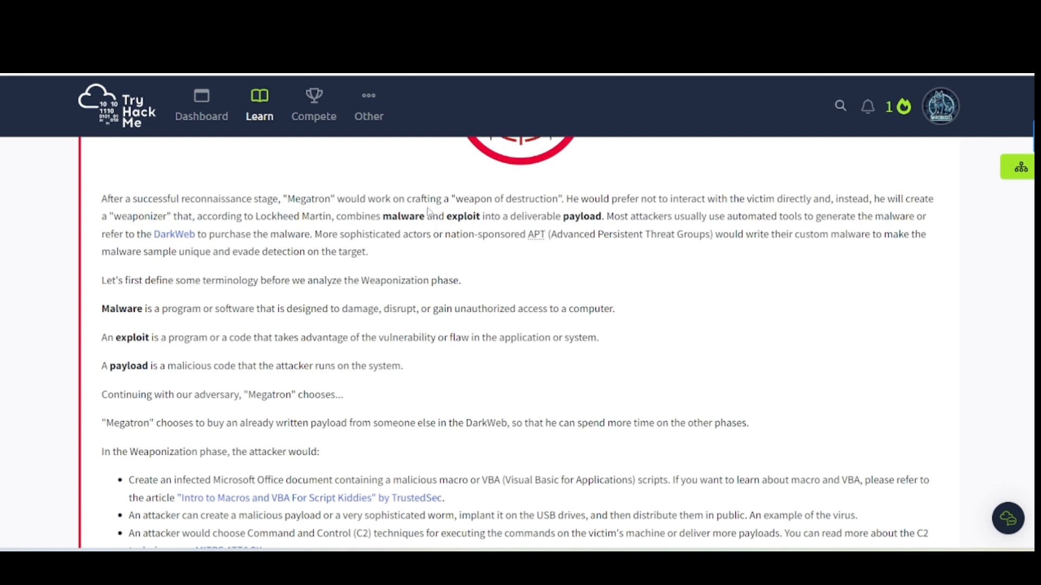
{"action": "mouse_move", "coordinate": [623, 180]}
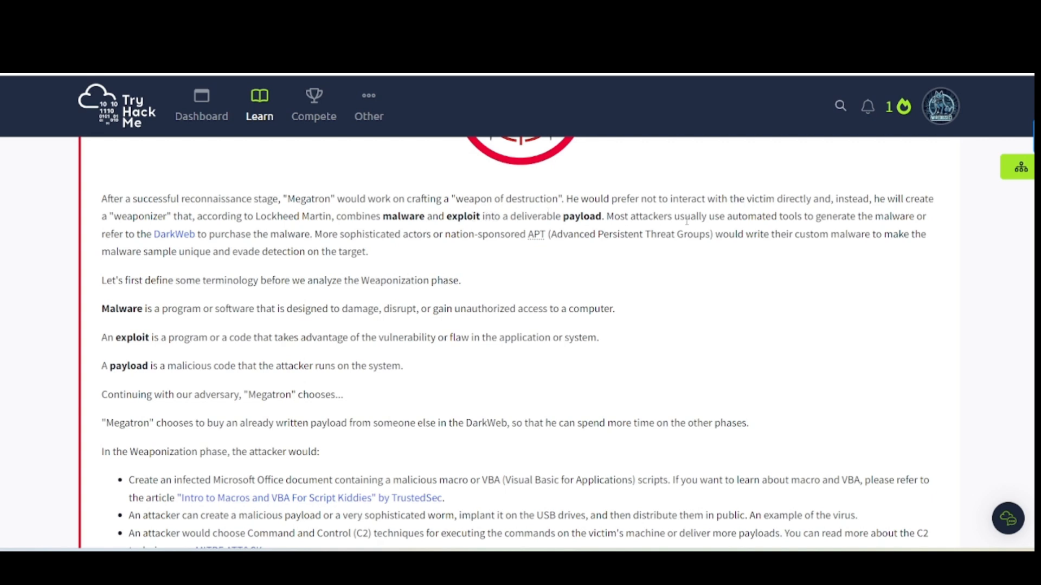
{"action": "mouse_move", "coordinate": [910, 216]}
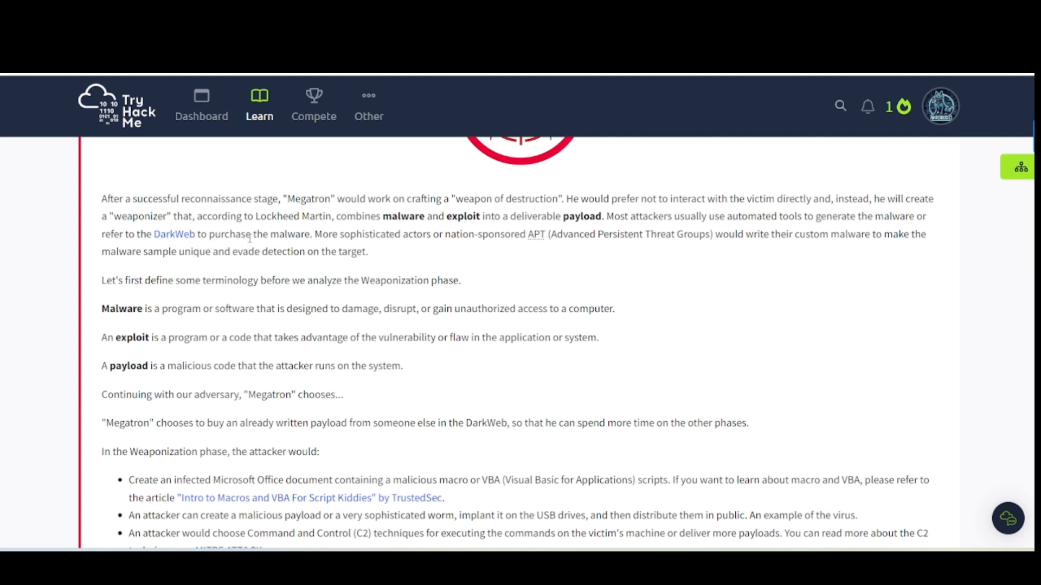
{"action": "mouse_move", "coordinate": [475, 238]}
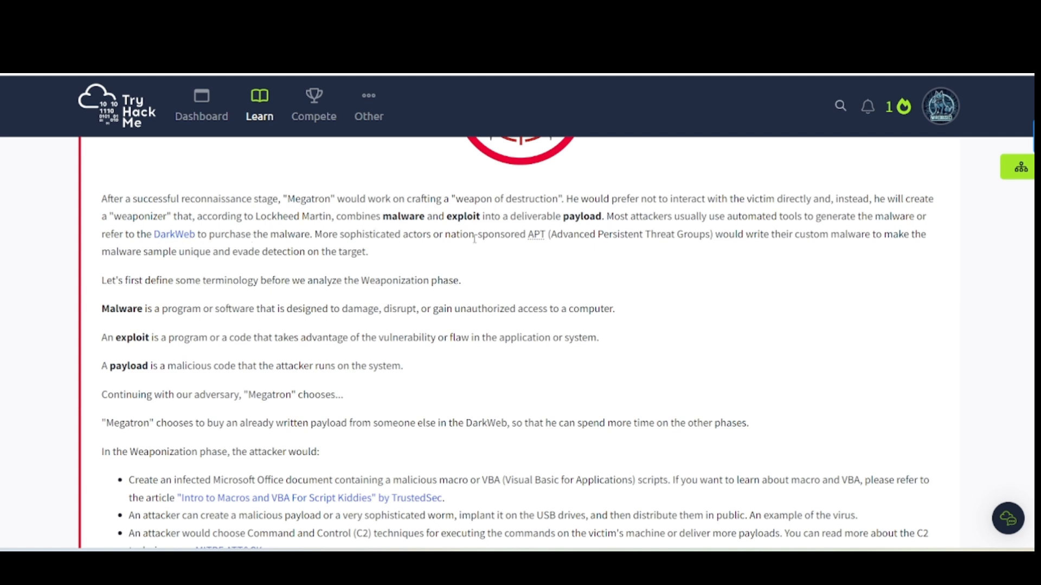
{"action": "mouse_move", "coordinate": [533, 244]}
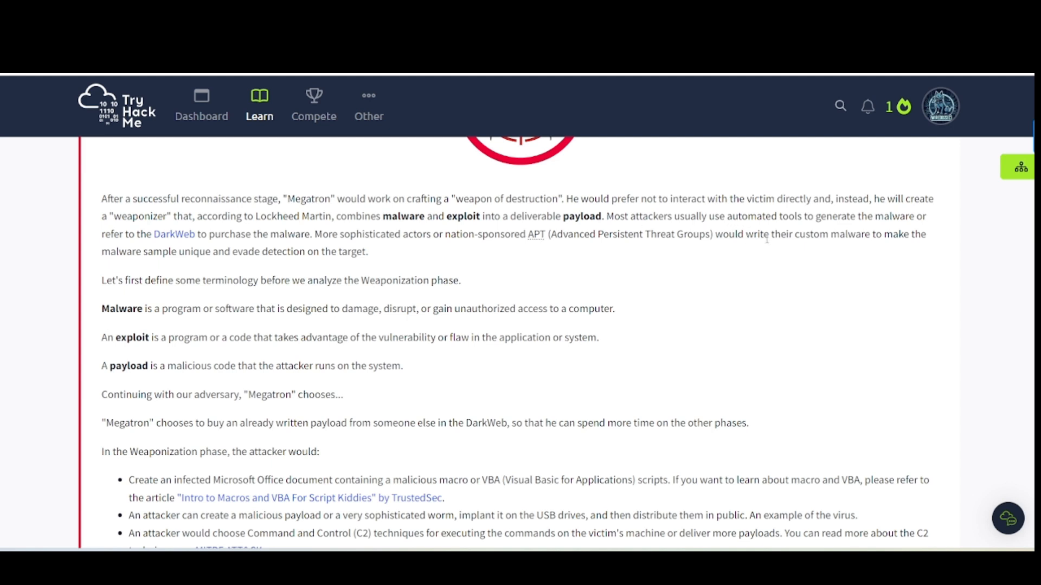
{"action": "mouse_move", "coordinate": [247, 237]}
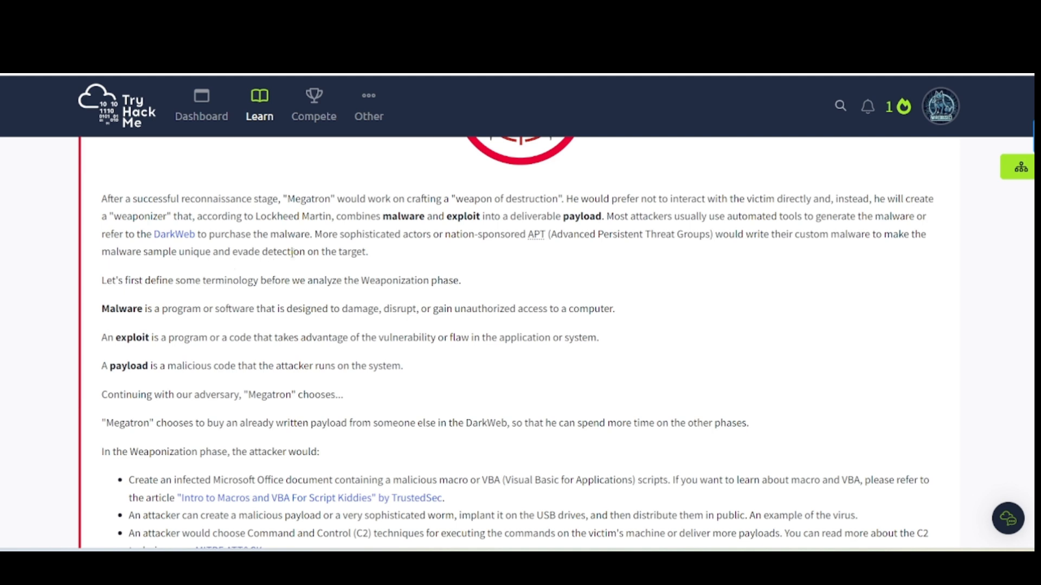
Step: Scroll through the Weaponization reading on malware, exploit and payload to the backdoor step
{"action": "scroll", "scroll_direction": "down", "scroll_amount": 3}
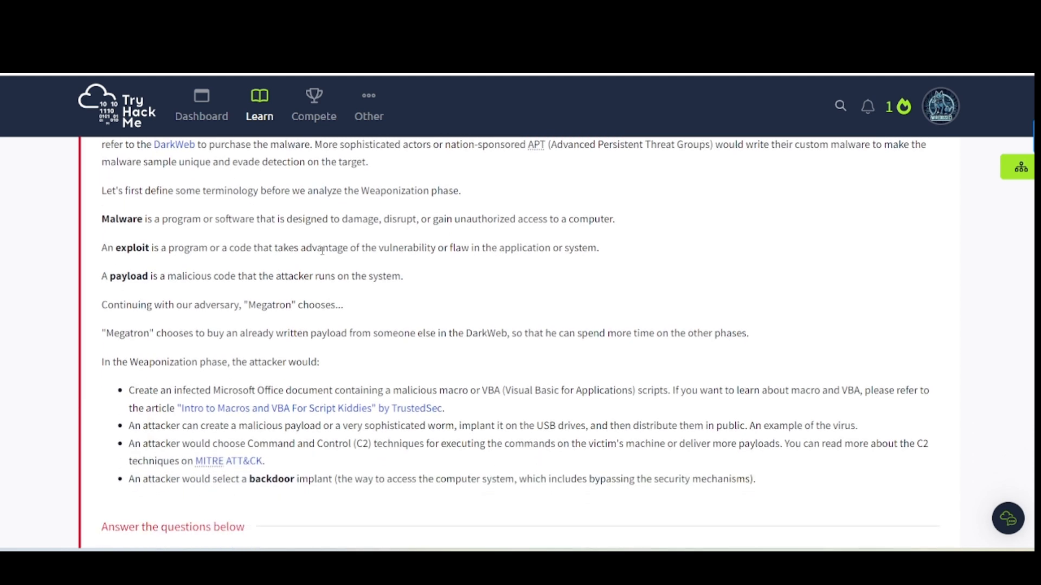
{"action": "mouse_move", "coordinate": [186, 193]}
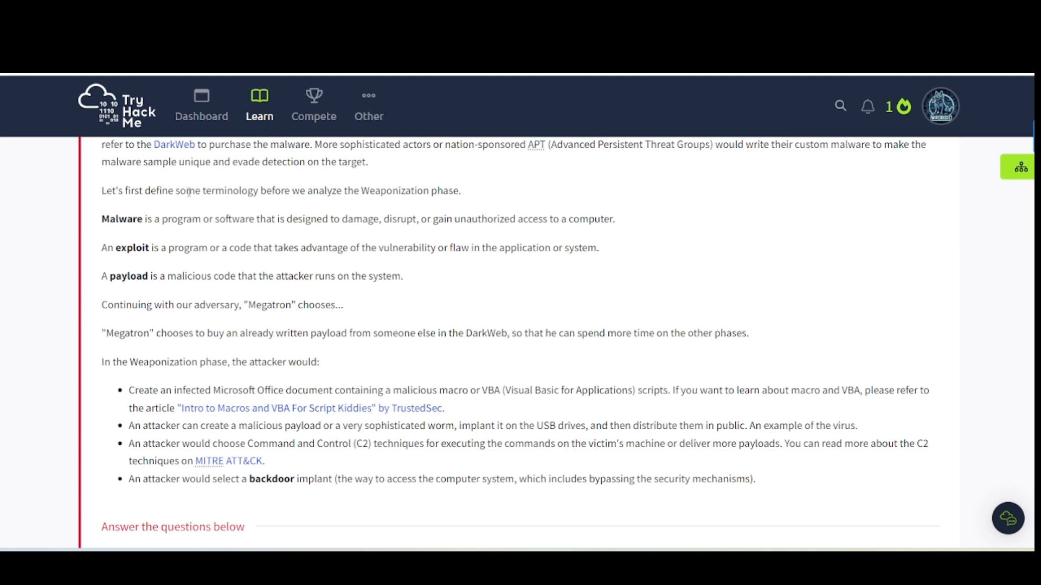
{"action": "mouse_move", "coordinate": [424, 187]}
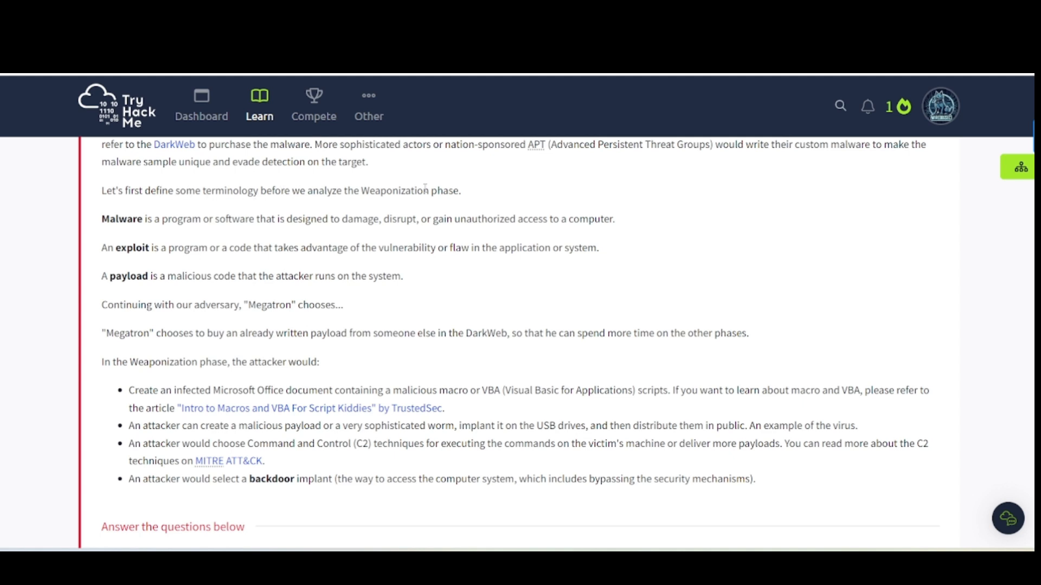
{"action": "mouse_move", "coordinate": [168, 221]}
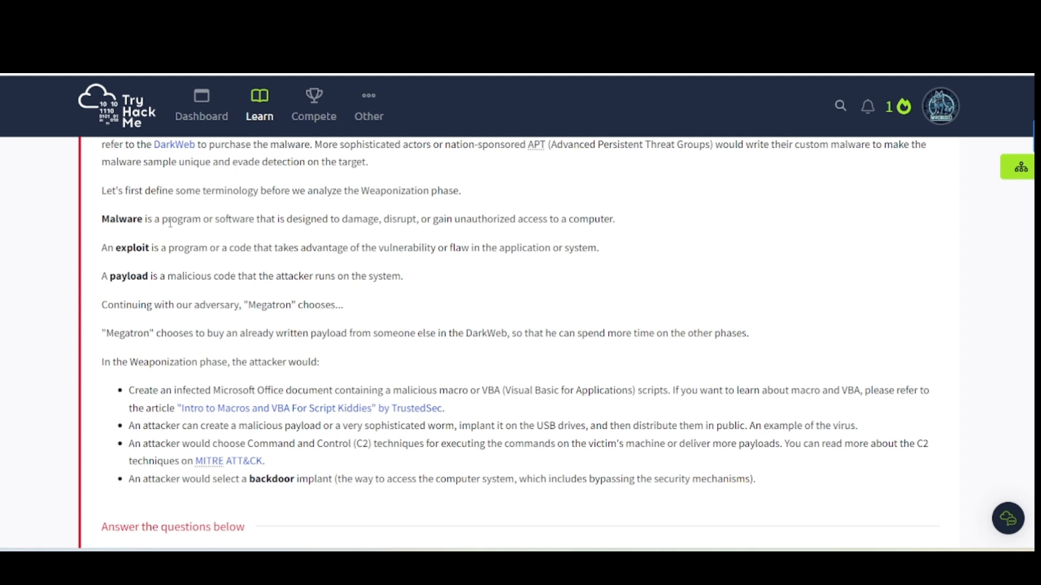
{"action": "mouse_move", "coordinate": [429, 232]}
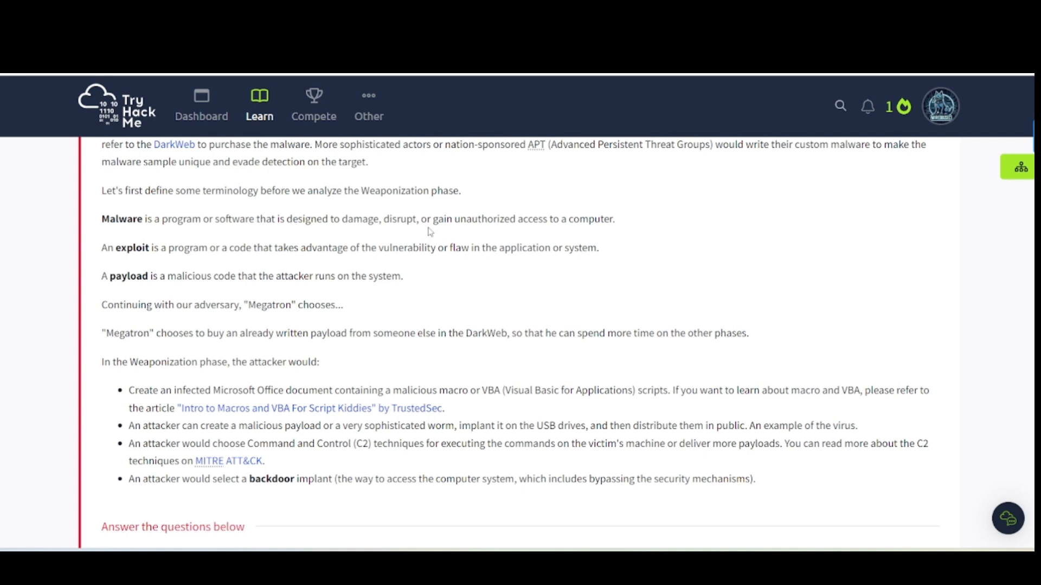
{"action": "mouse_move", "coordinate": [120, 255]}
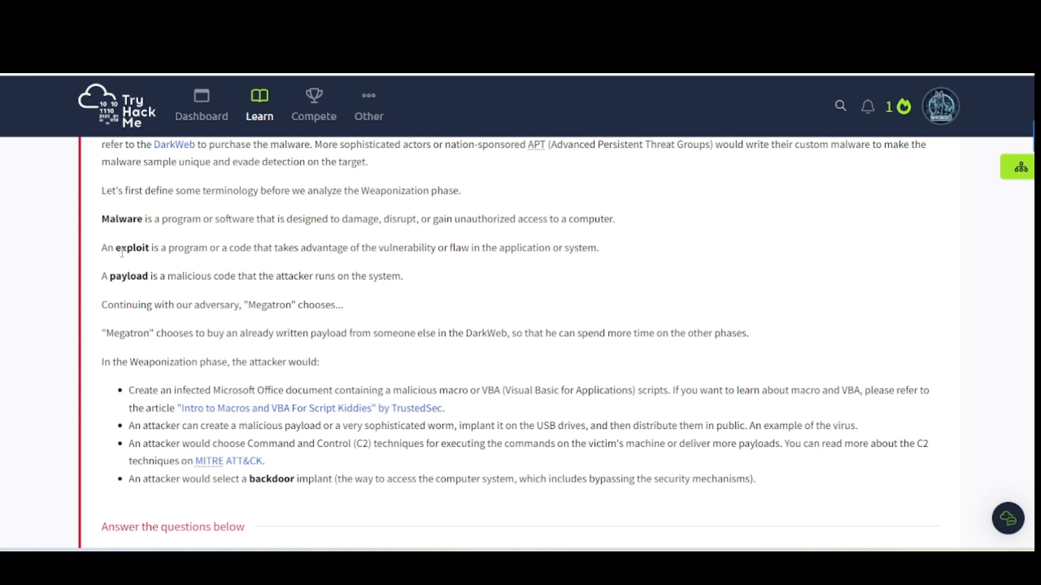
{"action": "mouse_move", "coordinate": [327, 248]}
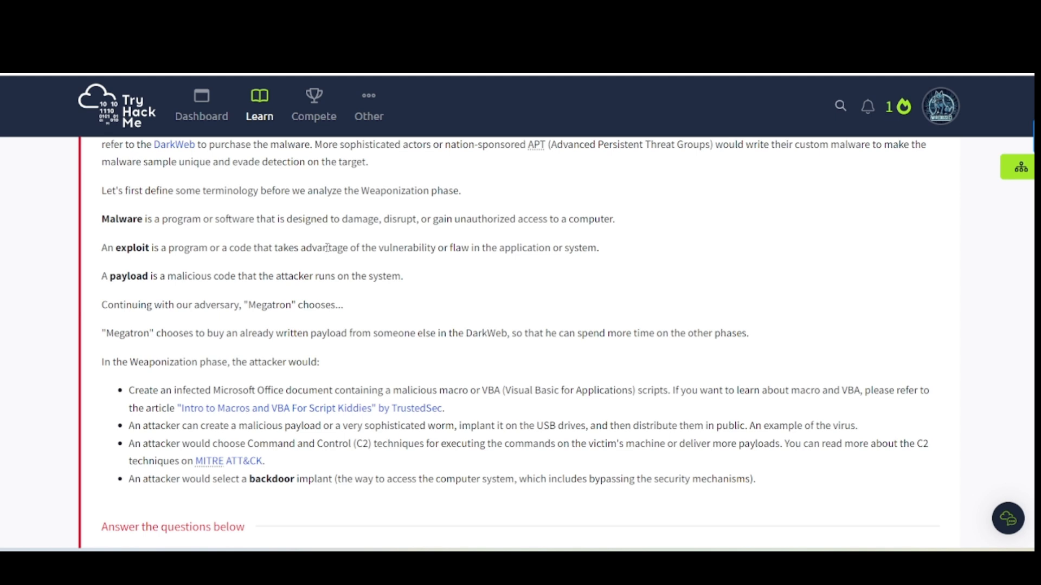
{"action": "mouse_move", "coordinate": [563, 248]}
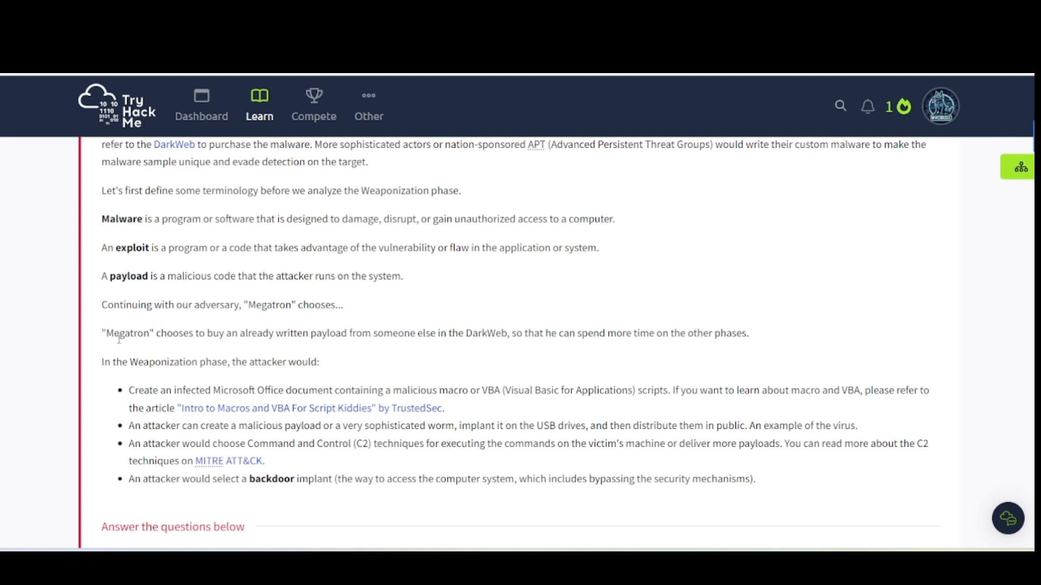
{"action": "mouse_move", "coordinate": [287, 337]}
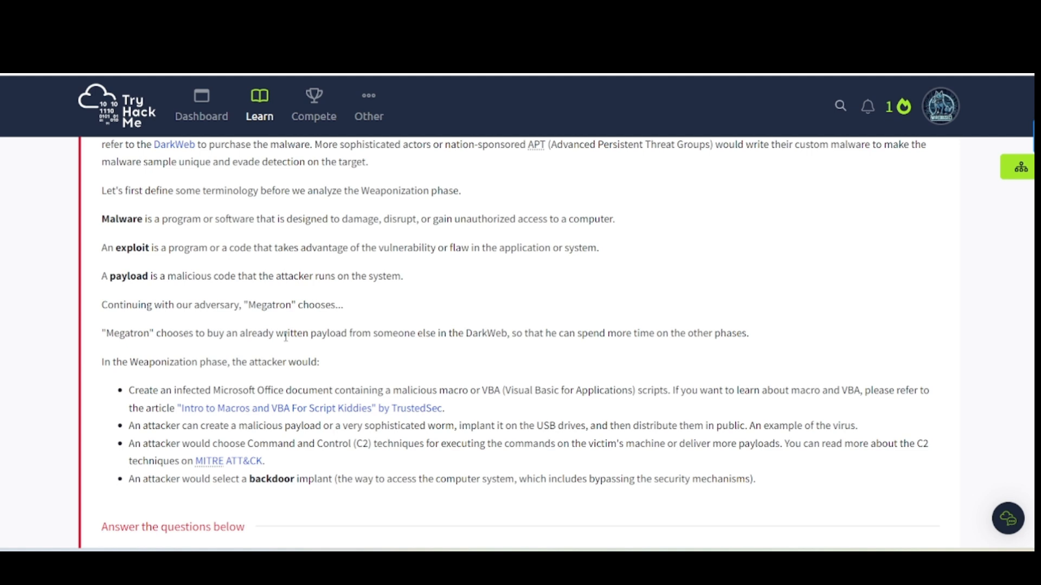
{"action": "mouse_move", "coordinate": [438, 339]}
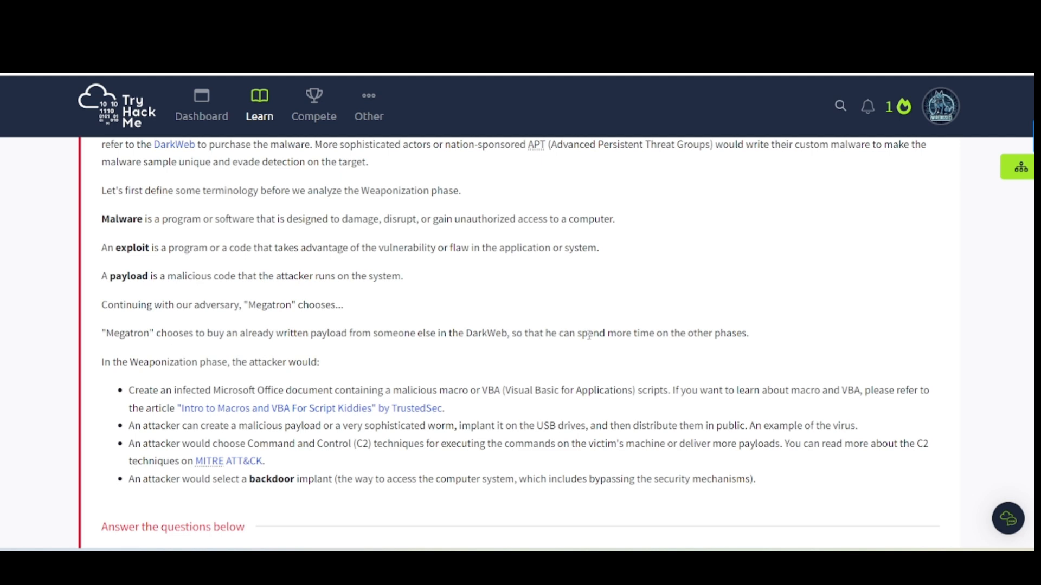
Step: Scroll to the Weaponization question about grouped commands in Office documents
{"action": "scroll", "scroll_direction": "down", "scroll_amount": 3}
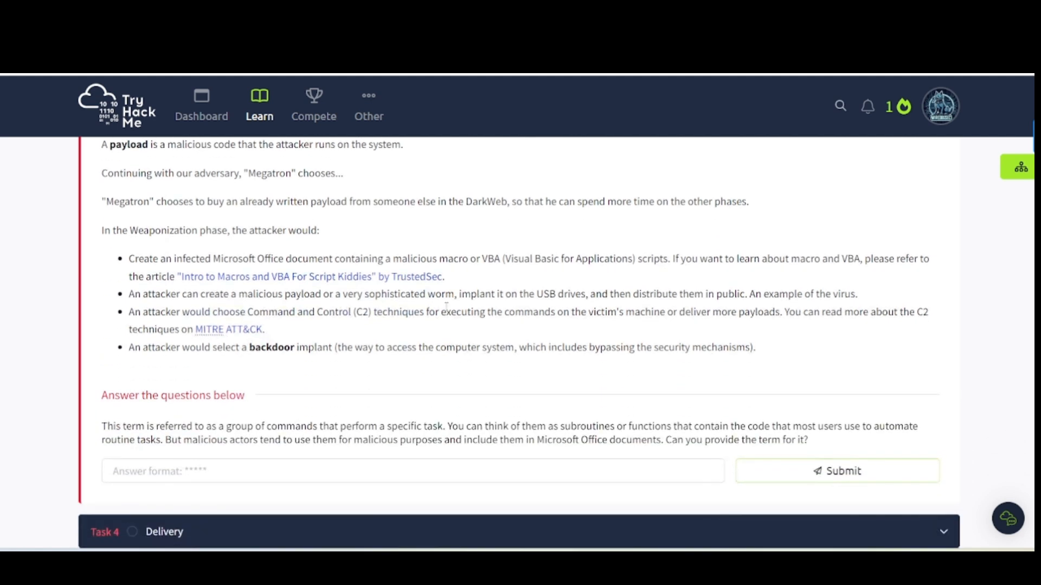
{"action": "mouse_move", "coordinate": [279, 234]}
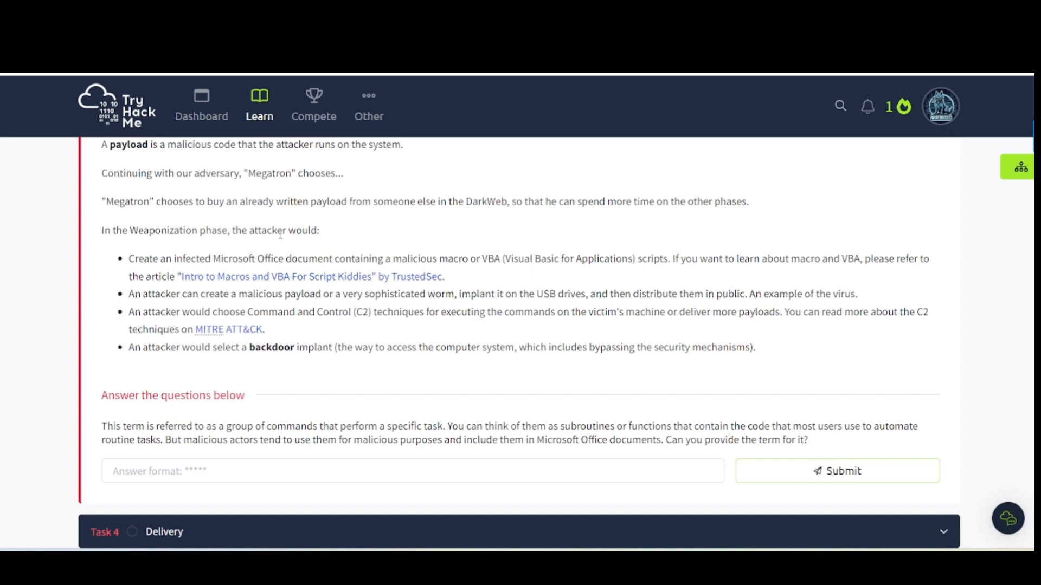
{"action": "mouse_move", "coordinate": [299, 259]}
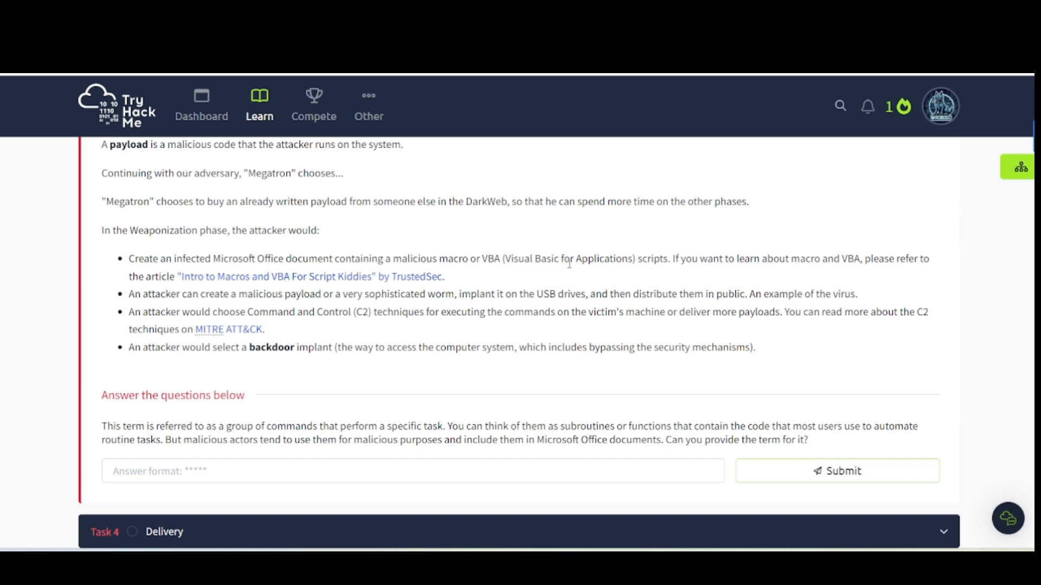
{"action": "mouse_move", "coordinate": [689, 271]}
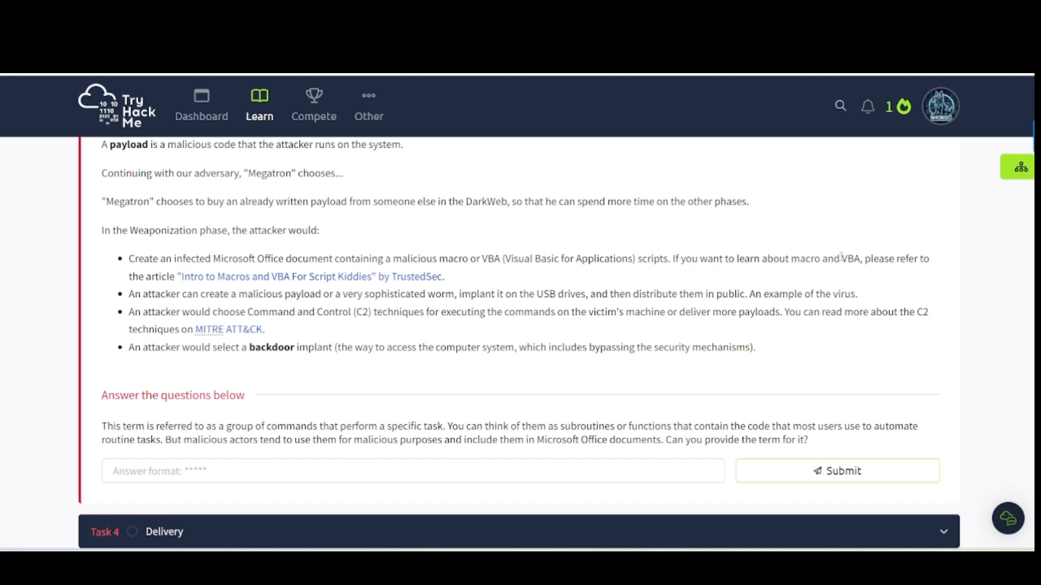
{"action": "mouse_move", "coordinate": [225, 290]}
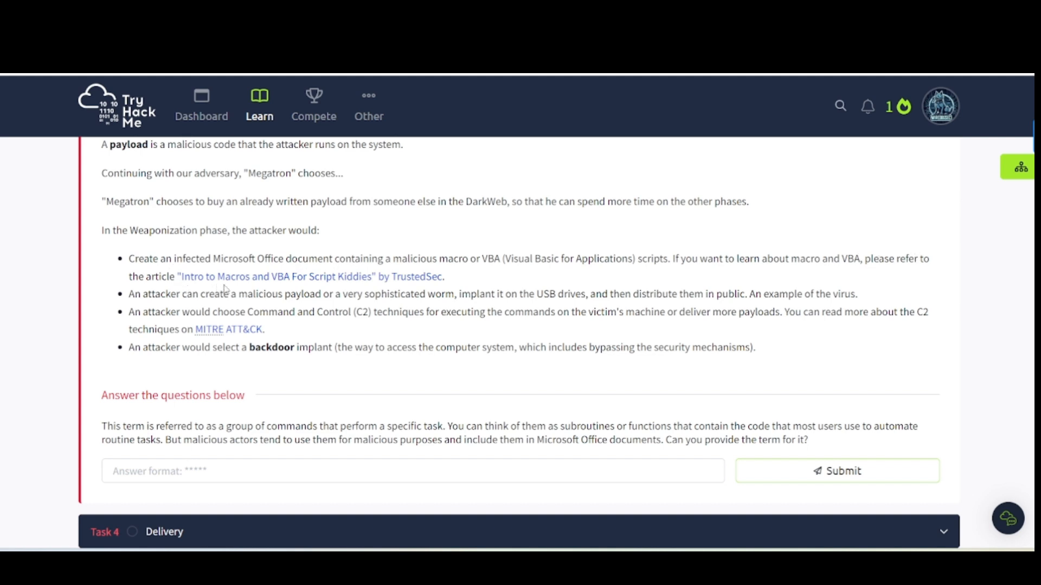
{"action": "mouse_move", "coordinate": [403, 280]}
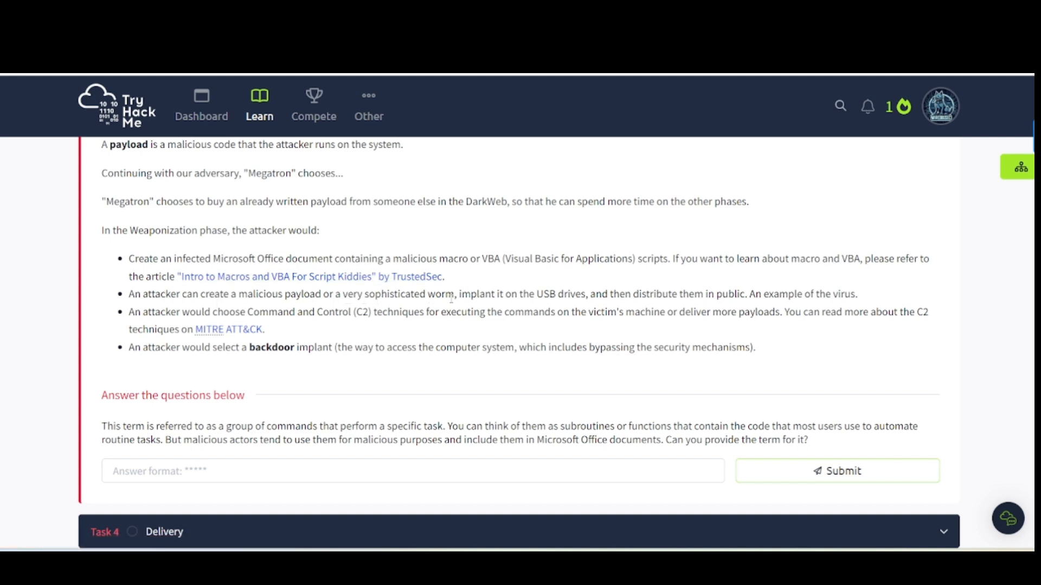
{"action": "mouse_move", "coordinate": [528, 293]}
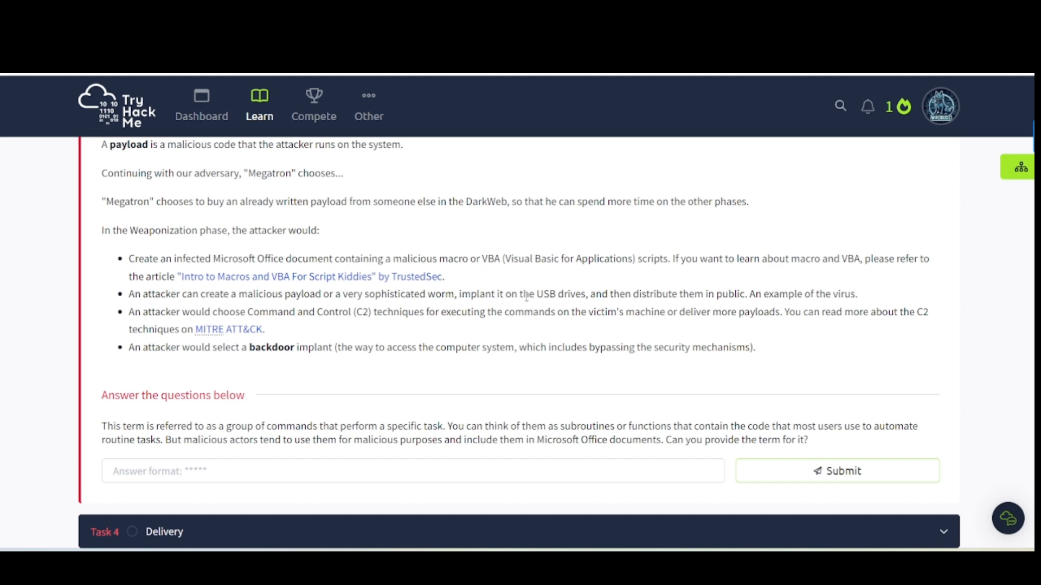
{"action": "mouse_move", "coordinate": [690, 299]}
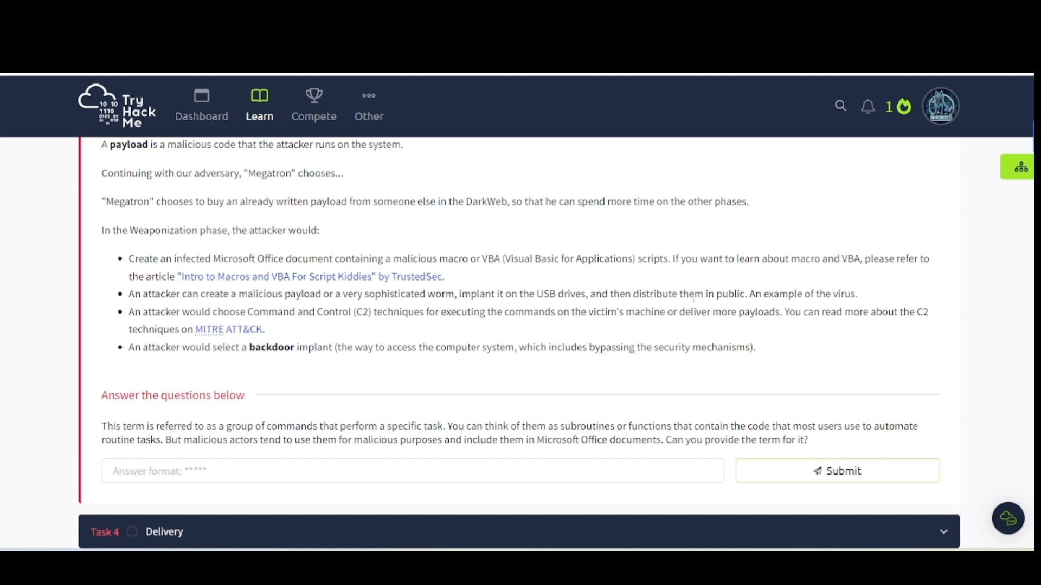
{"action": "mouse_move", "coordinate": [735, 307]}
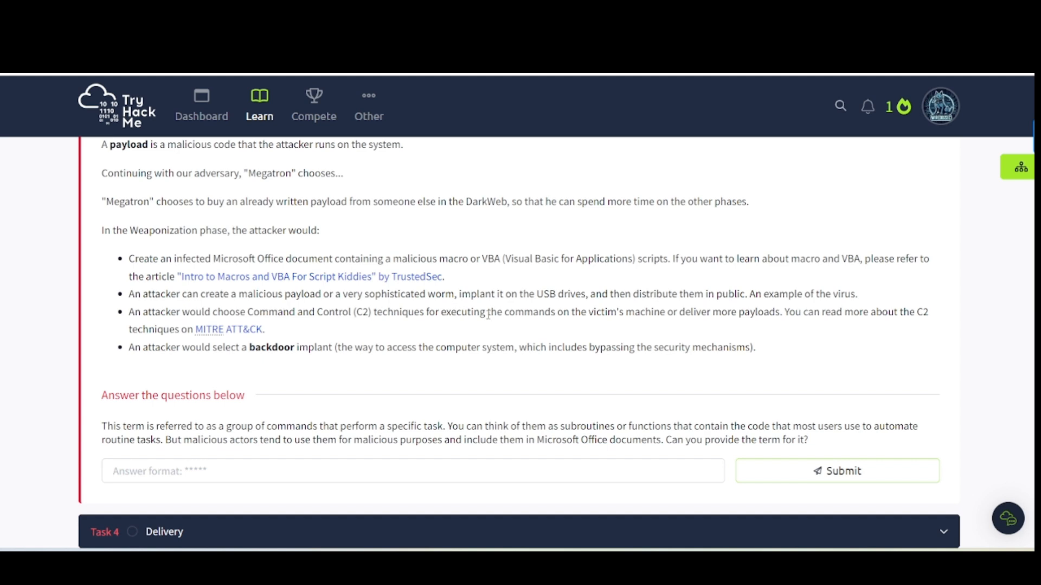
{"action": "mouse_move", "coordinate": [668, 314]}
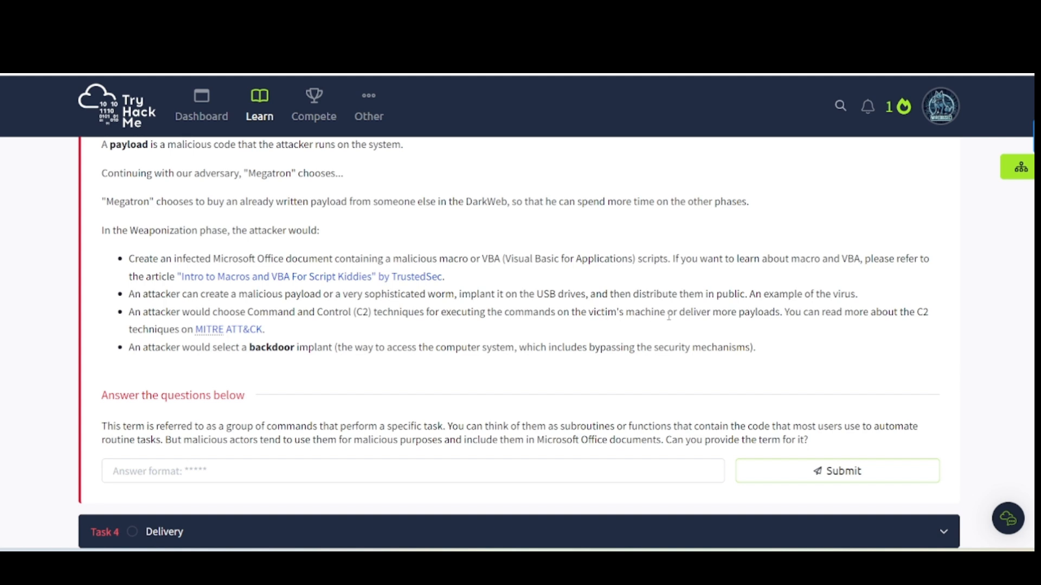
{"action": "mouse_move", "coordinate": [782, 312]}
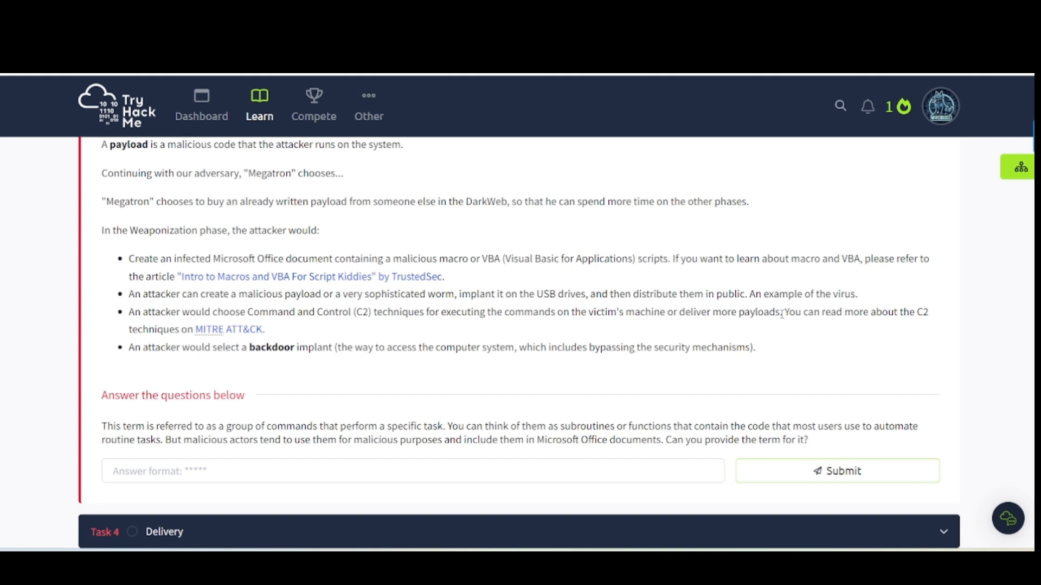
{"action": "mouse_move", "coordinate": [200, 341]}
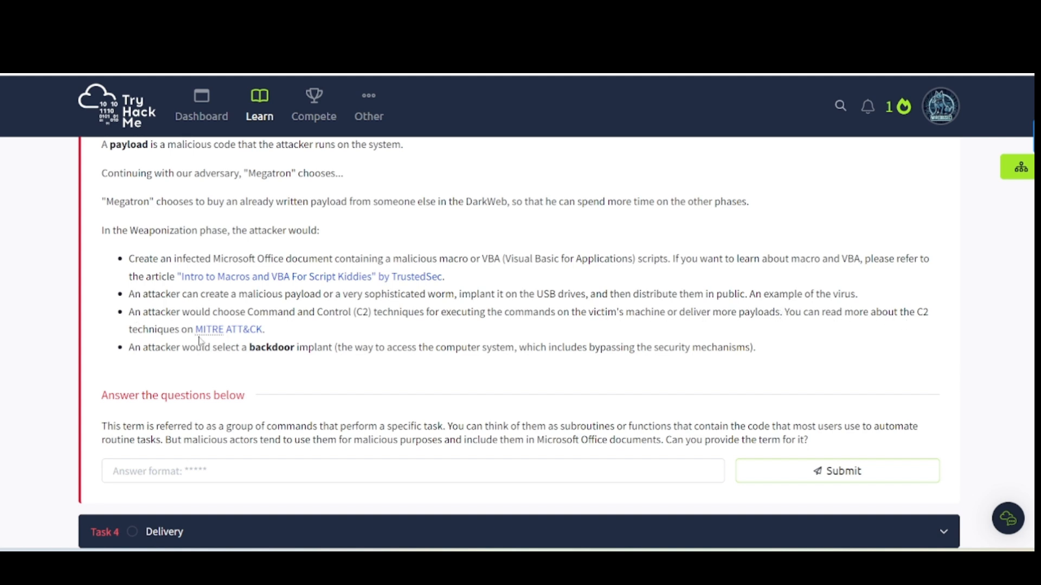
{"action": "mouse_move", "coordinate": [230, 331]}
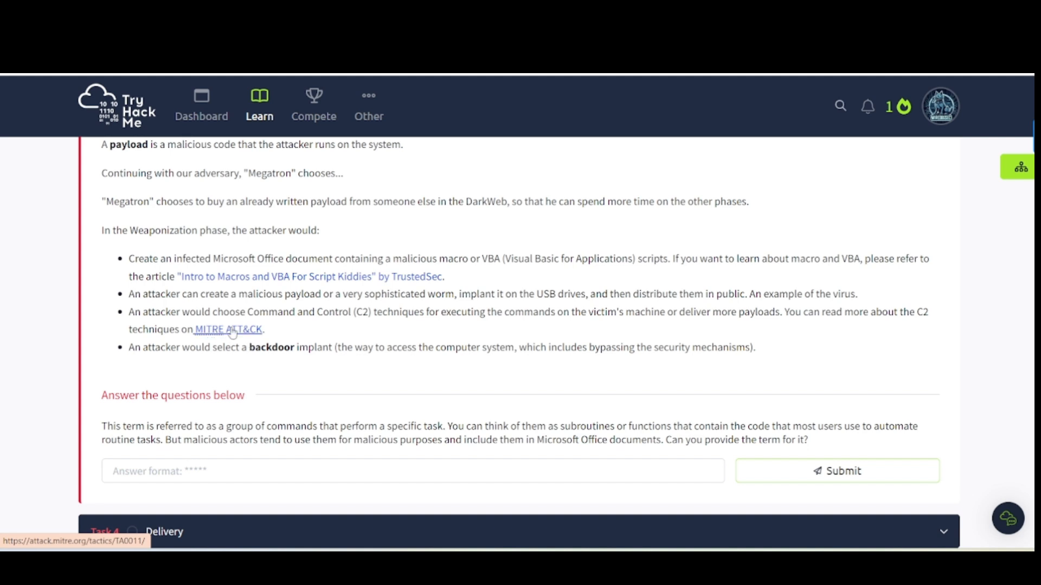
{"action": "mouse_move", "coordinate": [199, 361]}
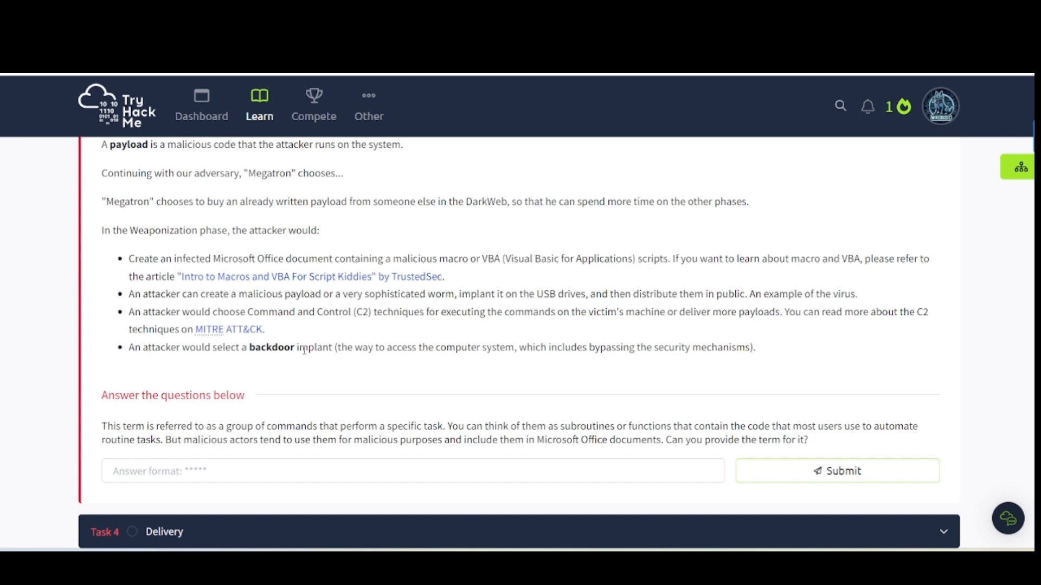
{"action": "mouse_move", "coordinate": [466, 353]}
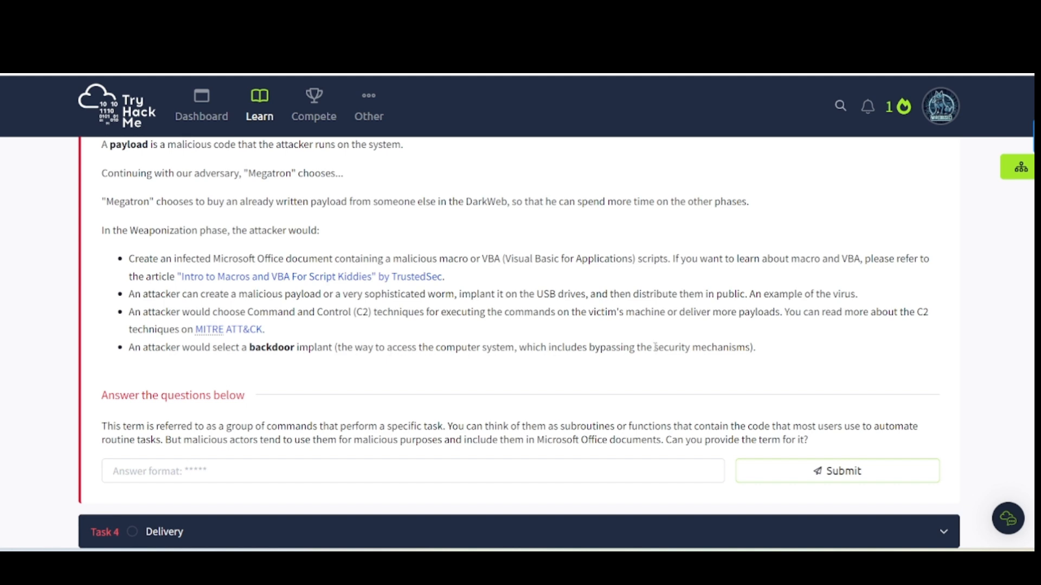
{"action": "mouse_move", "coordinate": [245, 392]}
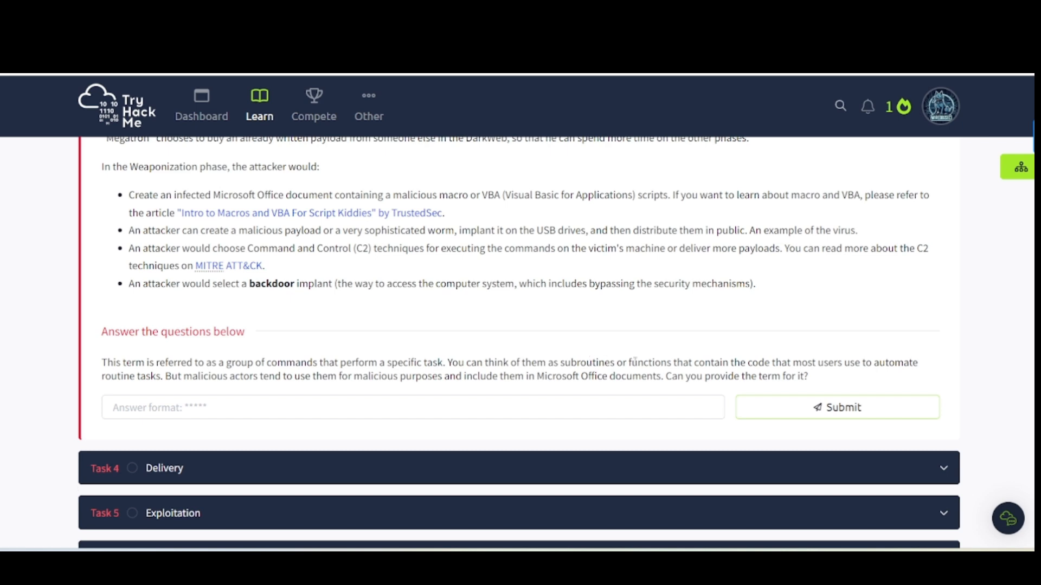
{"action": "mouse_move", "coordinate": [631, 366]}
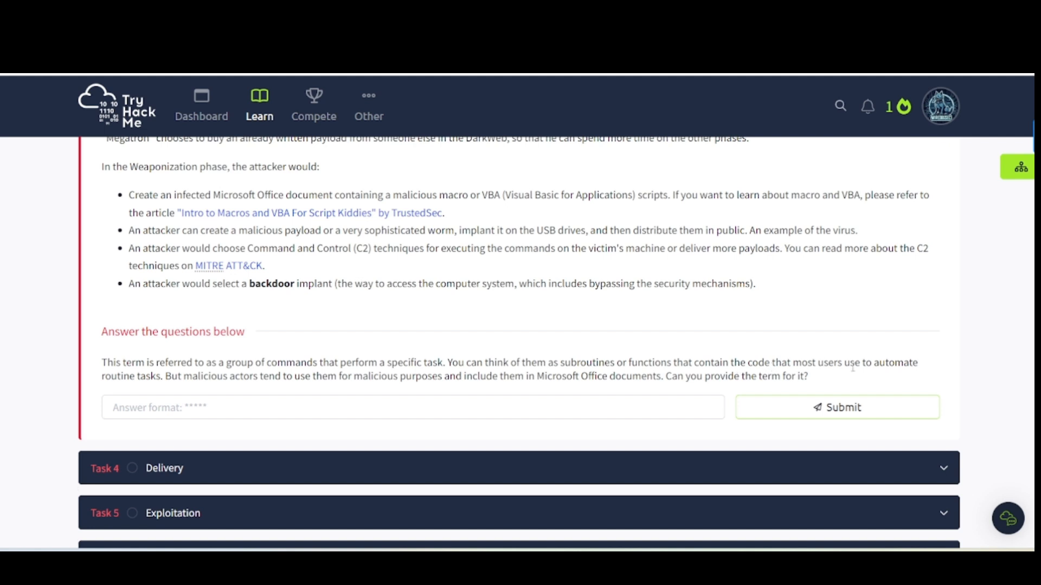
{"action": "mouse_move", "coordinate": [200, 389]}
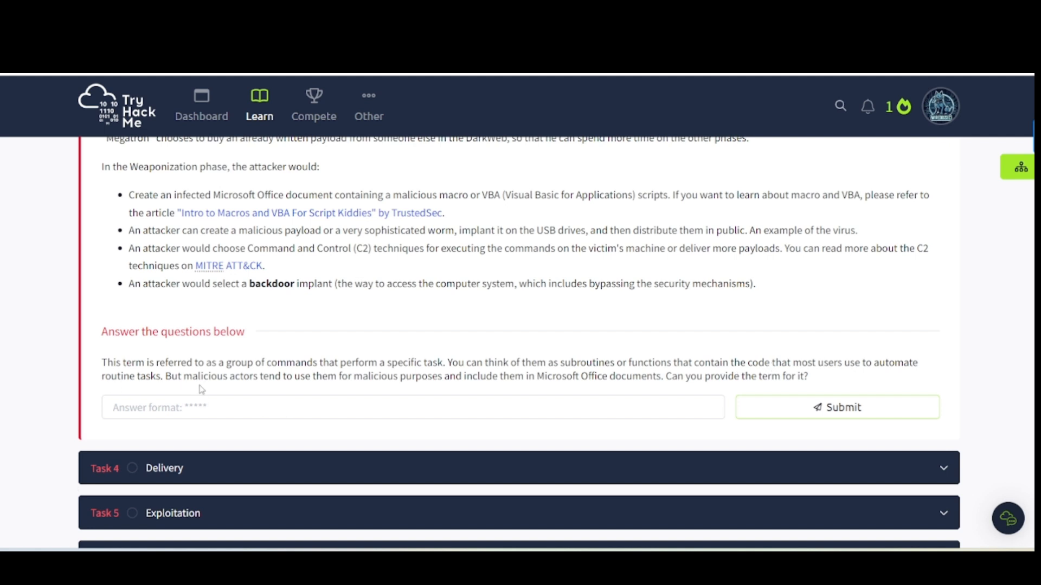
{"action": "mouse_move", "coordinate": [347, 389]}
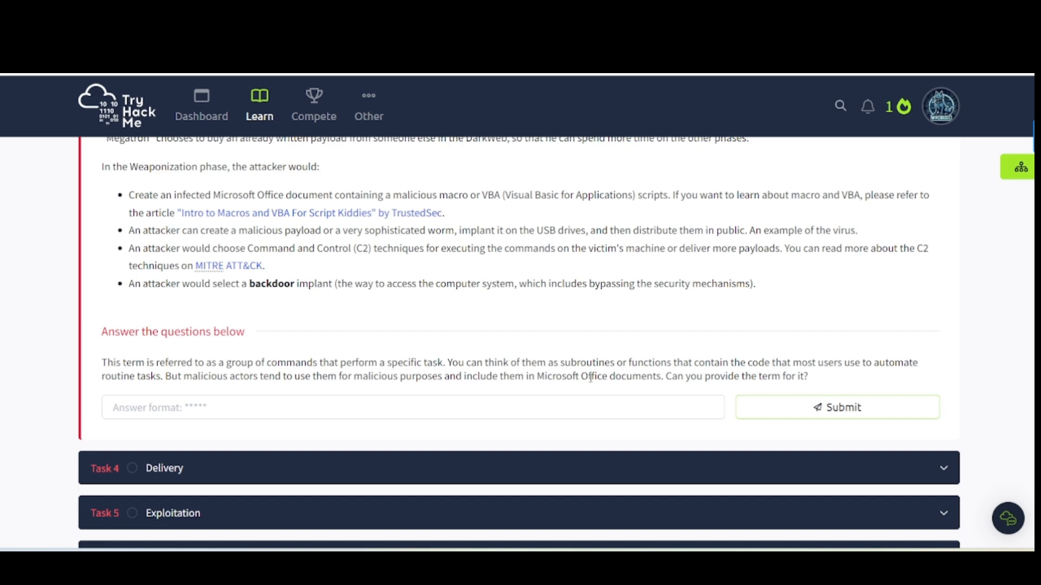
{"action": "mouse_move", "coordinate": [575, 401]}
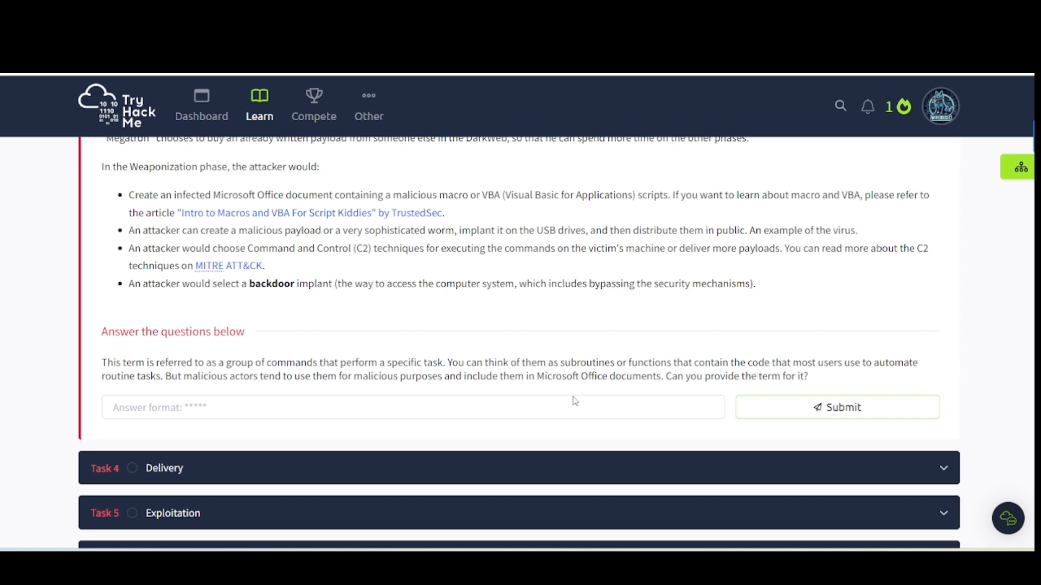
Step: Answer the Weaponization Office-commands question with 'Macro' and submit it
{"action": "type", "text": "Mac"}
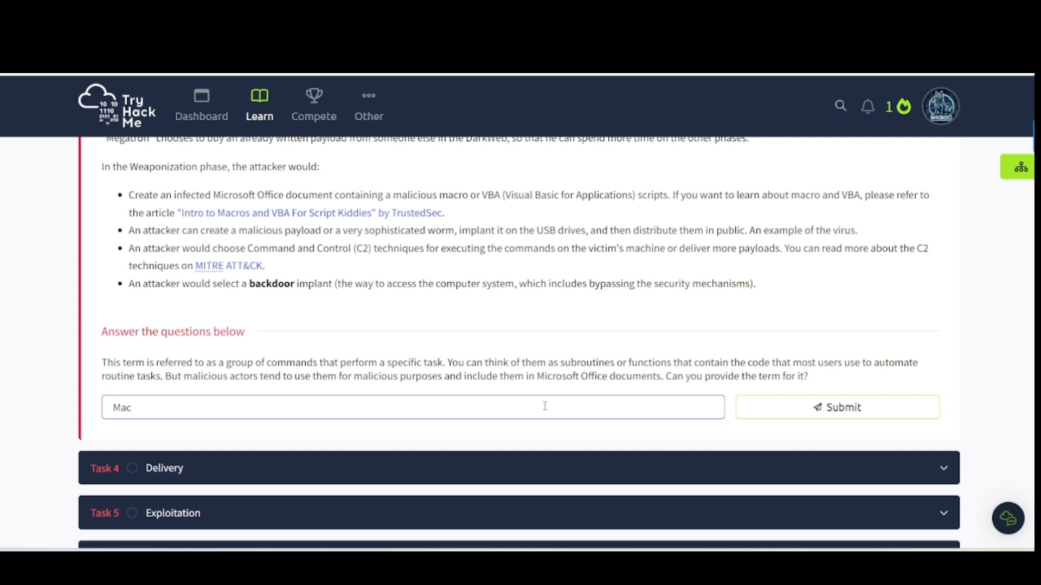
{"action": "left_click", "coordinate": [837, 406]}
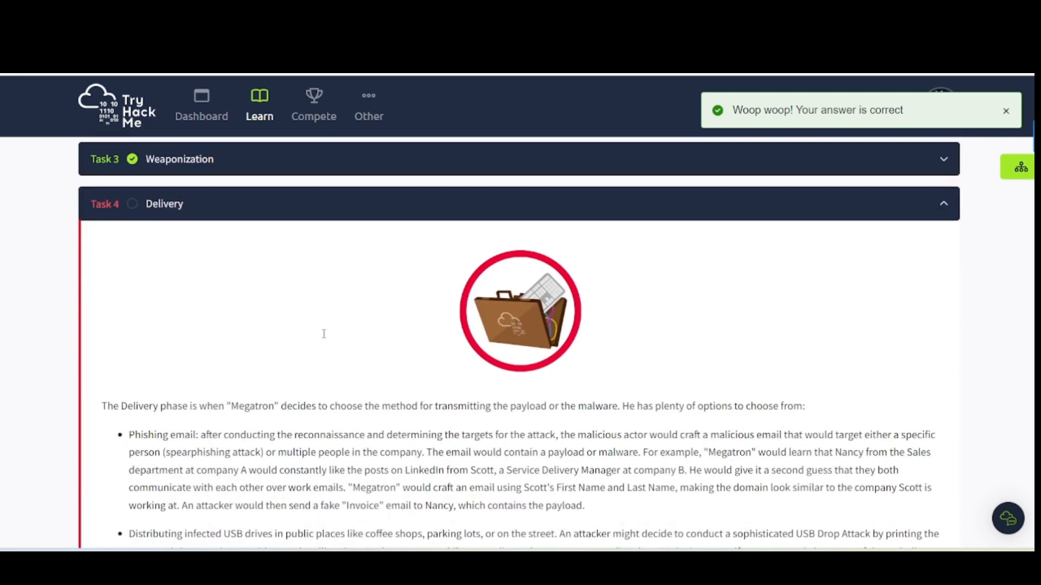
Step: Scroll through the Delivery reading on phishing, USB drops and watering hole attacks to its first question
{"action": "scroll", "scroll_direction": "down", "scroll_amount": 3}
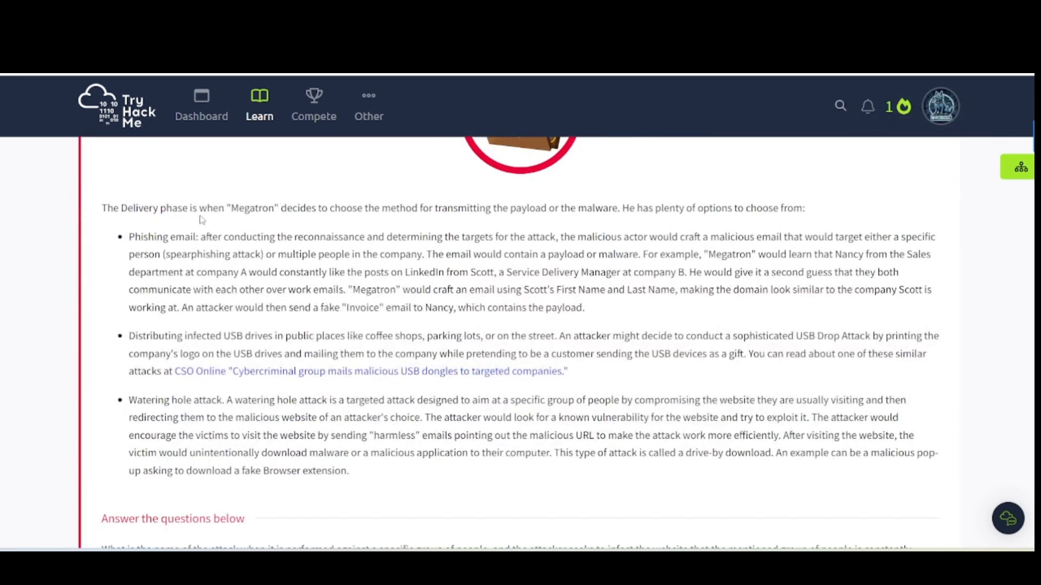
{"action": "mouse_move", "coordinate": [394, 208]}
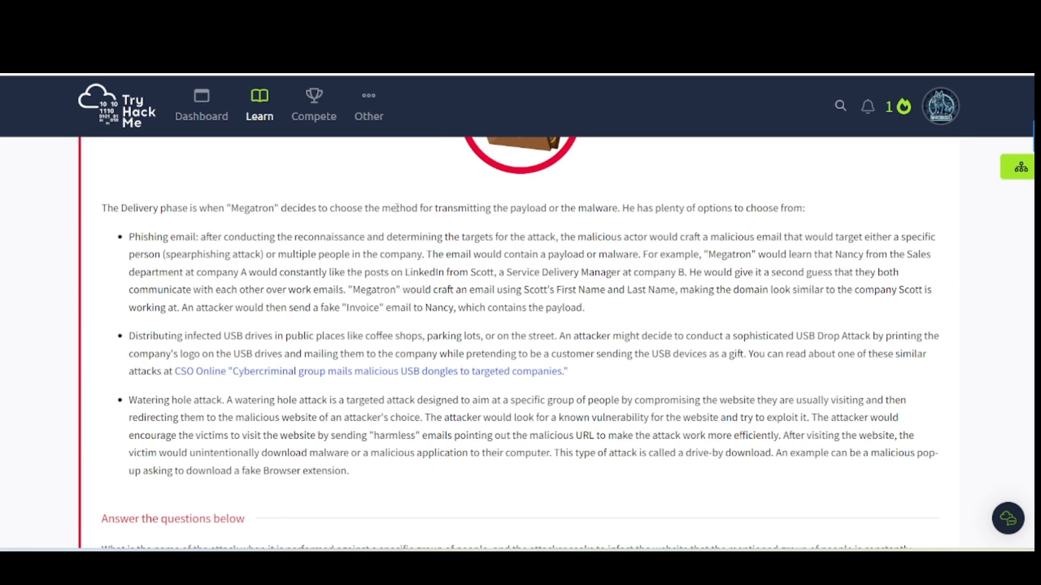
{"action": "mouse_move", "coordinate": [558, 222]}
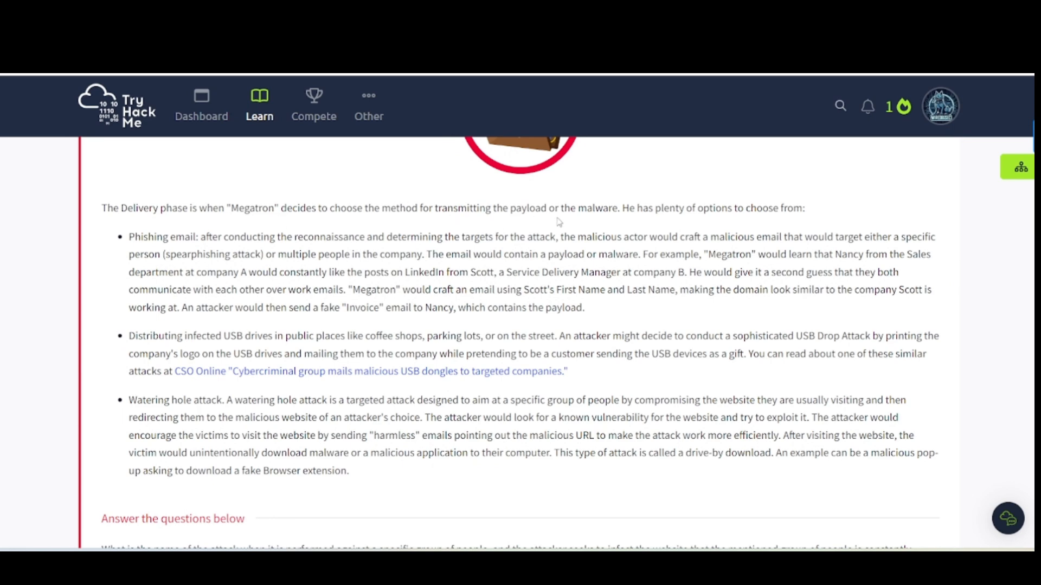
{"action": "mouse_move", "coordinate": [331, 267]}
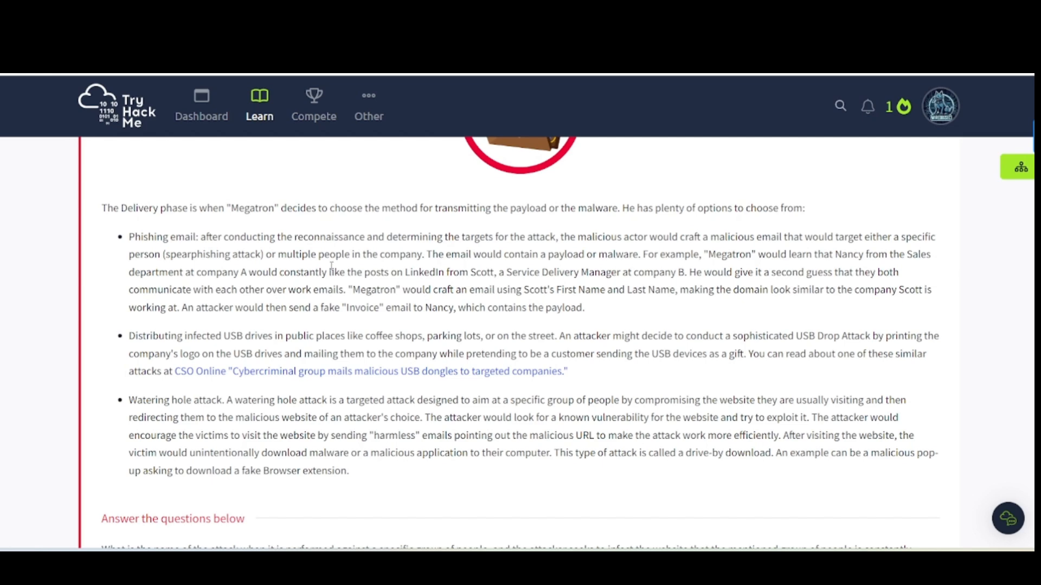
{"action": "scroll", "scroll_direction": "down", "scroll_amount": 3}
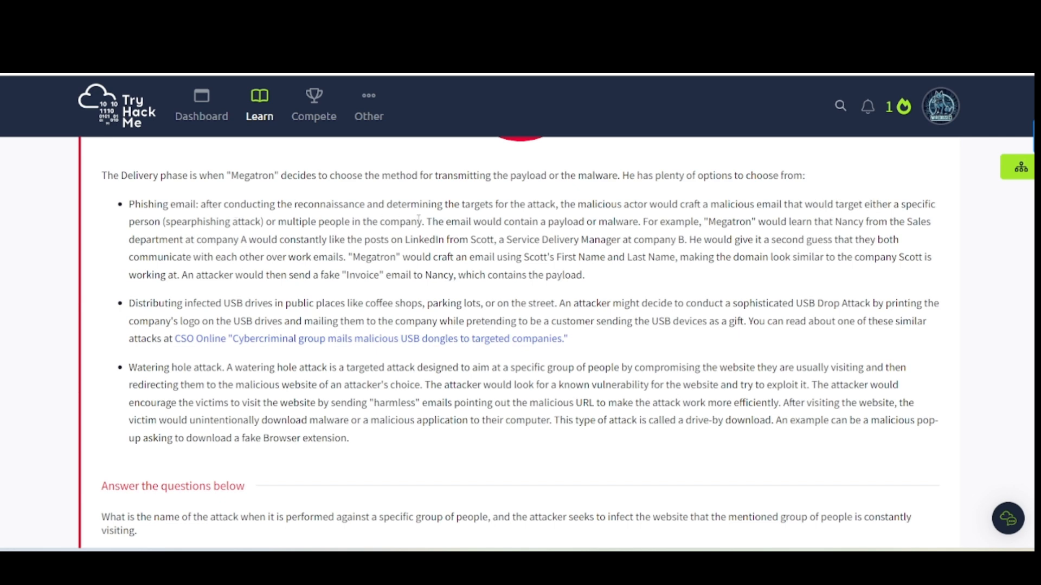
{"action": "mouse_move", "coordinate": [588, 221]}
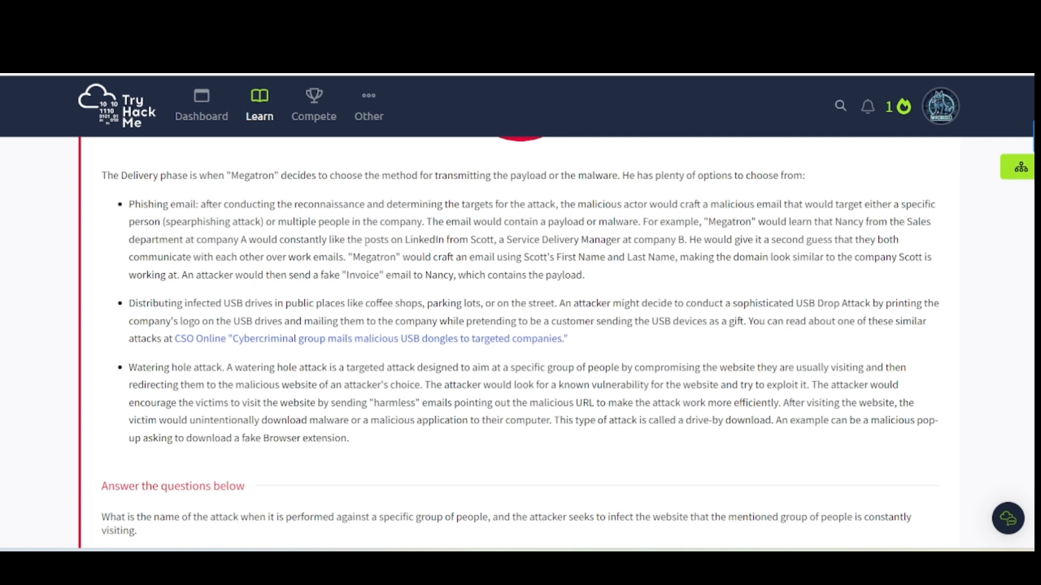
{"action": "mouse_move", "coordinate": [588, 247]}
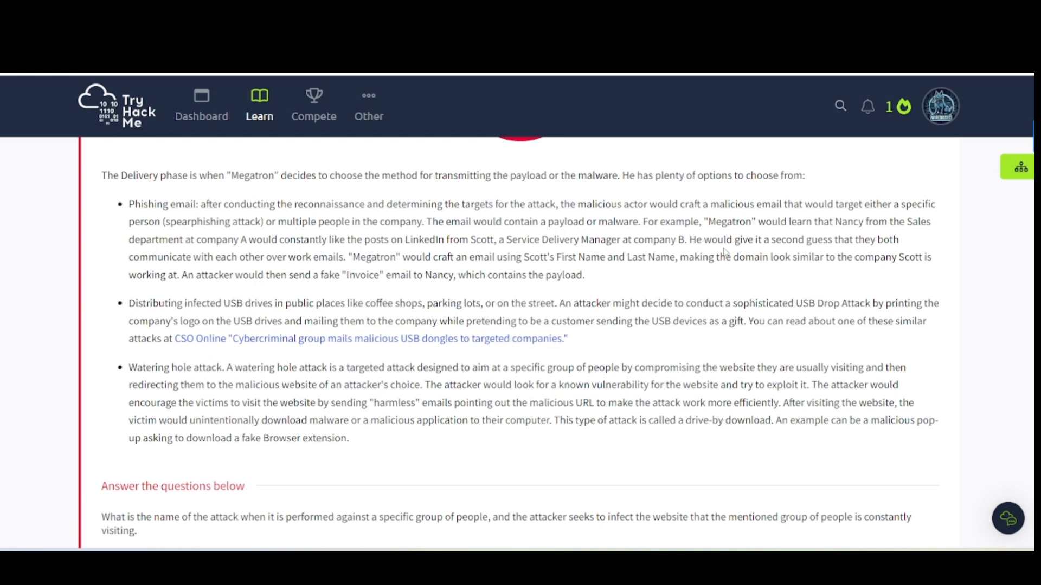
{"action": "mouse_move", "coordinate": [845, 242]}
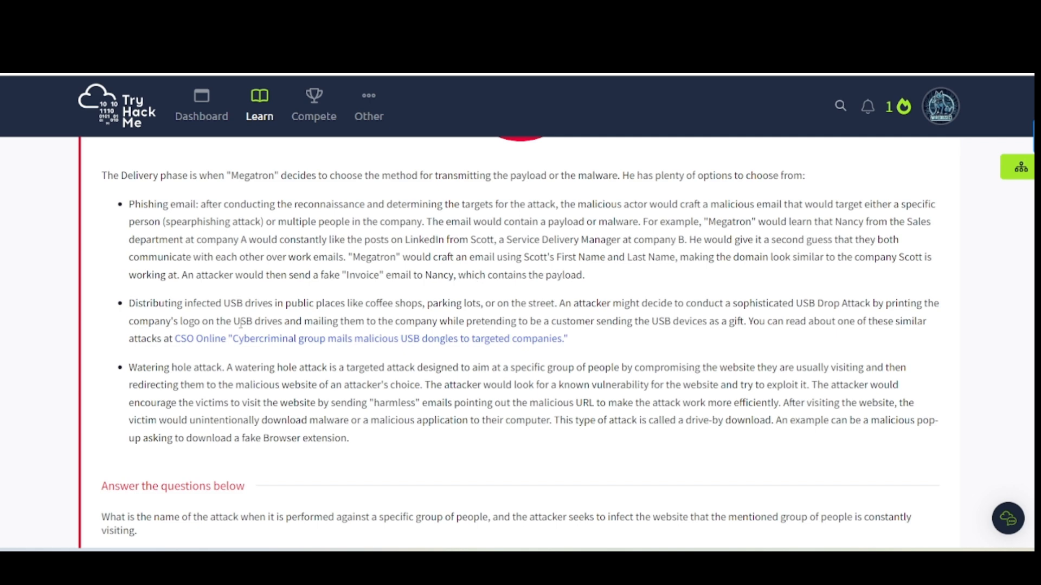
{"action": "scroll", "scroll_direction": "down", "scroll_amount": 3}
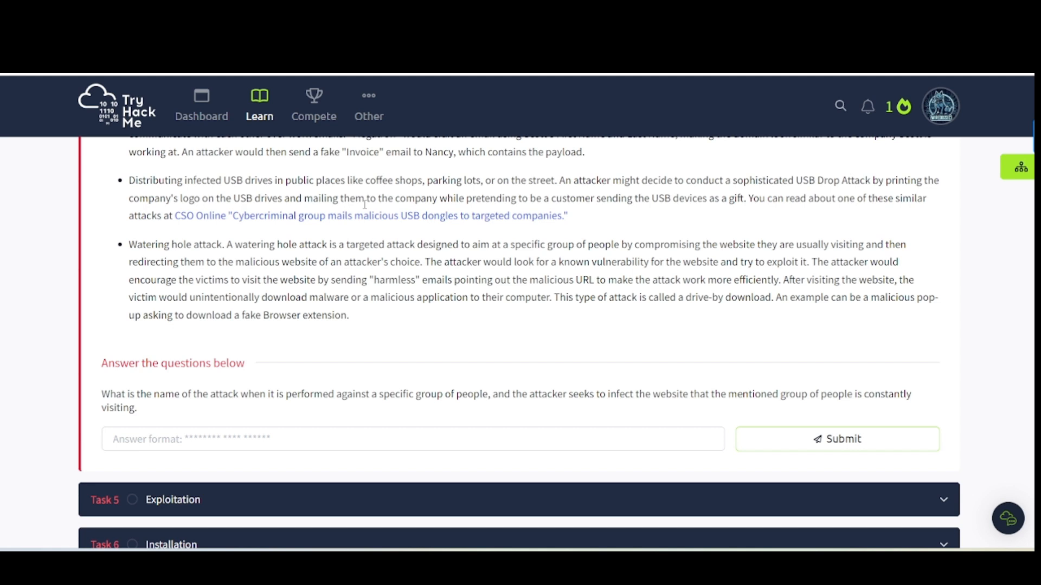
{"action": "mouse_move", "coordinate": [600, 211]}
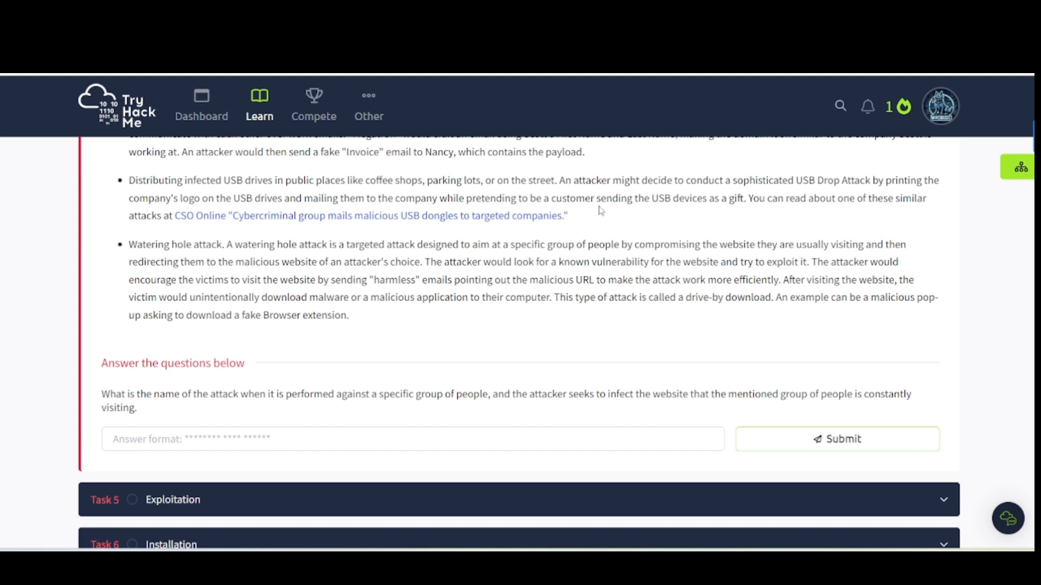
{"action": "mouse_move", "coordinate": [696, 204]}
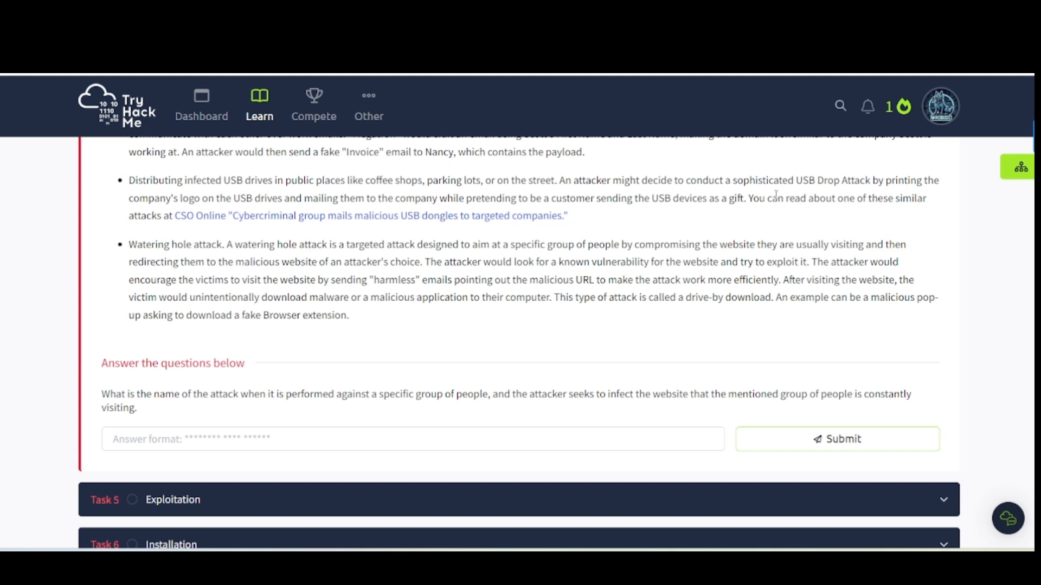
{"action": "mouse_move", "coordinate": [275, 227]}
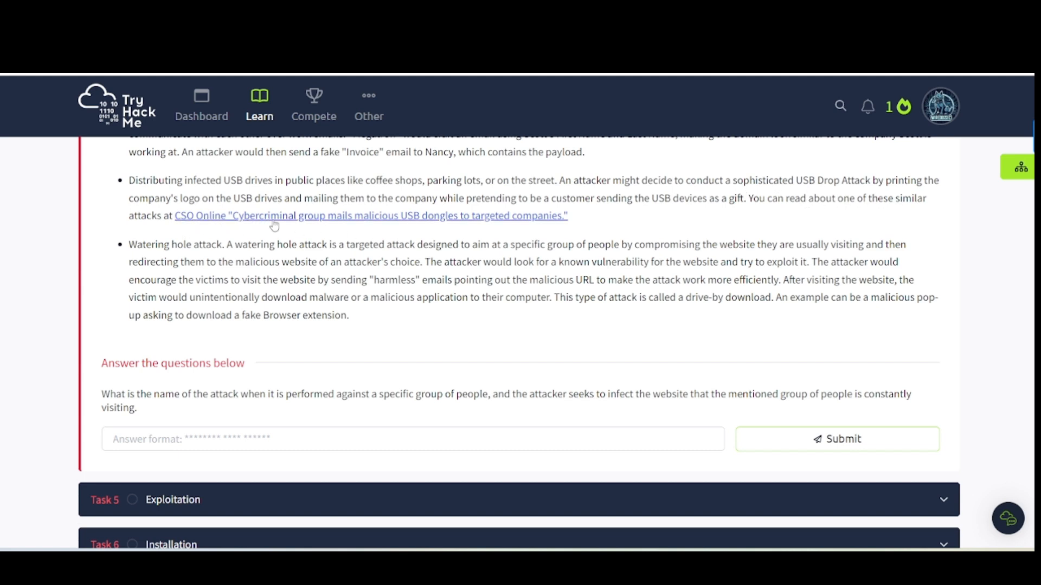
{"action": "mouse_move", "coordinate": [363, 226]}
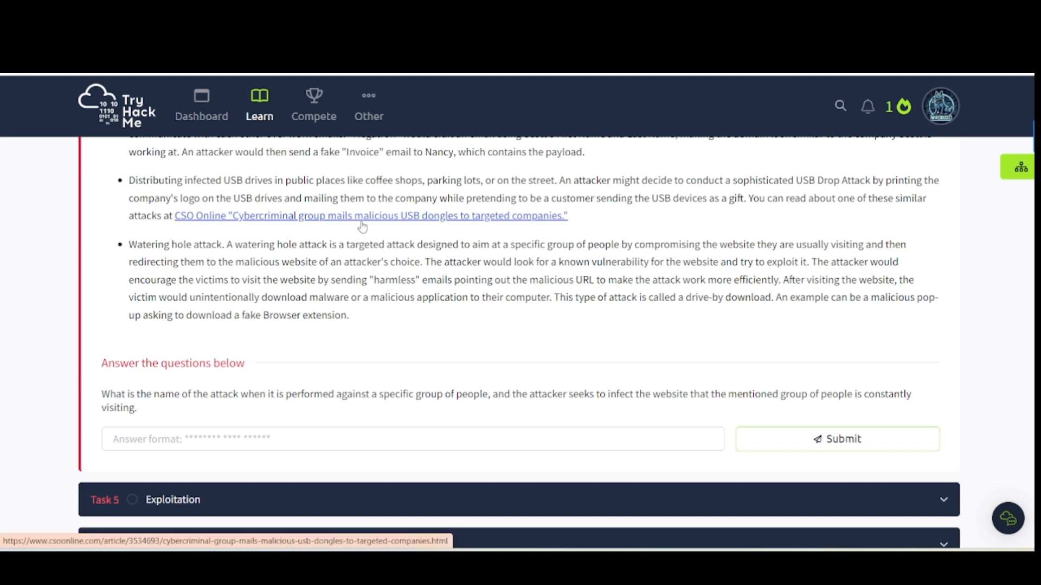
{"action": "mouse_move", "coordinate": [475, 223]}
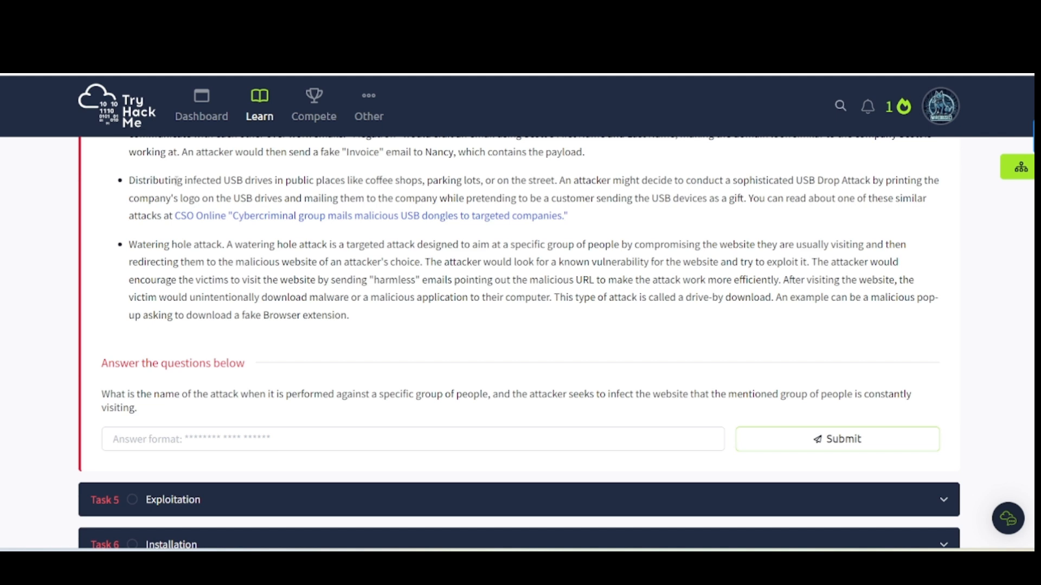
{"action": "scroll", "scroll_direction": "down", "scroll_amount": 3}
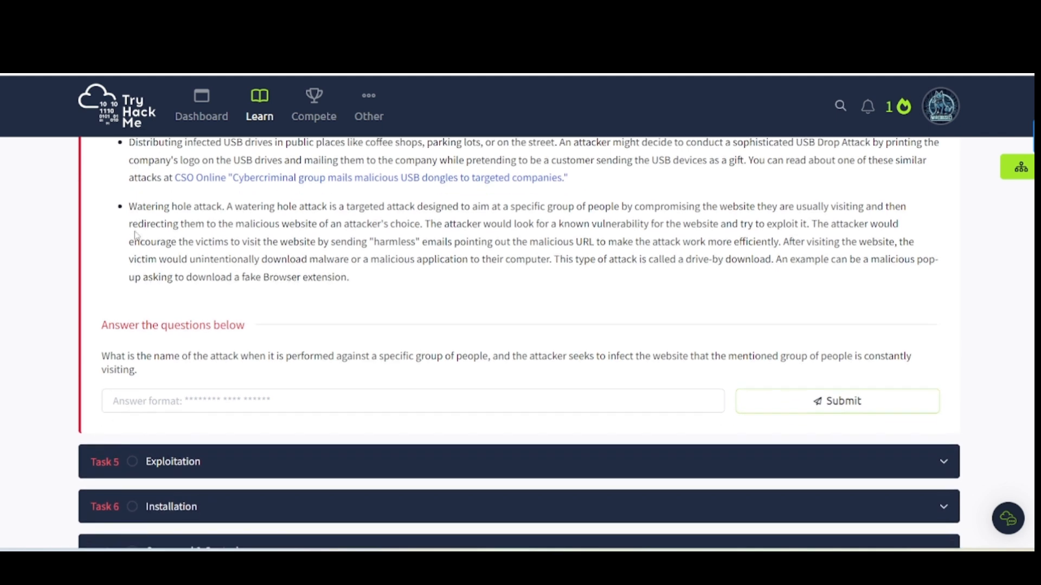
{"action": "scroll", "scroll_direction": "down", "scroll_amount": 3}
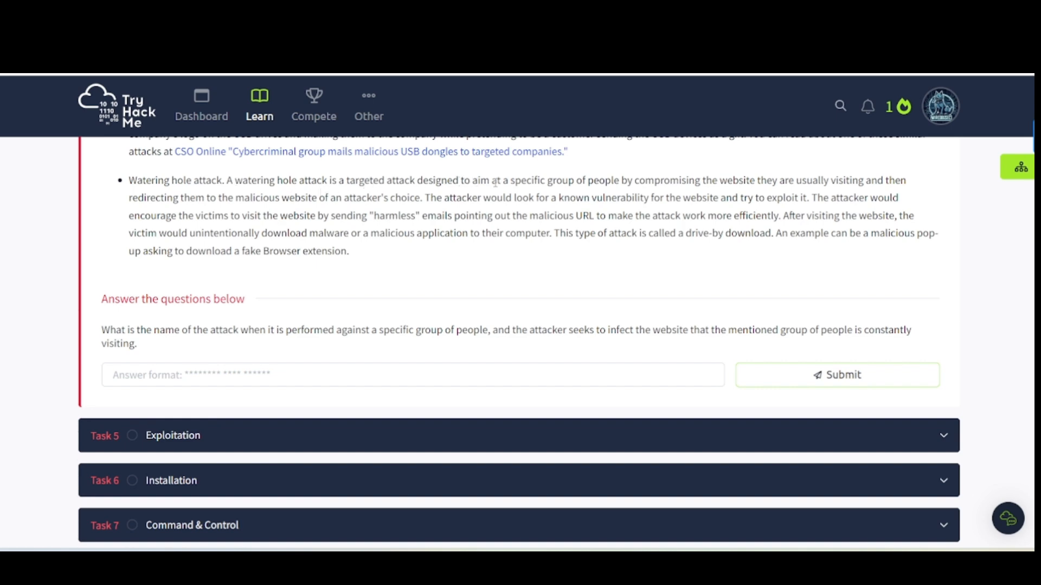
{"action": "mouse_move", "coordinate": [633, 182]}
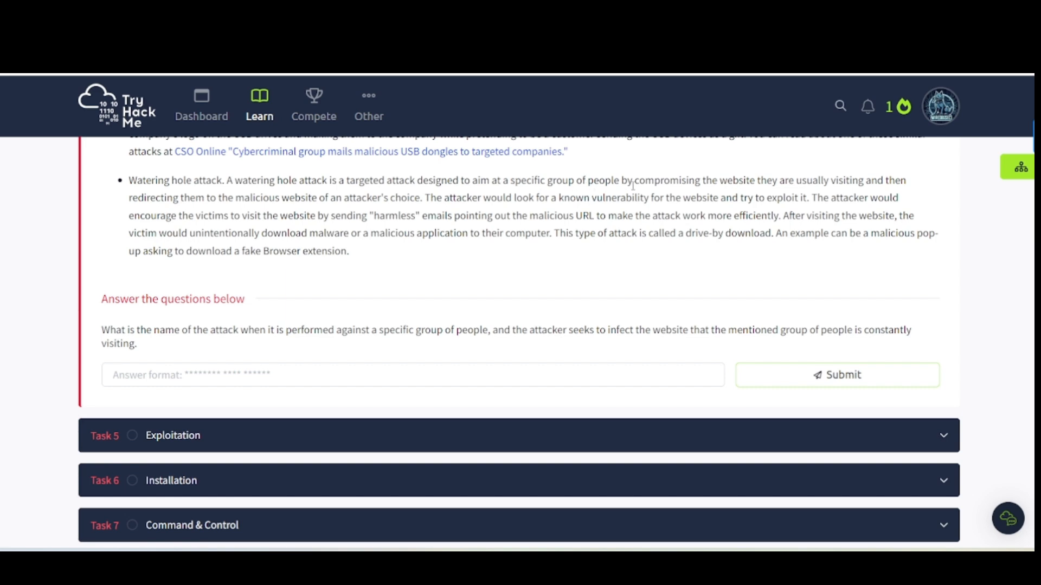
{"action": "mouse_move", "coordinate": [810, 186]}
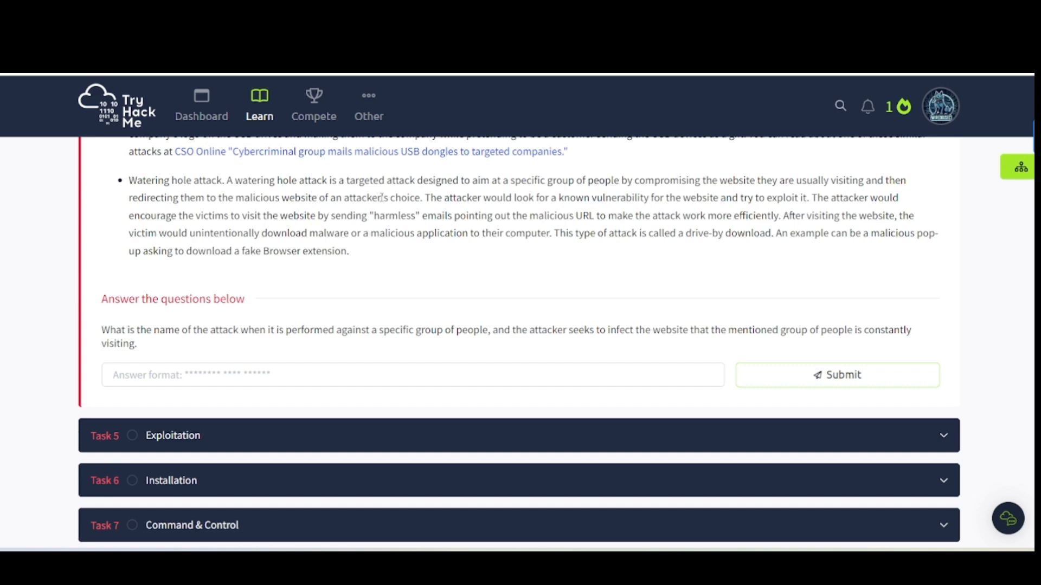
{"action": "mouse_move", "coordinate": [546, 212]}
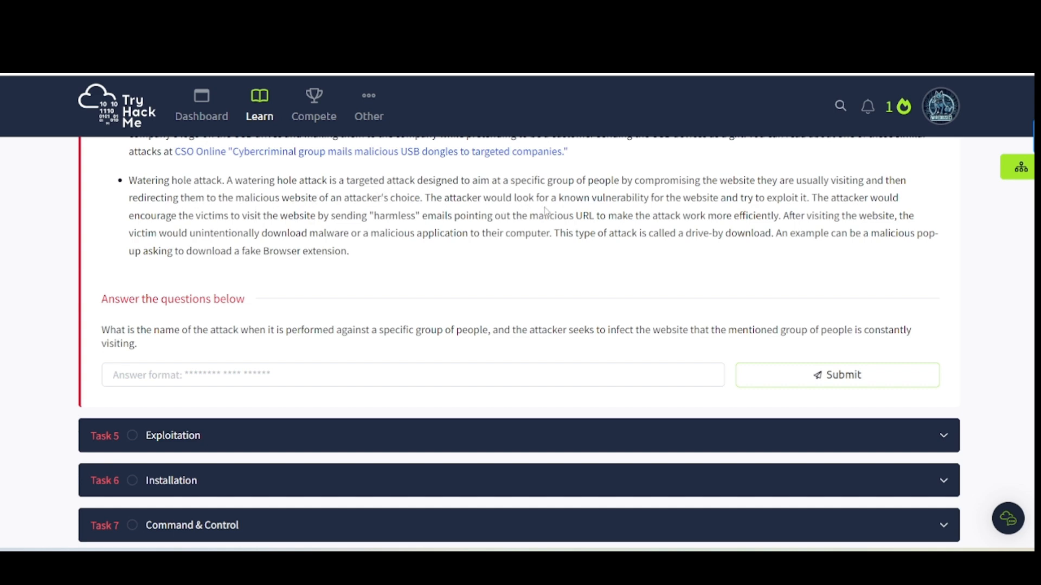
{"action": "mouse_move", "coordinate": [711, 215]}
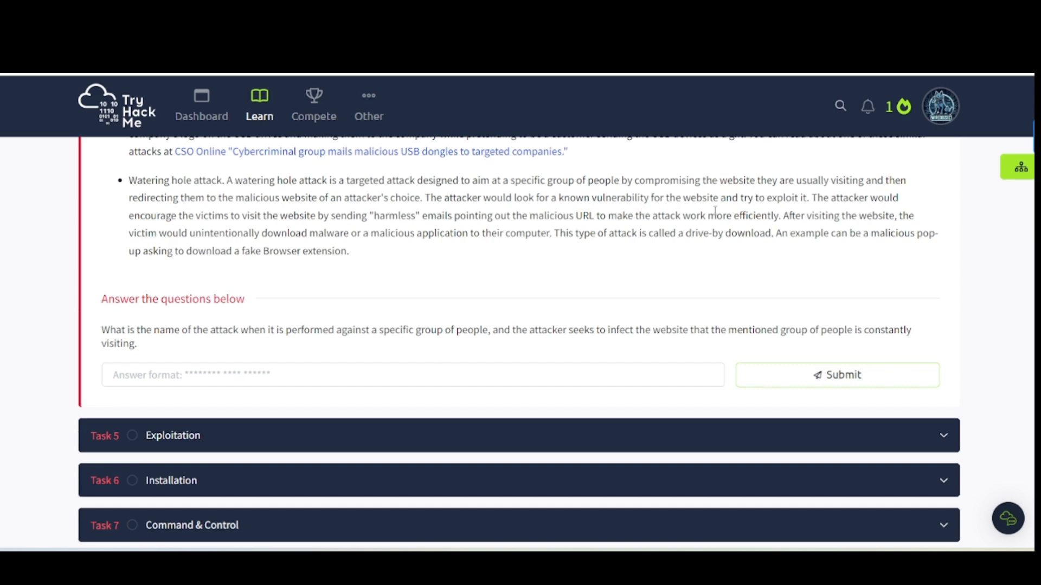
{"action": "mouse_move", "coordinate": [759, 197]}
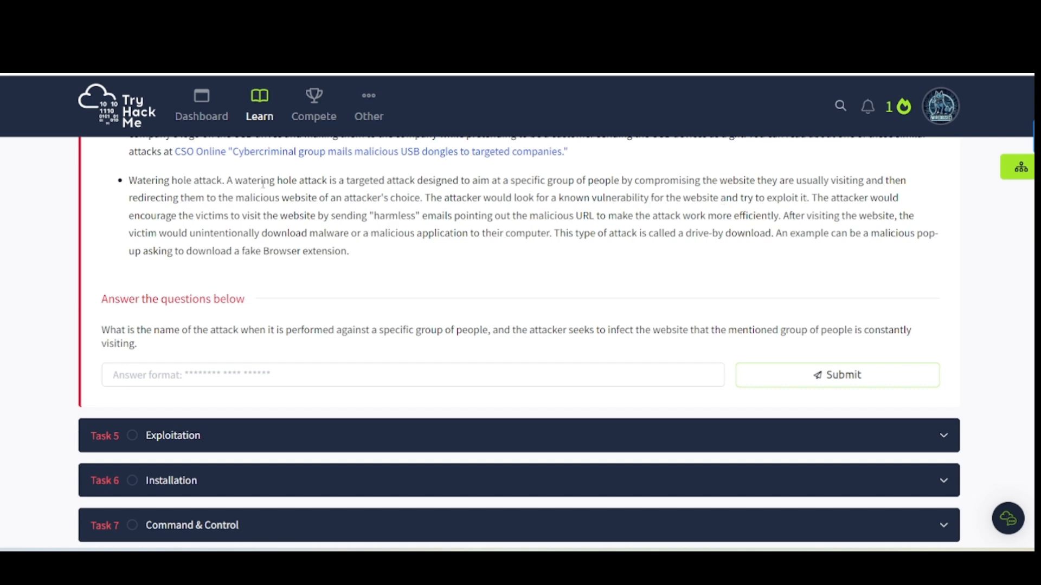
{"action": "mouse_move", "coordinate": [188, 226]}
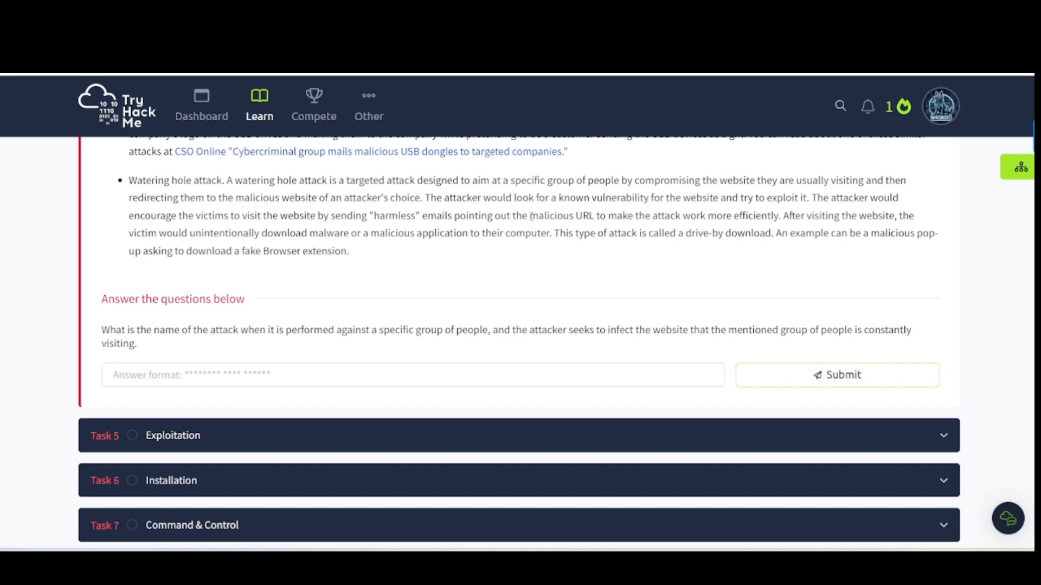
{"action": "mouse_move", "coordinate": [603, 221]}
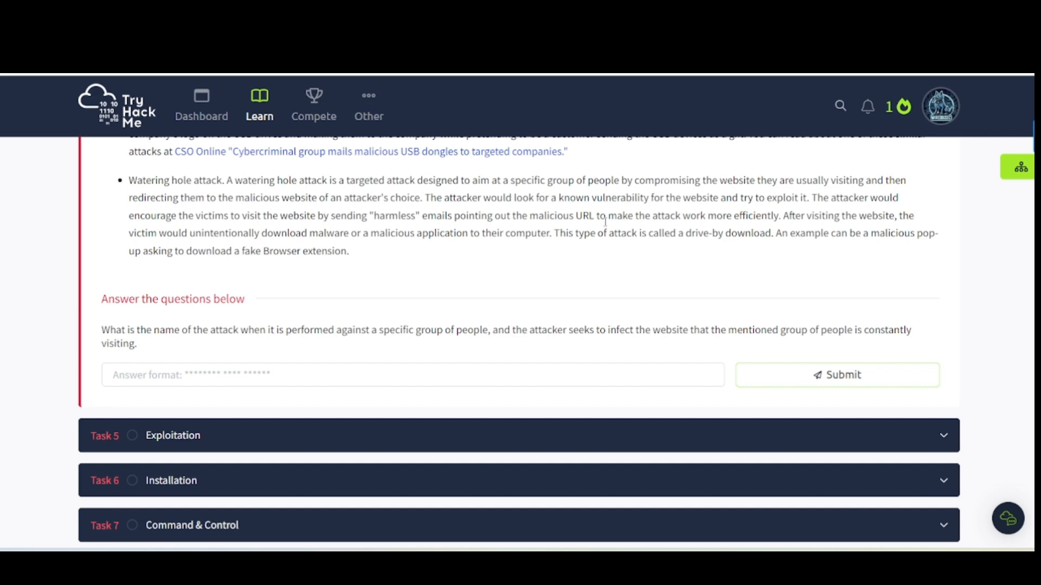
{"action": "mouse_move", "coordinate": [696, 225]}
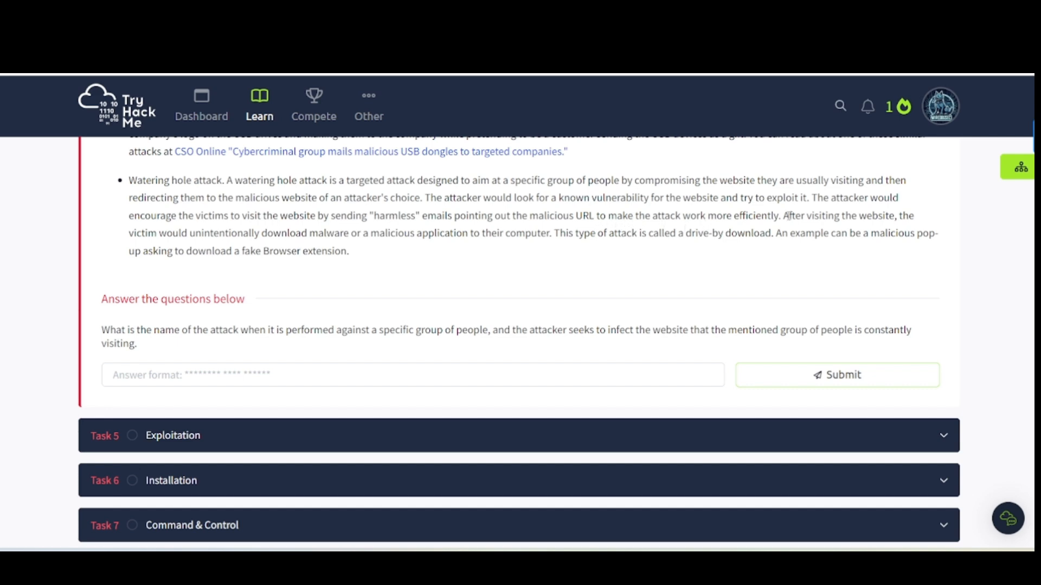
{"action": "mouse_move", "coordinate": [891, 216]}
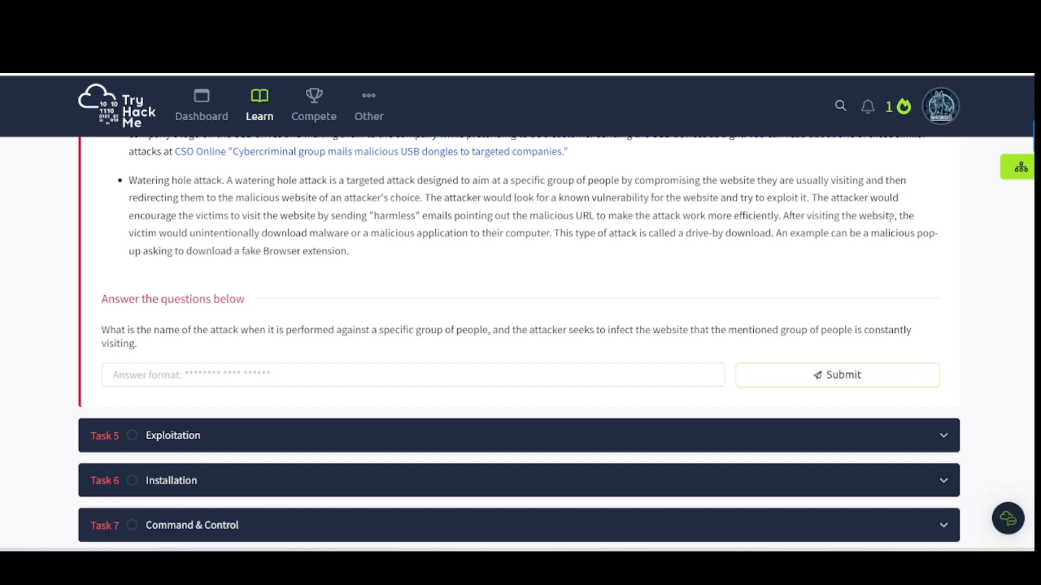
{"action": "mouse_move", "coordinate": [251, 233]}
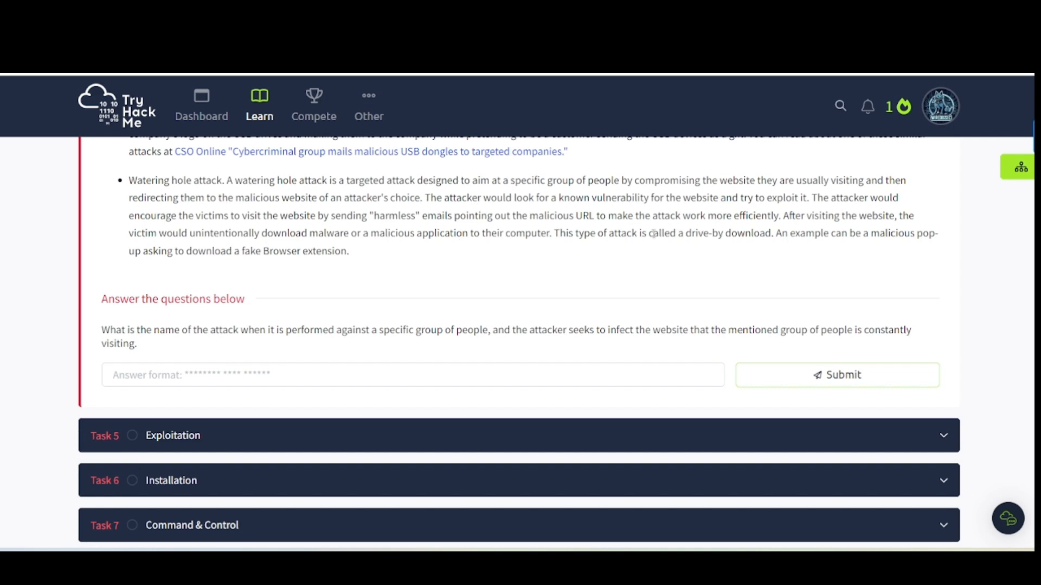
{"action": "mouse_move", "coordinate": [790, 253]}
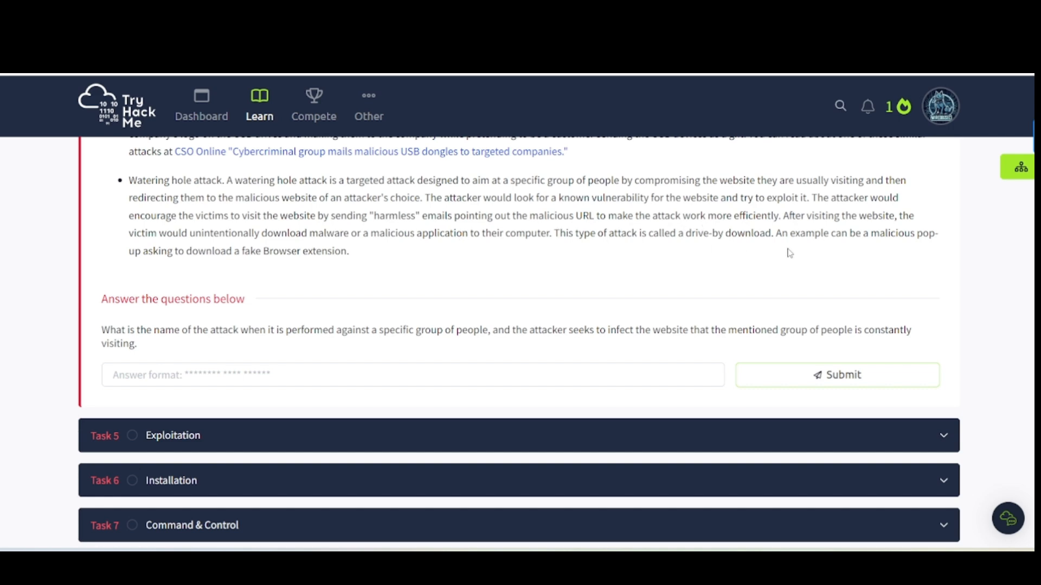
{"action": "mouse_move", "coordinate": [176, 252]}
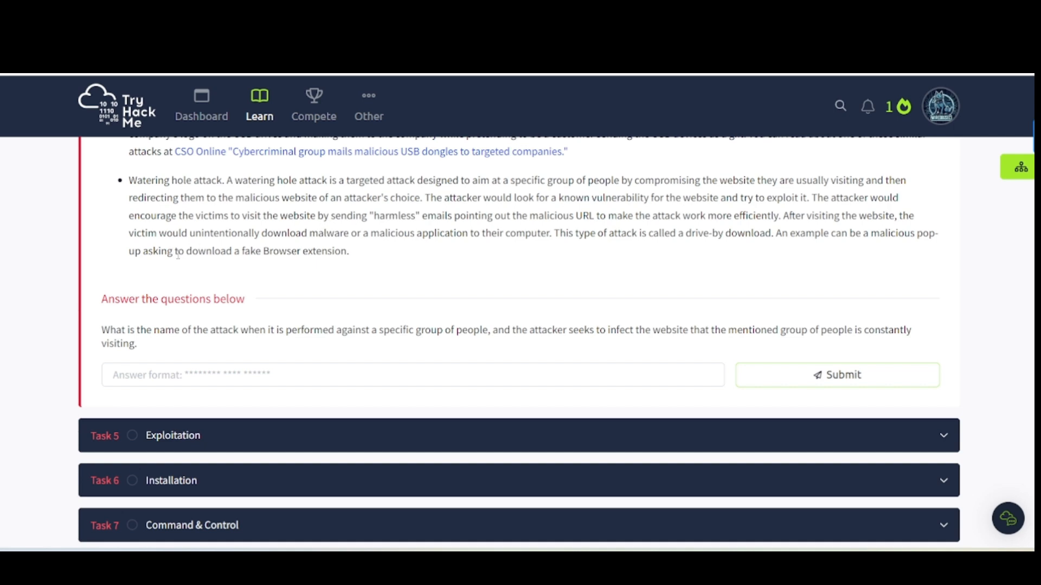
{"action": "mouse_move", "coordinate": [335, 273]}
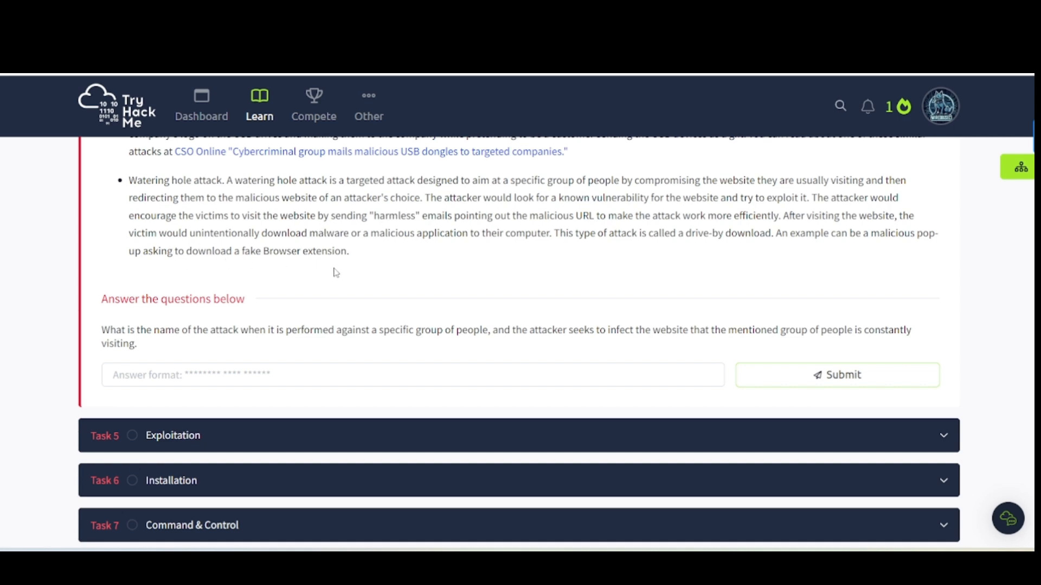
{"action": "scroll", "scroll_direction": "down", "scroll_amount": 3}
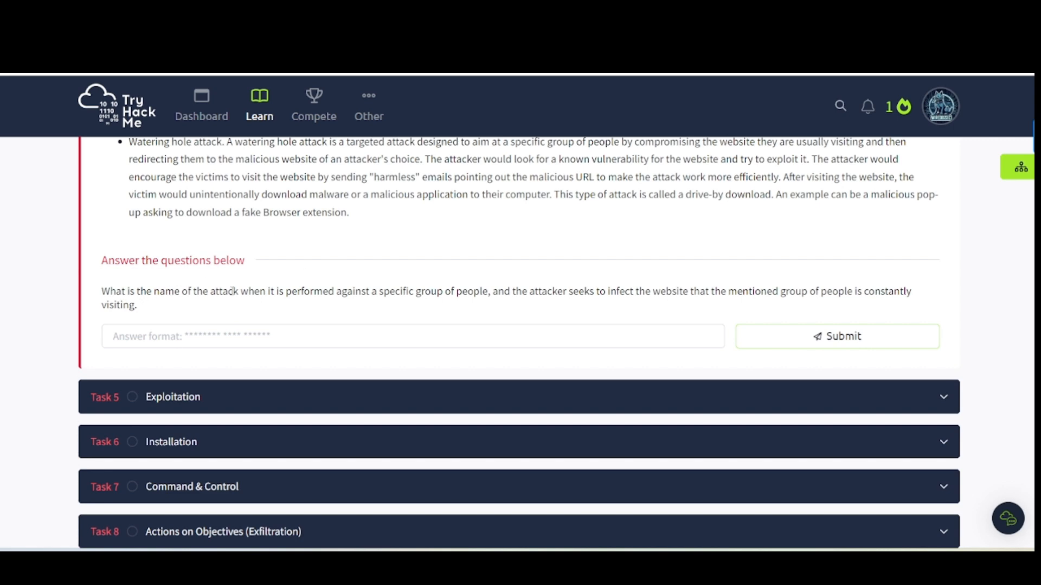
{"action": "mouse_move", "coordinate": [423, 297]}
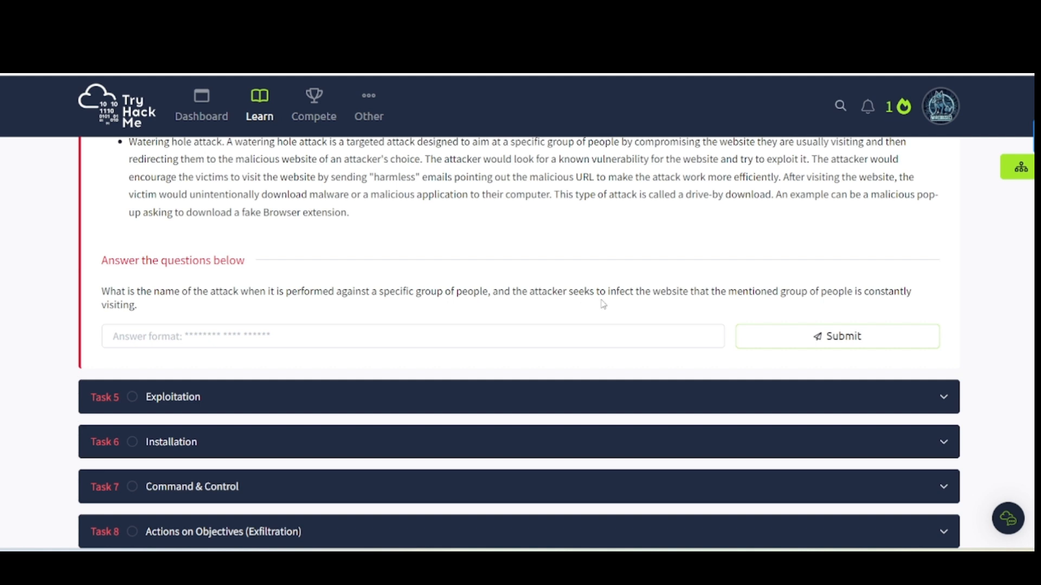
{"action": "mouse_move", "coordinate": [615, 306]}
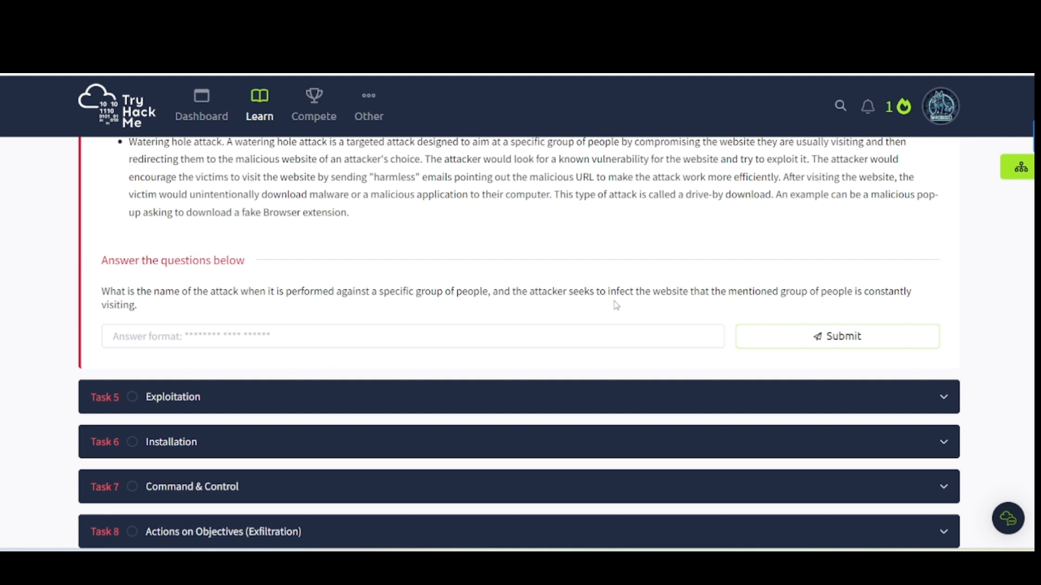
{"action": "mouse_move", "coordinate": [816, 295]}
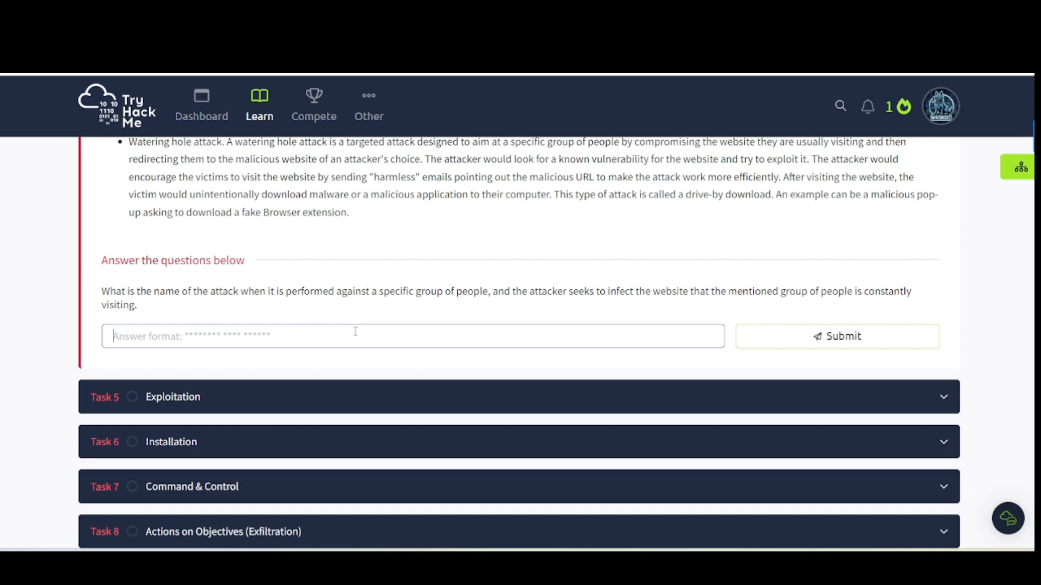
Step: Enter 'Watering hole attack' as the answer to the Delivery question
{"action": "scroll", "scroll_direction": "up", "scroll_amount": 3}
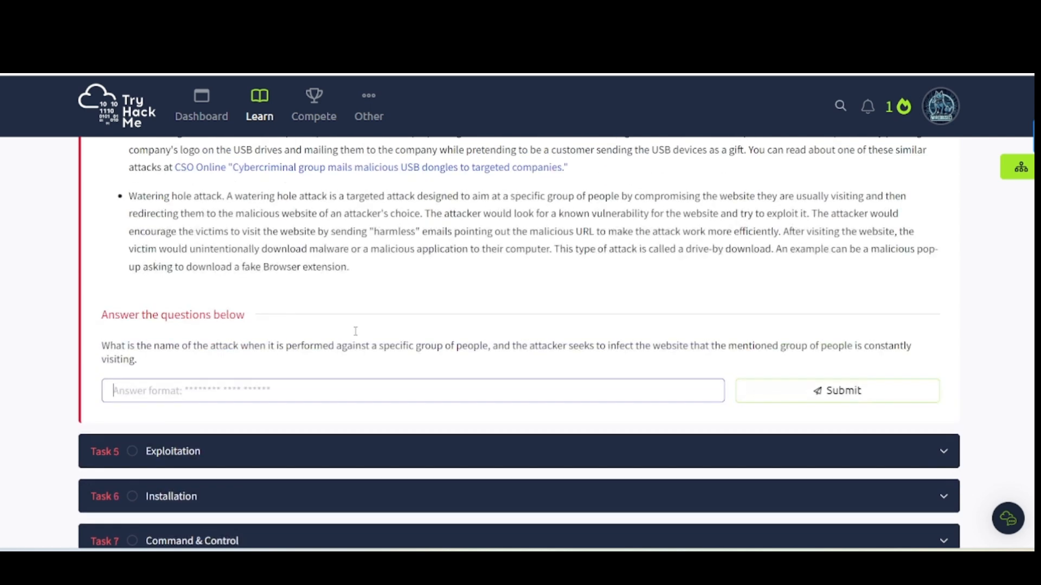
{"action": "left_click_drag", "start_coordinate": [129, 209], "coordinate": [229, 210]}
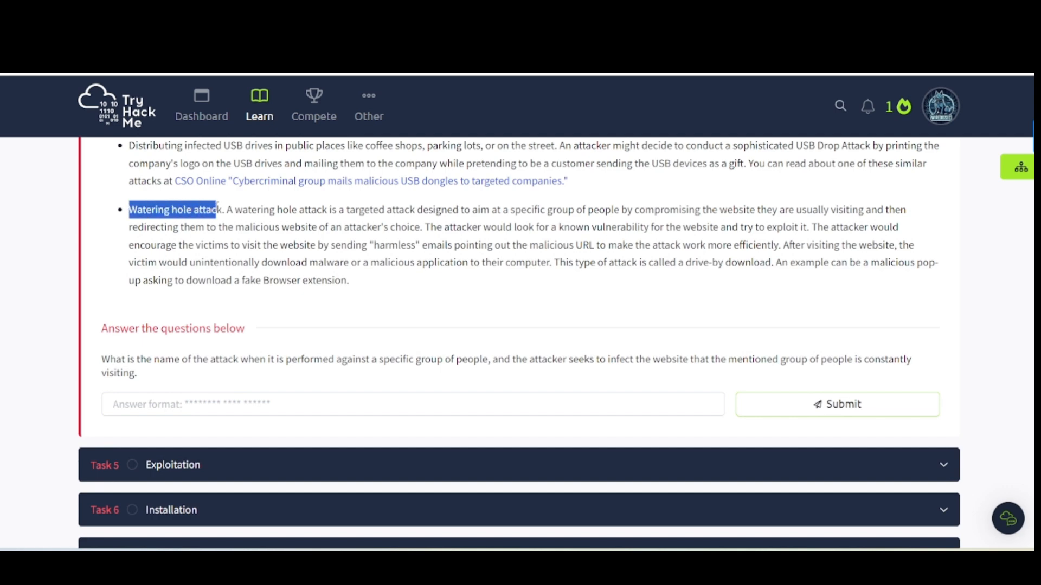
{"action": "left_click", "coordinate": [216, 403]}
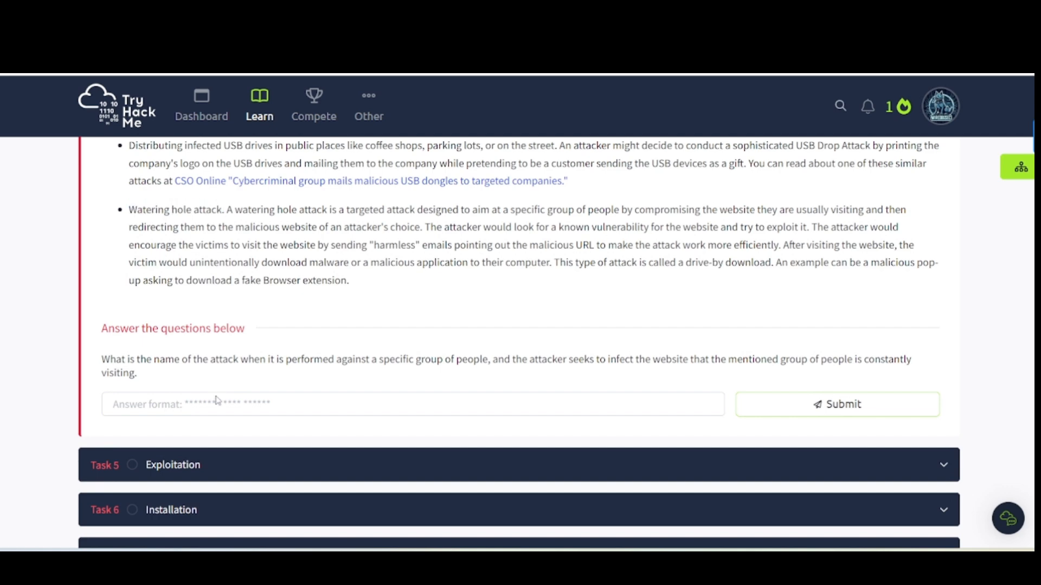
{"action": "type", "text": "Watering hole attack"}
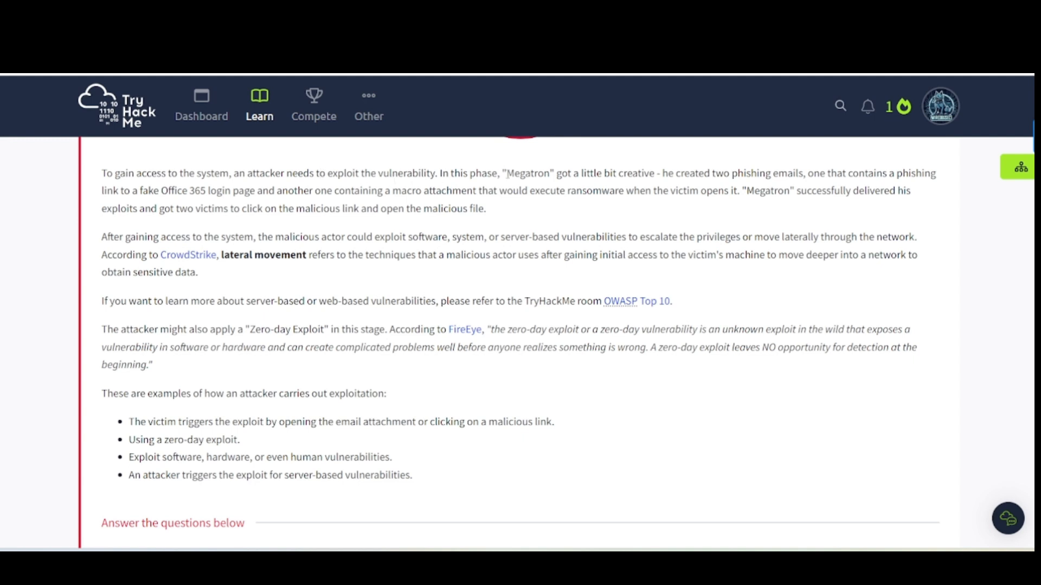
{"action": "mouse_move", "coordinate": [669, 184]}
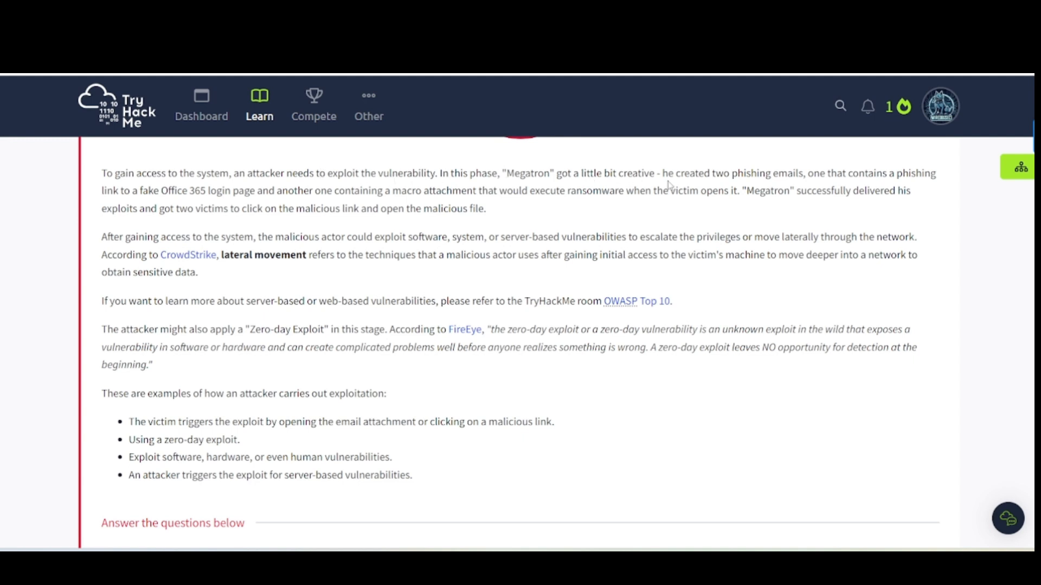
{"action": "mouse_move", "coordinate": [952, 195]}
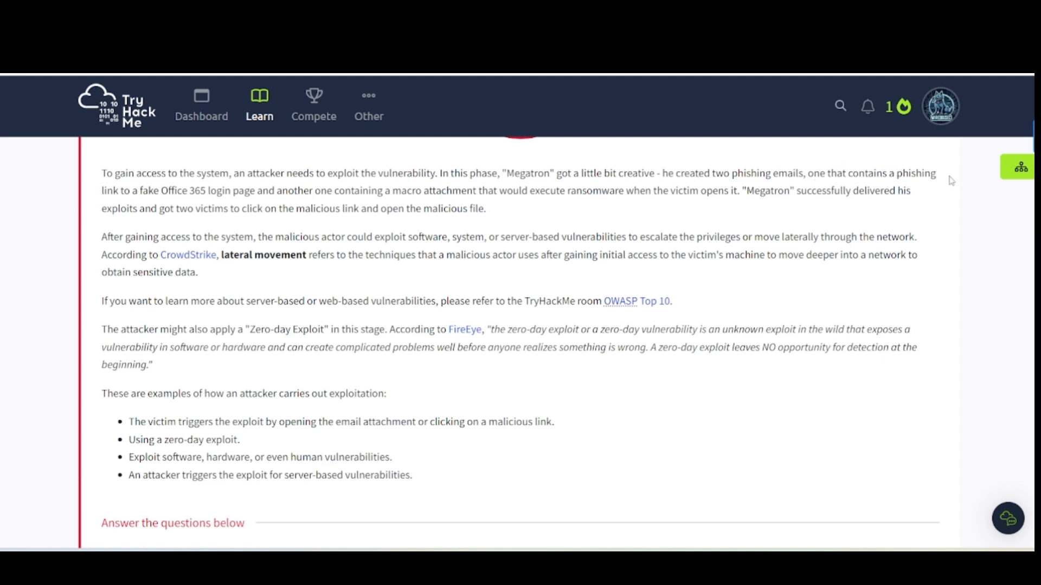
{"action": "mouse_move", "coordinate": [173, 202]}
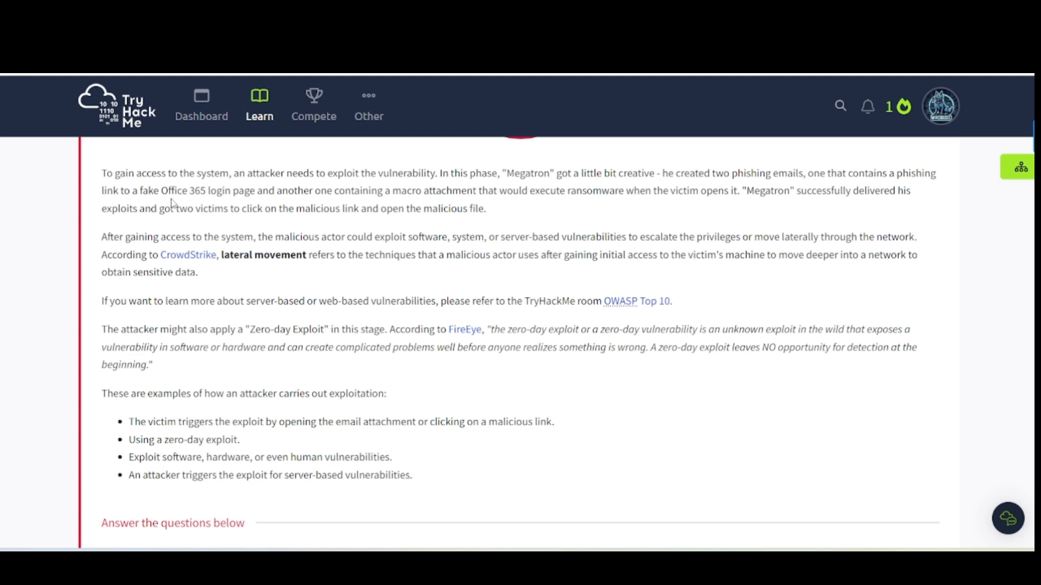
{"action": "mouse_move", "coordinate": [271, 196]}
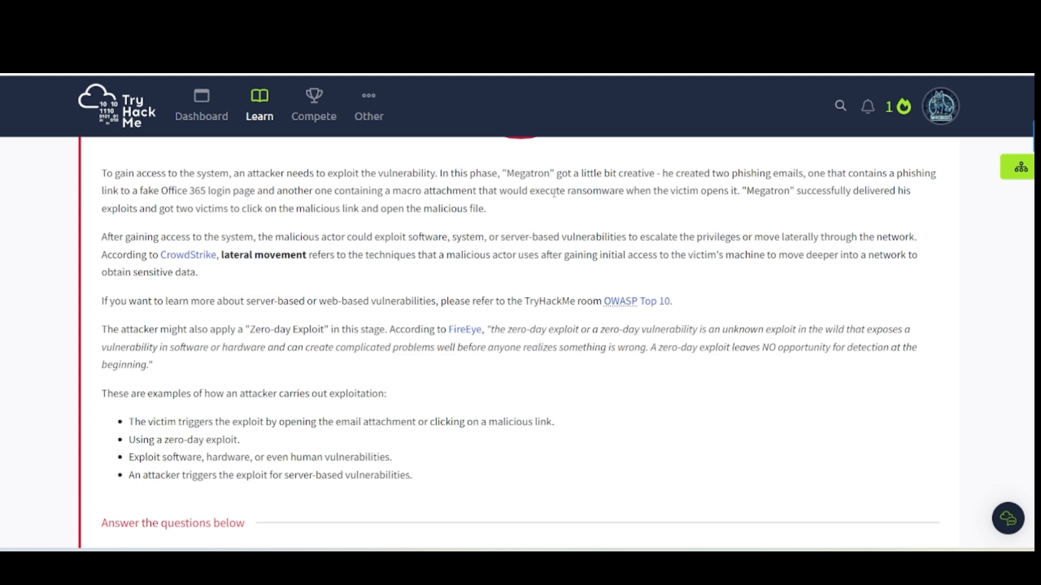
{"action": "mouse_move", "coordinate": [718, 198]}
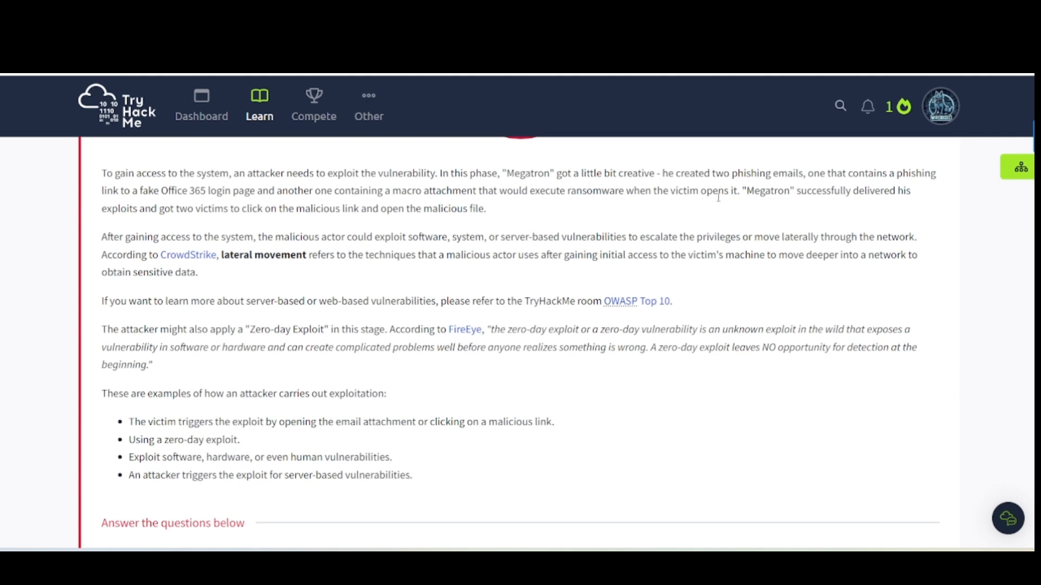
{"action": "mouse_move", "coordinate": [536, 187]}
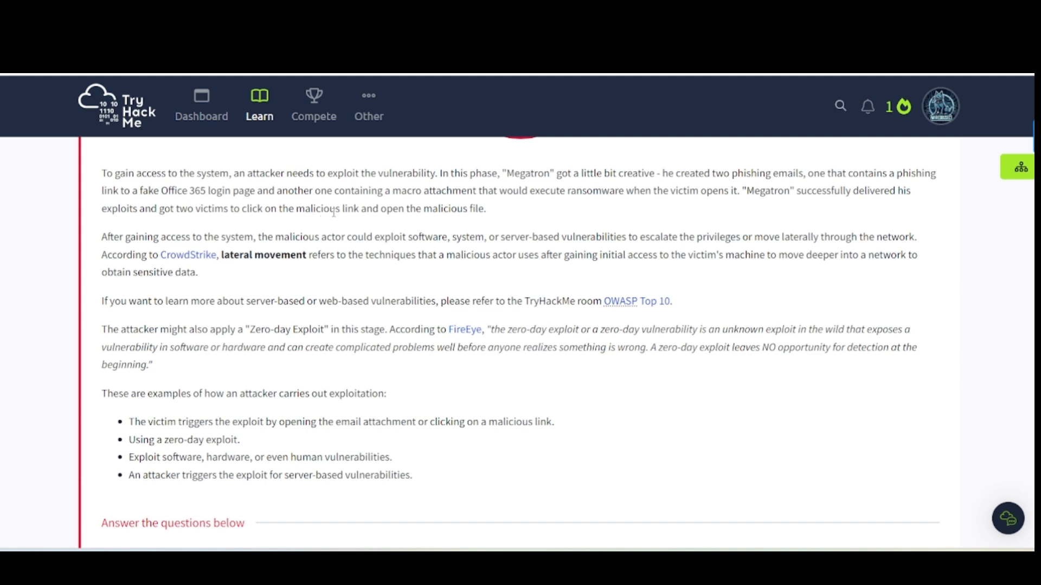
{"action": "mouse_move", "coordinate": [167, 228]}
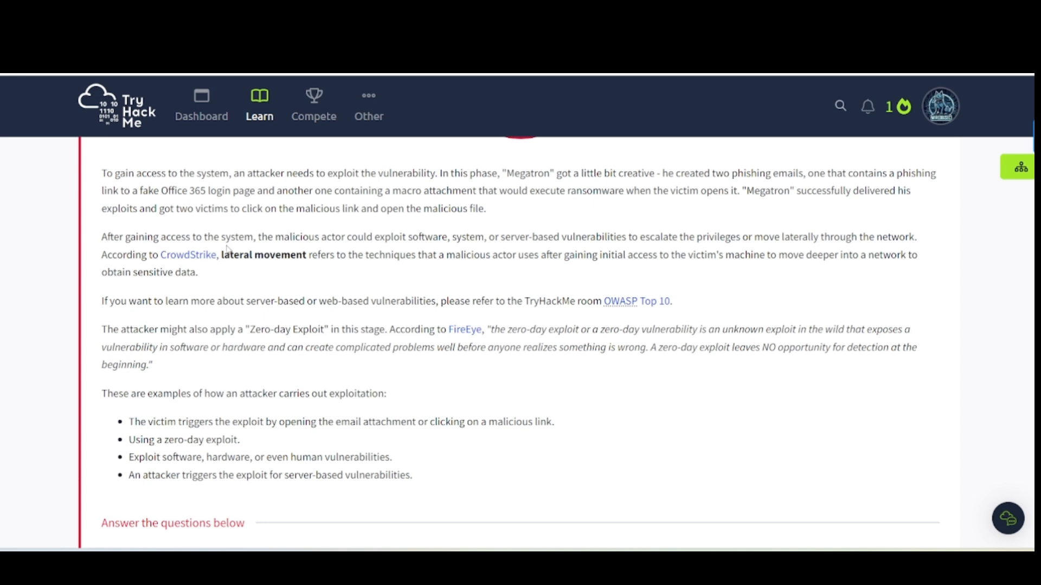
{"action": "mouse_move", "coordinate": [371, 238]}
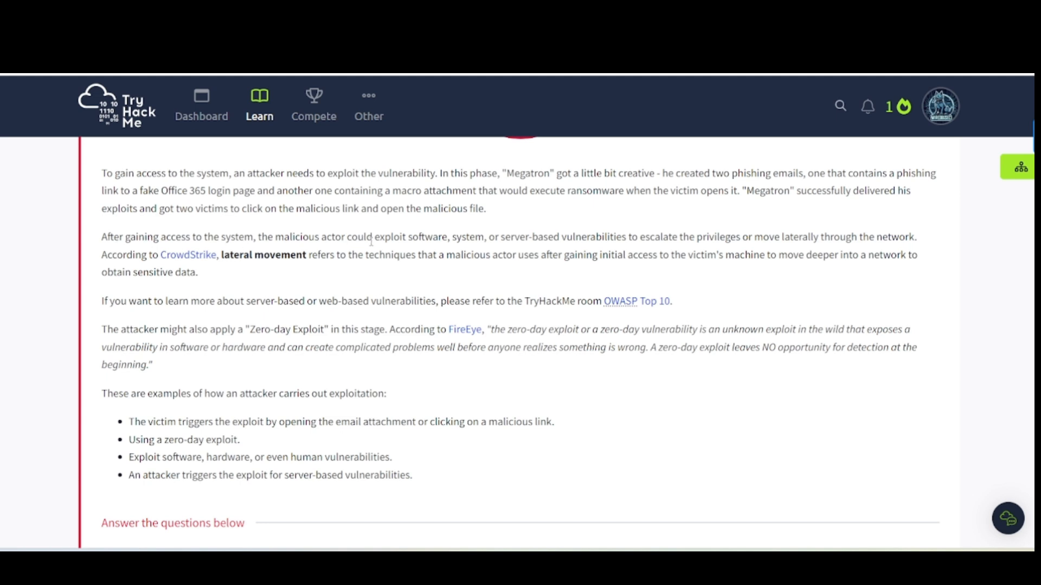
{"action": "mouse_move", "coordinate": [537, 241]}
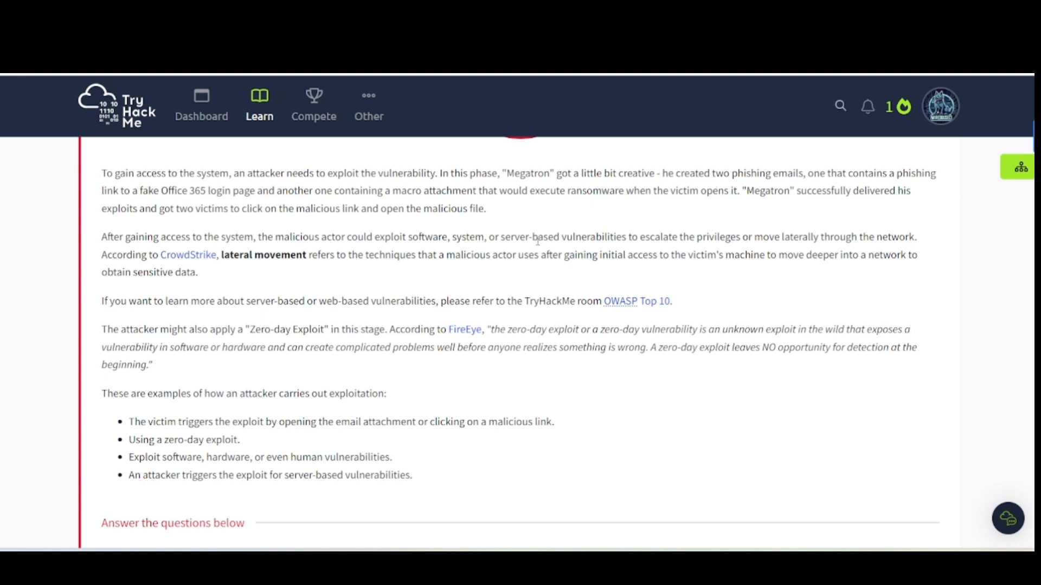
{"action": "mouse_move", "coordinate": [726, 243]}
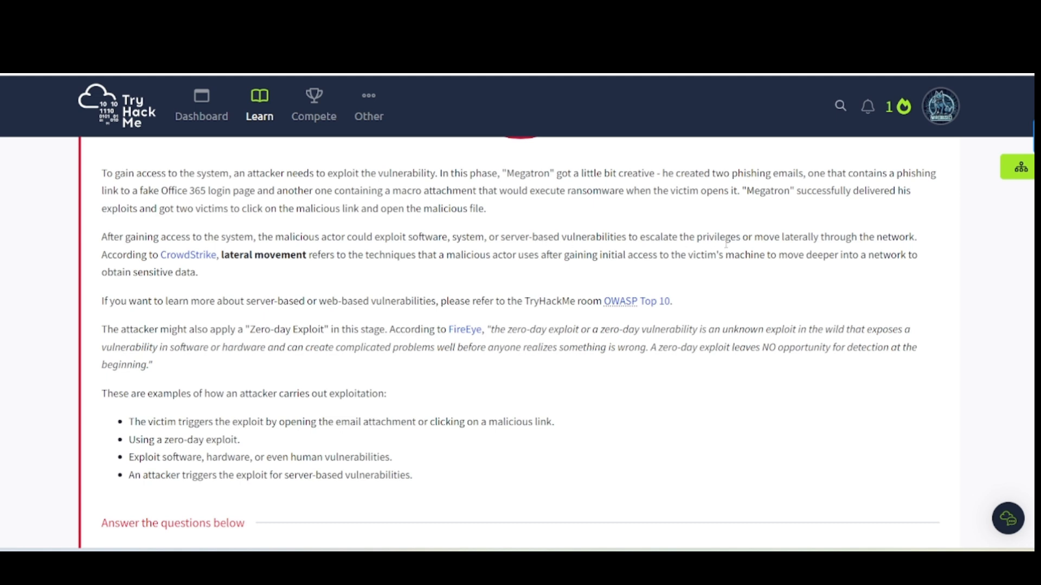
{"action": "mouse_move", "coordinate": [885, 233]}
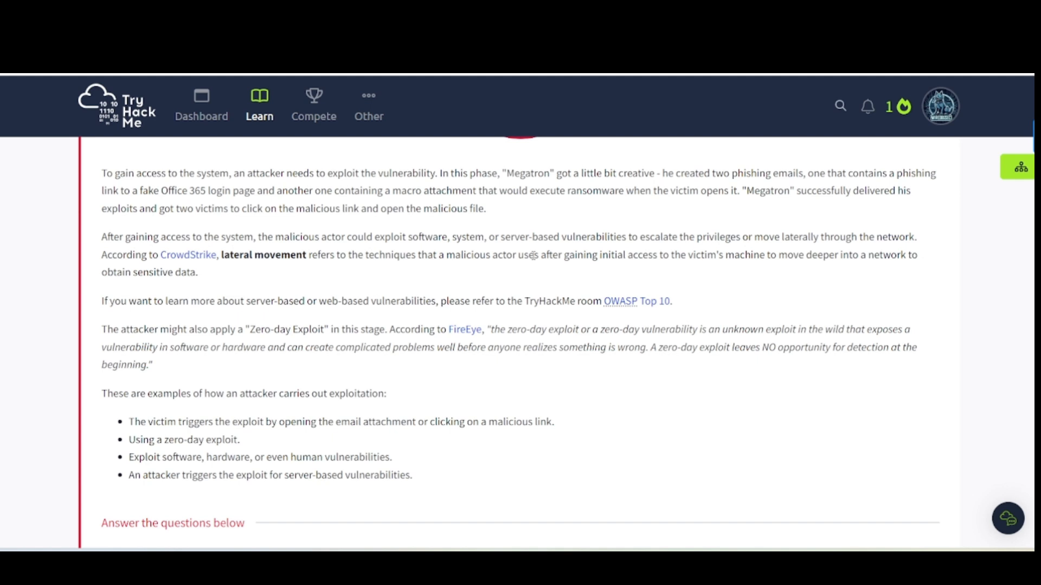
{"action": "mouse_move", "coordinate": [735, 269]}
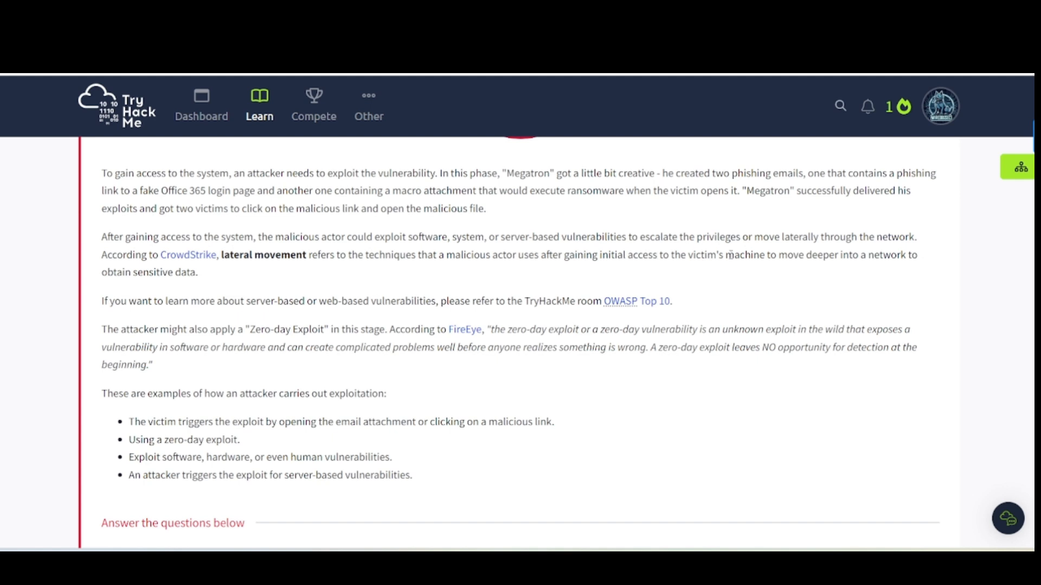
{"action": "mouse_move", "coordinate": [65, 290]}
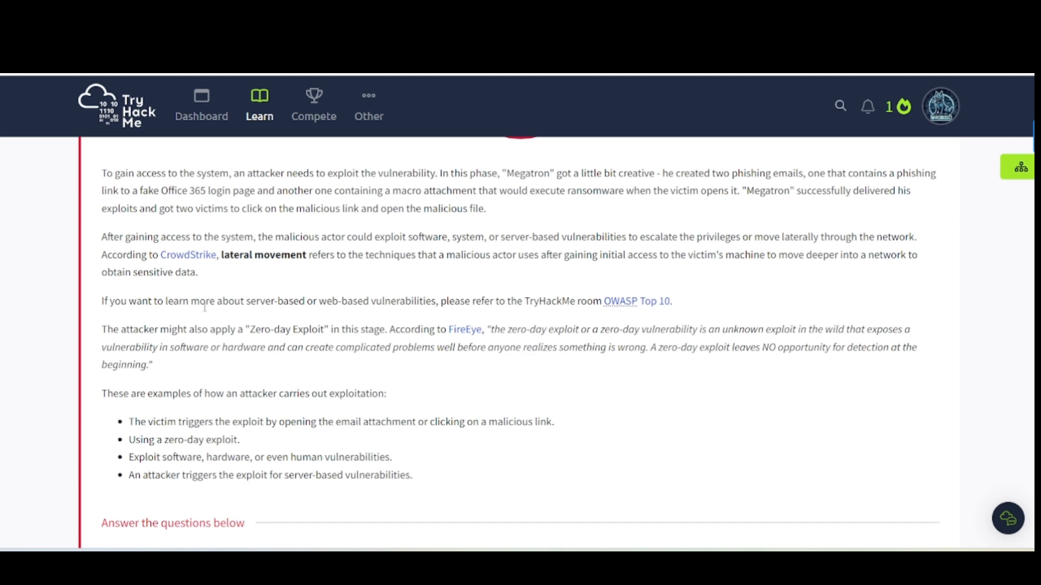
{"action": "scroll", "scroll_direction": "down", "scroll_amount": 3}
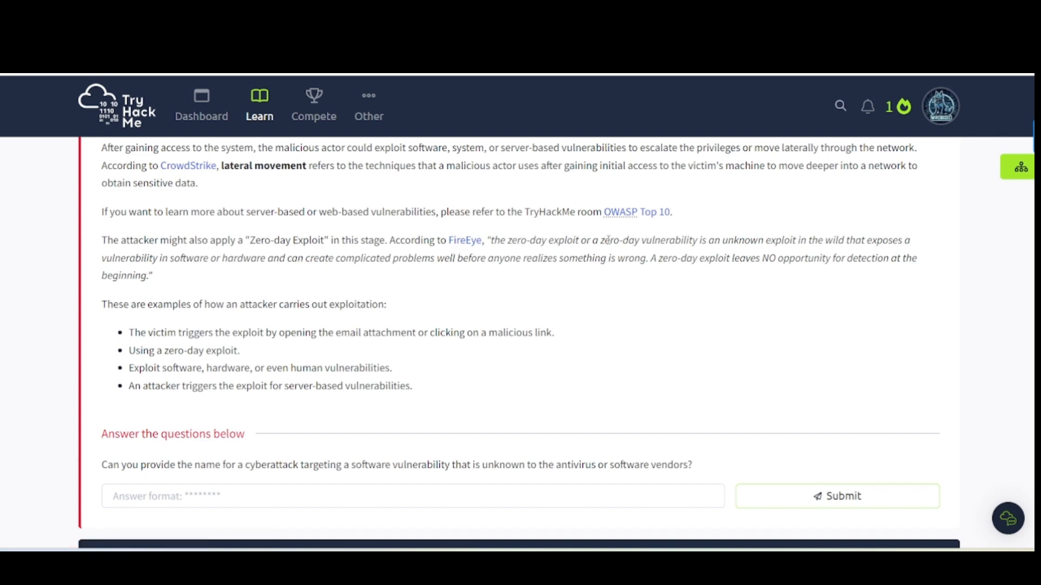
{"action": "mouse_move", "coordinate": [709, 236]}
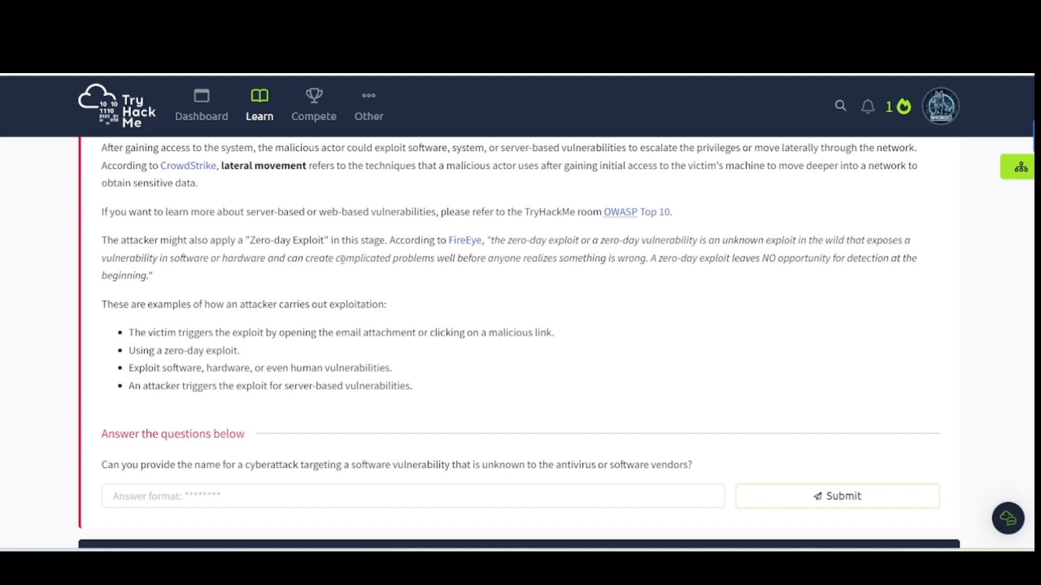
{"action": "mouse_move", "coordinate": [471, 262]}
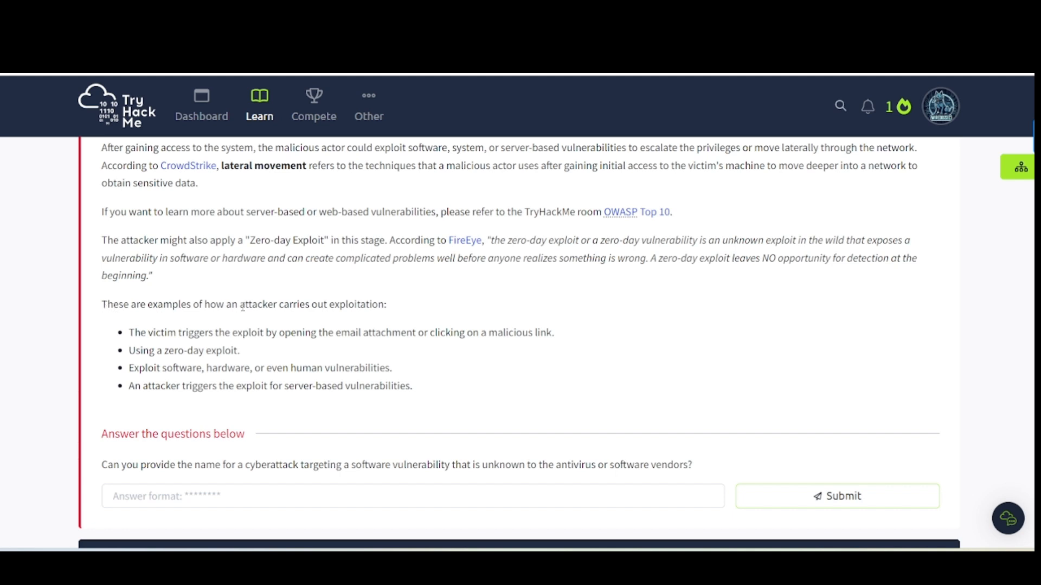
Step: Scroll past the zero-day exploit question toward the Task 6 Installation content on web shells
{"action": "scroll", "scroll_direction": "down", "scroll_amount": 3}
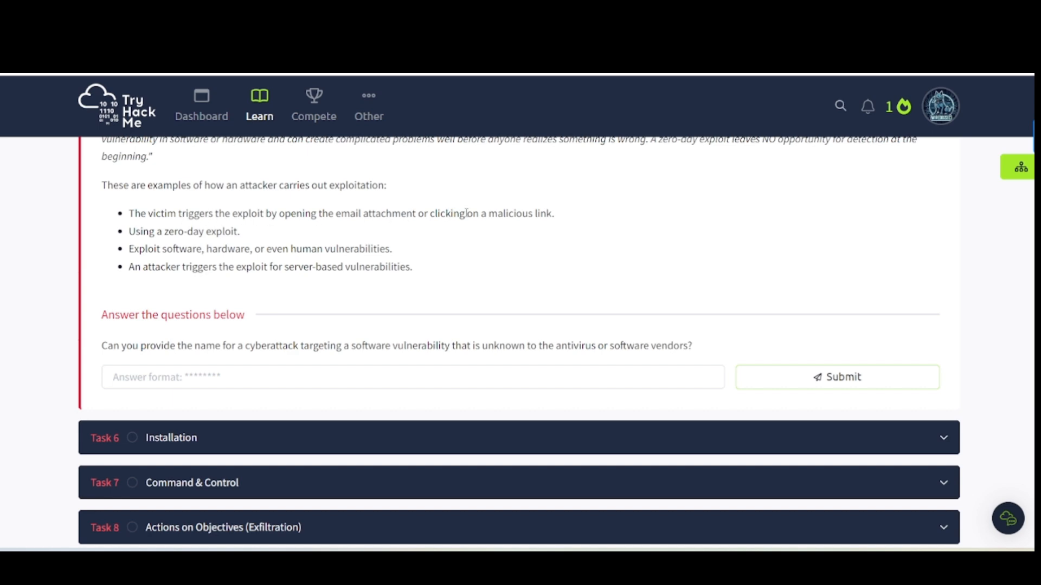
{"action": "mouse_move", "coordinate": [271, 243]}
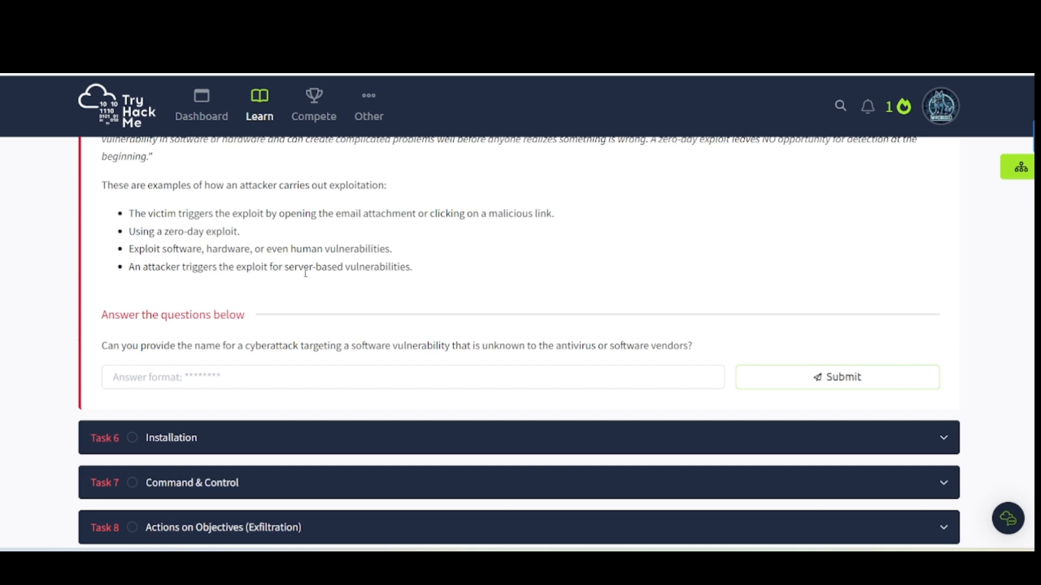
{"action": "scroll", "scroll_direction": "down", "scroll_amount": 3}
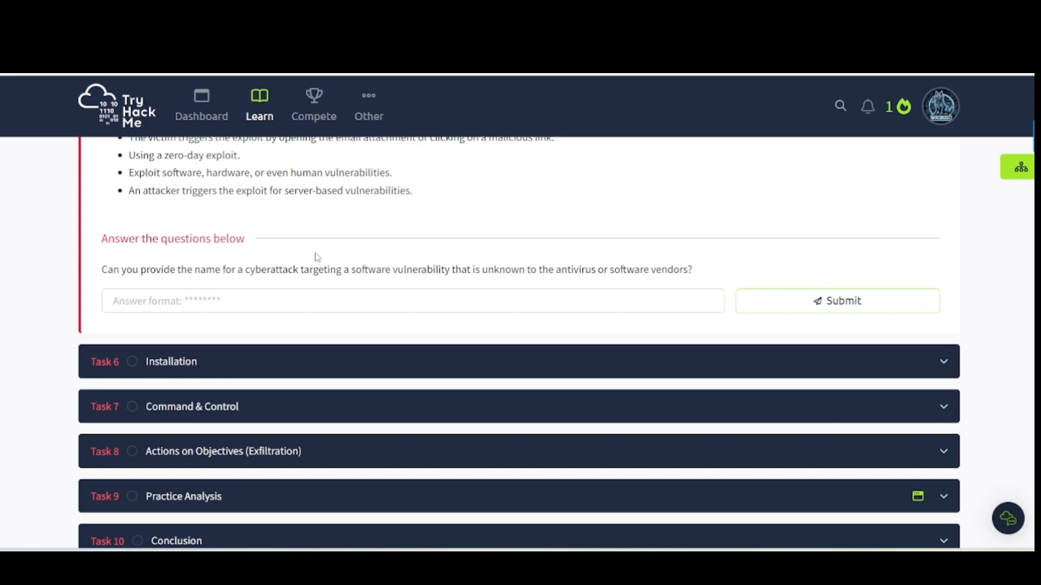
{"action": "mouse_move", "coordinate": [445, 269]}
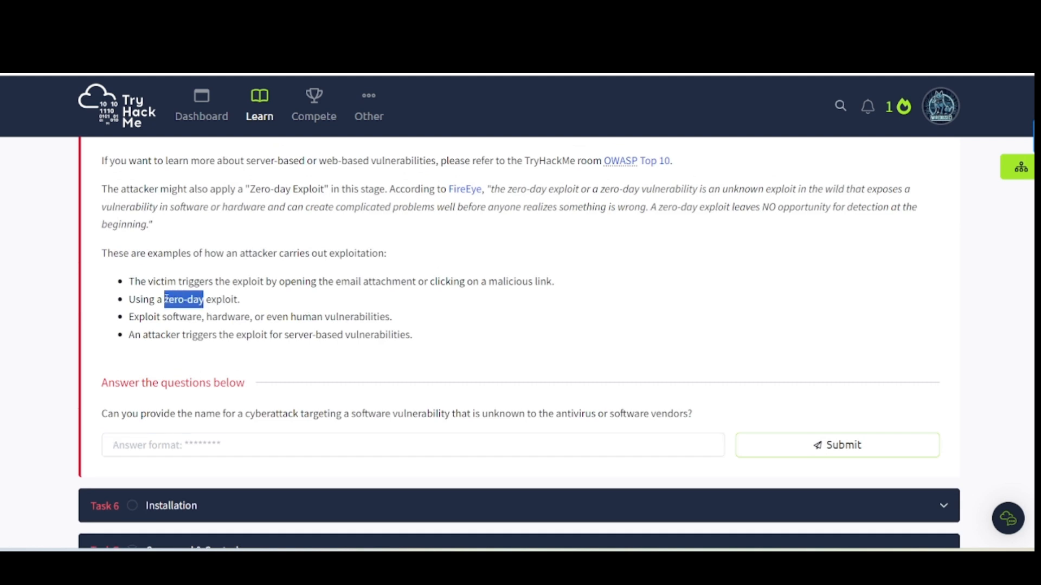
{"action": "left_click", "coordinate": [230, 444]}
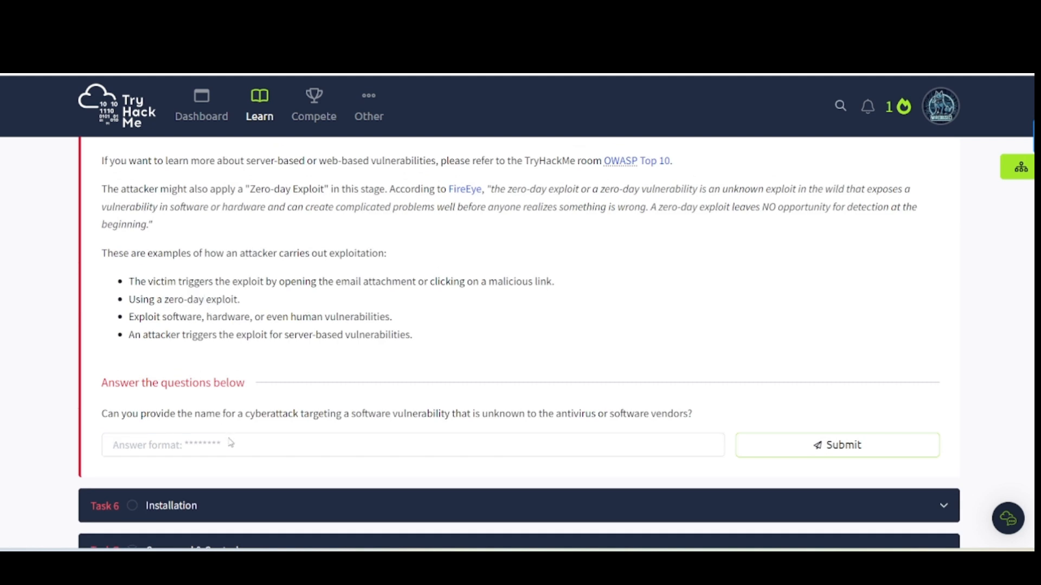
{"action": "left_click", "coordinate": [836, 444]}
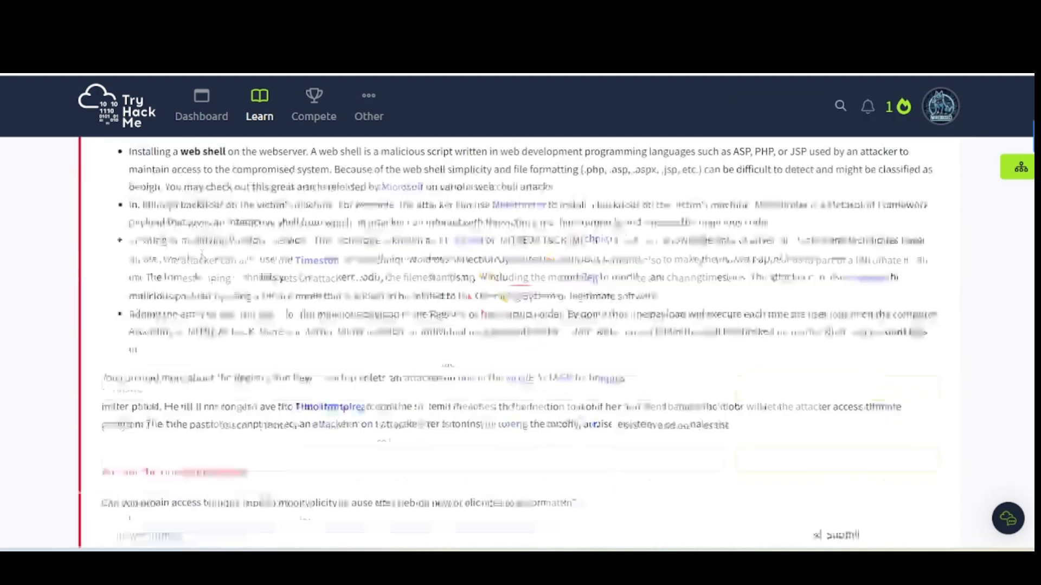
{"action": "scroll", "scroll_direction": "up", "scroll_amount": 3}
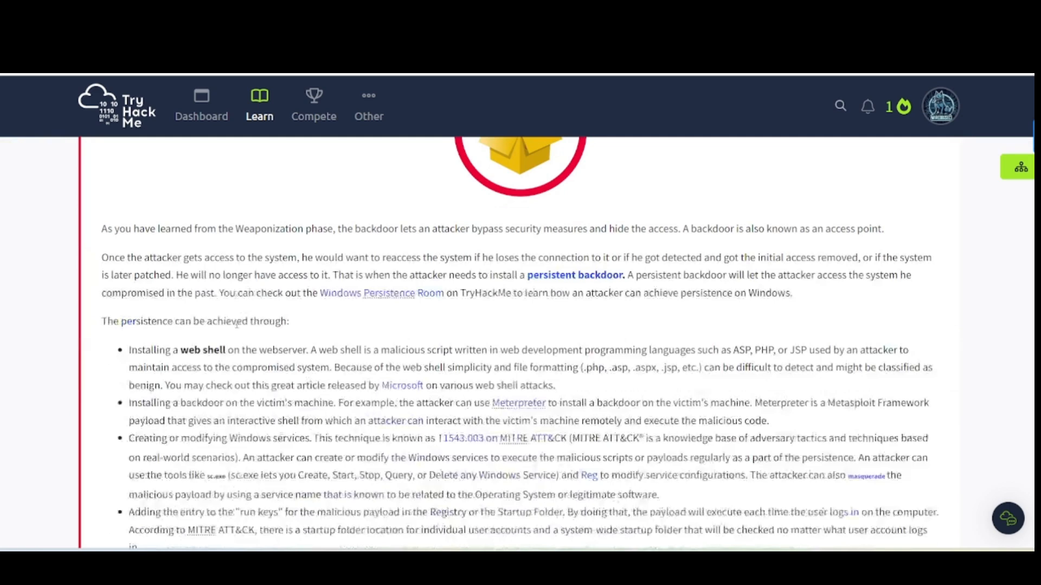
{"action": "scroll", "scroll_direction": "down", "scroll_amount": 3}
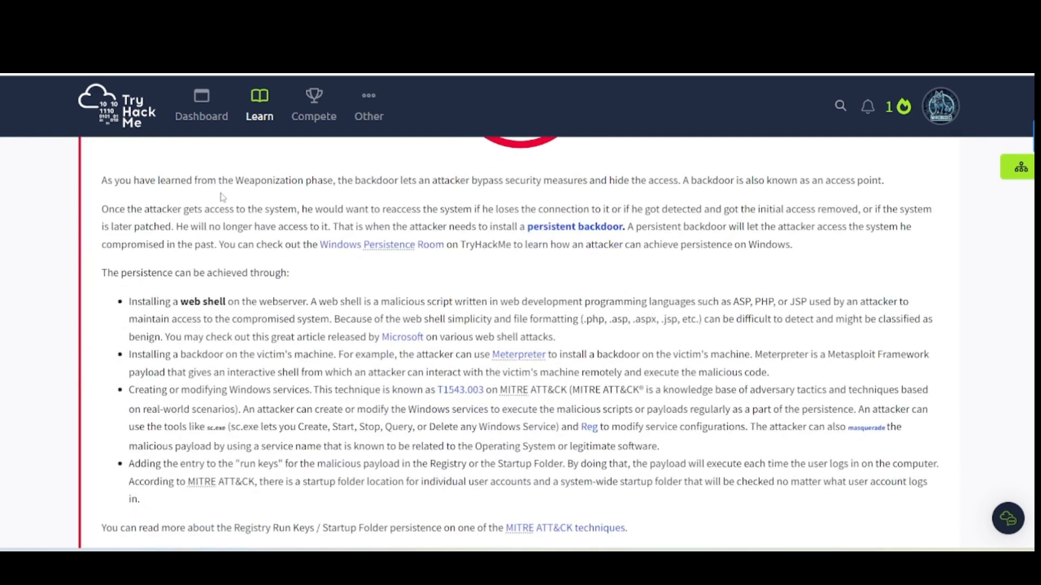
{"action": "mouse_move", "coordinate": [359, 197]}
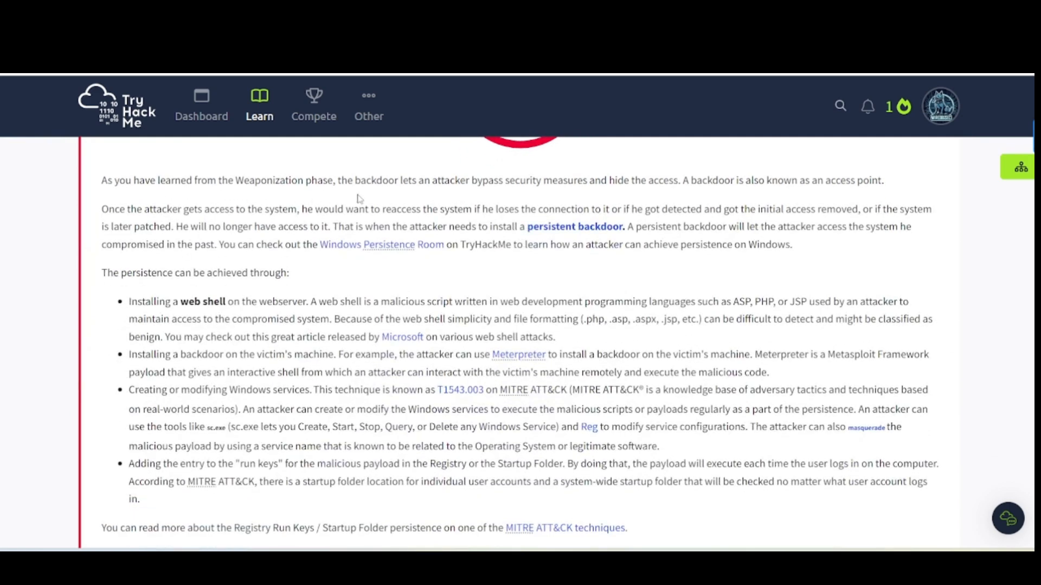
{"action": "mouse_move", "coordinate": [576, 184]}
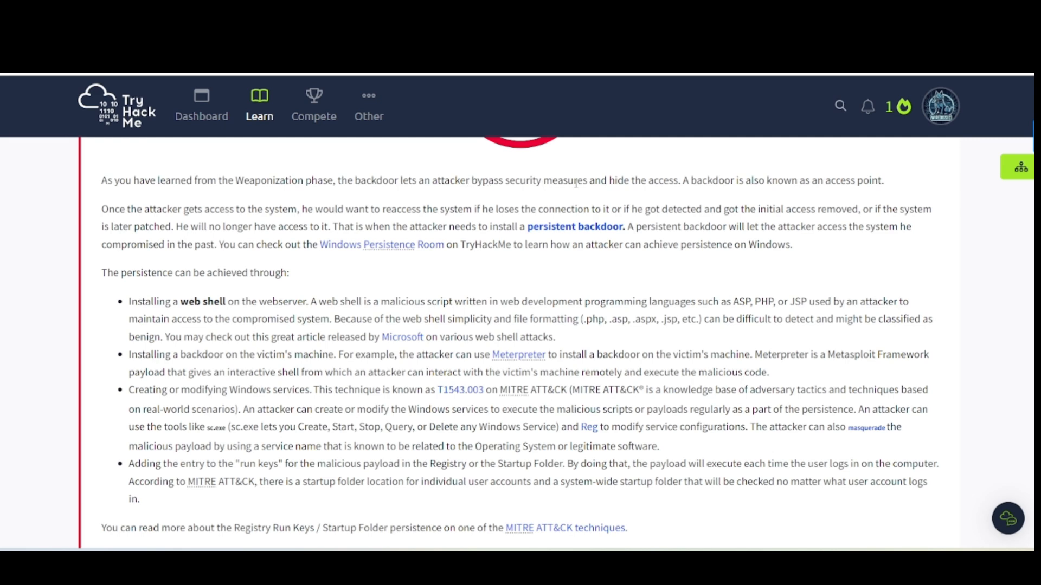
{"action": "mouse_move", "coordinate": [710, 184]}
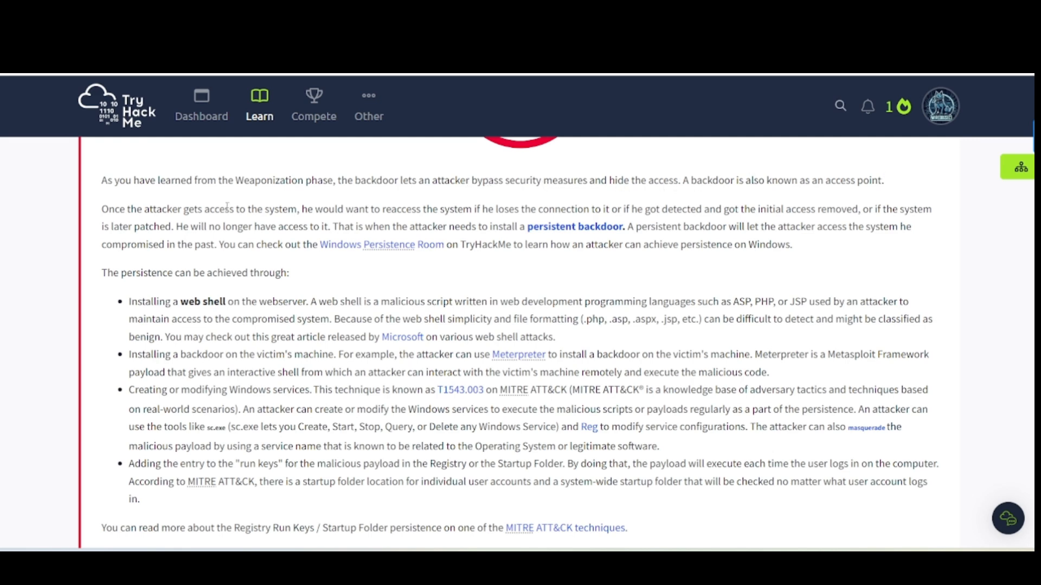
{"action": "scroll", "scroll_direction": "down", "scroll_amount": 3}
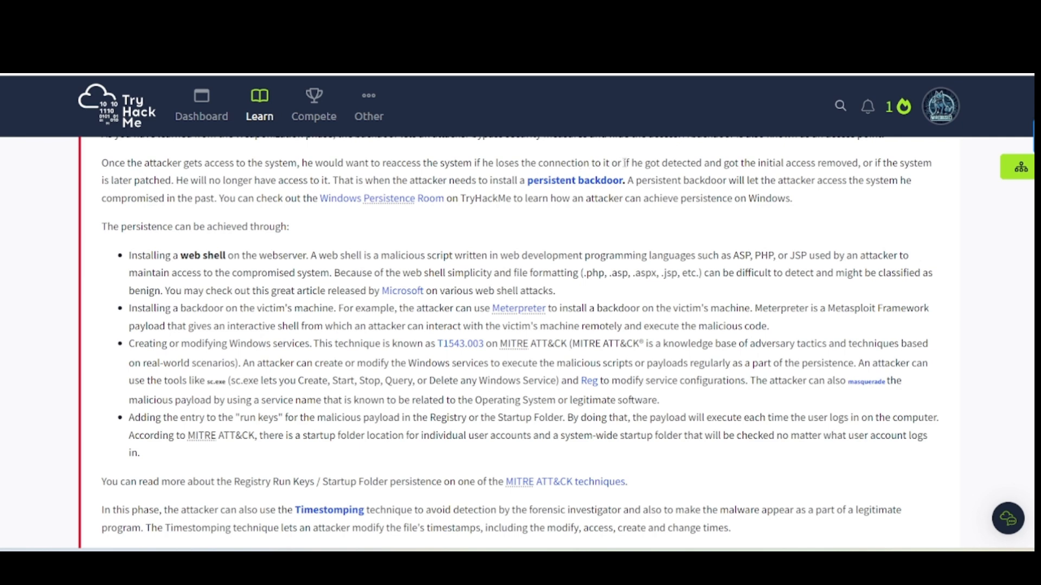
{"action": "mouse_move", "coordinate": [792, 162]}
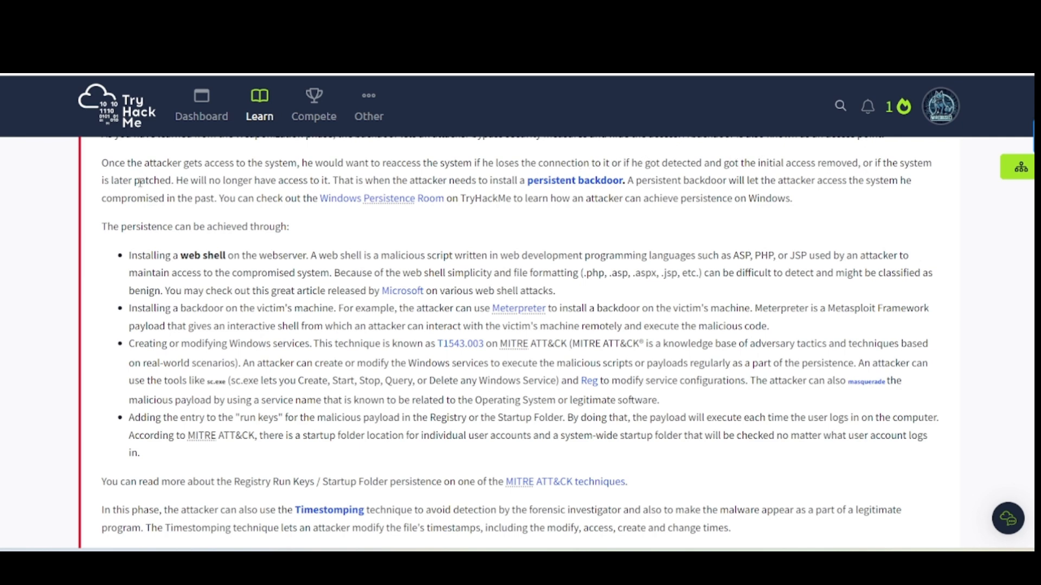
{"action": "mouse_move", "coordinate": [349, 182]}
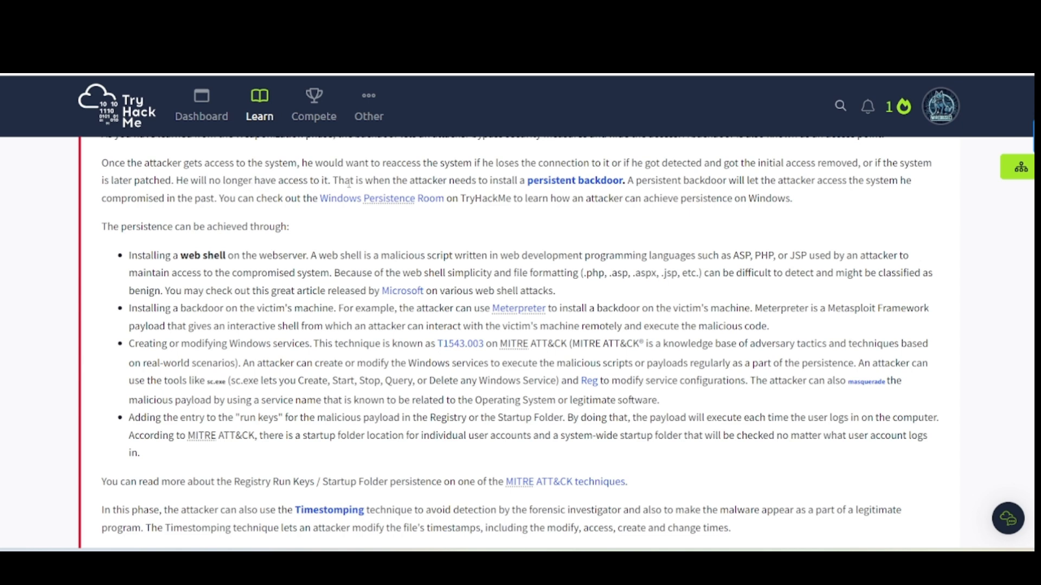
{"action": "mouse_move", "coordinate": [515, 183]}
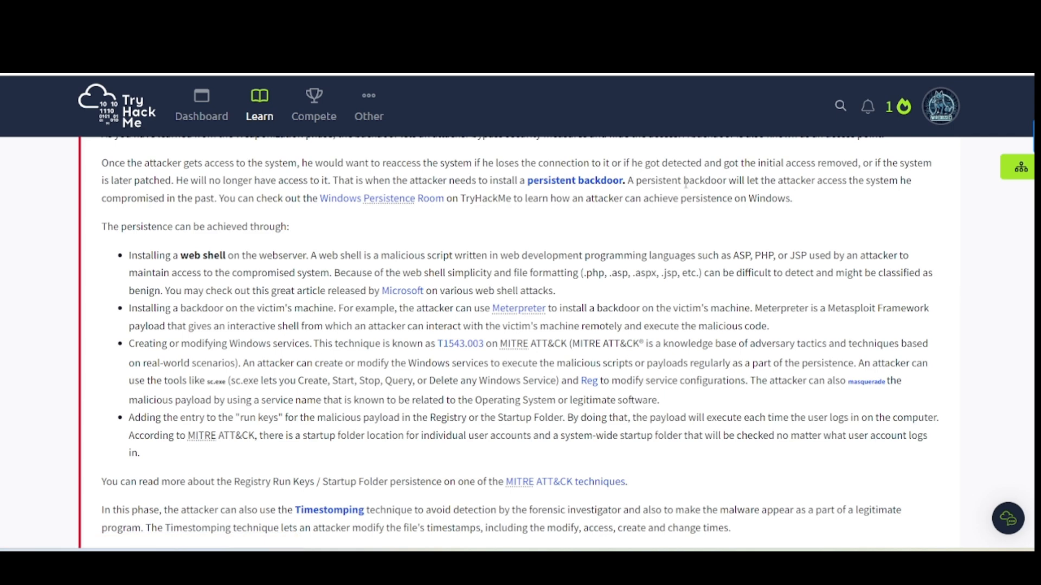
{"action": "mouse_move", "coordinate": [889, 180]}
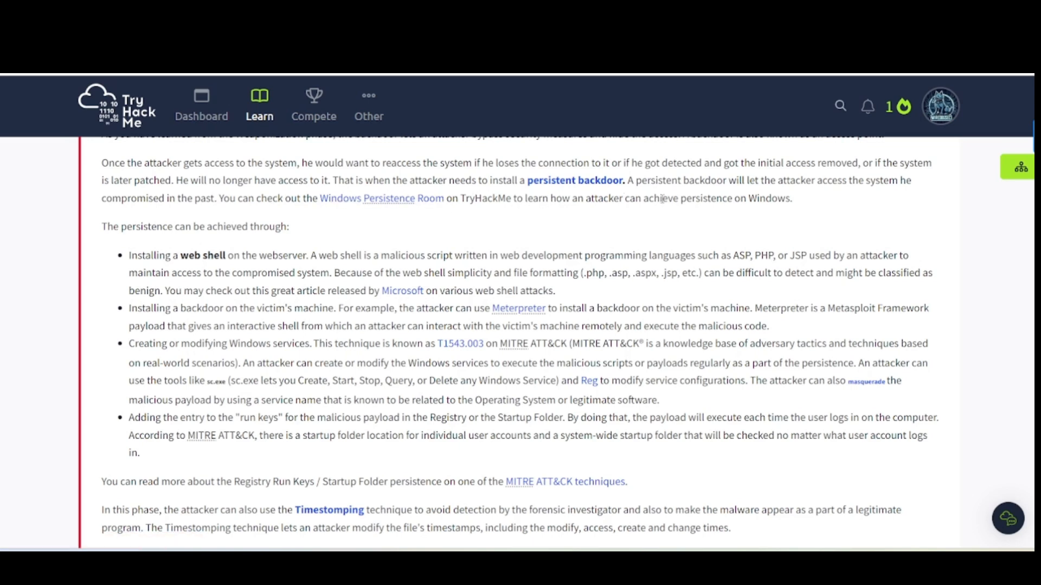
{"action": "scroll", "scroll_direction": "down", "scroll_amount": 3}
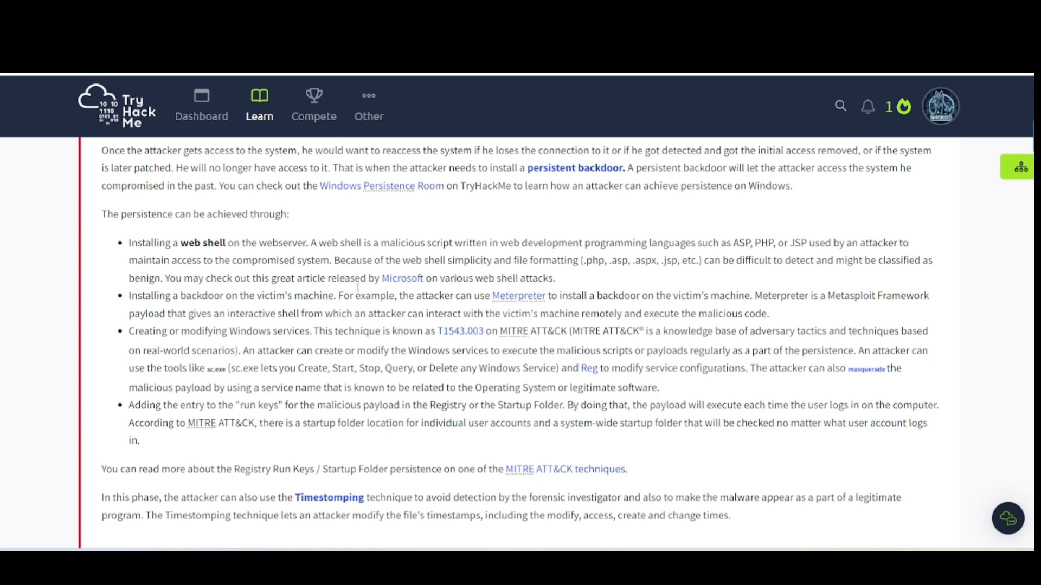
{"action": "scroll", "scroll_direction": "down", "scroll_amount": 3}
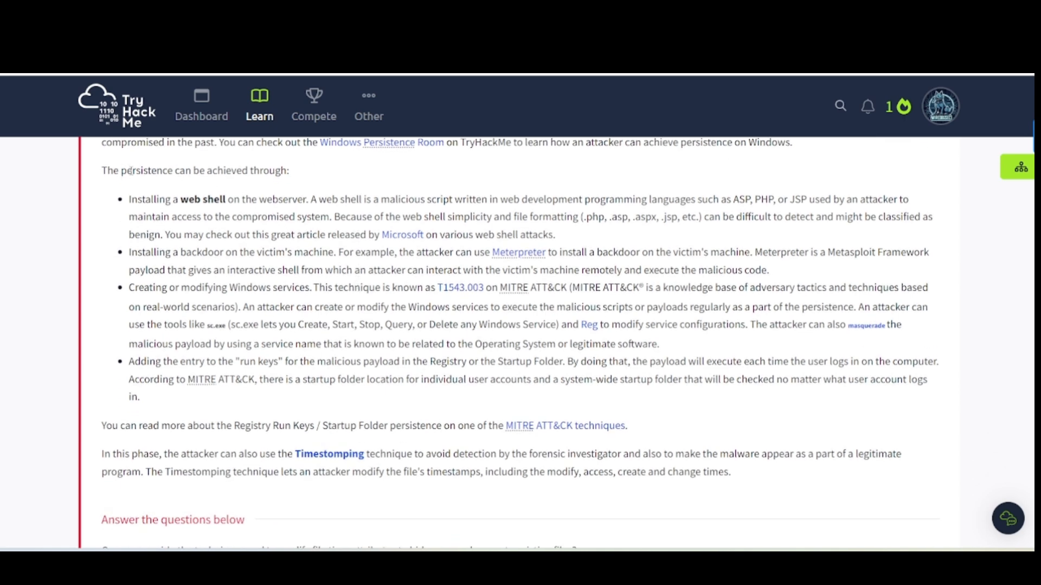
{"action": "mouse_move", "coordinate": [106, 216]}
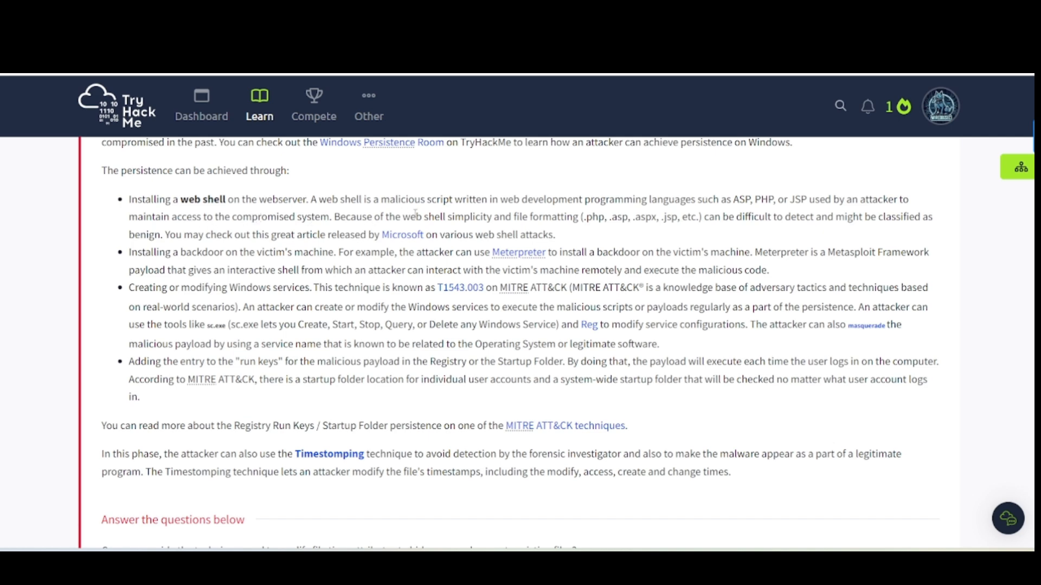
{"action": "mouse_move", "coordinate": [501, 216]}
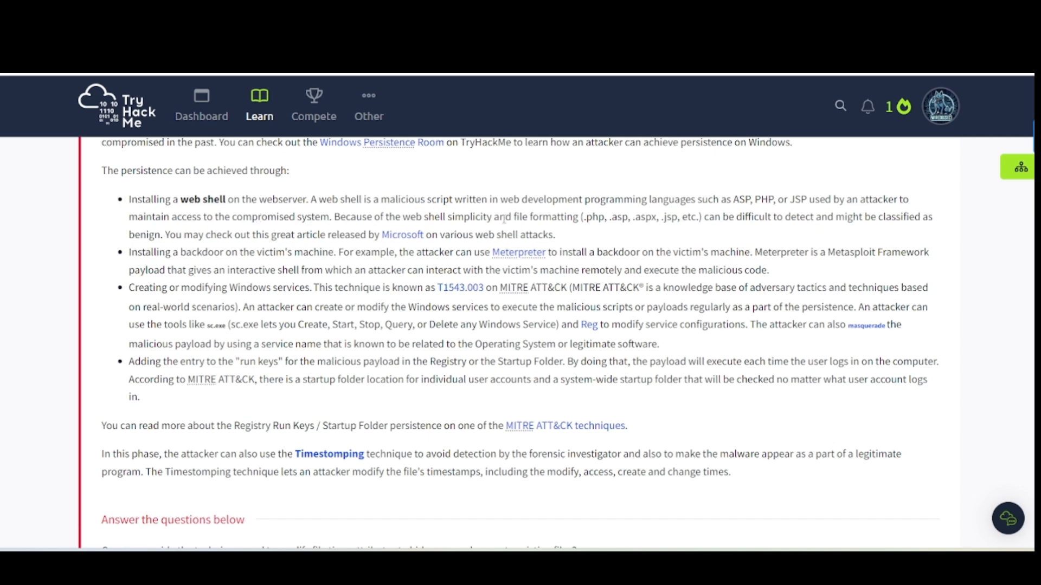
{"action": "mouse_move", "coordinate": [617, 223]}
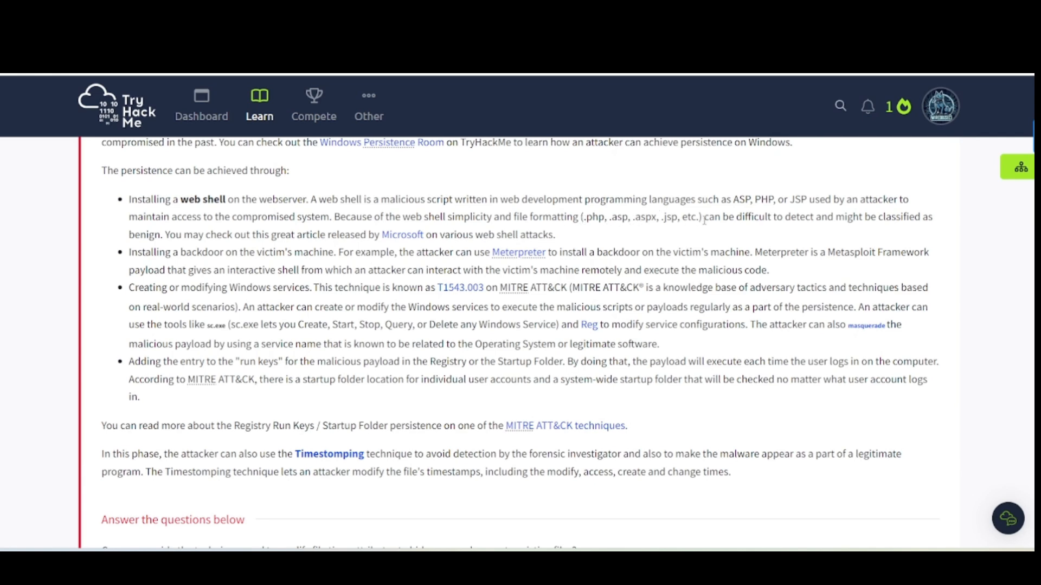
{"action": "mouse_move", "coordinate": [865, 217]}
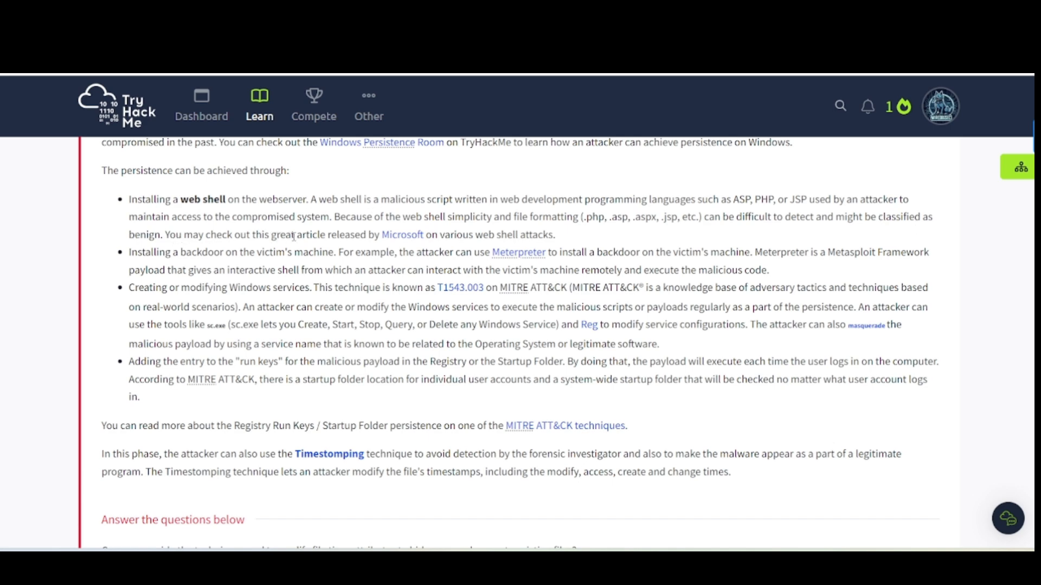
{"action": "mouse_move", "coordinate": [521, 234]}
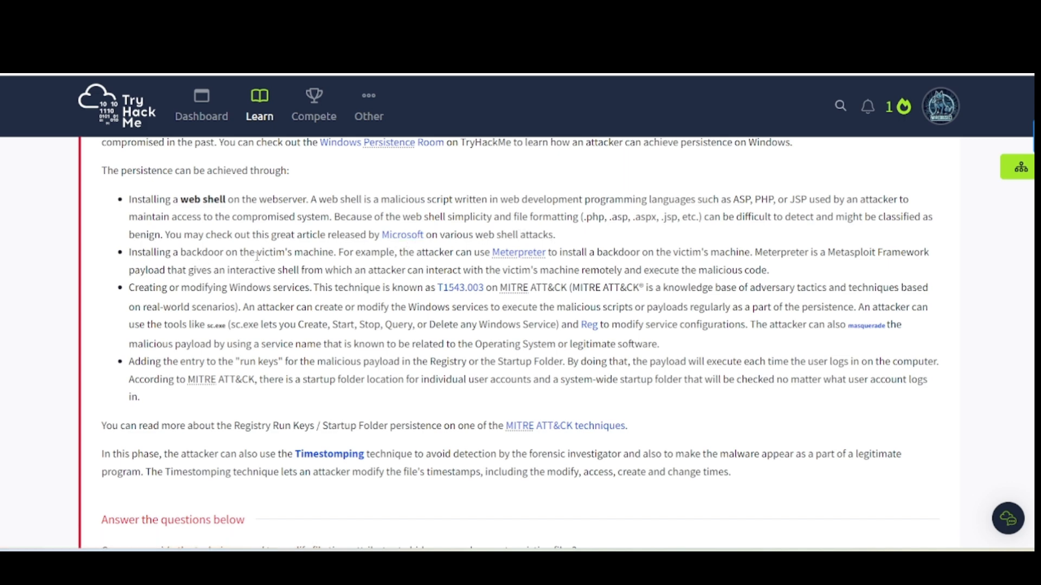
{"action": "mouse_move", "coordinate": [428, 252]}
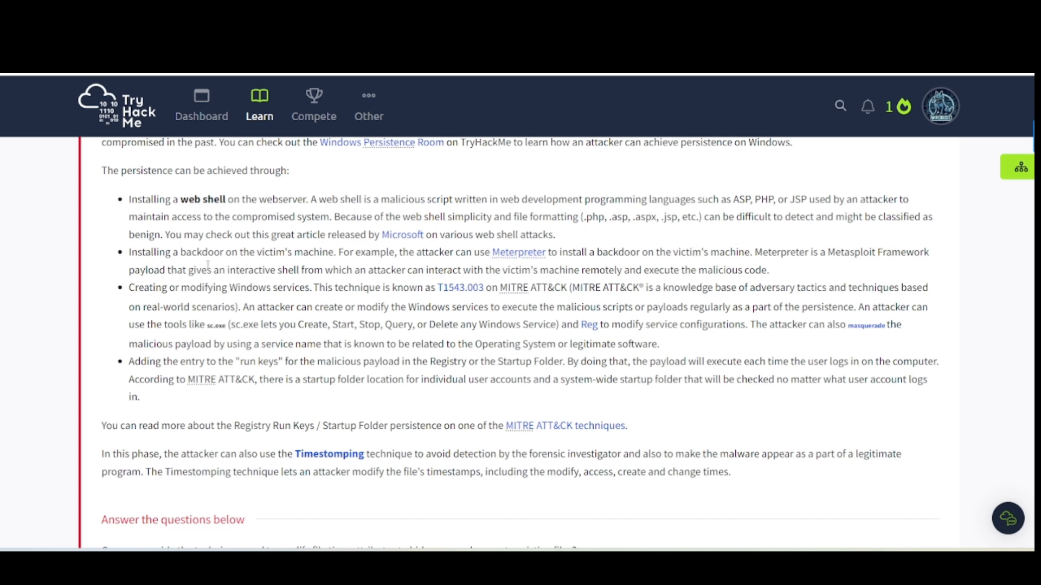
{"action": "mouse_move", "coordinate": [301, 271]}
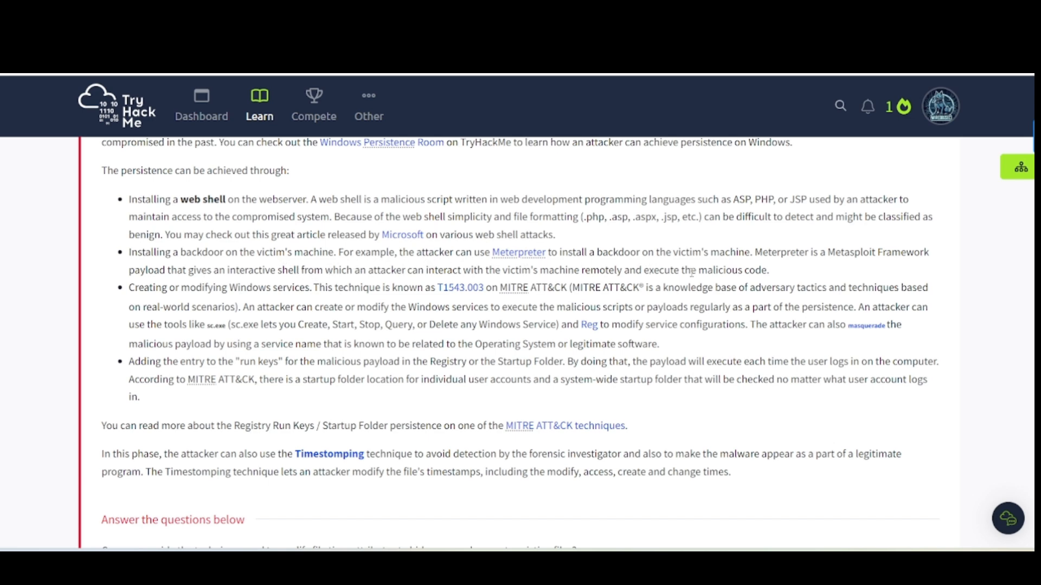
{"action": "scroll", "scroll_direction": "down", "scroll_amount": 3}
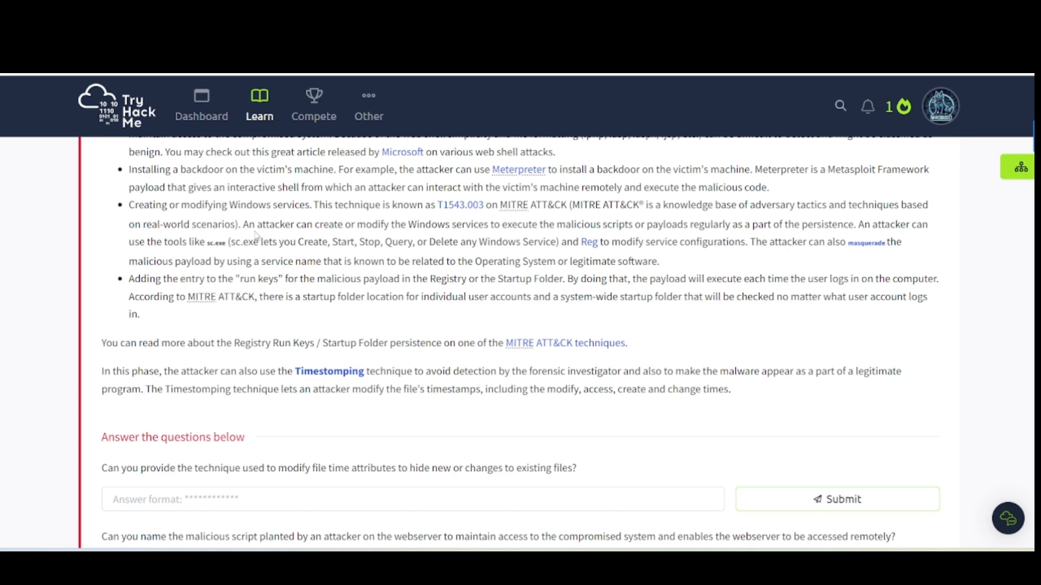
{"action": "mouse_move", "coordinate": [373, 225]}
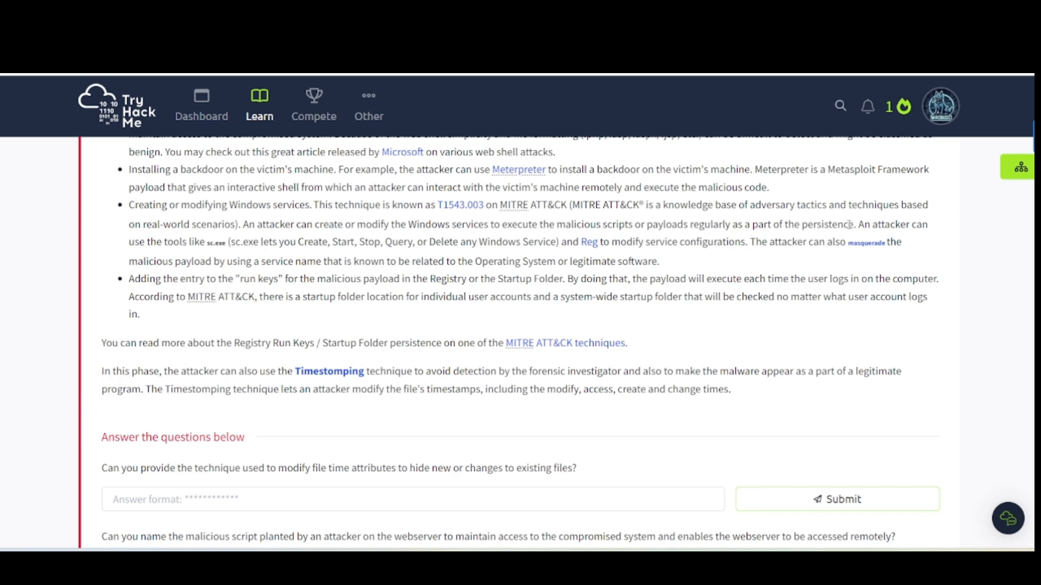
{"action": "mouse_move", "coordinate": [221, 253]}
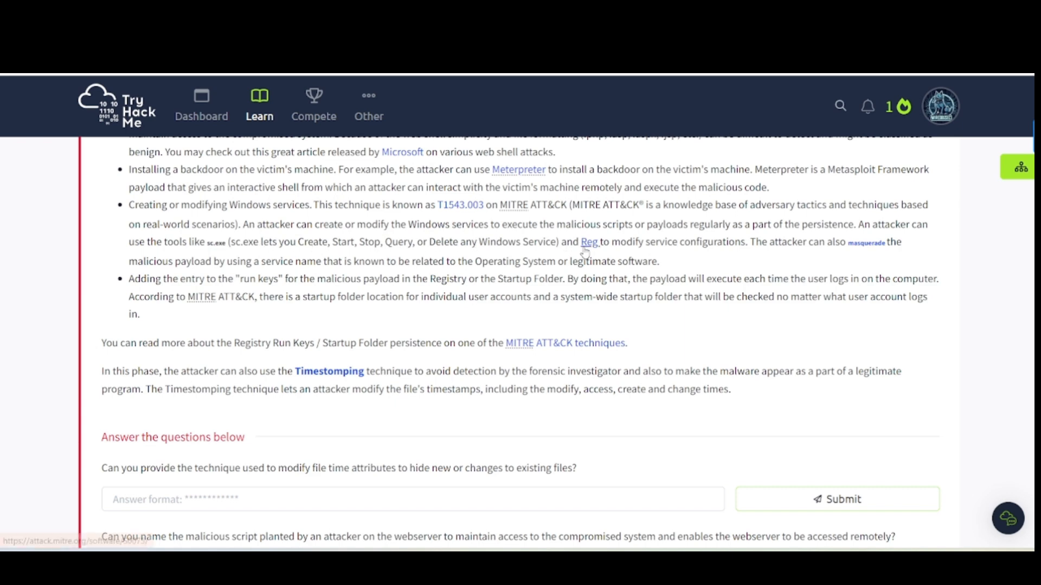
{"action": "mouse_move", "coordinate": [726, 241]}
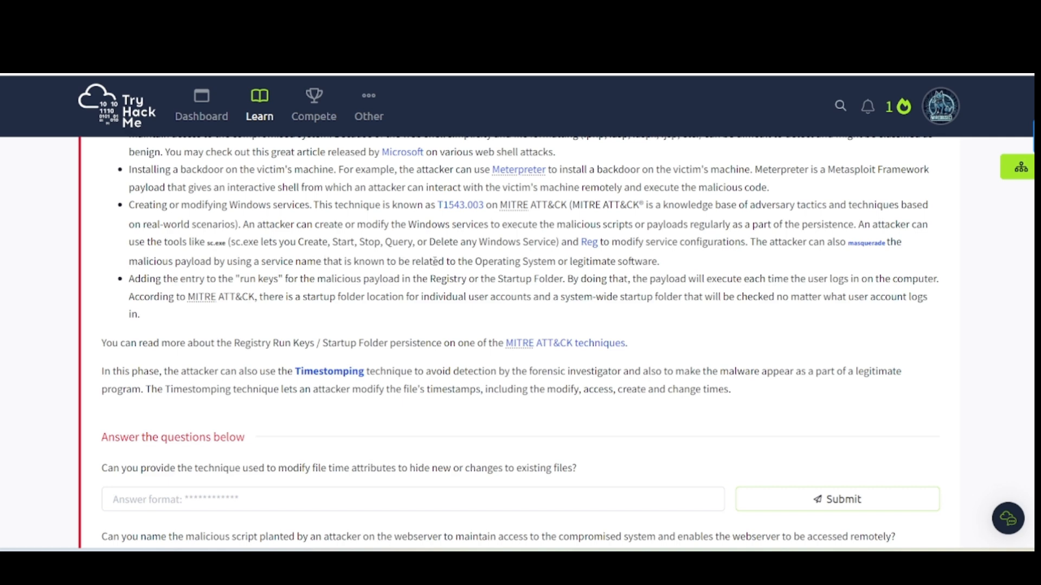
{"action": "mouse_move", "coordinate": [600, 259]}
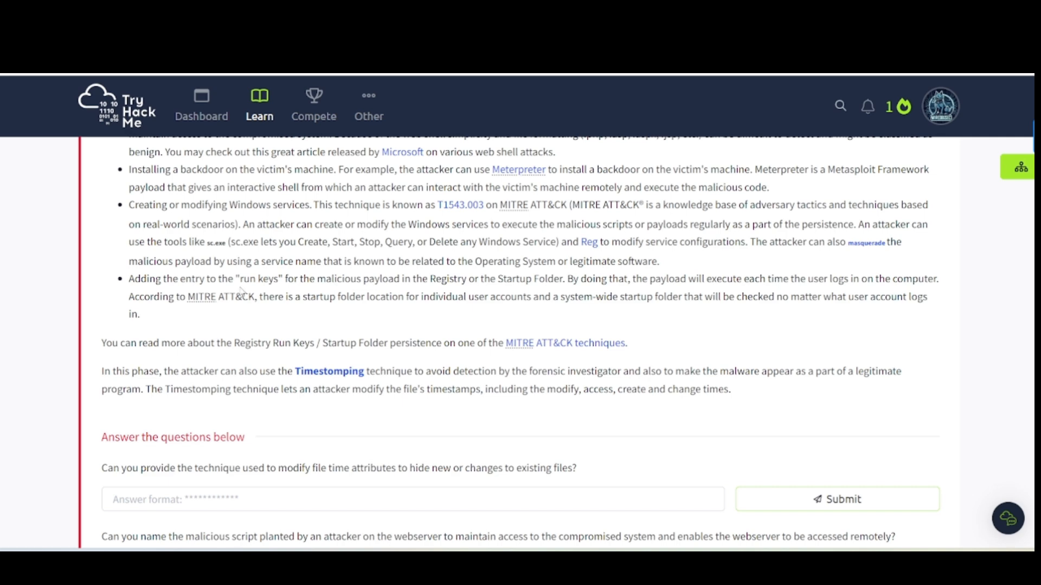
{"action": "mouse_move", "coordinate": [185, 287]}
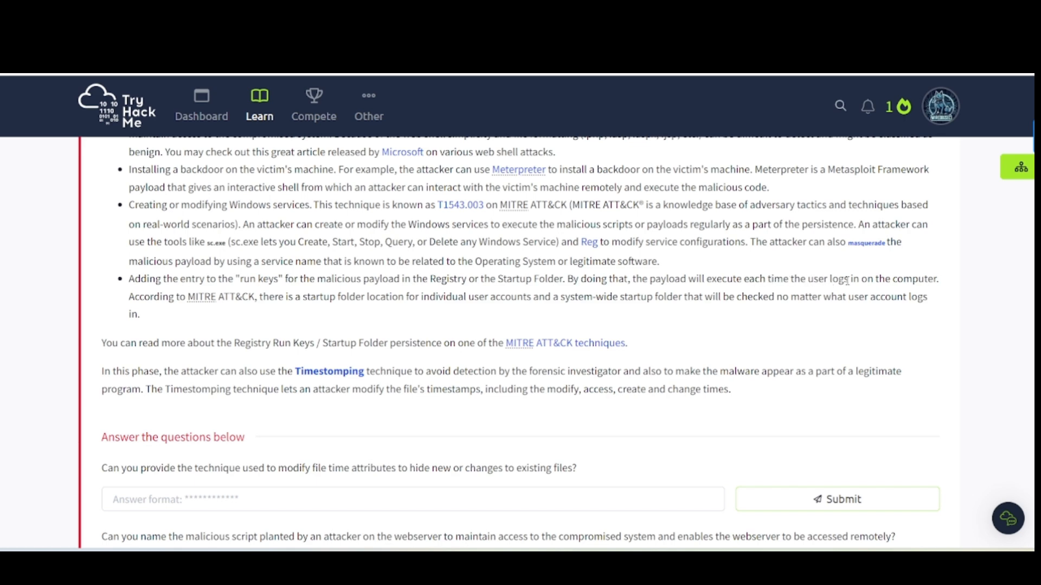
{"action": "mouse_move", "coordinate": [256, 309]}
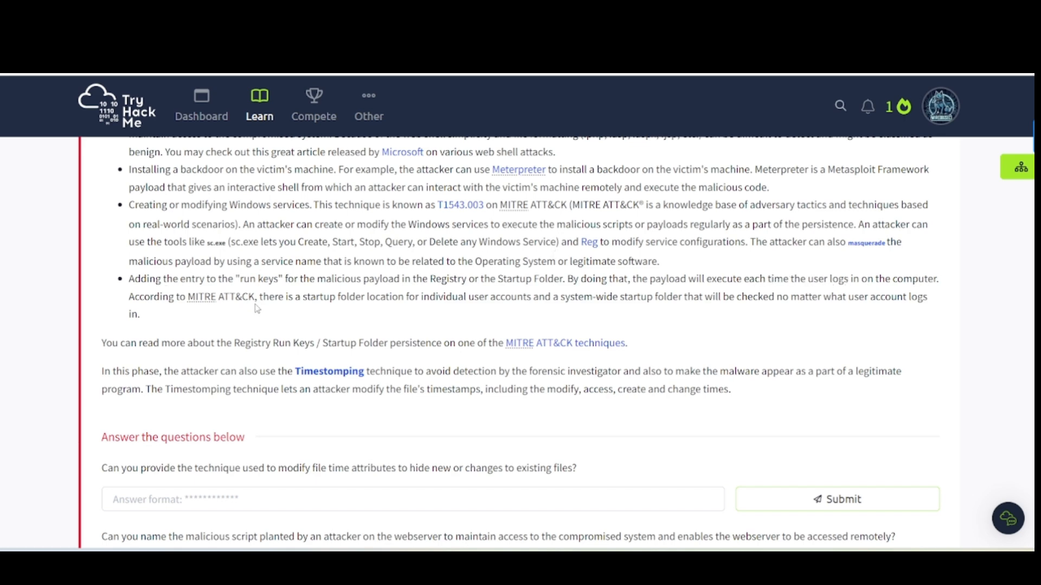
{"action": "mouse_move", "coordinate": [482, 296]}
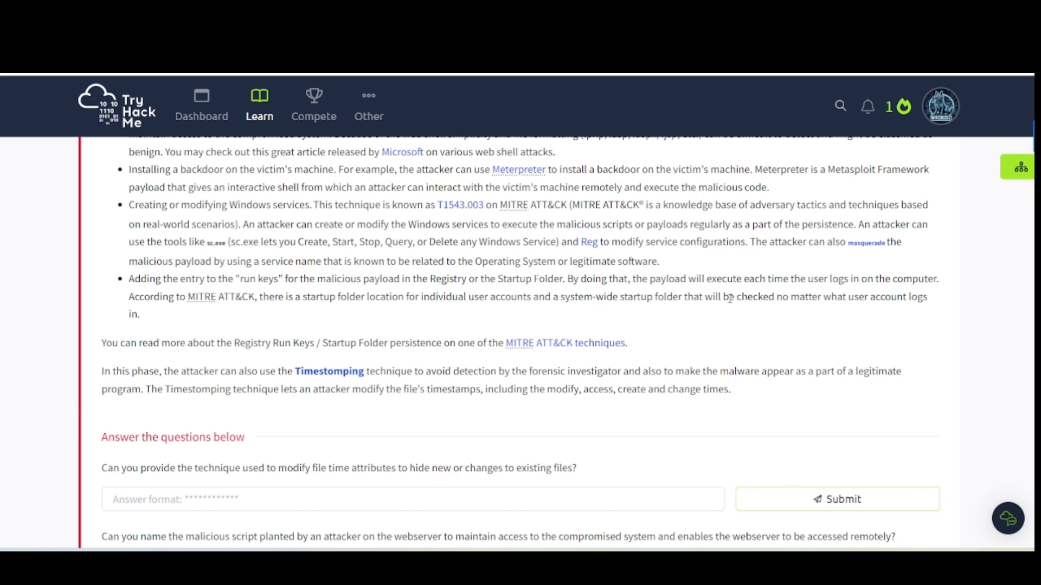
{"action": "mouse_move", "coordinate": [357, 314]}
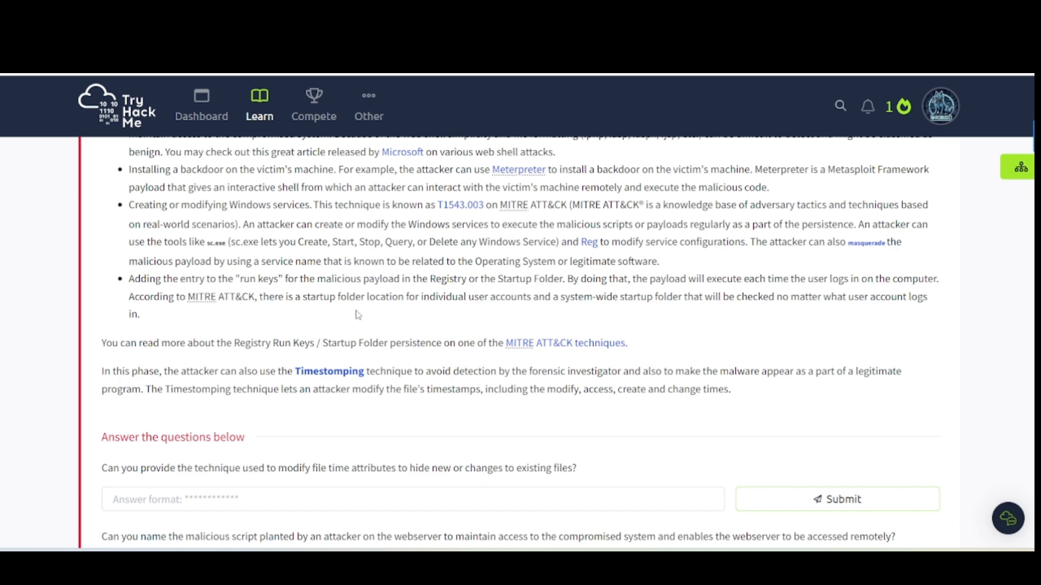
{"action": "mouse_move", "coordinate": [924, 288]}
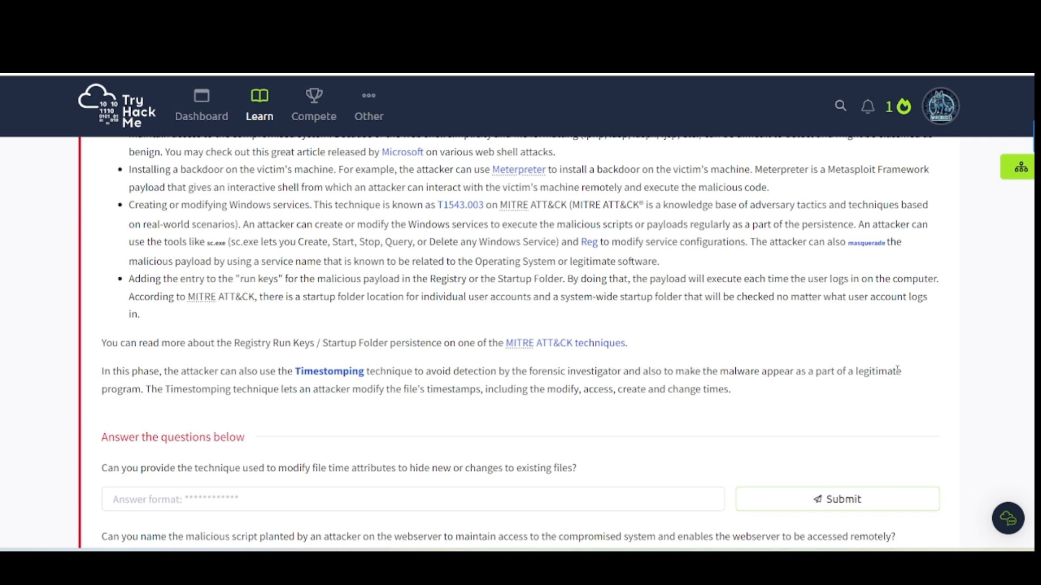
{"action": "mouse_move", "coordinate": [254, 405]}
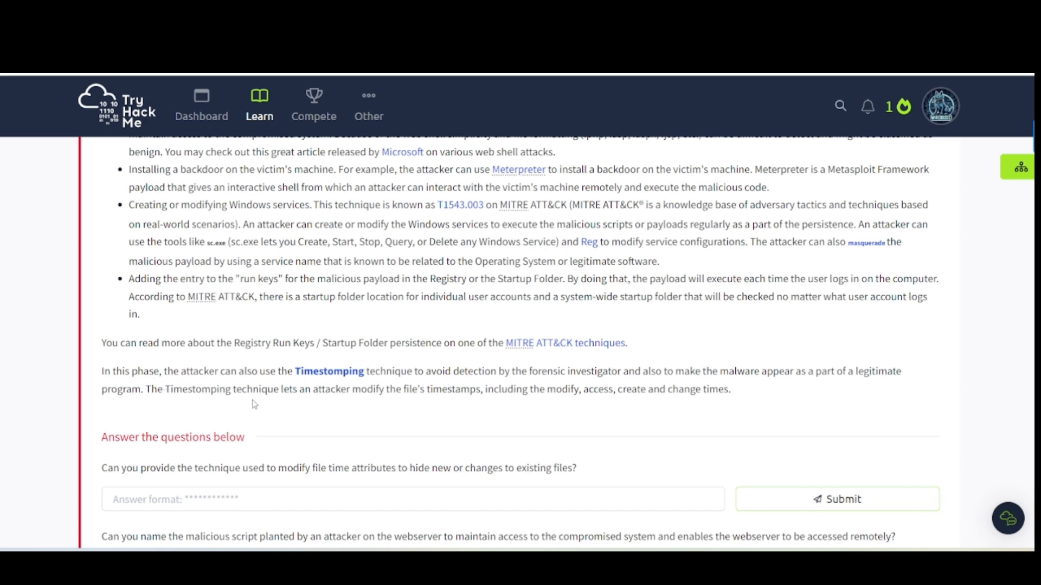
{"action": "mouse_move", "coordinate": [446, 402]}
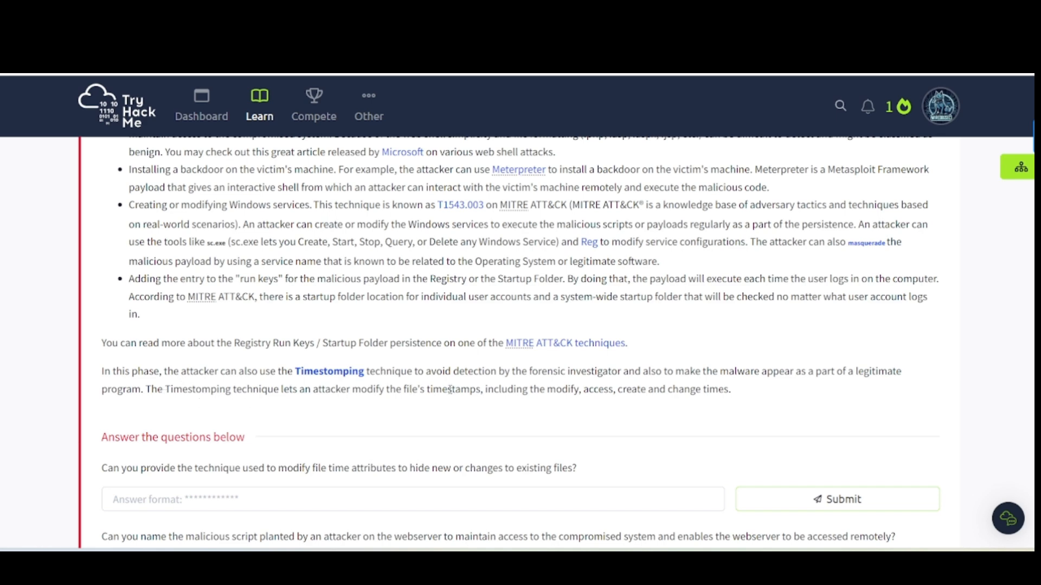
{"action": "mouse_move", "coordinate": [566, 391]}
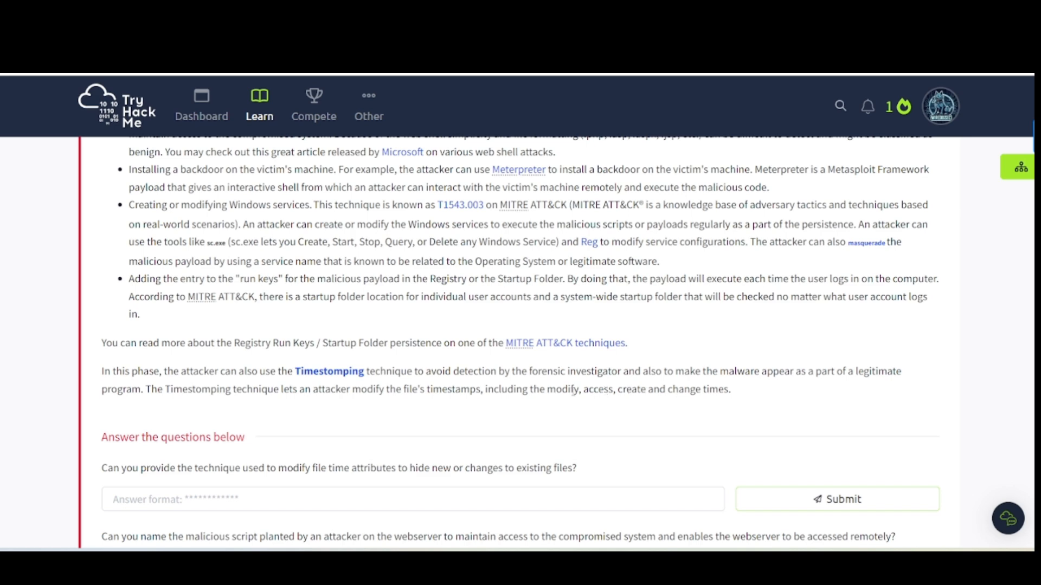
Step: Answer the file time attributes question with 'timestomping' and submit it
{"action": "scroll", "scroll_direction": "down", "scroll_amount": 3}
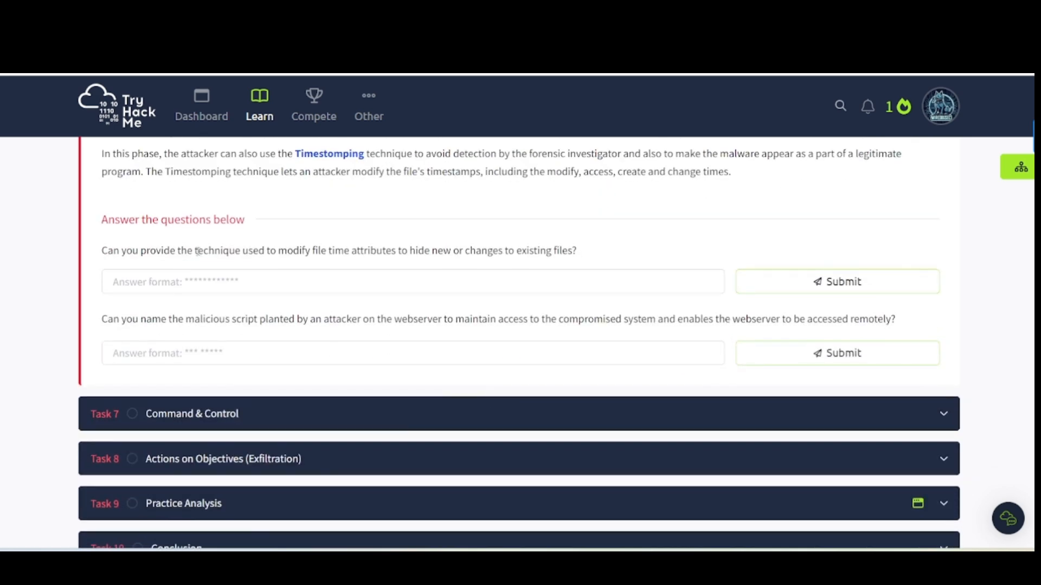
{"action": "scroll", "scroll_direction": "up", "scroll_amount": 3}
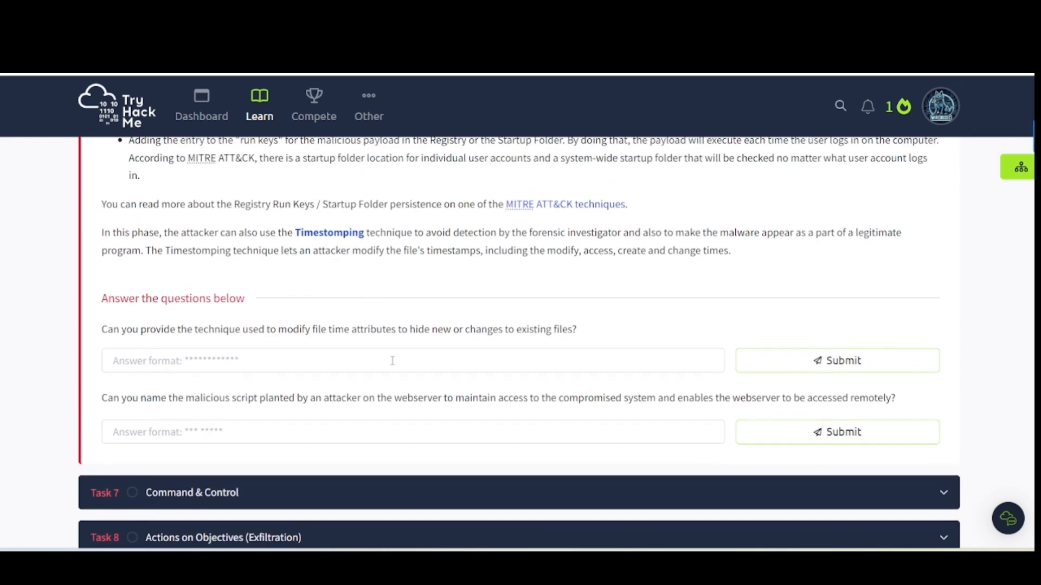
{"action": "left_click", "coordinate": [392, 362]}
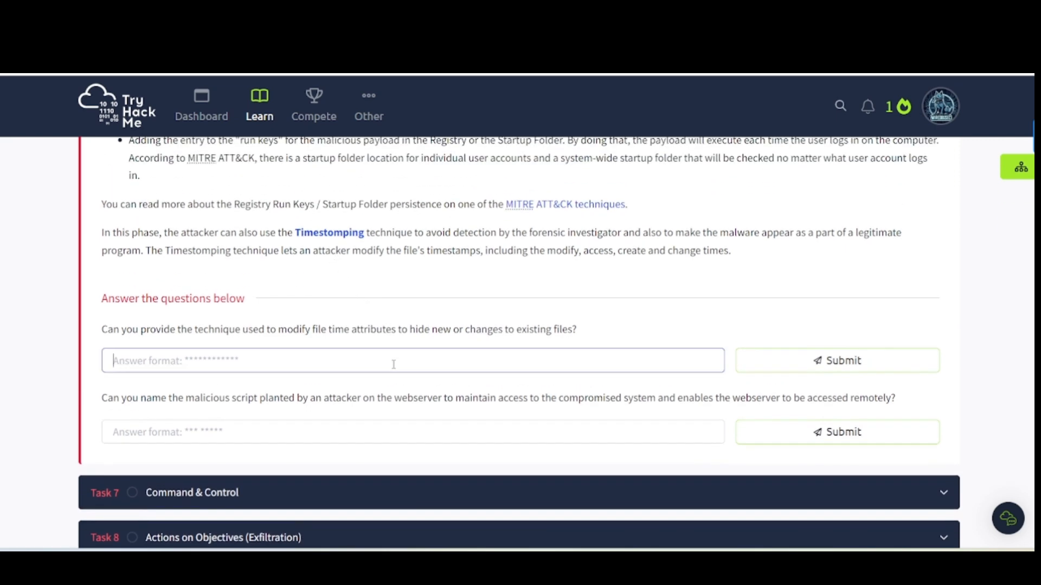
{"action": "type", "text": "time"}
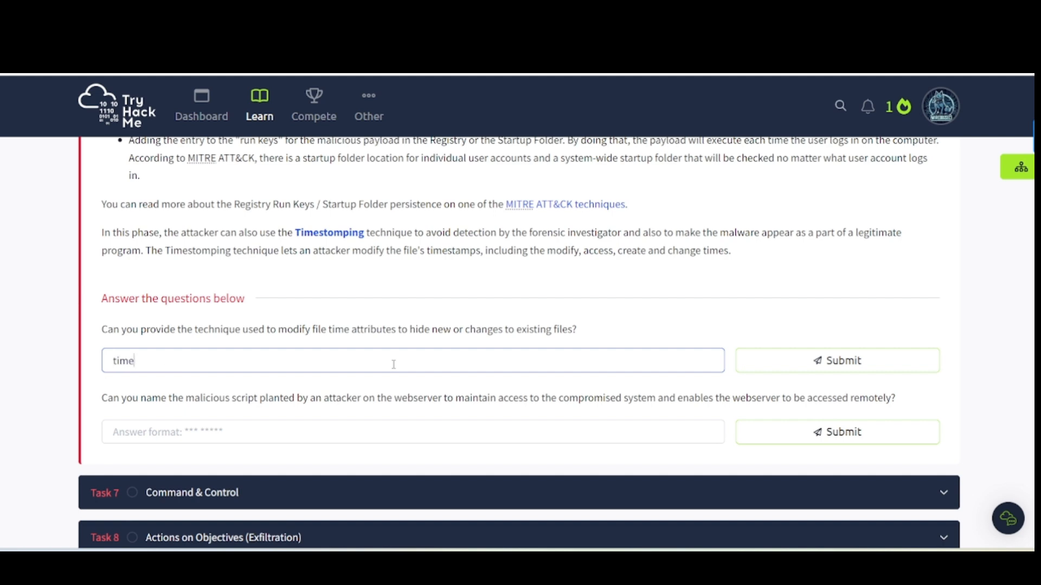
{"action": "type", "text": "stompin"}
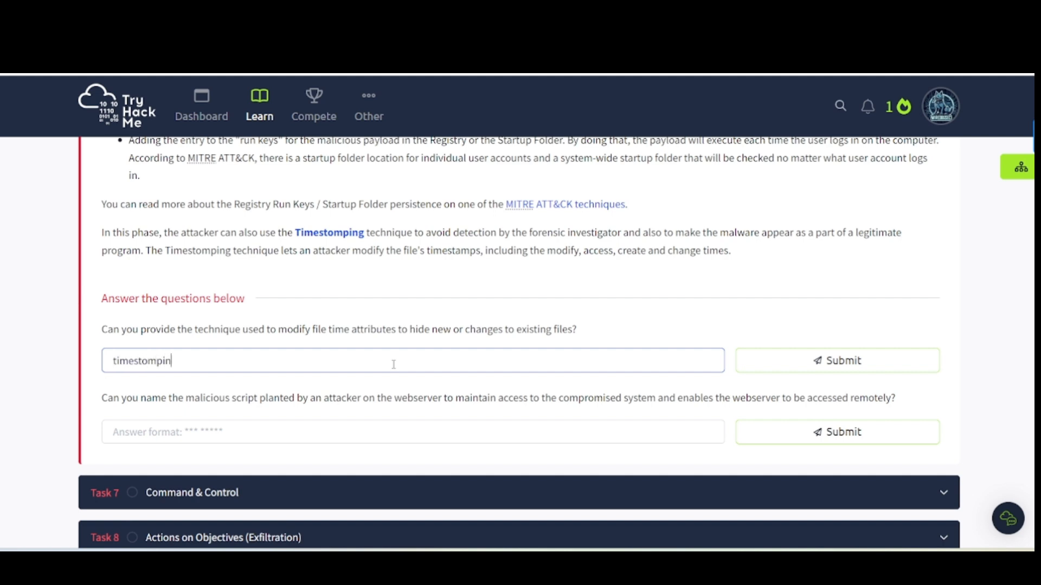
{"action": "left_click", "coordinate": [837, 361]}
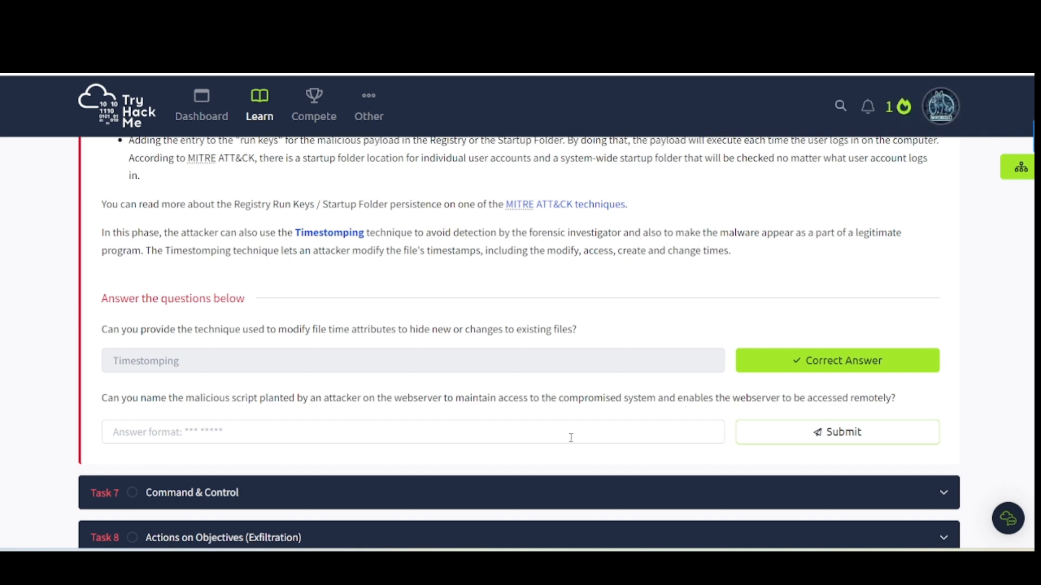
Step: Answer the malicious webserver script question with 'Web shell' and submit it
{"action": "left_click", "coordinate": [368, 432]}
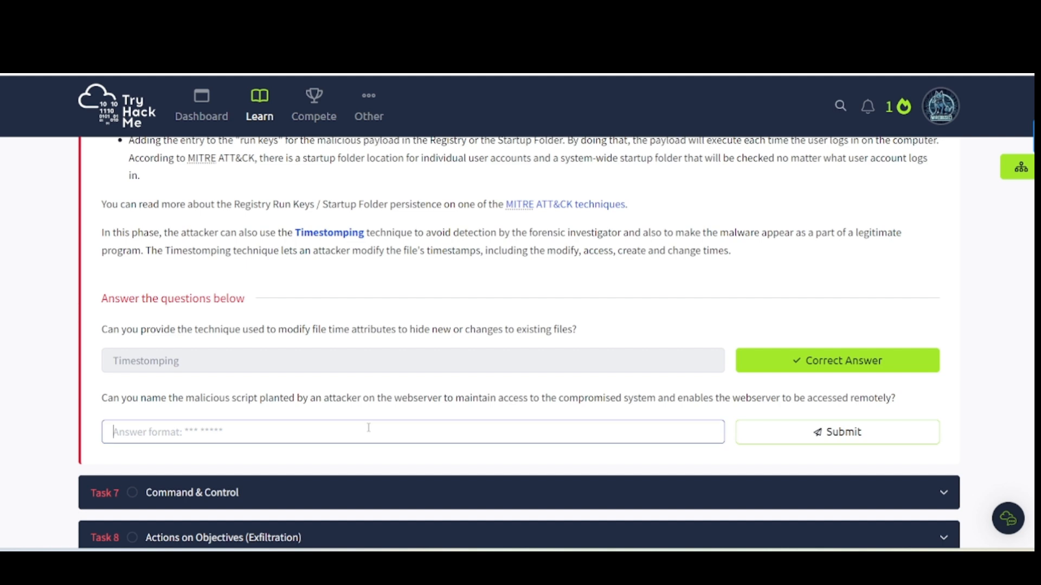
{"action": "type", "text": "web shell"}
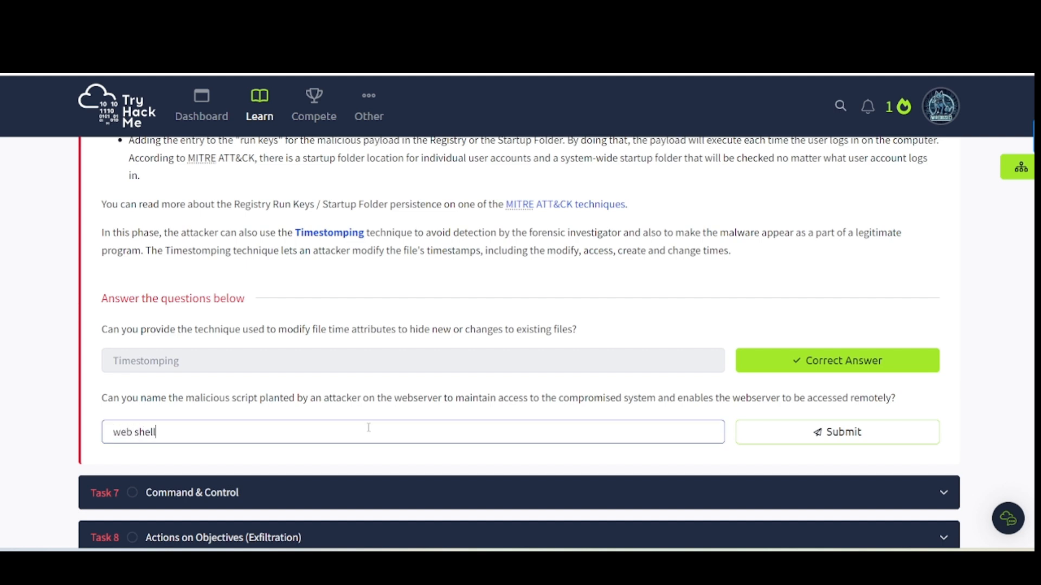
{"action": "left_click", "coordinate": [837, 432]}
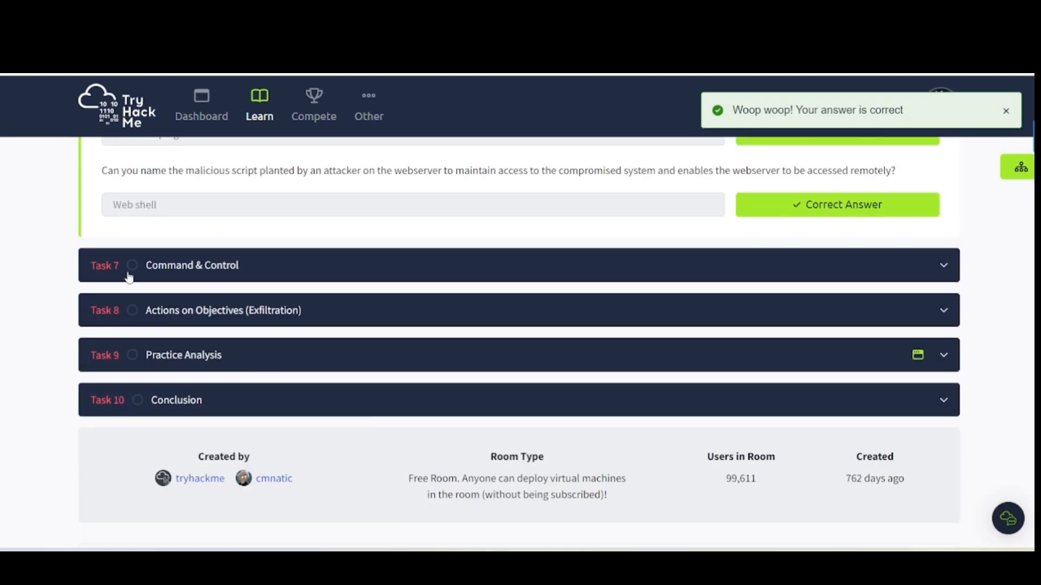
{"action": "mouse_move", "coordinate": [190, 280]}
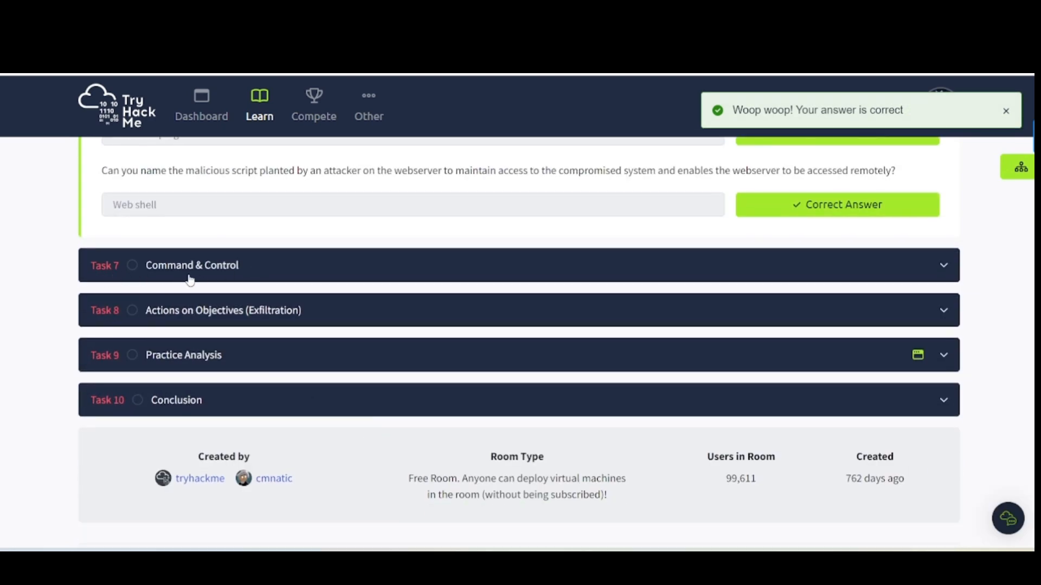
Step: Expand Task 7 Command & Control and read through the C2 beaconing and DNS tunneling content
{"action": "left_click", "coordinate": [191, 264]}
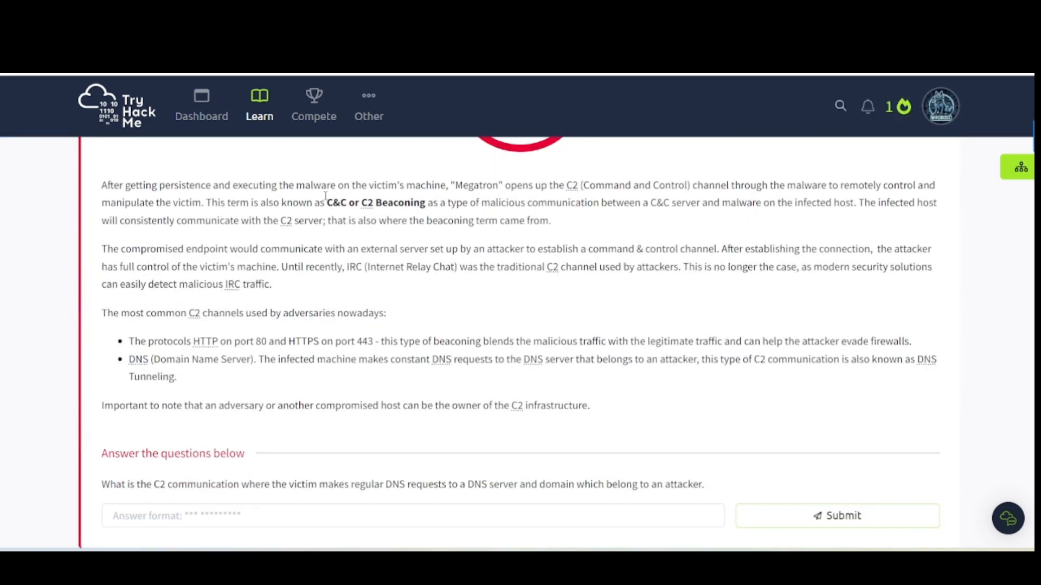
{"action": "mouse_move", "coordinate": [579, 191]}
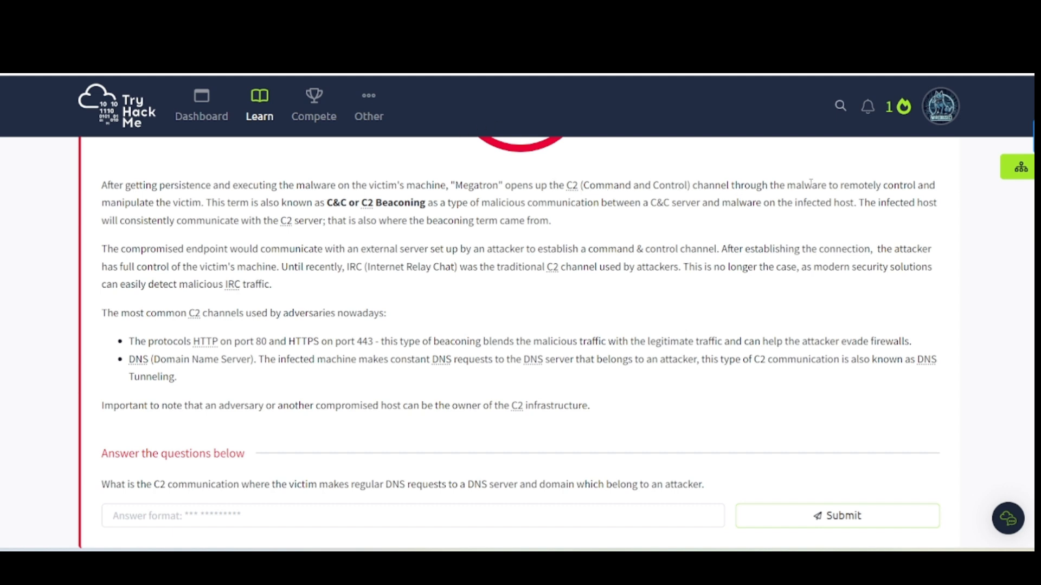
{"action": "mouse_move", "coordinate": [141, 260]}
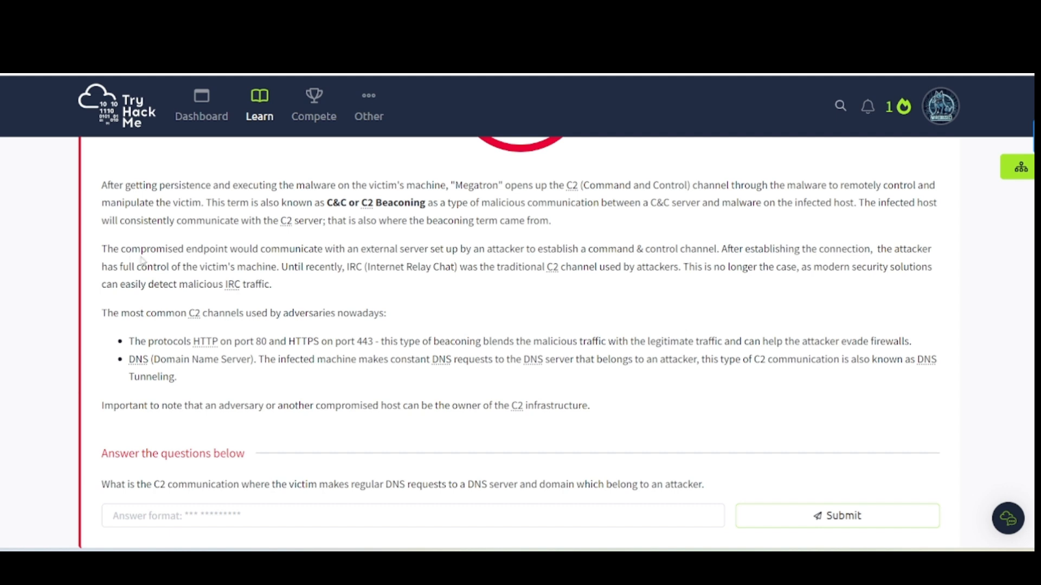
{"action": "mouse_move", "coordinate": [250, 210]}
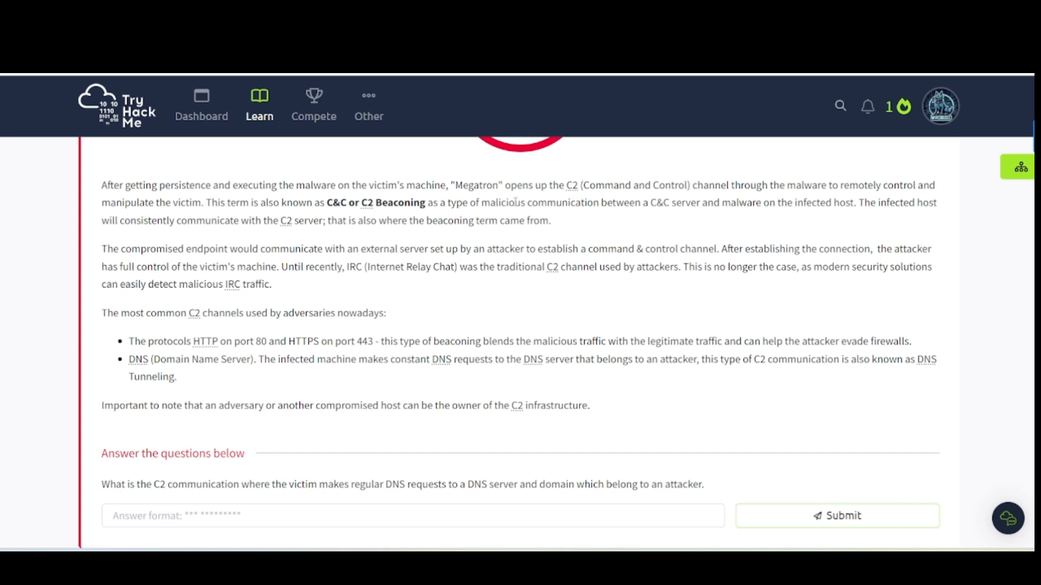
{"action": "mouse_move", "coordinate": [648, 207]}
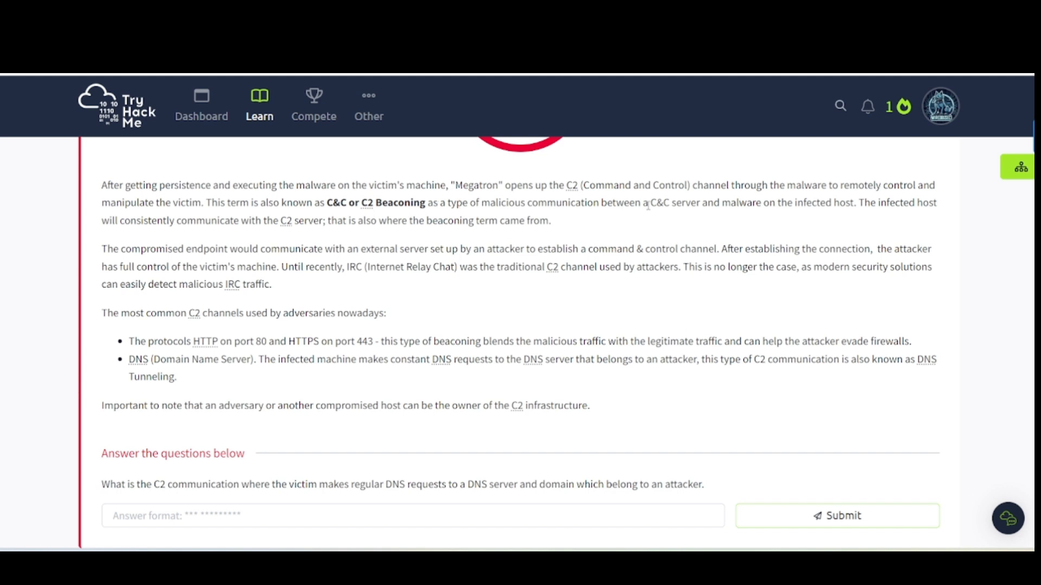
{"action": "mouse_move", "coordinate": [796, 203]}
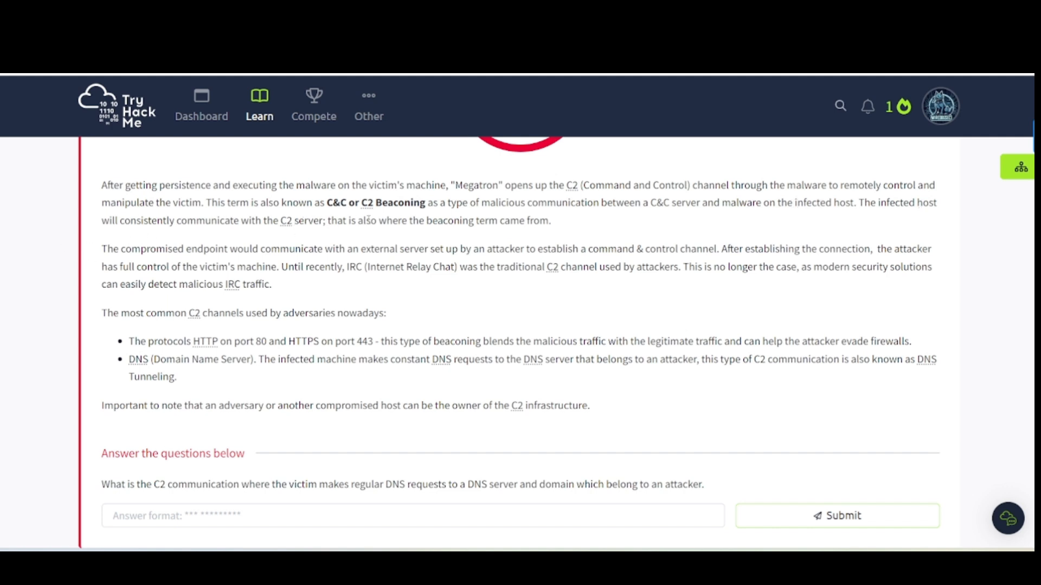
{"action": "mouse_move", "coordinate": [537, 236]}
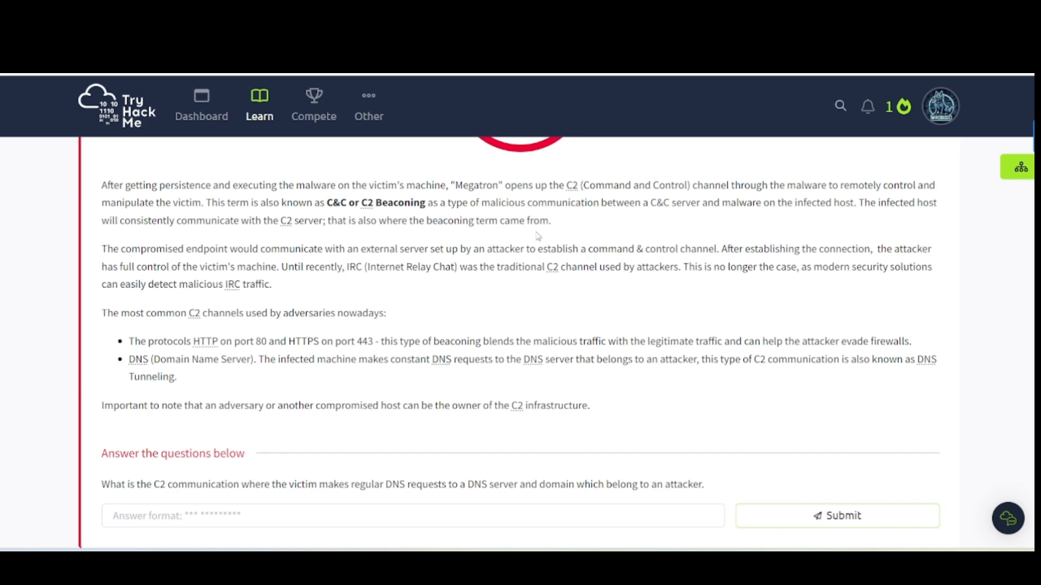
{"action": "scroll", "scroll_direction": "down", "scroll_amount": 3}
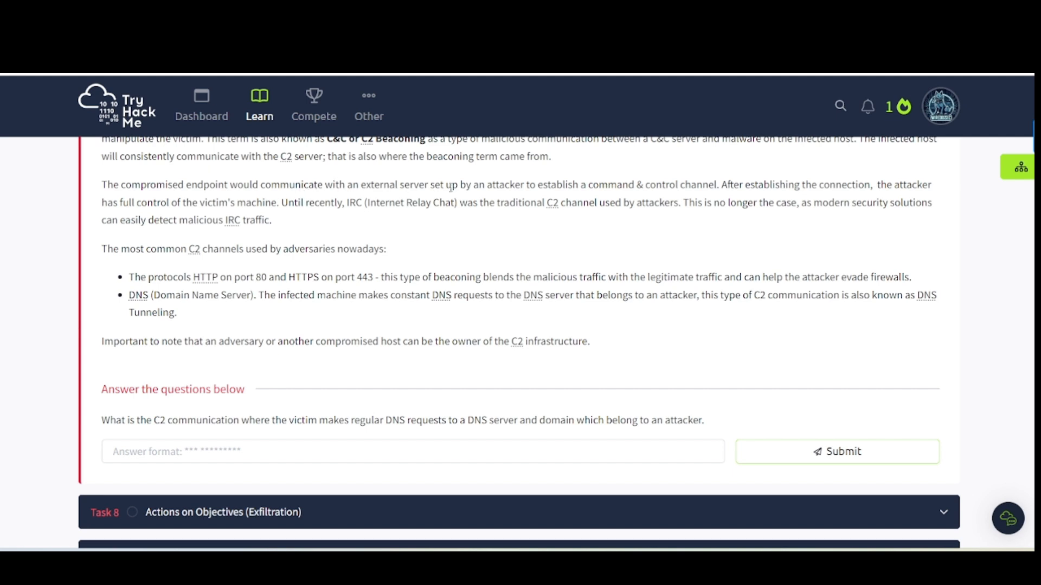
{"action": "mouse_move", "coordinate": [627, 186]}
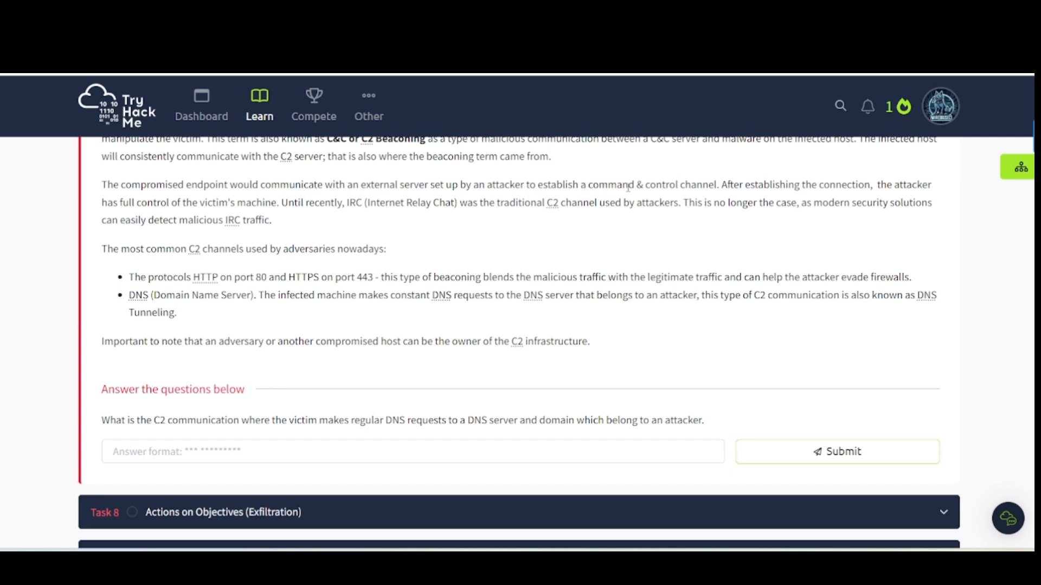
{"action": "mouse_move", "coordinate": [807, 188]}
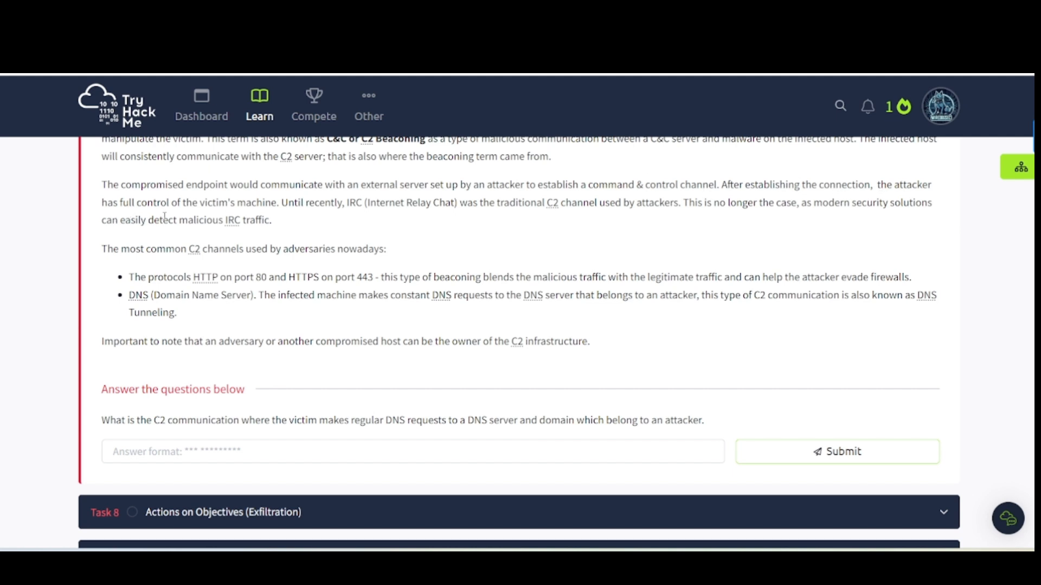
{"action": "mouse_move", "coordinate": [295, 218]}
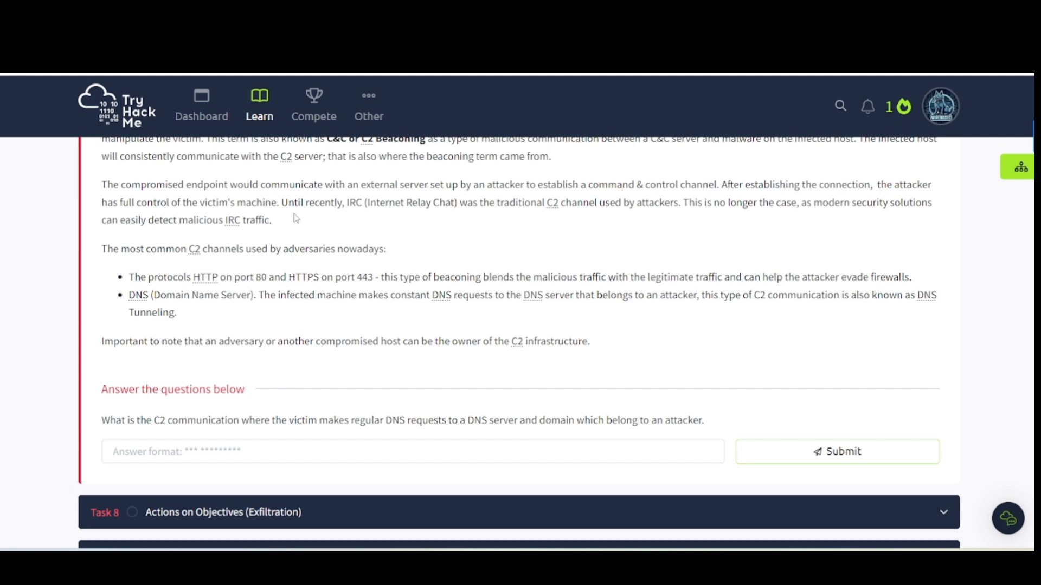
{"action": "mouse_move", "coordinate": [370, 219]}
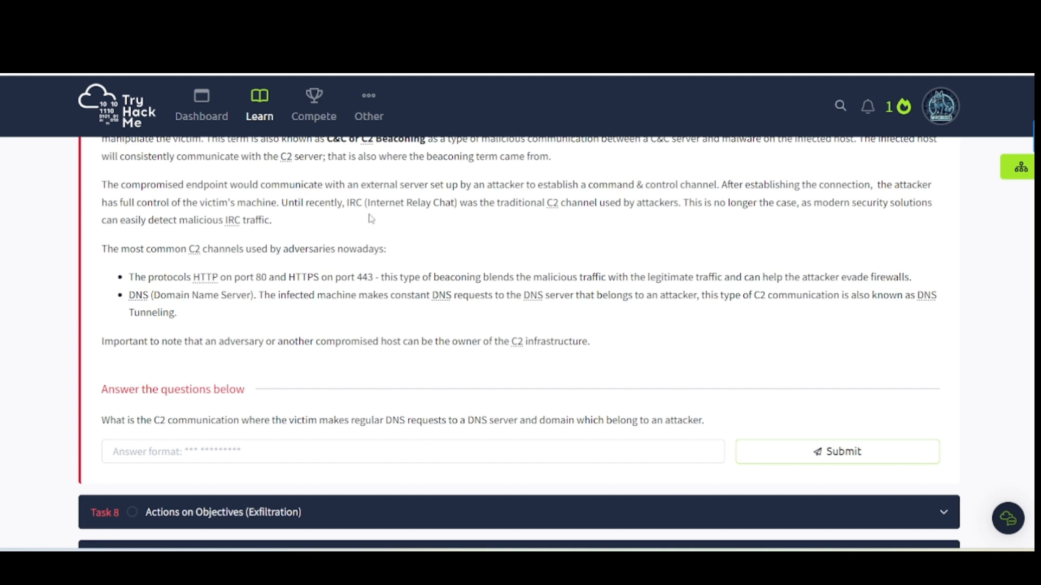
{"action": "mouse_move", "coordinate": [442, 201]}
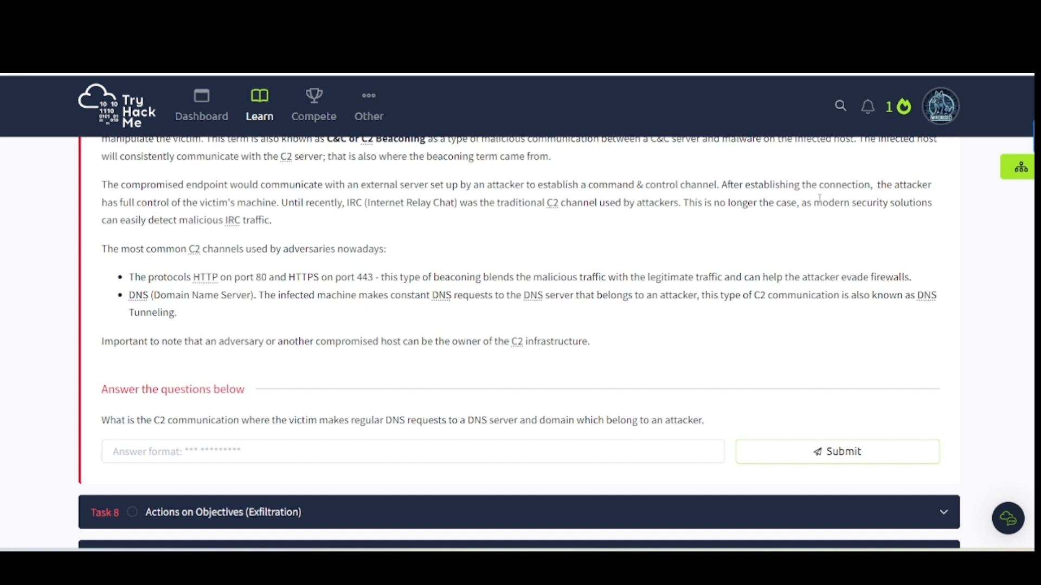
{"action": "mouse_move", "coordinate": [186, 241]}
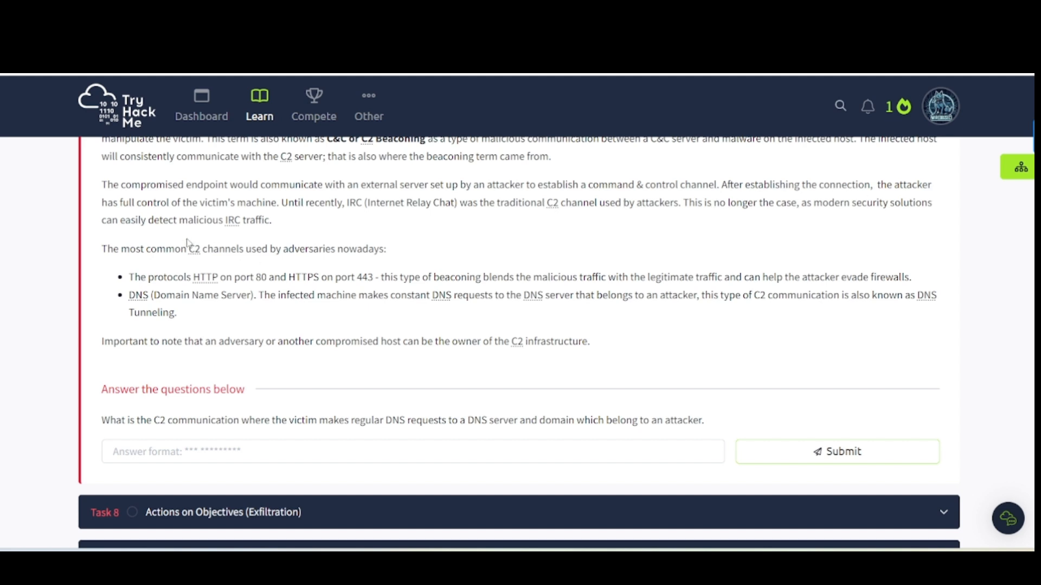
{"action": "mouse_move", "coordinate": [203, 251]}
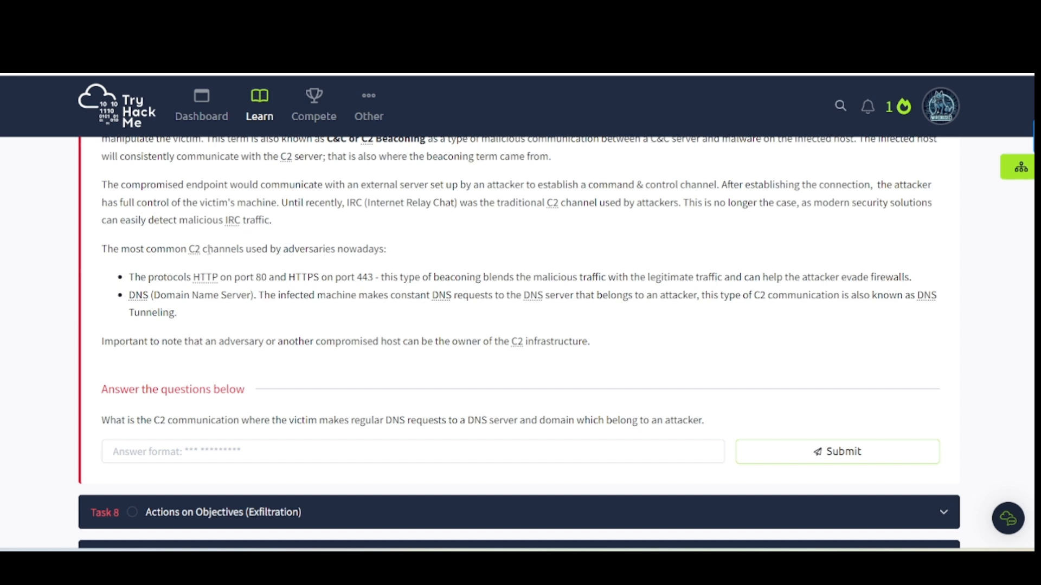
{"action": "mouse_move", "coordinate": [277, 262]}
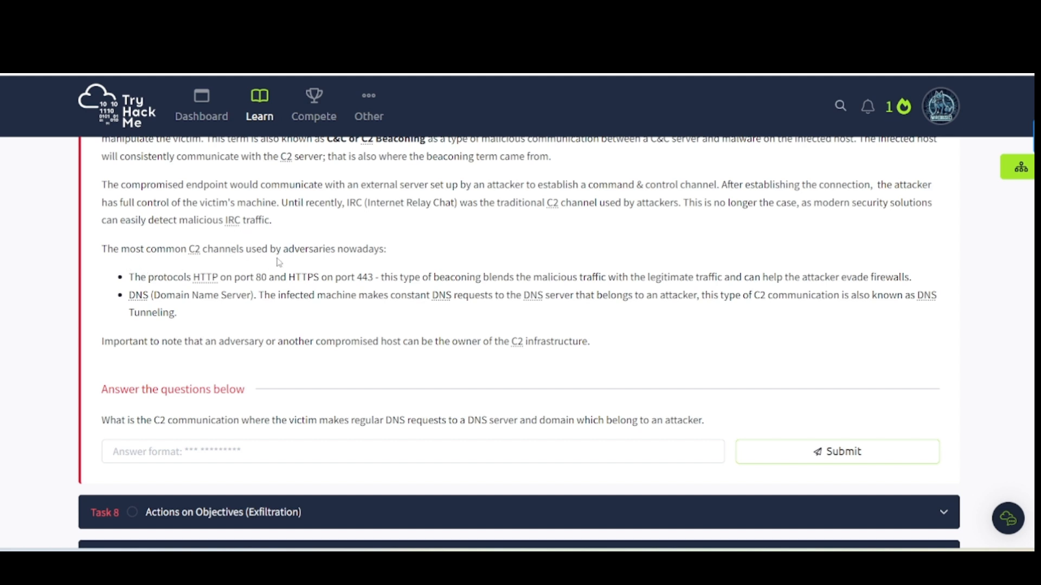
{"action": "scroll", "scroll_direction": "down", "scroll_amount": 3}
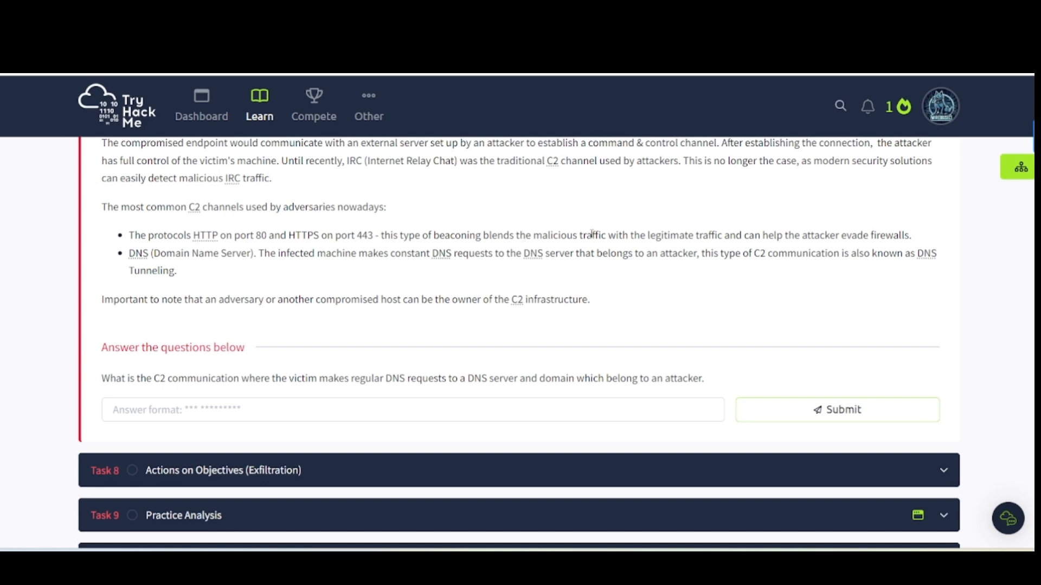
{"action": "mouse_move", "coordinate": [773, 239]}
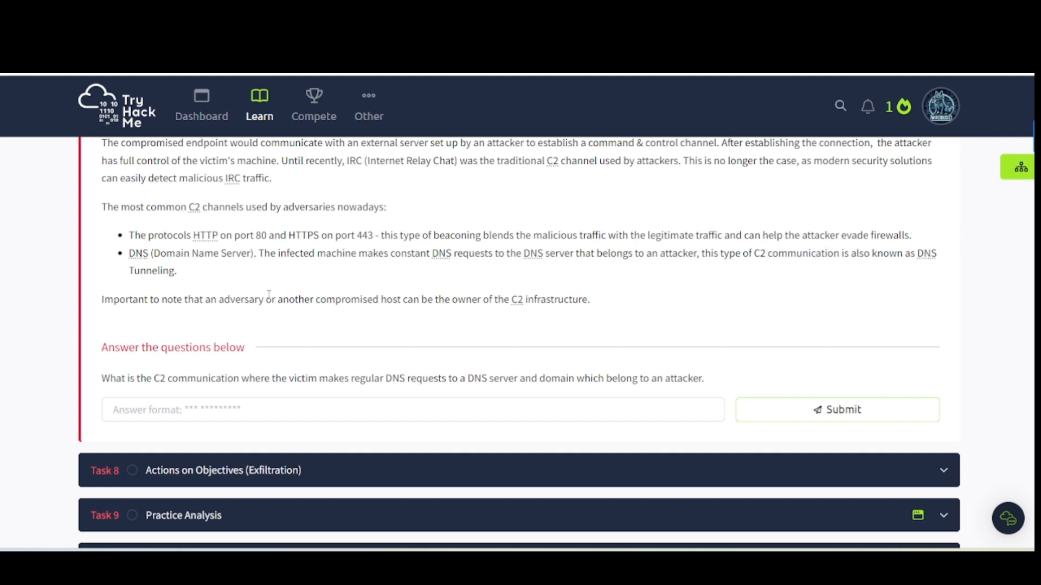
{"action": "mouse_move", "coordinate": [180, 267]}
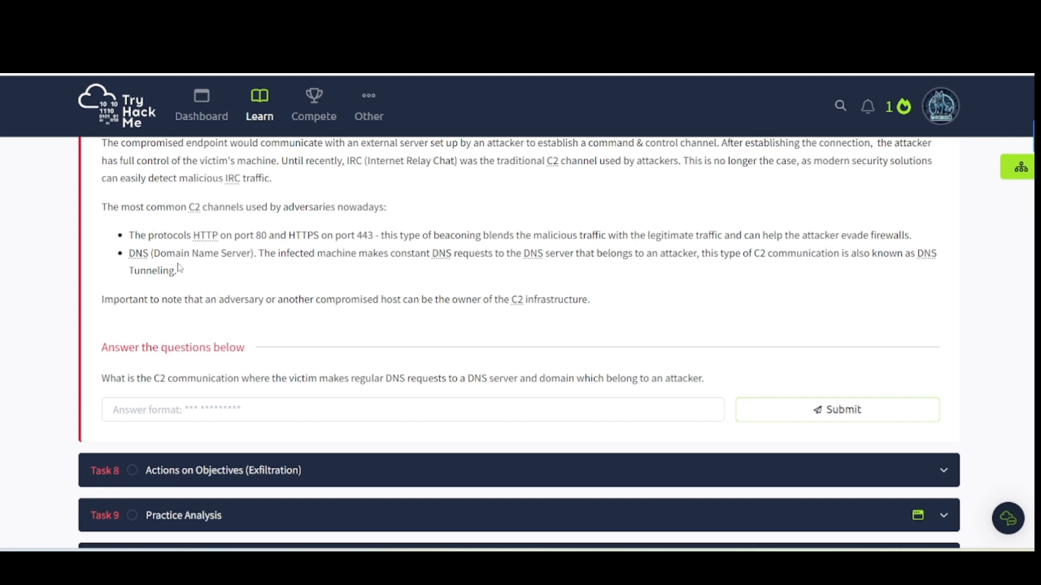
{"action": "mouse_move", "coordinate": [397, 247]}
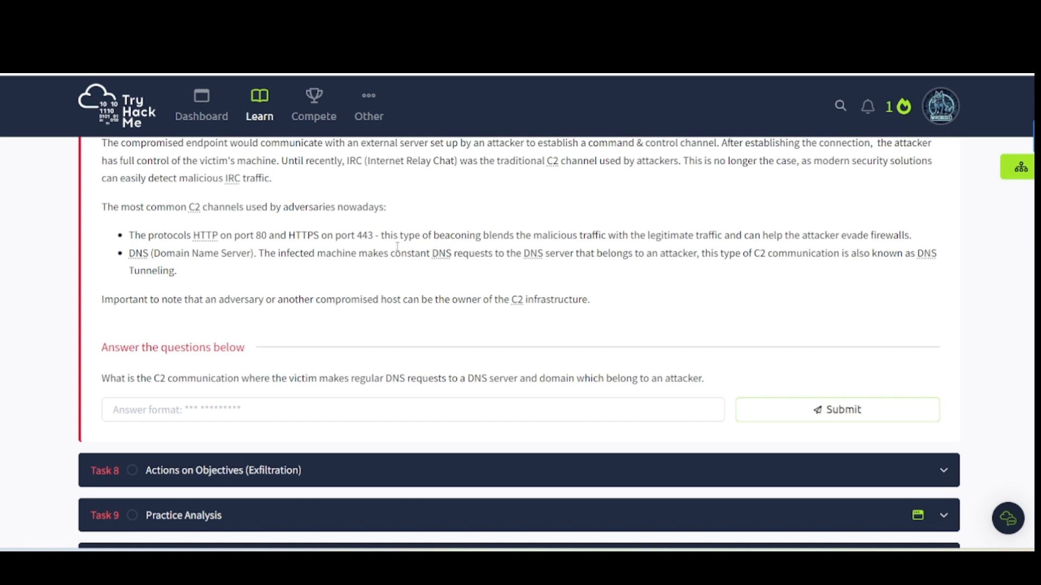
{"action": "mouse_move", "coordinate": [314, 220]}
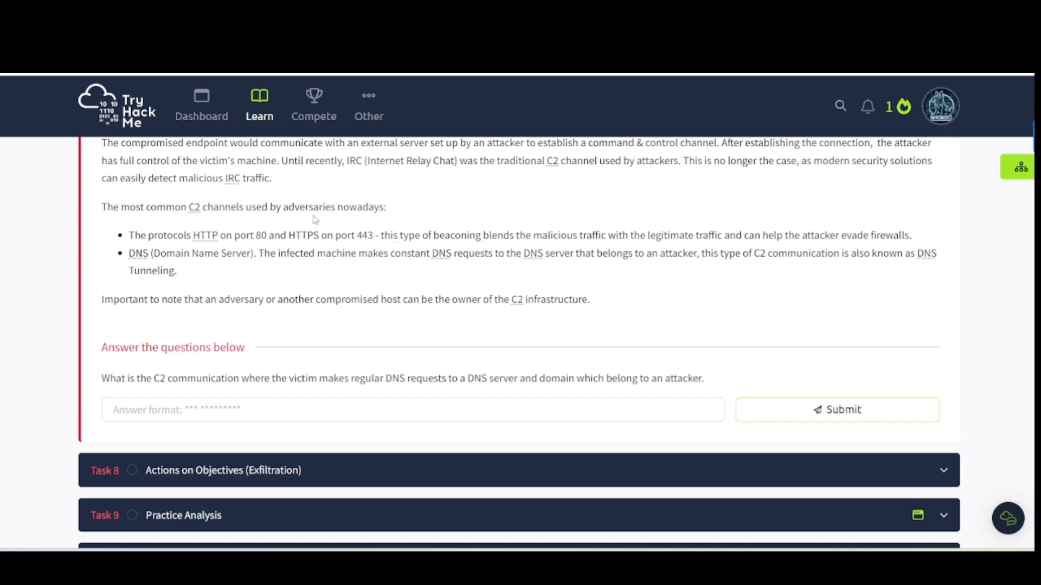
{"action": "mouse_move", "coordinate": [327, 223]}
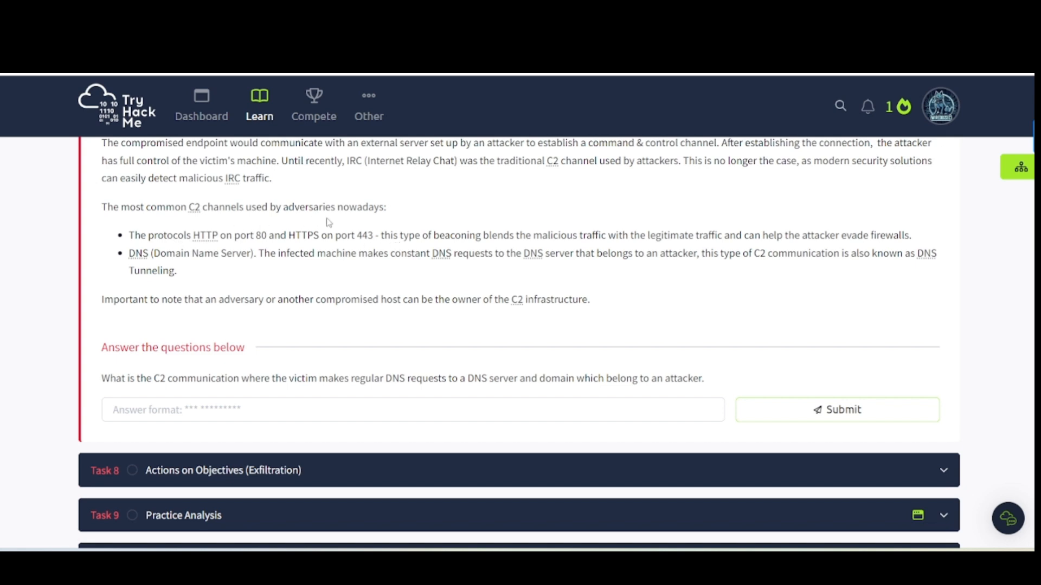
{"action": "mouse_move", "coordinate": [350, 253]}
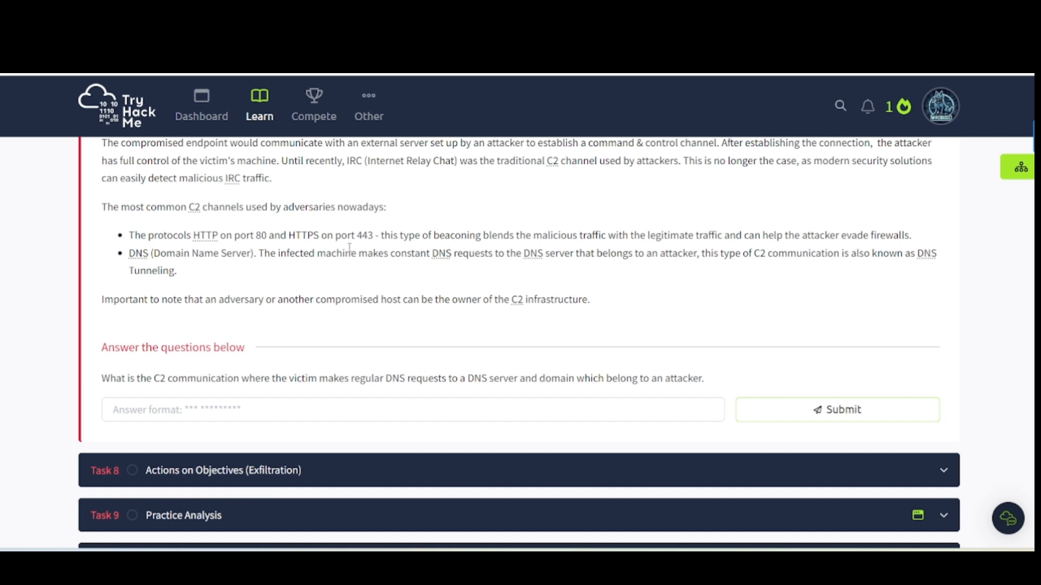
{"action": "mouse_move", "coordinate": [174, 308]}
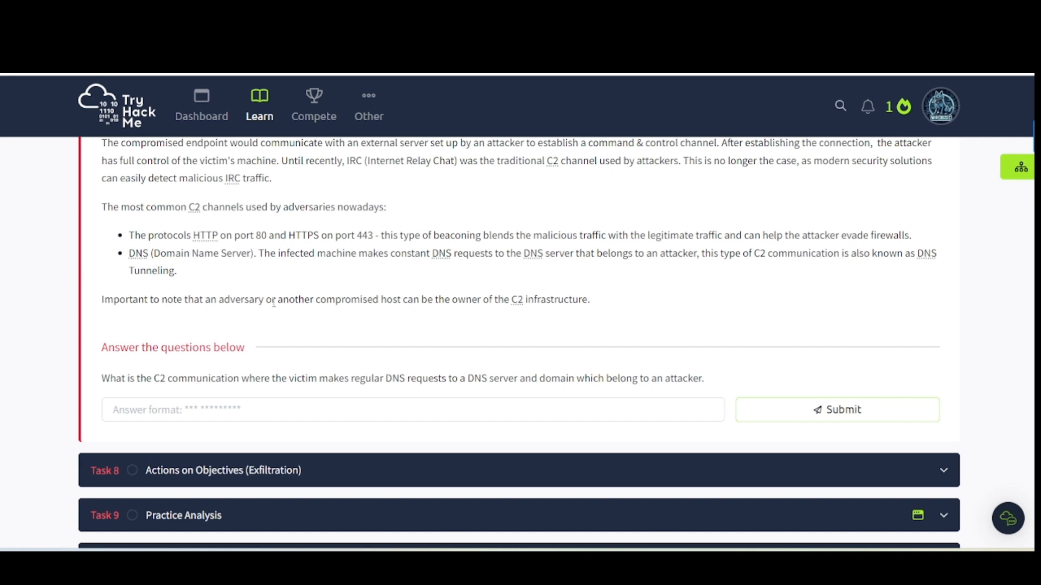
{"action": "mouse_move", "coordinate": [441, 302]}
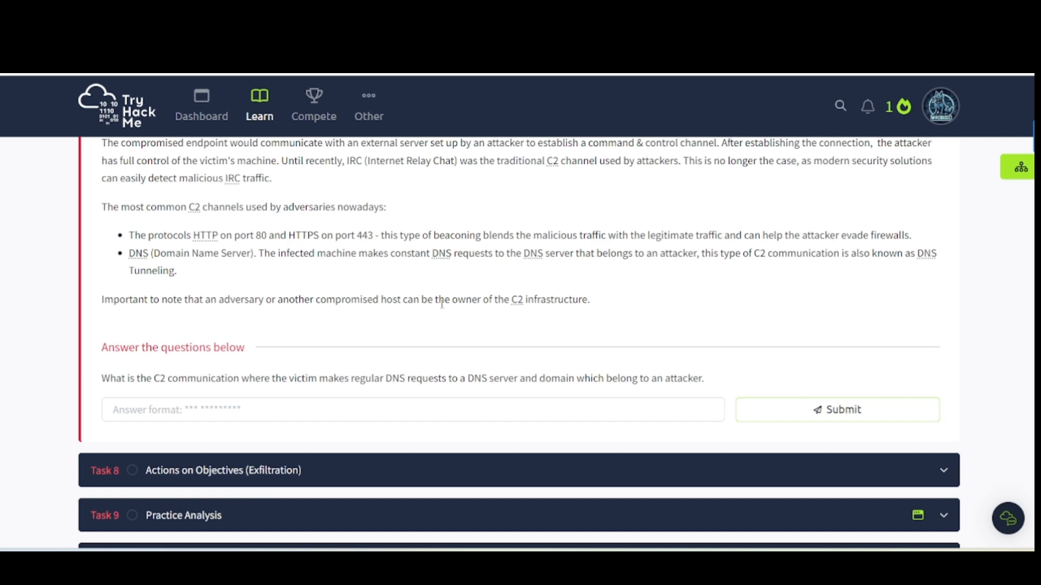
{"action": "mouse_move", "coordinate": [368, 344]}
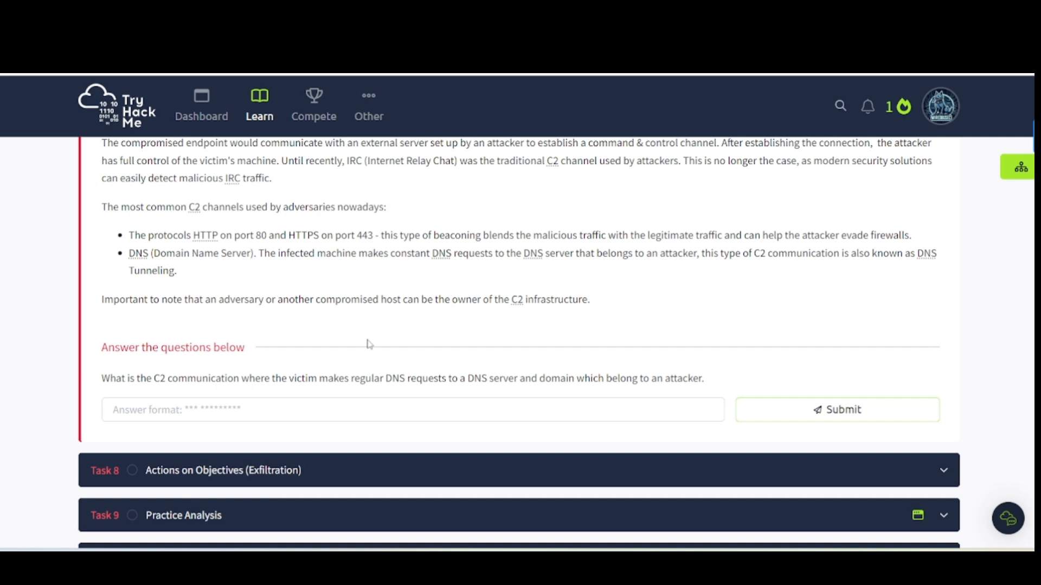
{"action": "mouse_move", "coordinate": [245, 391]}
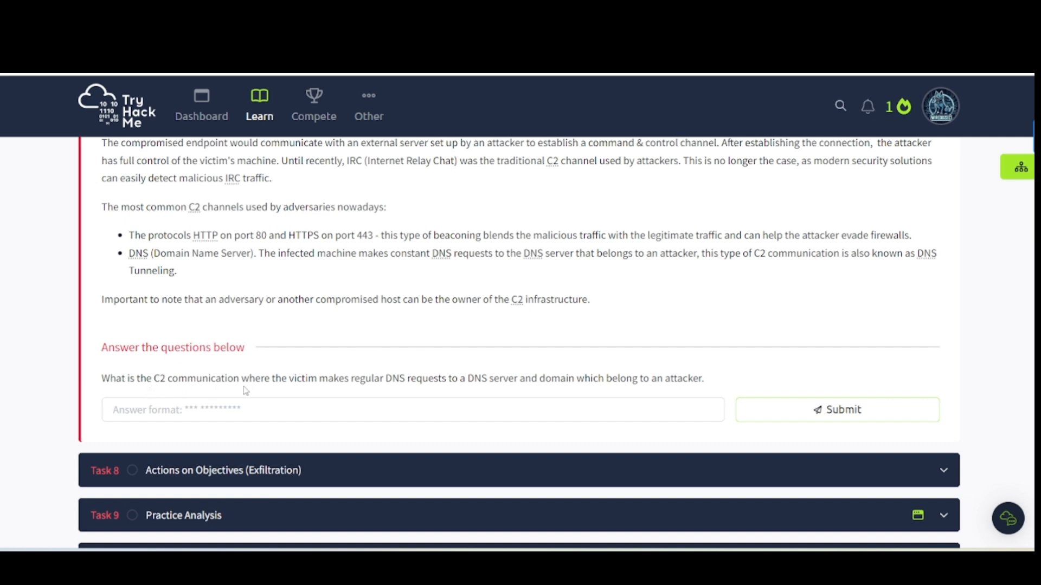
{"action": "mouse_move", "coordinate": [381, 386]}
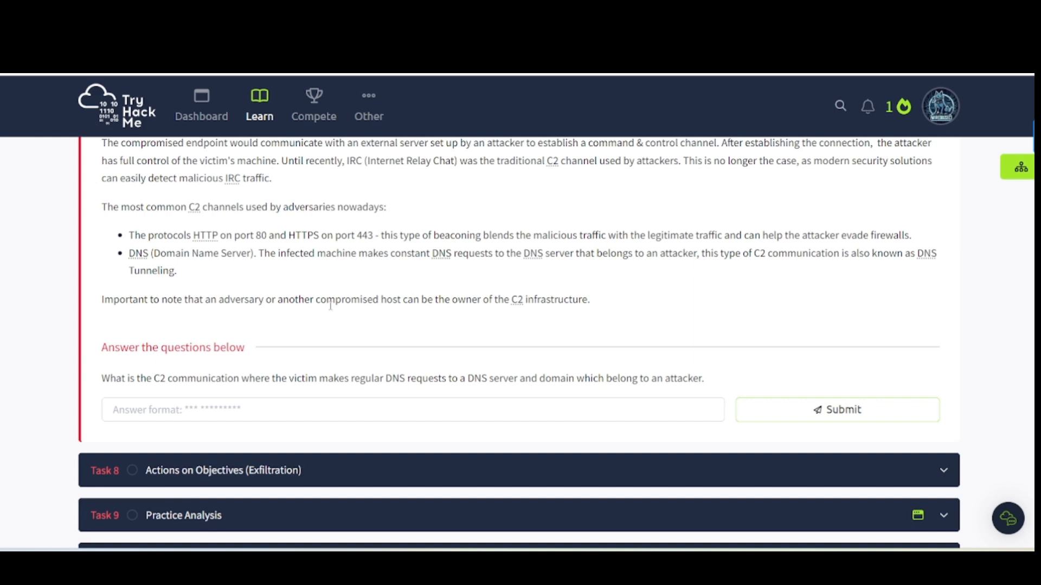
{"action": "mouse_move", "coordinate": [176, 271]}
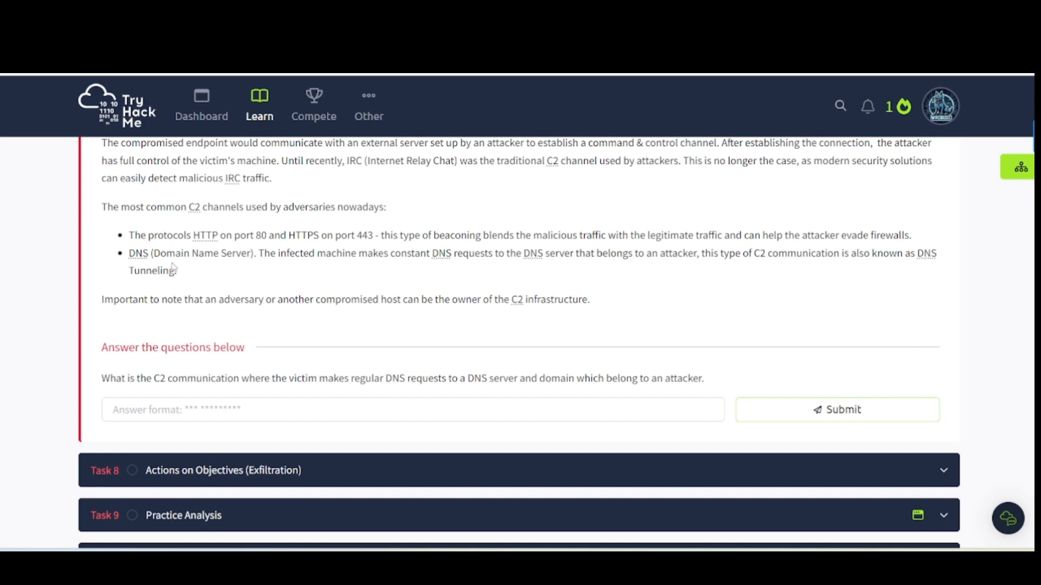
{"action": "mouse_move", "coordinate": [175, 278]}
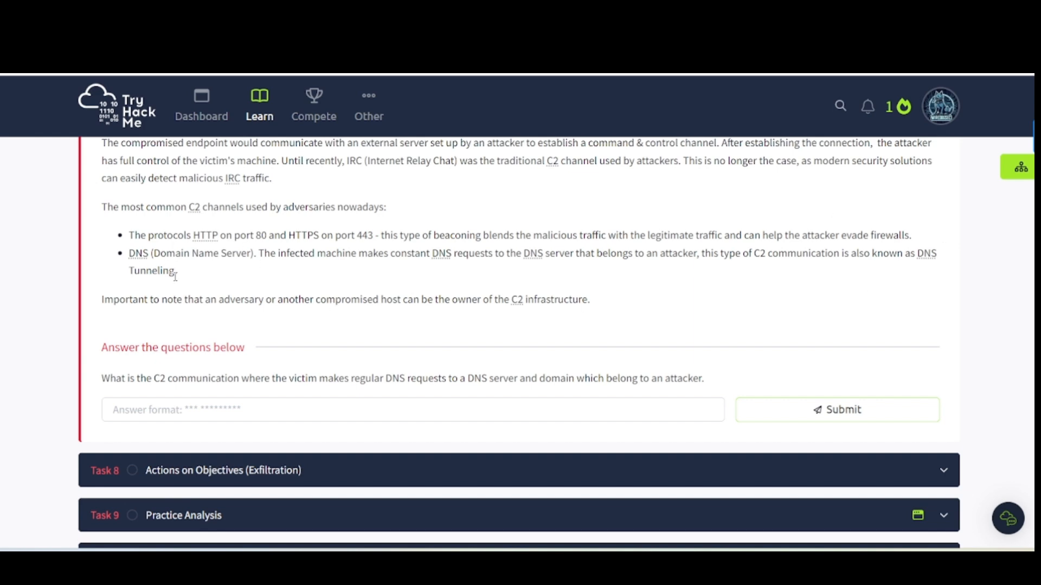
Step: Answer the C2 communication question with 'DNS Tunneling' copied from the text and submit it
{"action": "left_click_drag", "start_coordinate": [912, 252], "coordinate": [174, 270]}
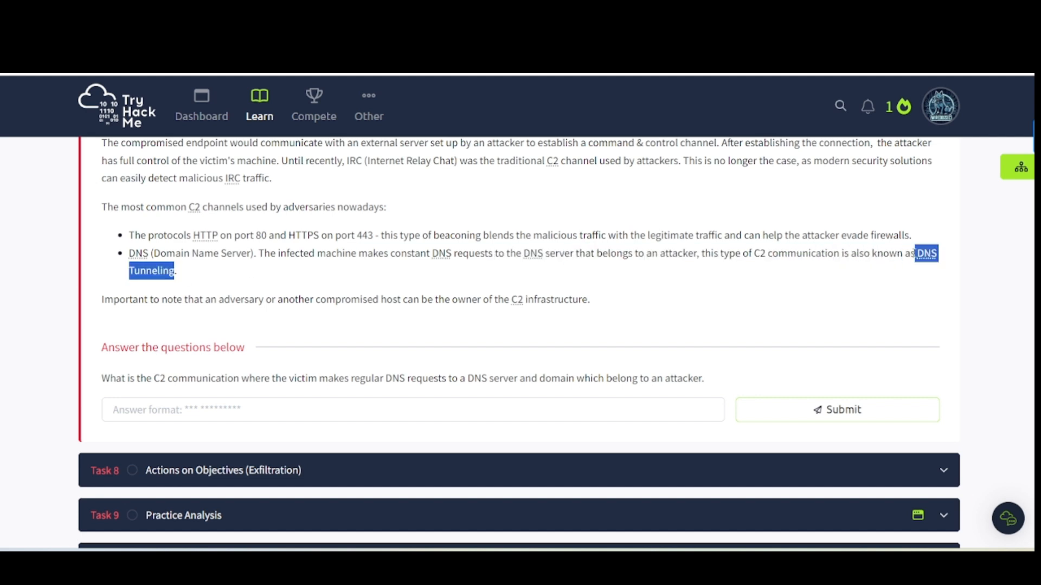
{"action": "mouse_move", "coordinate": [488, 477]}
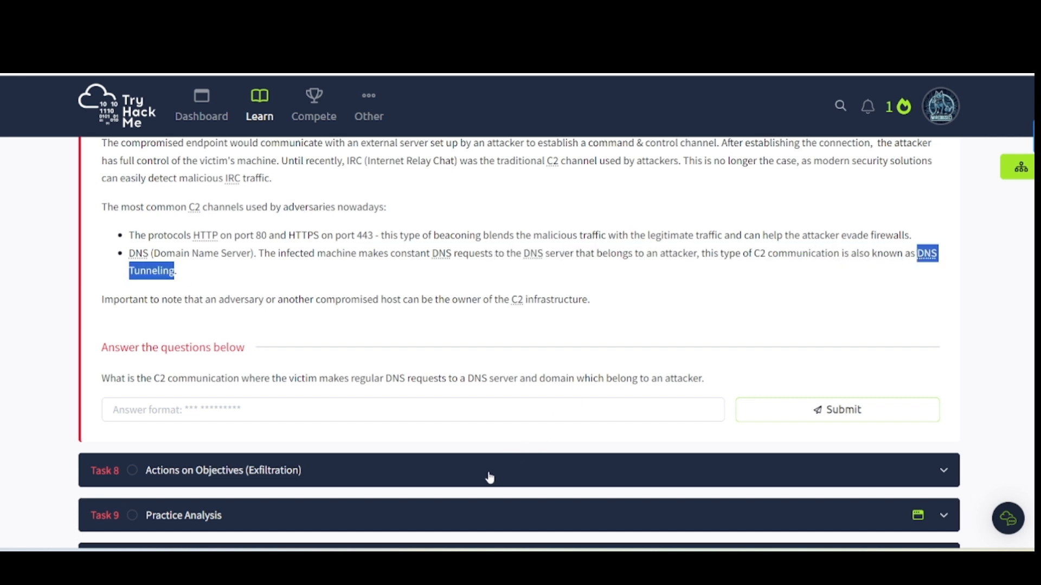
{"action": "left_click", "coordinate": [405, 412]}
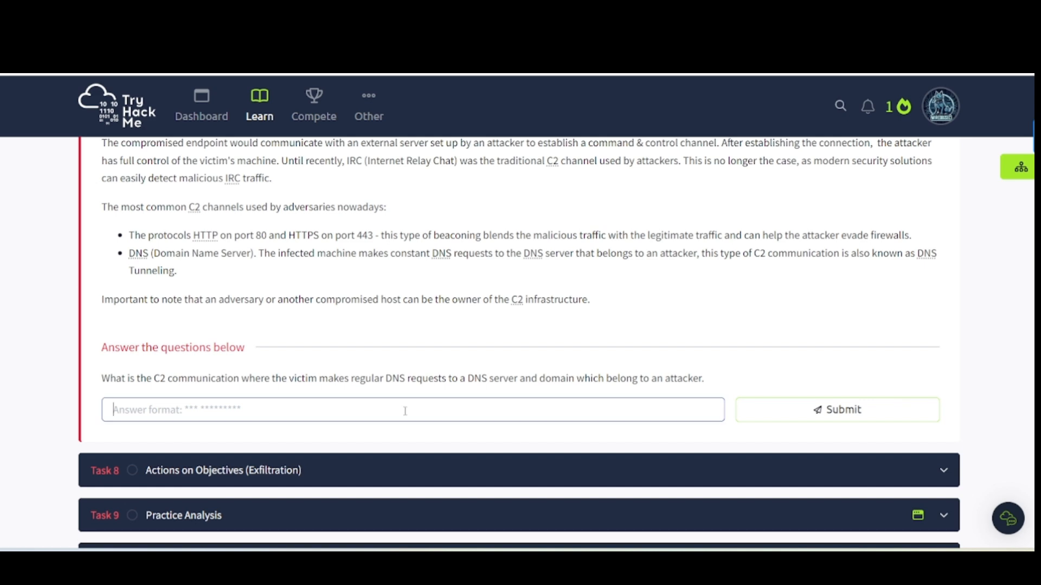
{"action": "left_click", "coordinate": [837, 410]}
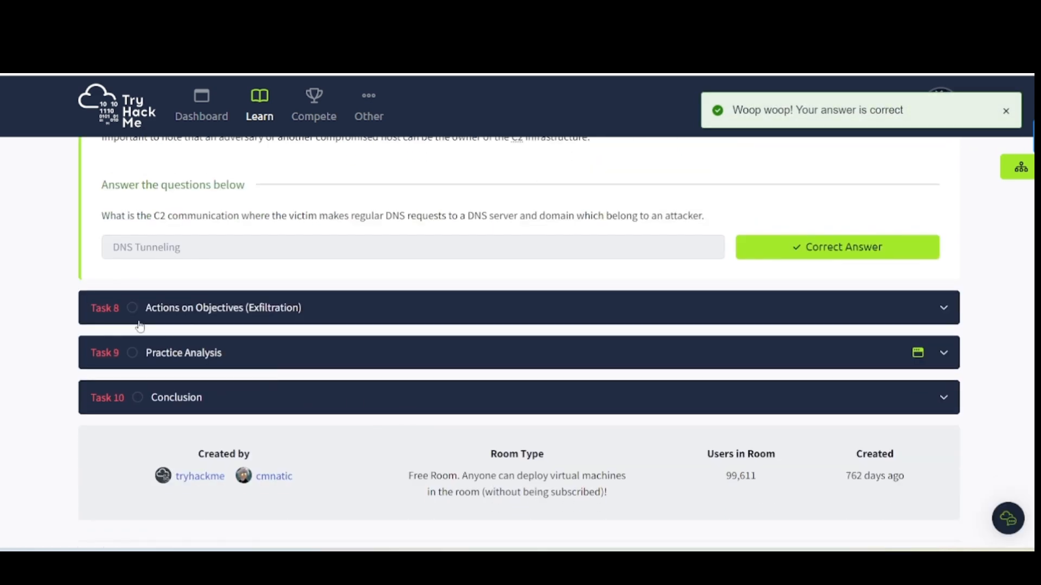
{"action": "mouse_move", "coordinate": [199, 321]}
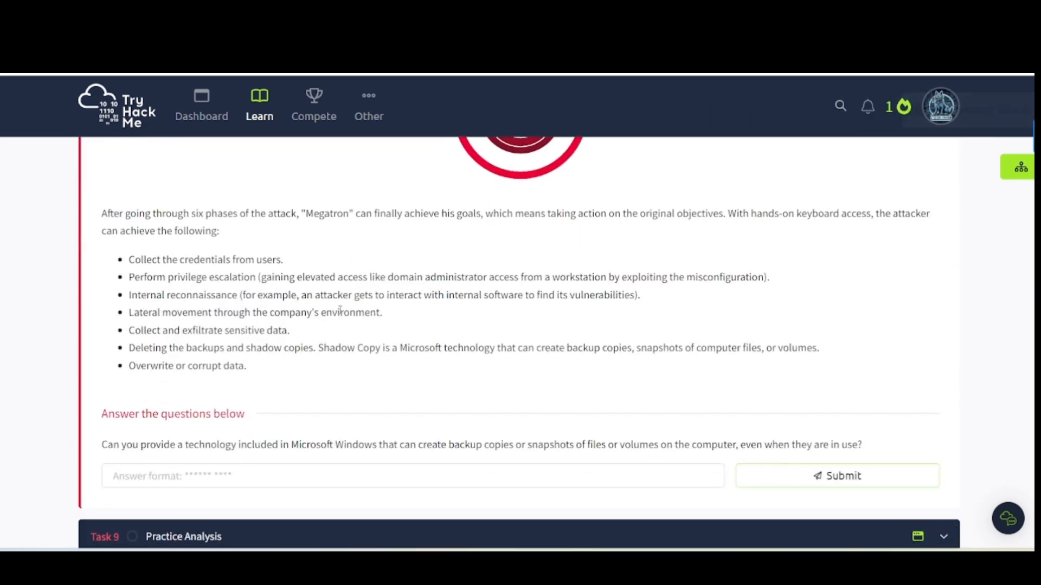
Step: Answer the Task 8 Windows backup question with 'Shadow Copy' copied from the text and submit it
{"action": "scroll", "scroll_direction": "down", "scroll_amount": 3}
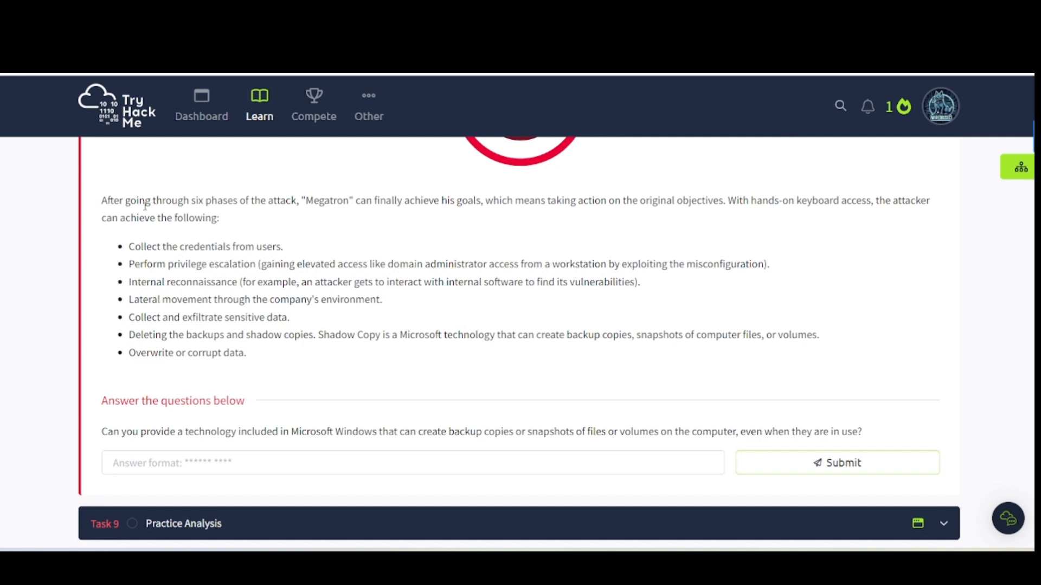
{"action": "mouse_move", "coordinate": [353, 201]}
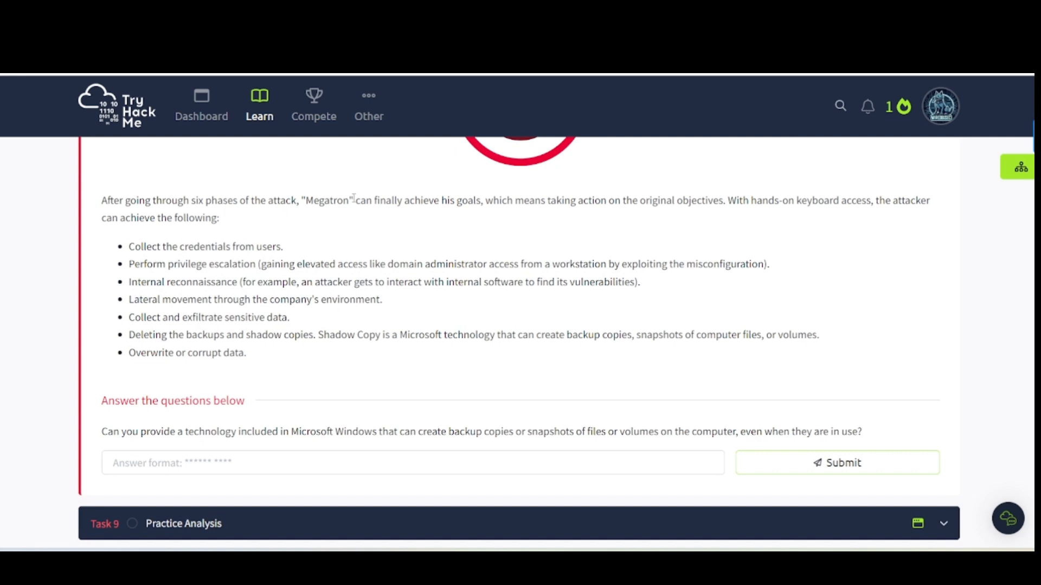
{"action": "mouse_move", "coordinate": [562, 201]}
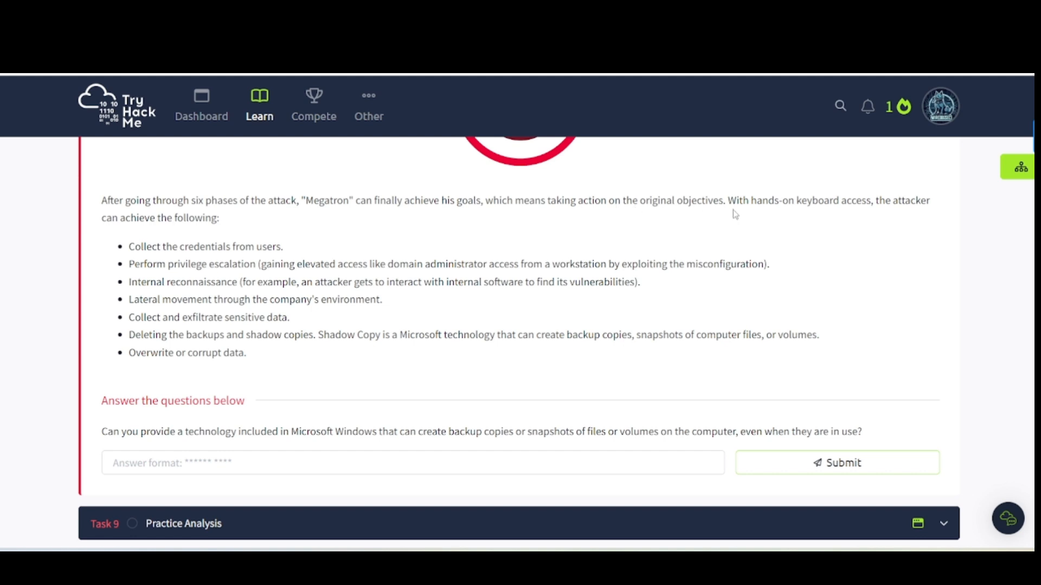
{"action": "mouse_move", "coordinate": [891, 207]}
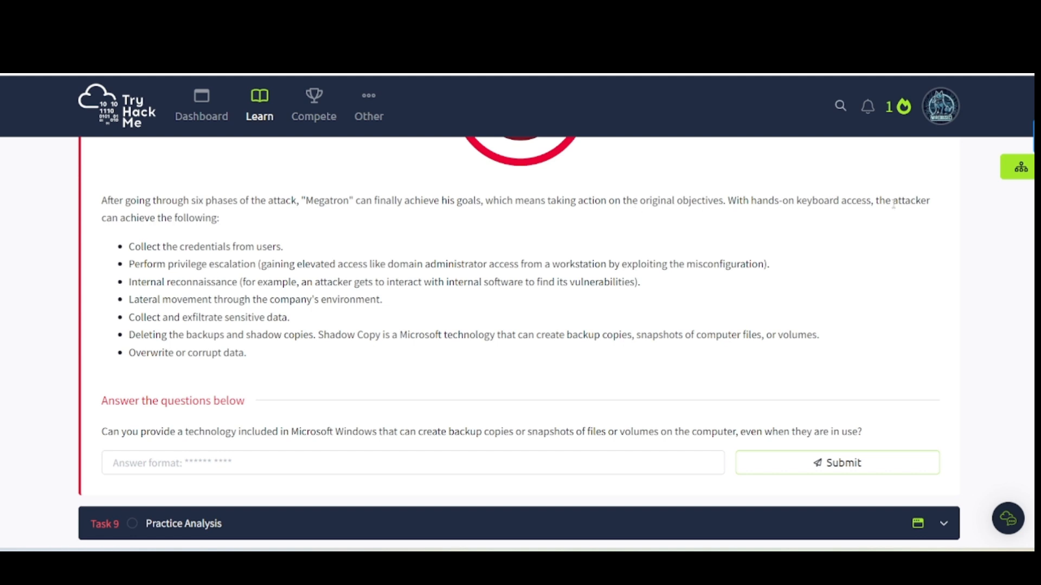
{"action": "scroll", "scroll_direction": "down", "scroll_amount": 3}
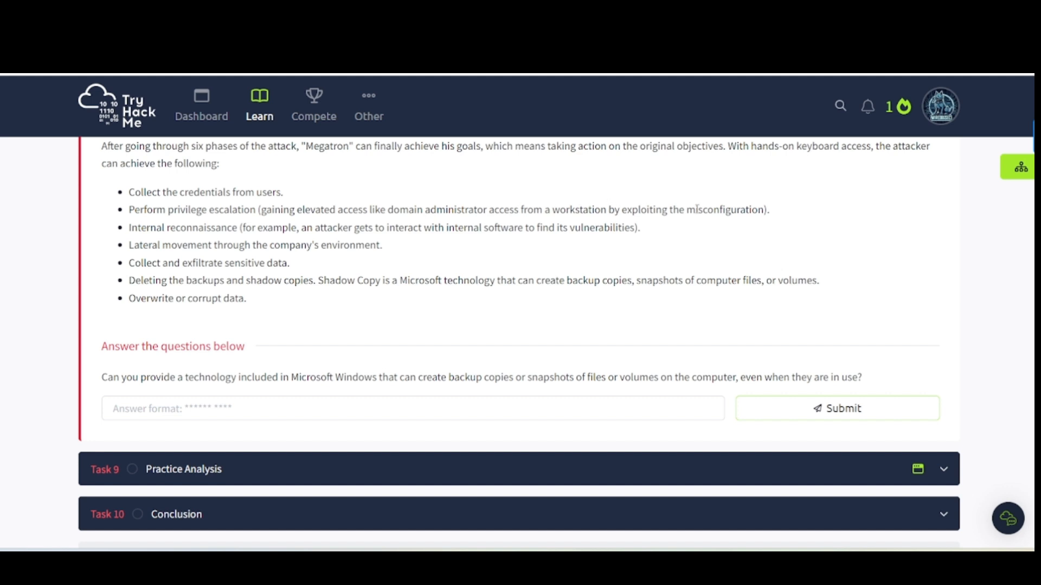
{"action": "mouse_move", "coordinate": [213, 232]}
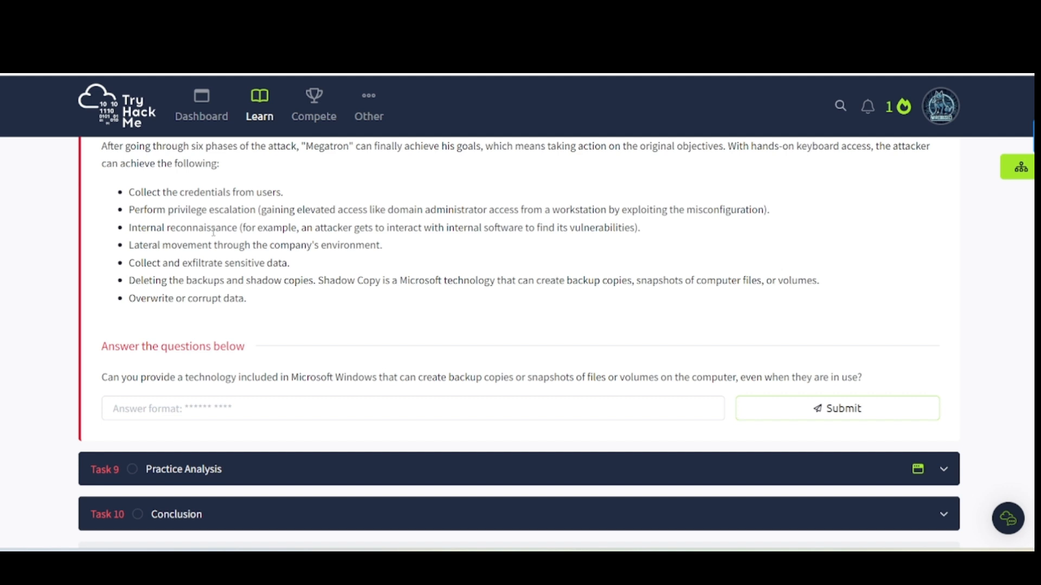
{"action": "mouse_move", "coordinate": [371, 228]}
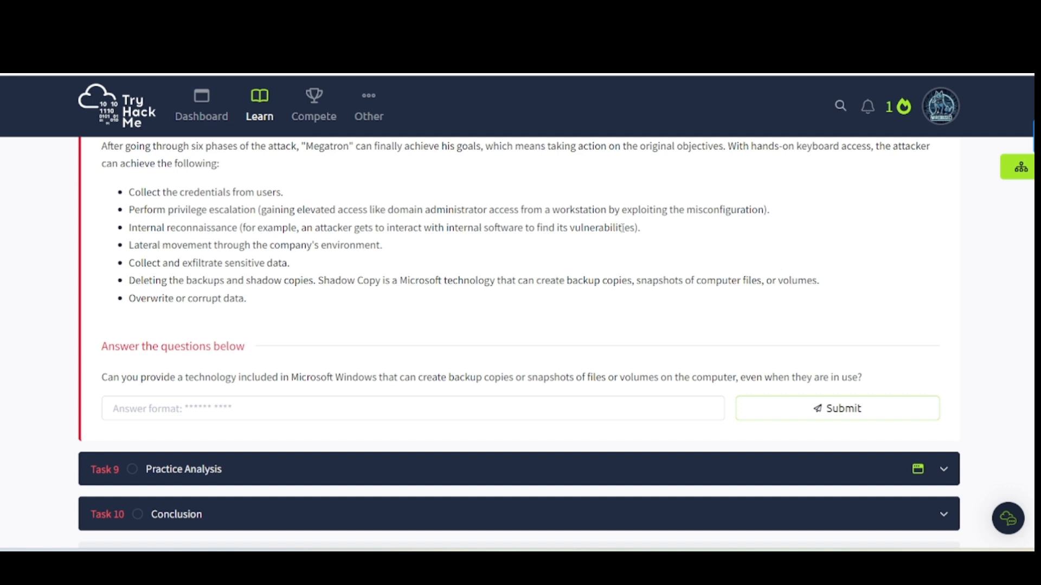
{"action": "mouse_move", "coordinate": [382, 259]}
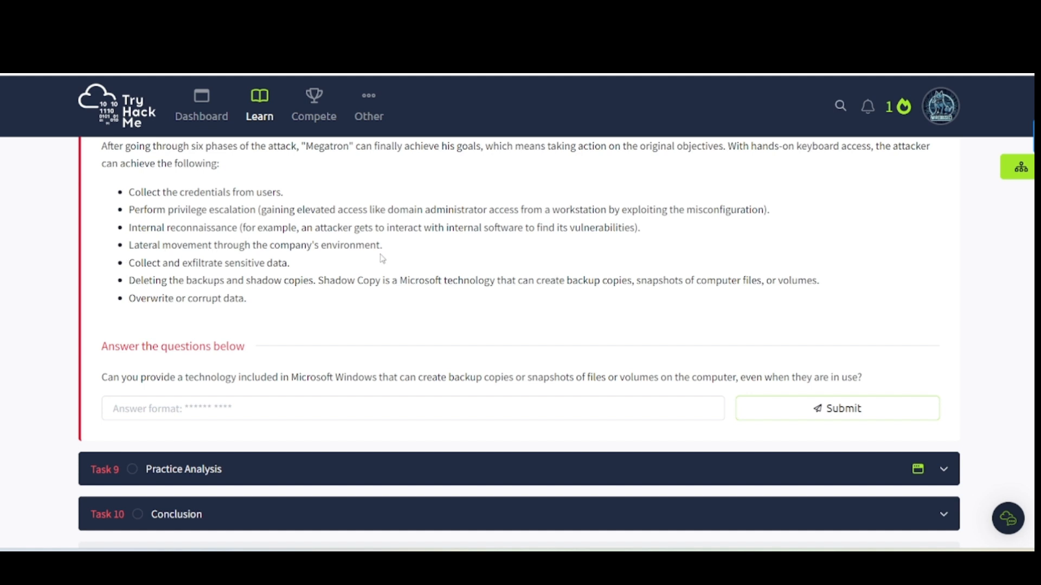
{"action": "mouse_move", "coordinate": [298, 271]}
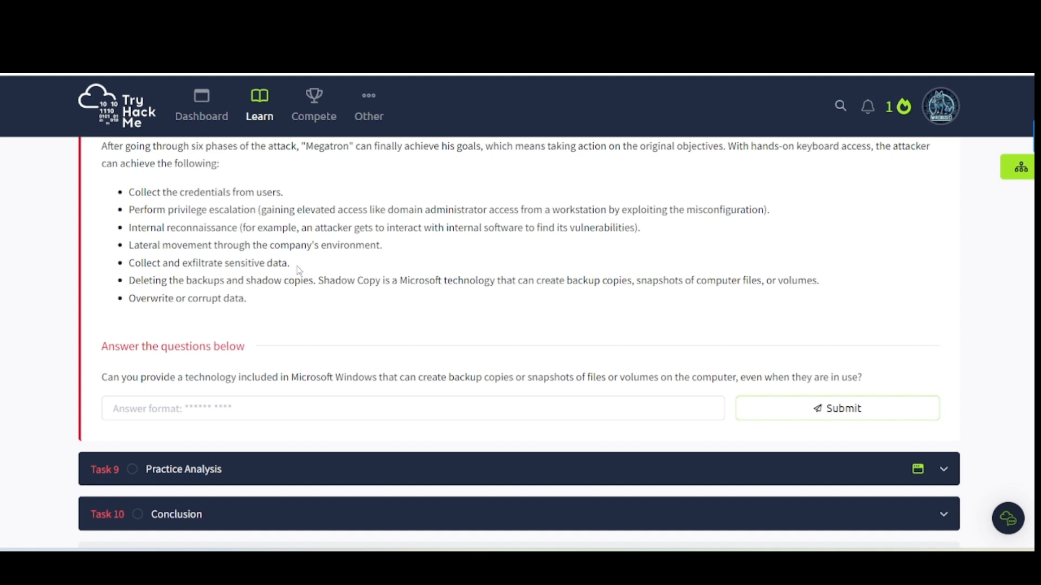
{"action": "mouse_move", "coordinate": [320, 281]}
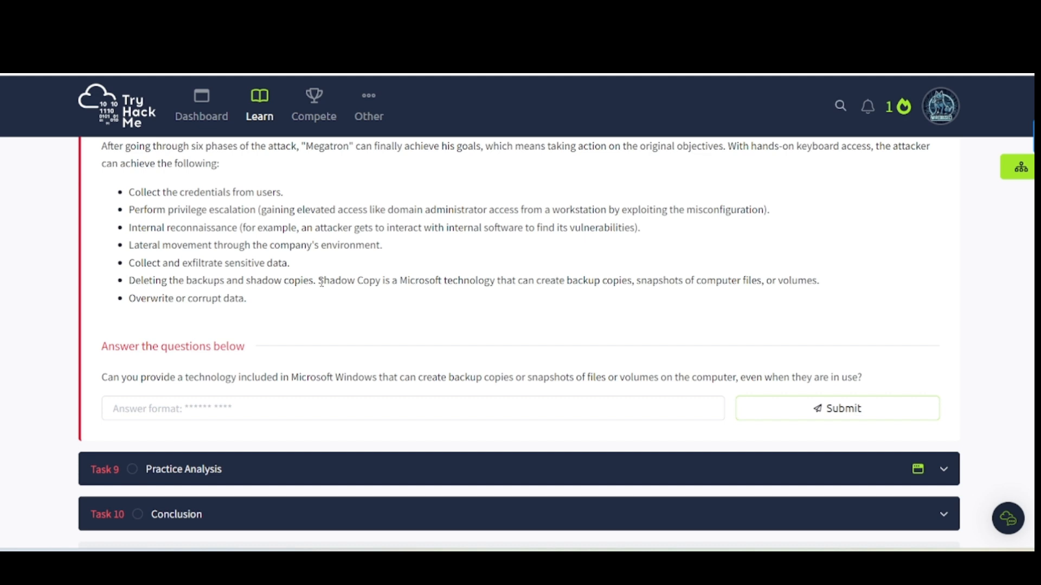
{"action": "mouse_move", "coordinate": [464, 280]}
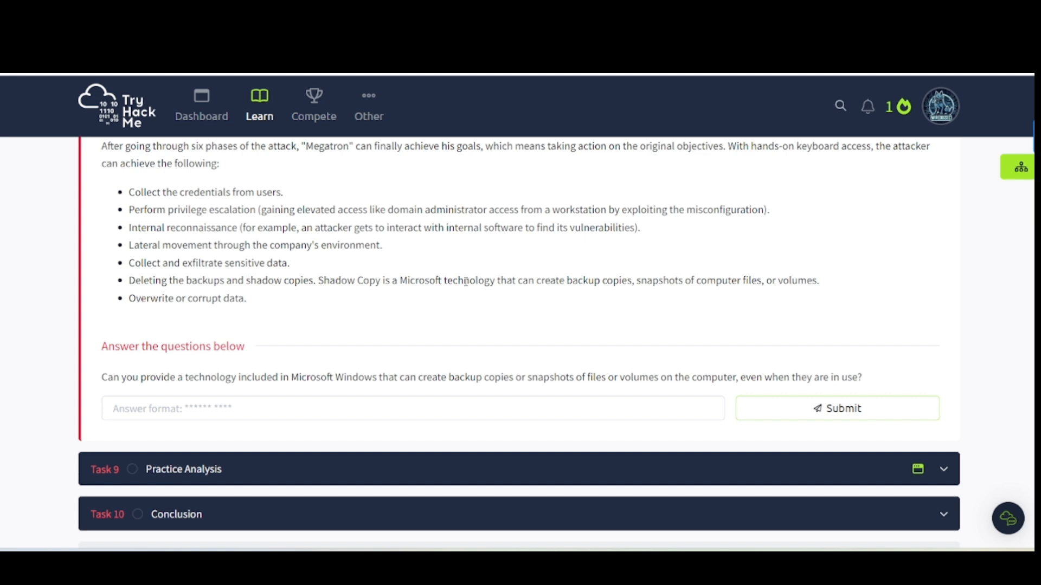
{"action": "mouse_move", "coordinate": [631, 287]}
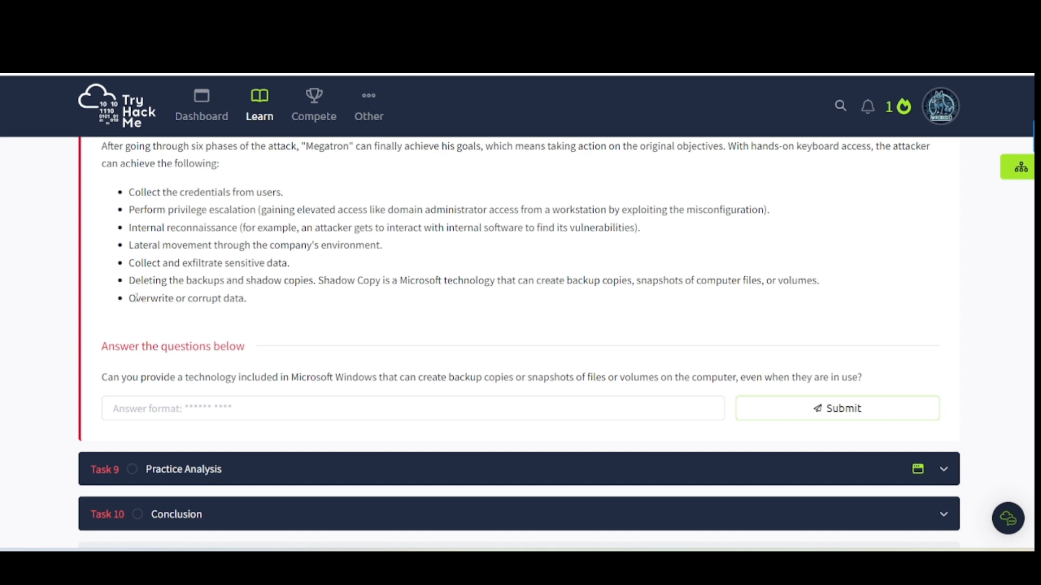
{"action": "scroll", "scroll_direction": "down", "scroll_amount": 3}
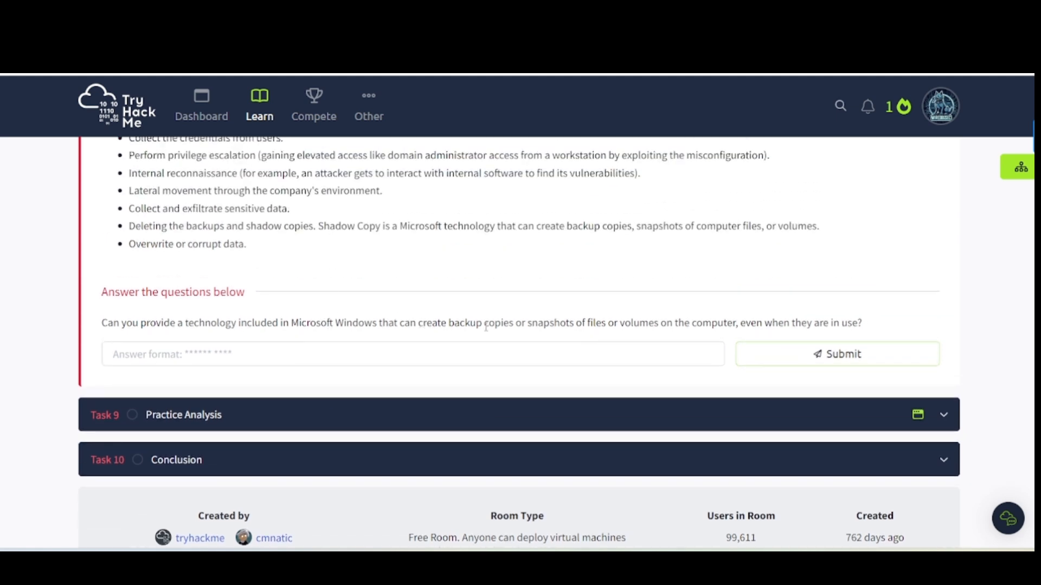
{"action": "mouse_move", "coordinate": [624, 333]}
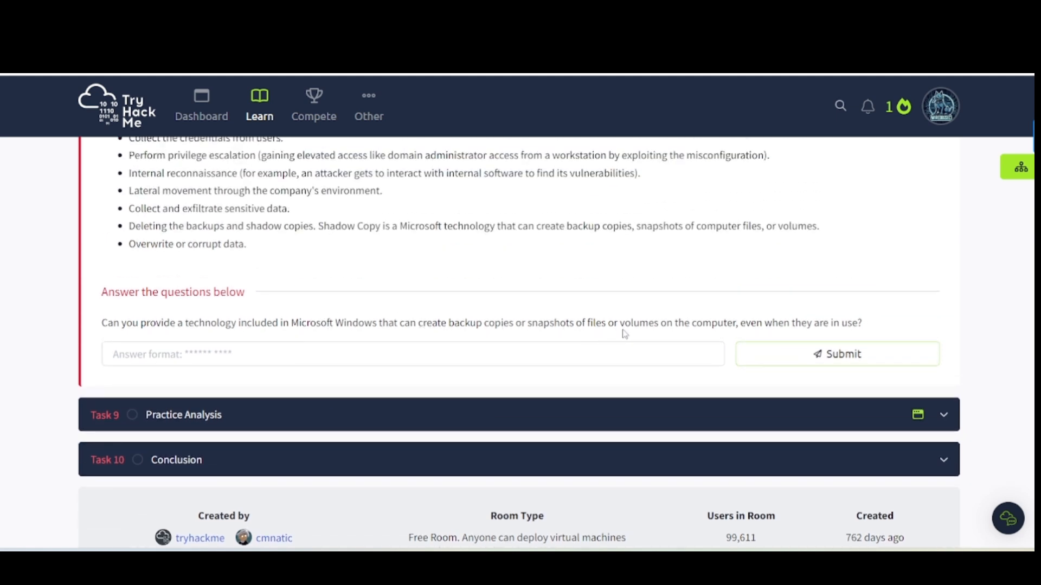
{"action": "mouse_move", "coordinate": [748, 328]}
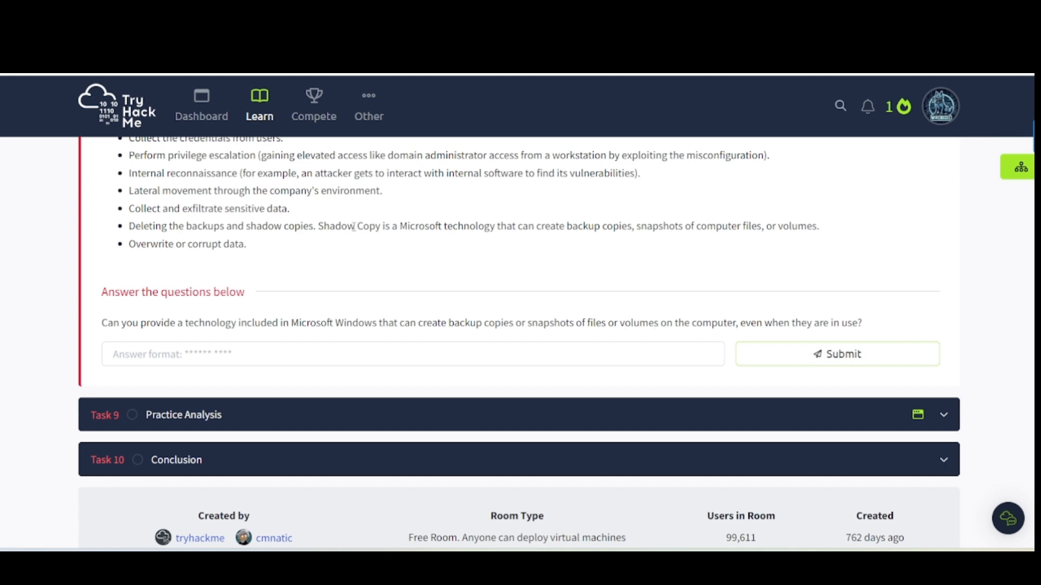
{"action": "double_click", "coordinate": [355, 225]}
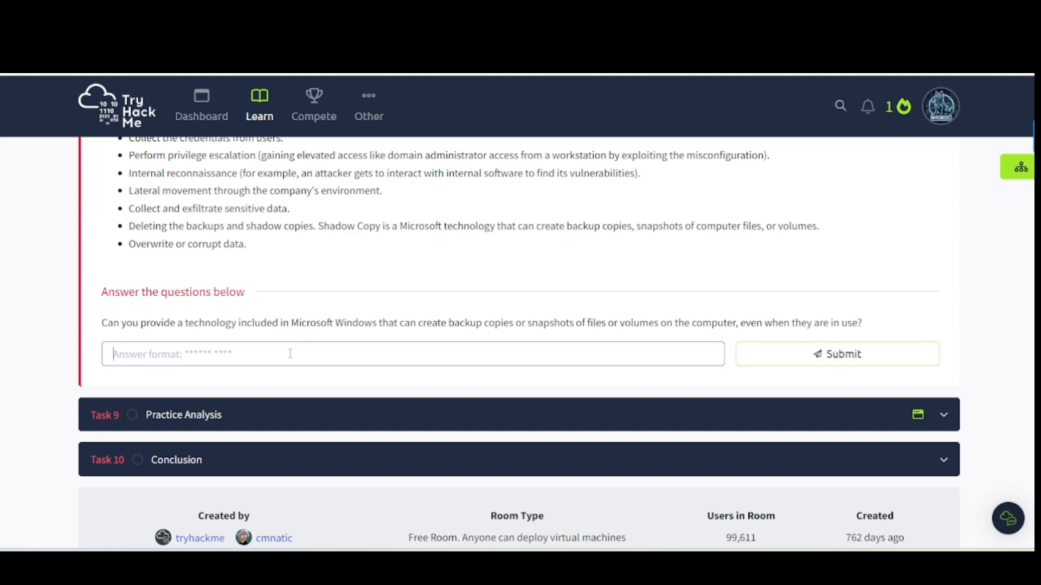
{"action": "left_click", "coordinate": [837, 354]}
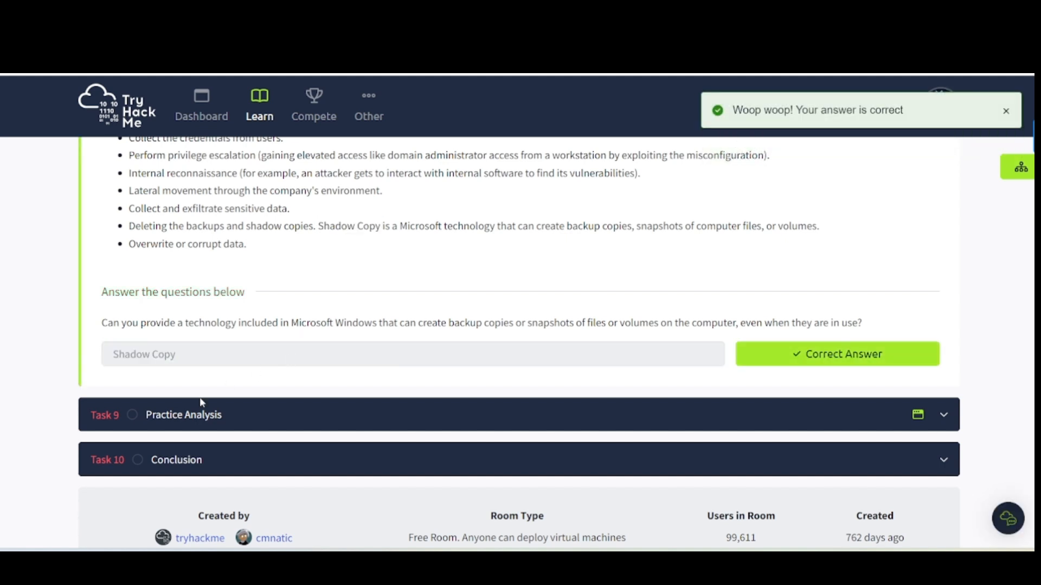
{"action": "mouse_move", "coordinate": [178, 423]}
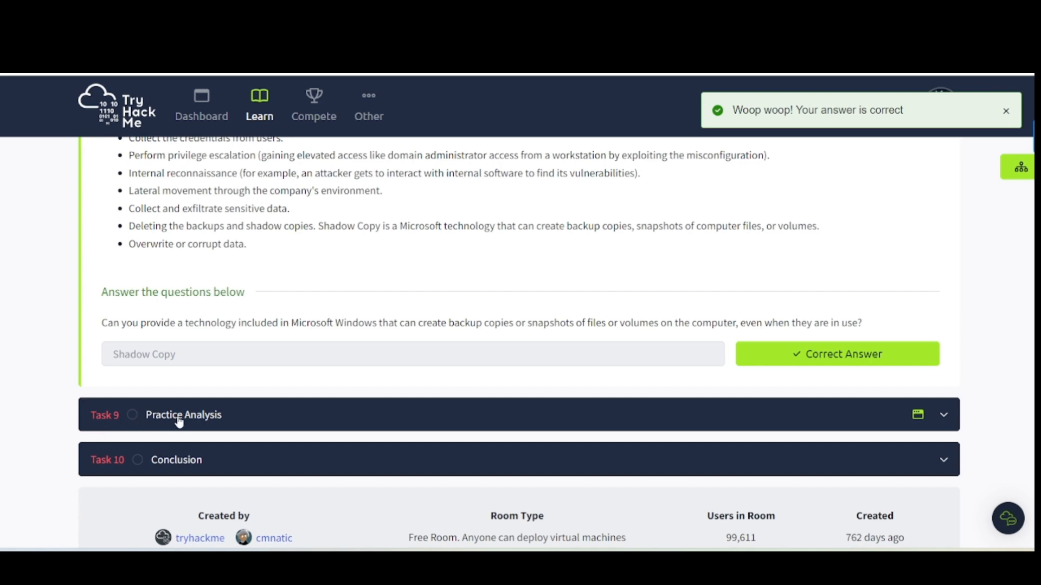
{"action": "left_click", "coordinate": [182, 414]}
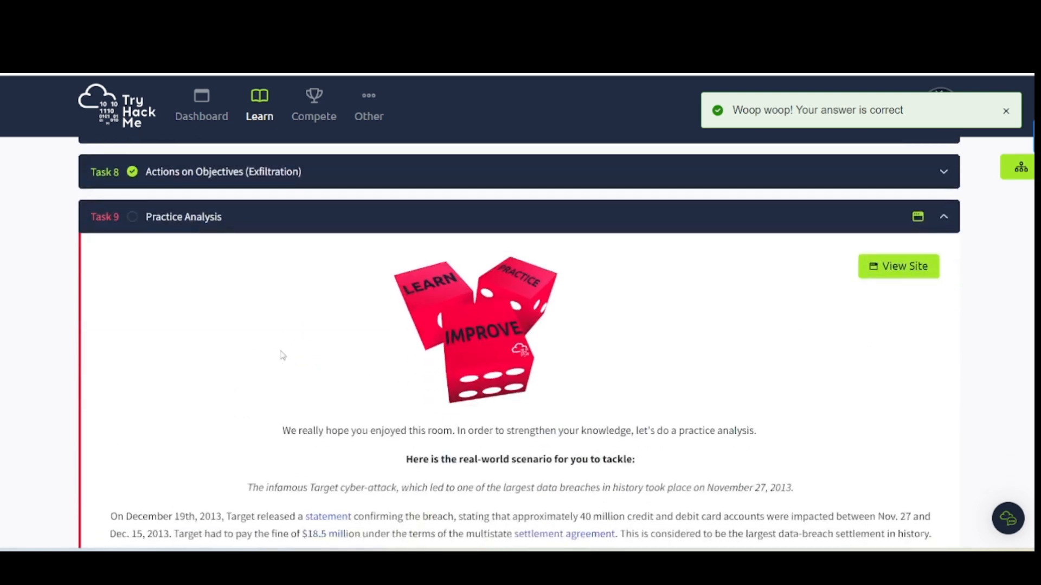
{"action": "scroll", "scroll_direction": "down", "scroll_amount": 3}
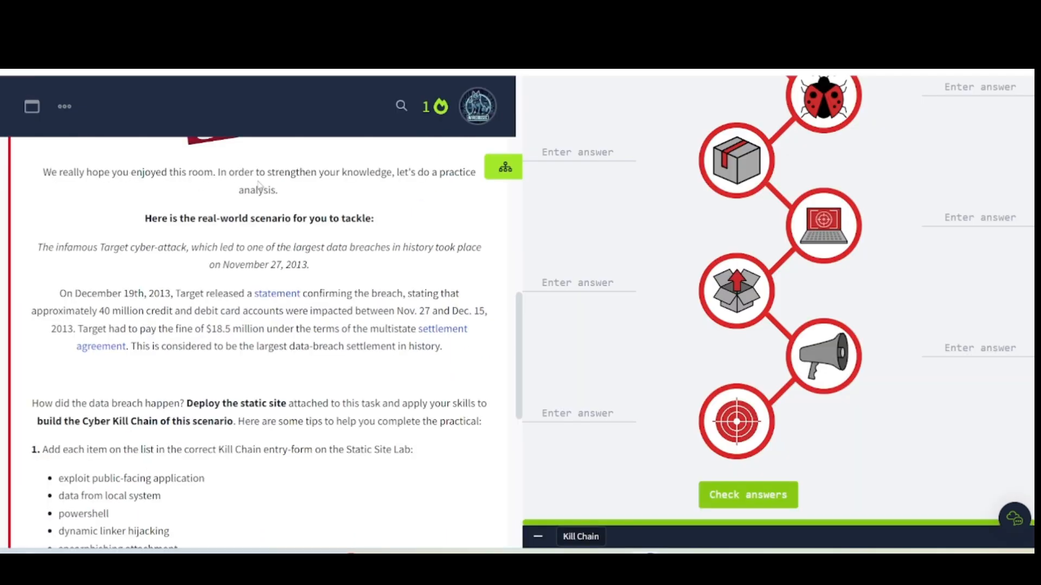
{"action": "mouse_move", "coordinate": [220, 207]}
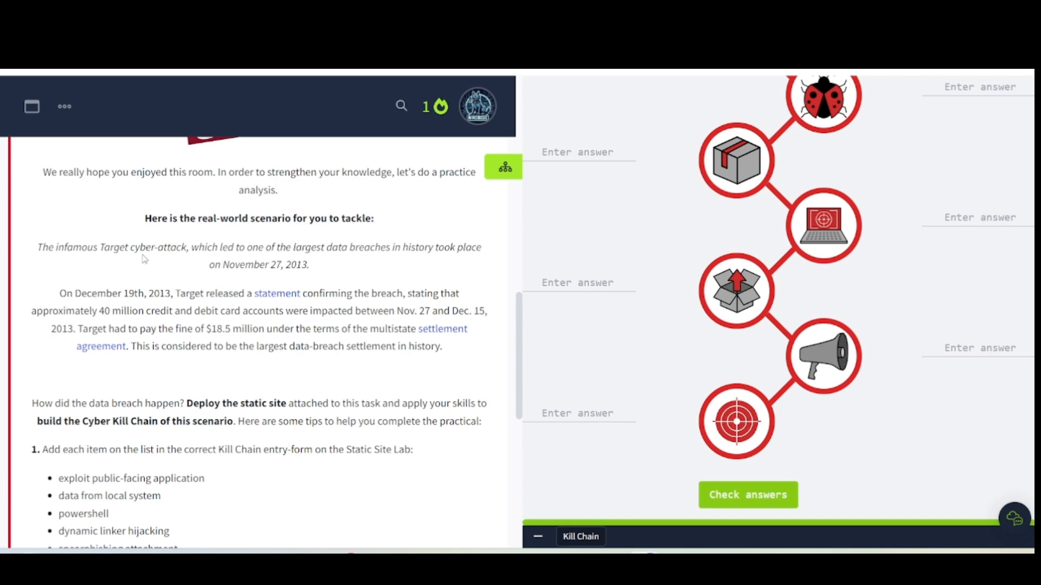
{"action": "mouse_move", "coordinate": [175, 261]}
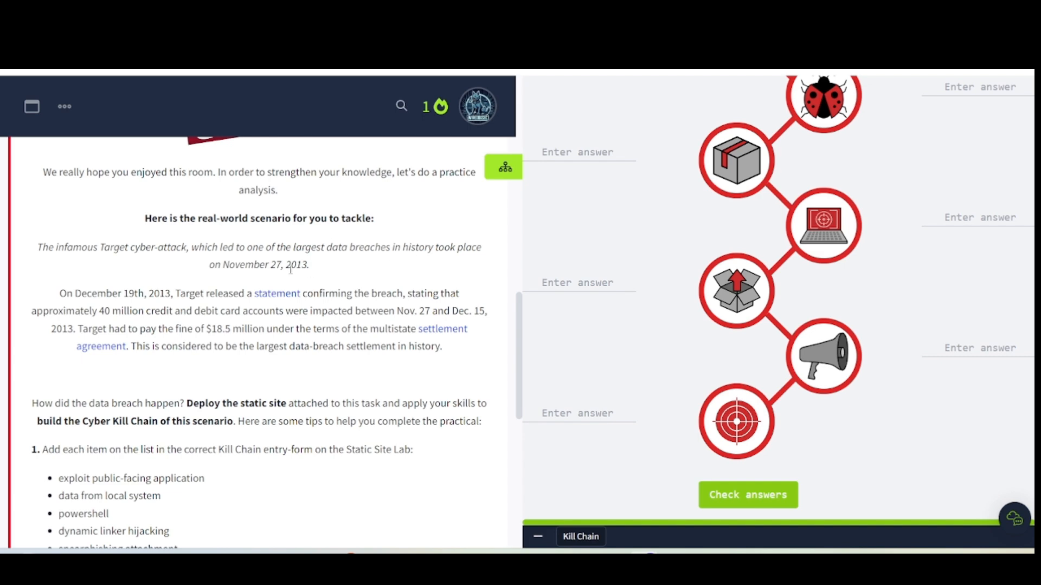
{"action": "mouse_move", "coordinate": [238, 284]}
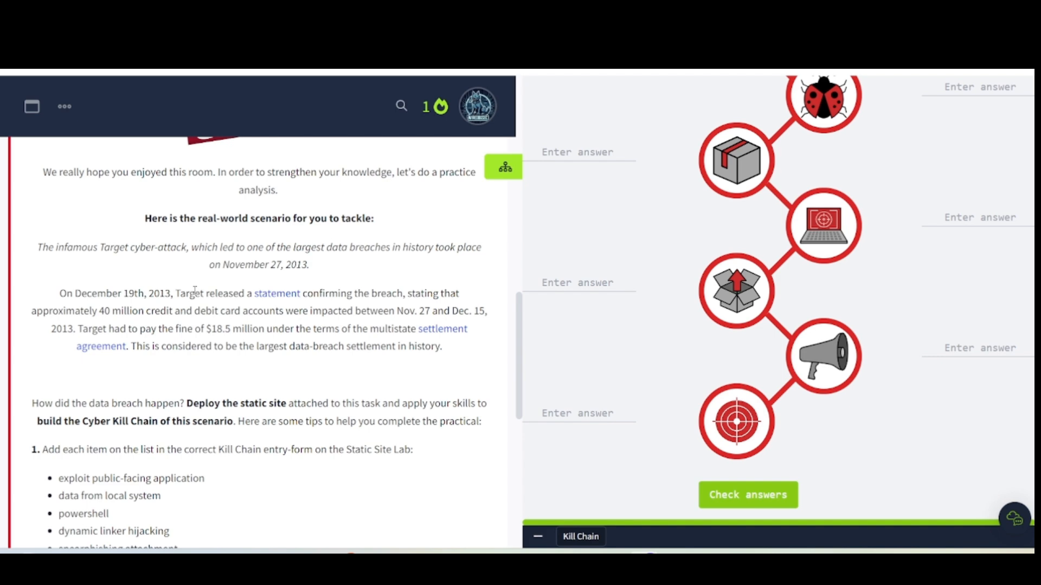
{"action": "mouse_move", "coordinate": [144, 309]}
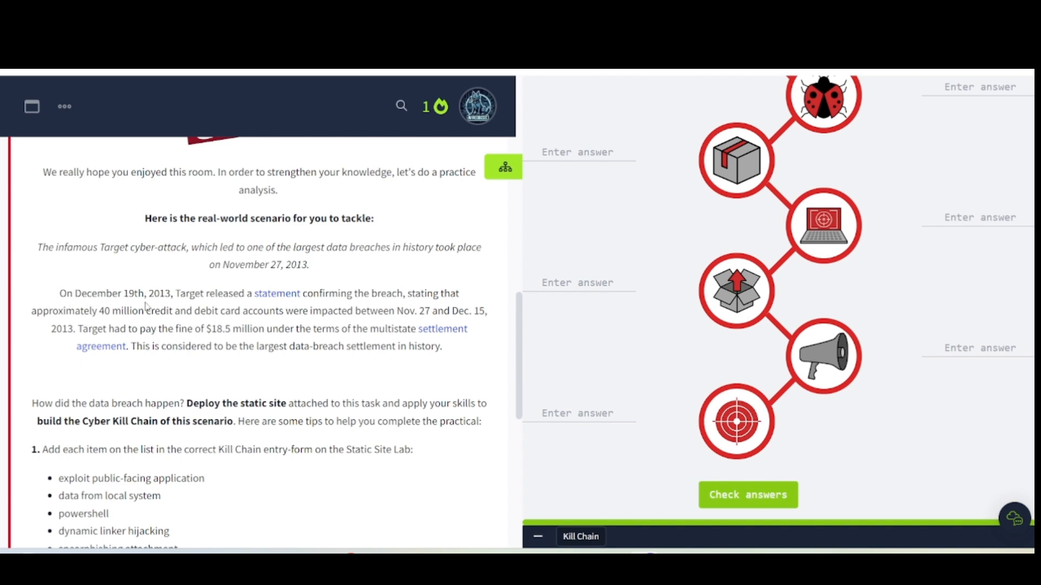
{"action": "mouse_move", "coordinate": [276, 310]}
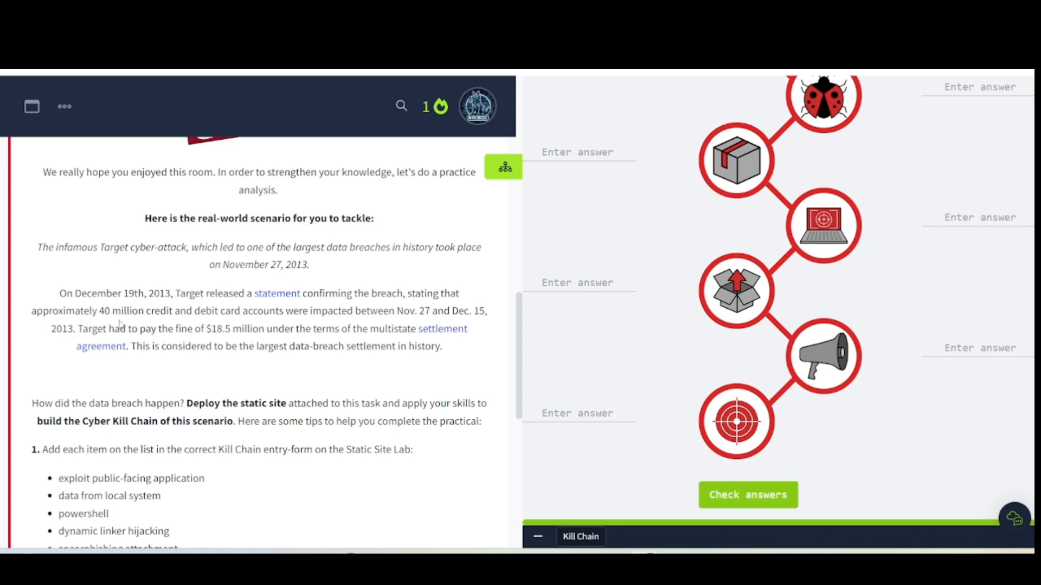
{"action": "mouse_move", "coordinate": [245, 323]}
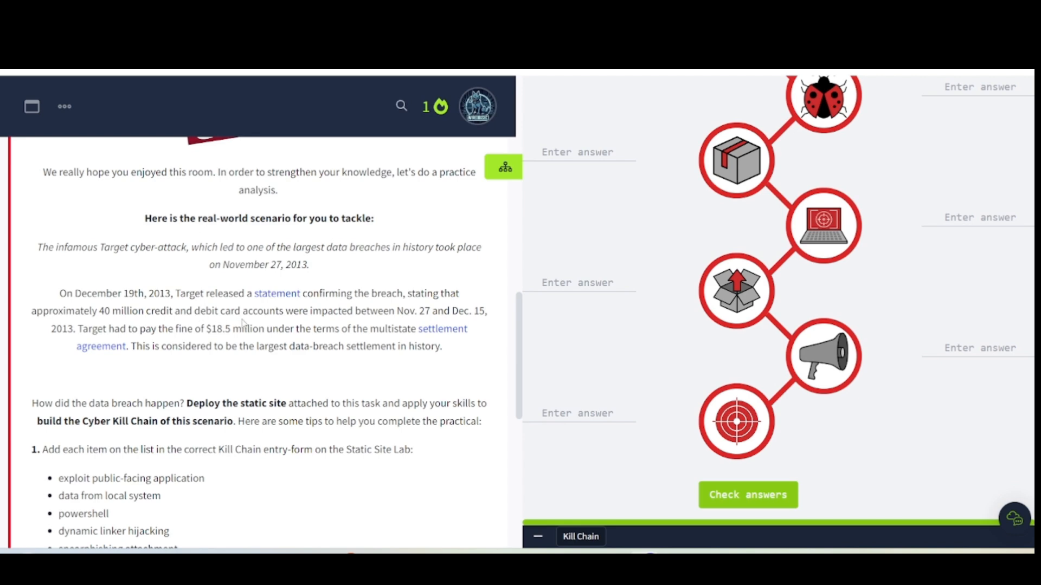
{"action": "mouse_move", "coordinate": [397, 320]}
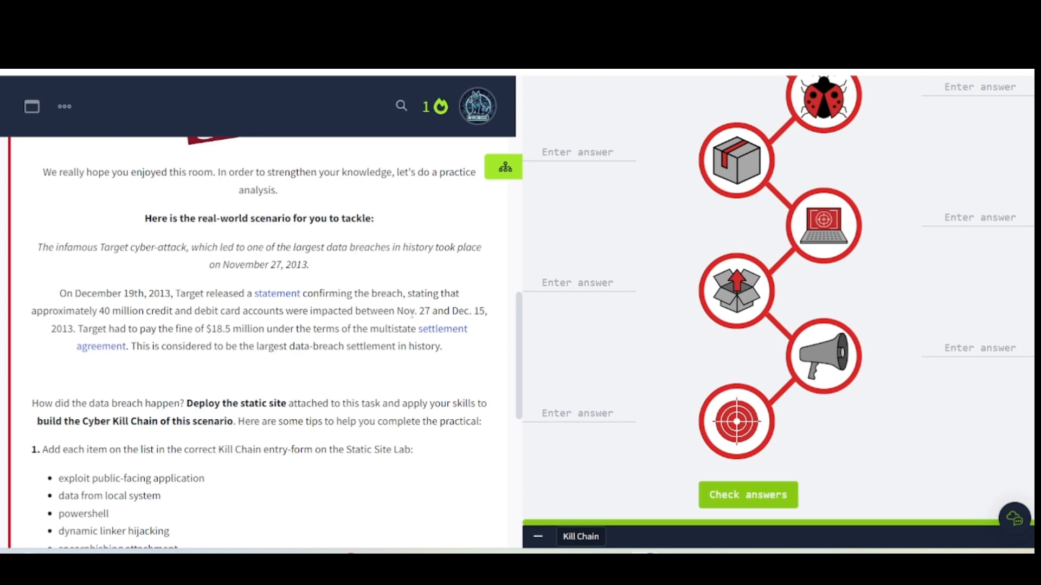
{"action": "mouse_move", "coordinate": [103, 353]}
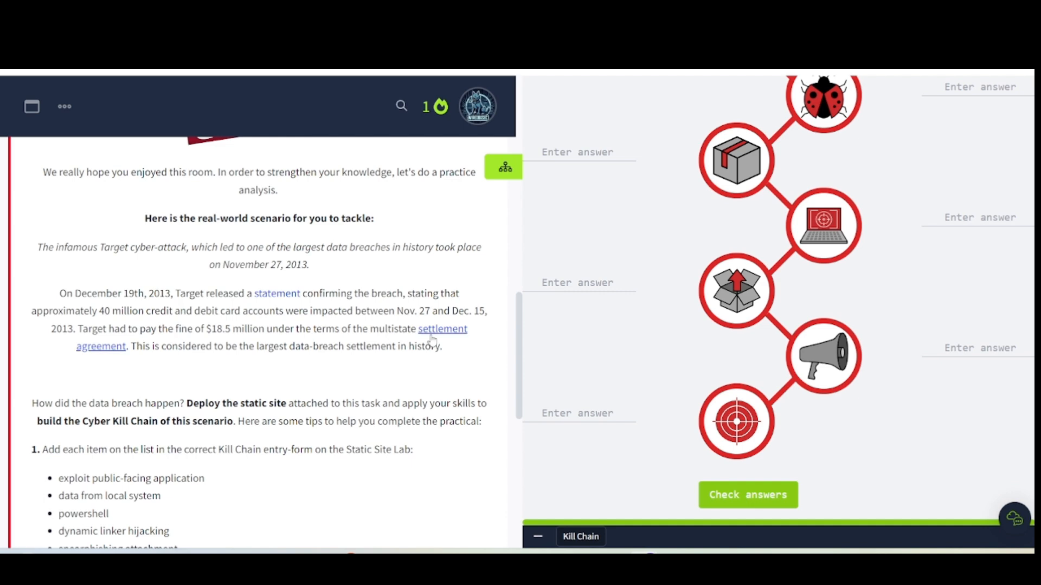
{"action": "mouse_move", "coordinate": [243, 353]}
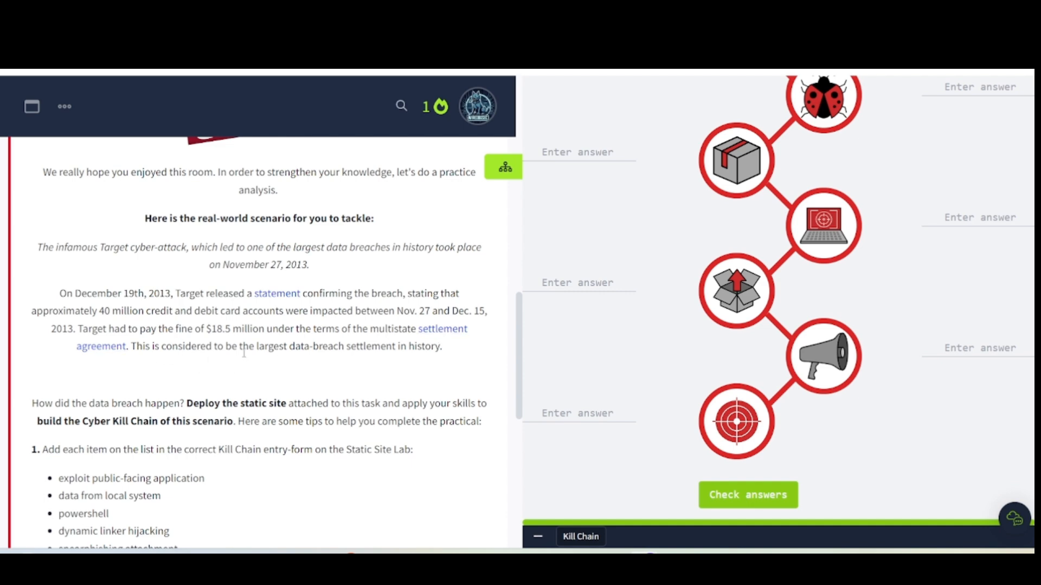
{"action": "mouse_move", "coordinate": [283, 355]}
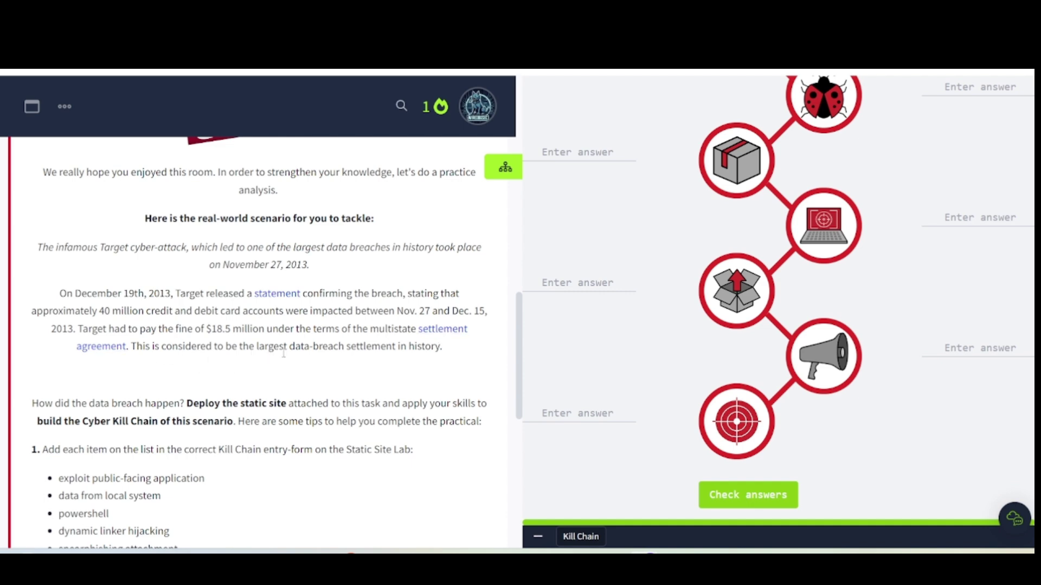
{"action": "scroll", "scroll_direction": "down", "scroll_amount": 3}
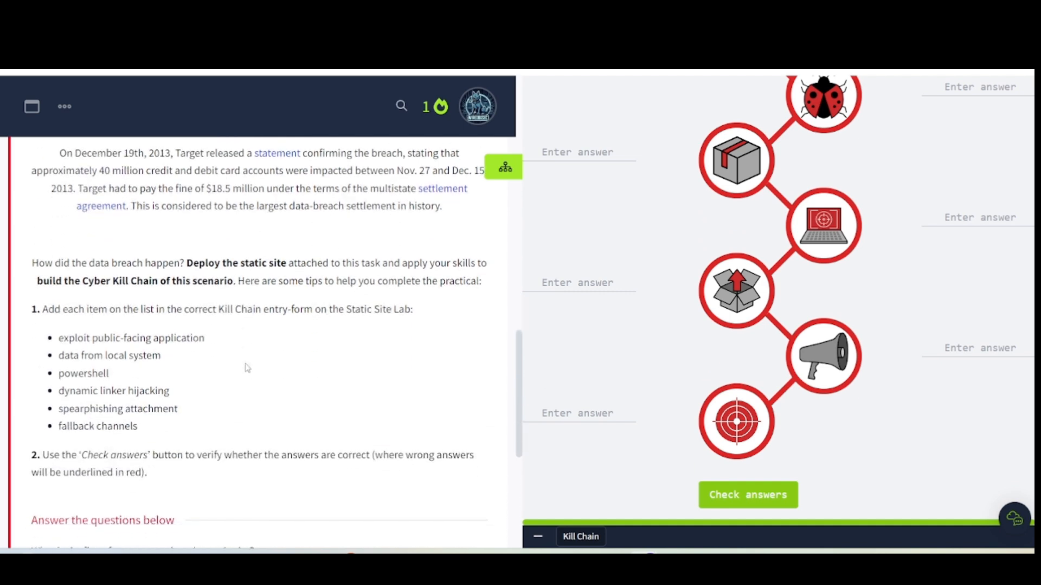
{"action": "scroll", "scroll_direction": "down", "scroll_amount": 3}
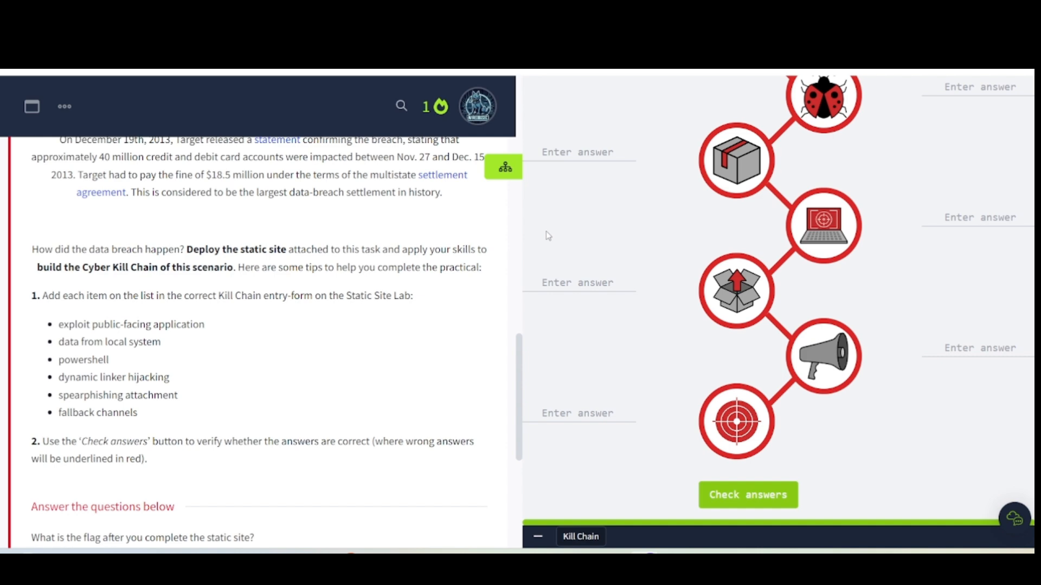
{"action": "mouse_move", "coordinate": [45, 284]}
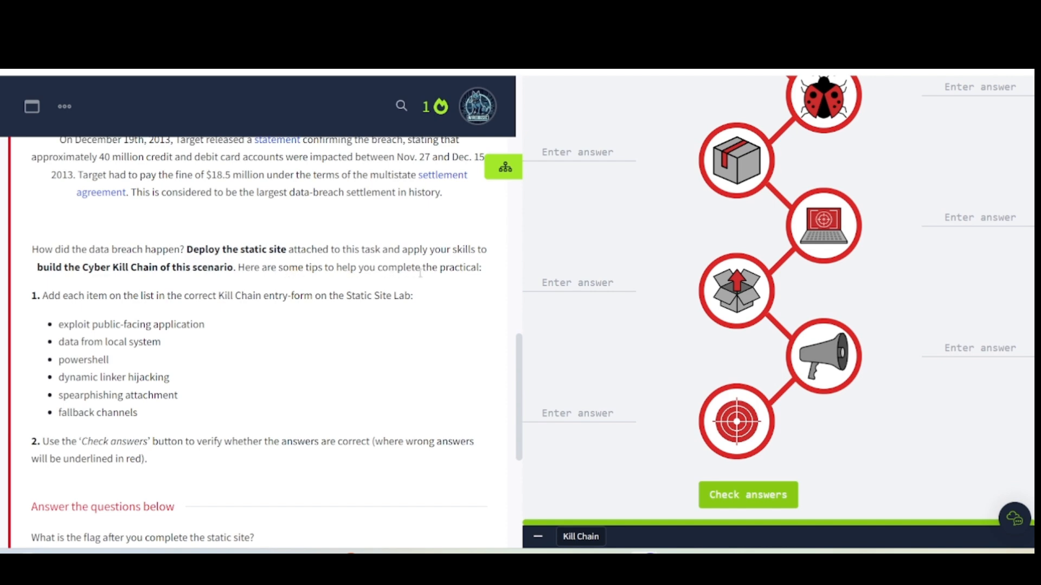
{"action": "scroll", "scroll_direction": "down", "scroll_amount": 3}
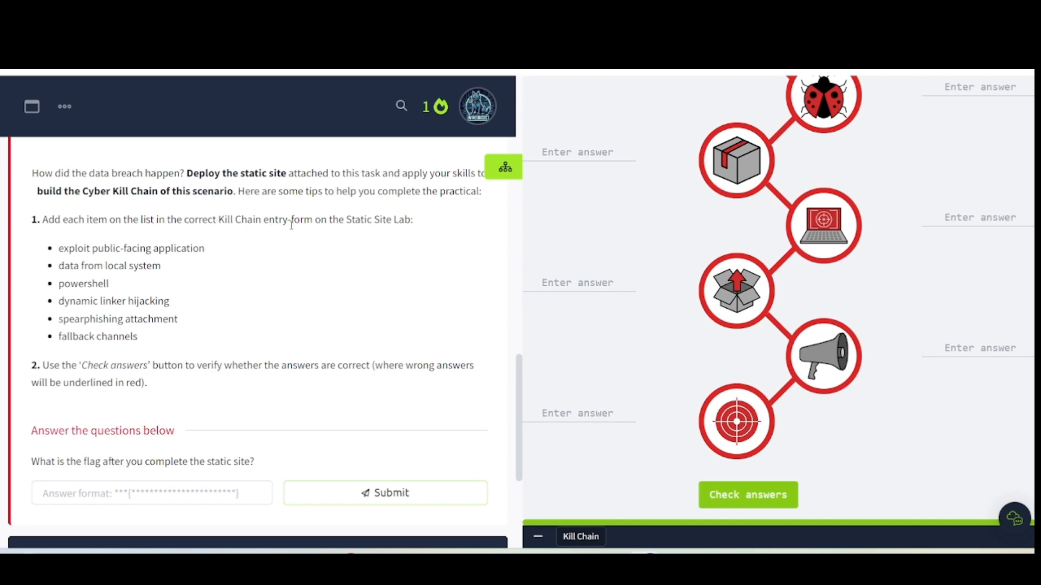
{"action": "mouse_move", "coordinate": [399, 238]}
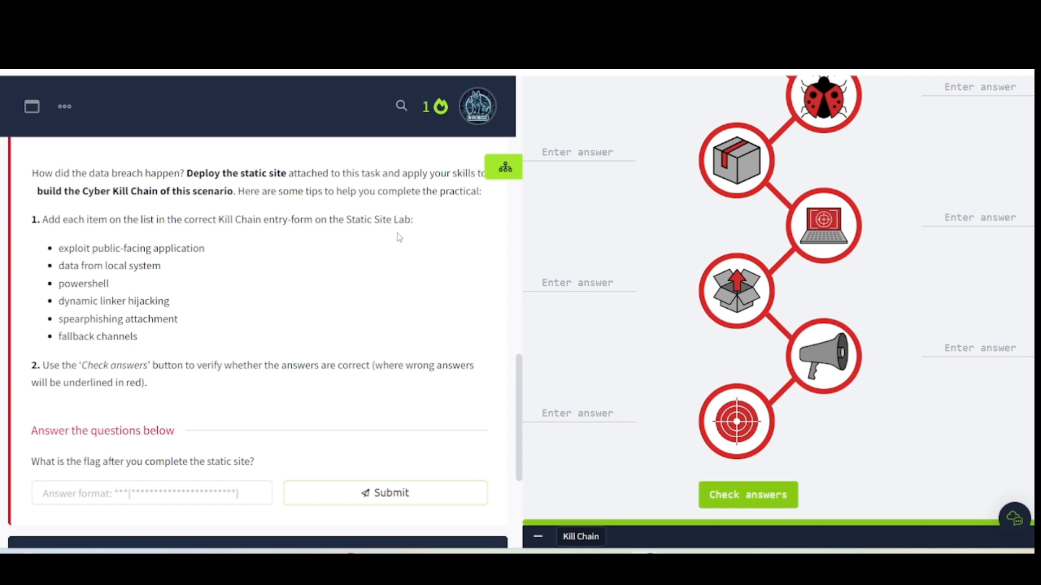
{"action": "mouse_move", "coordinate": [118, 285]}
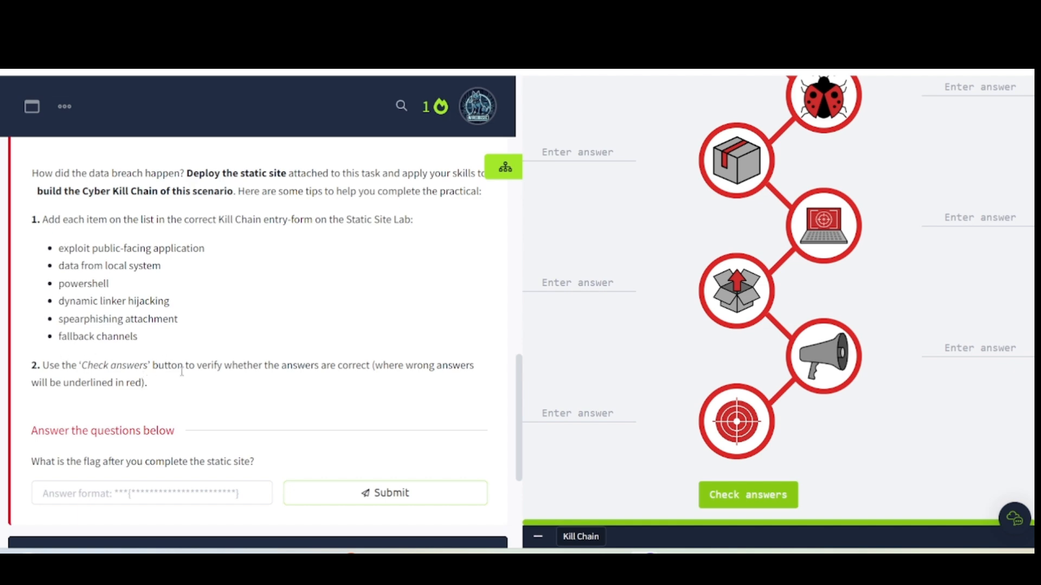
{"action": "mouse_move", "coordinate": [340, 380]}
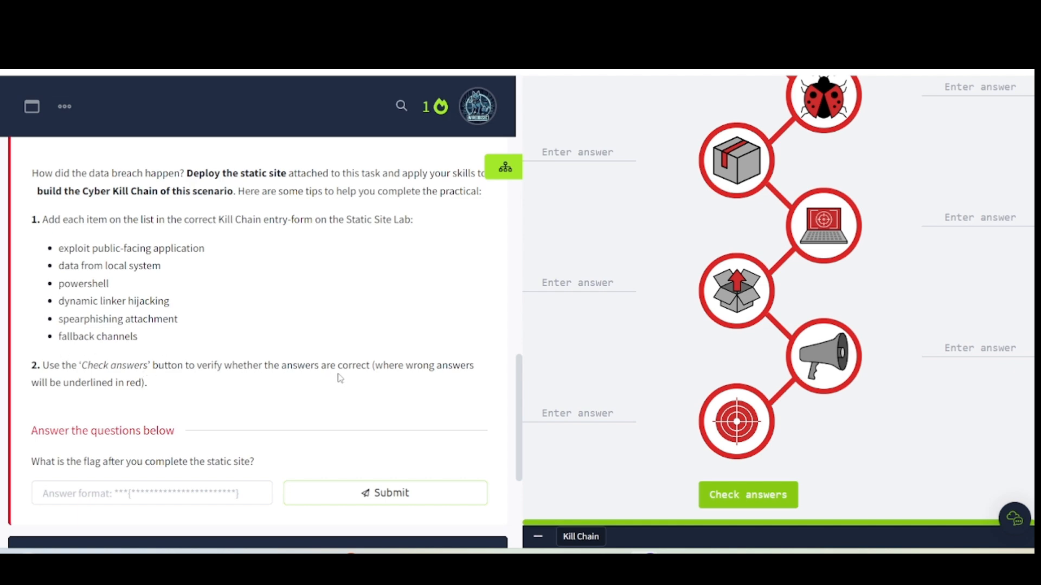
{"action": "mouse_move", "coordinate": [179, 393]}
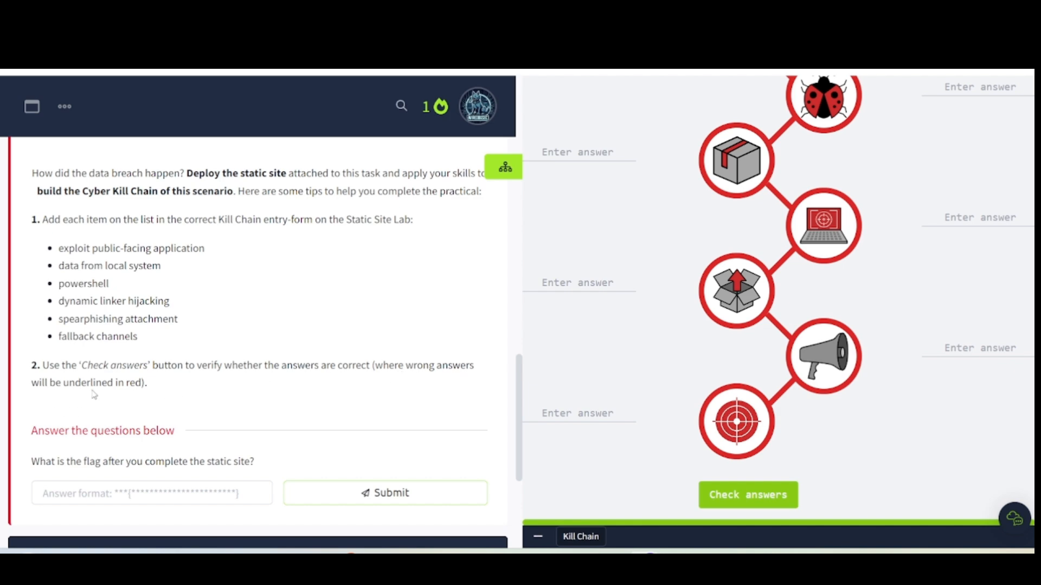
{"action": "mouse_move", "coordinate": [206, 423]}
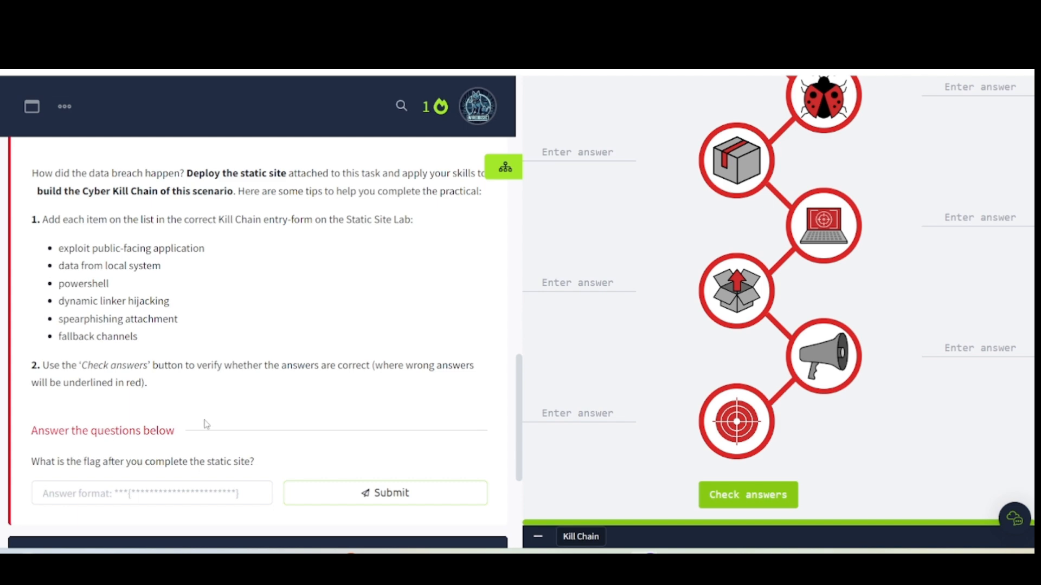
{"action": "mouse_move", "coordinate": [334, 245]}
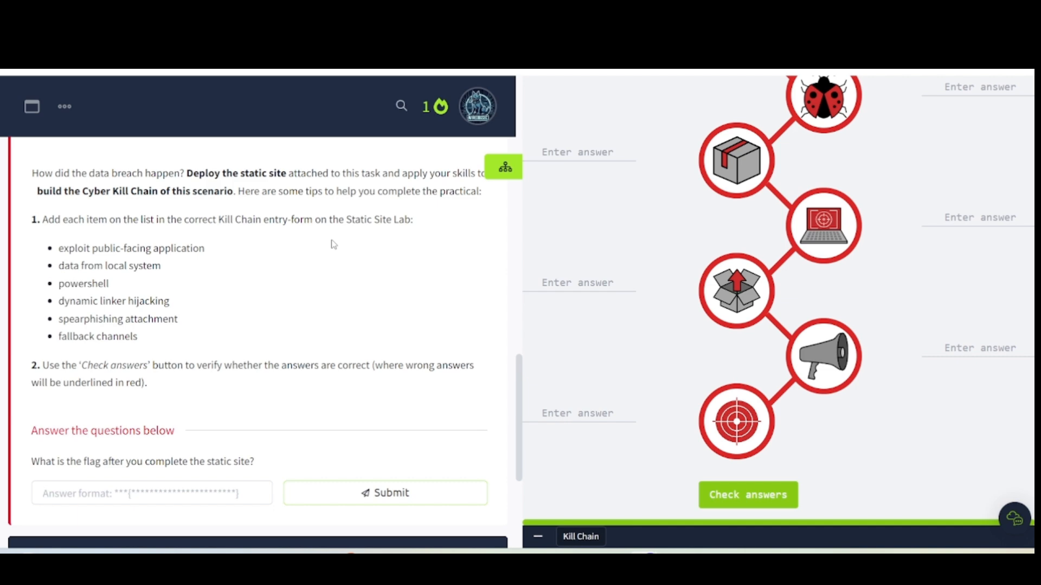
{"action": "mouse_move", "coordinate": [246, 254]}
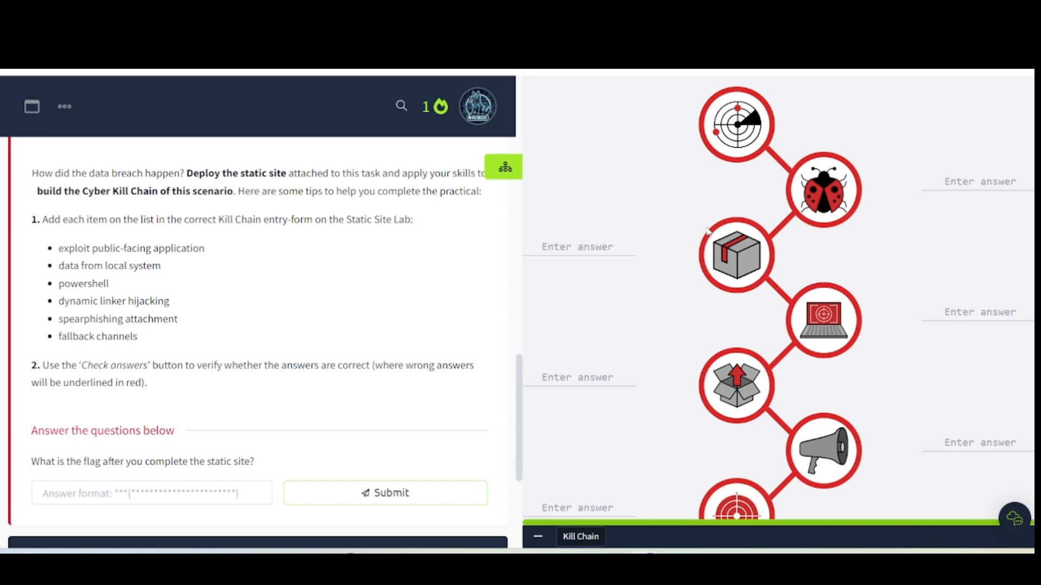
{"action": "mouse_move", "coordinate": [264, 268]}
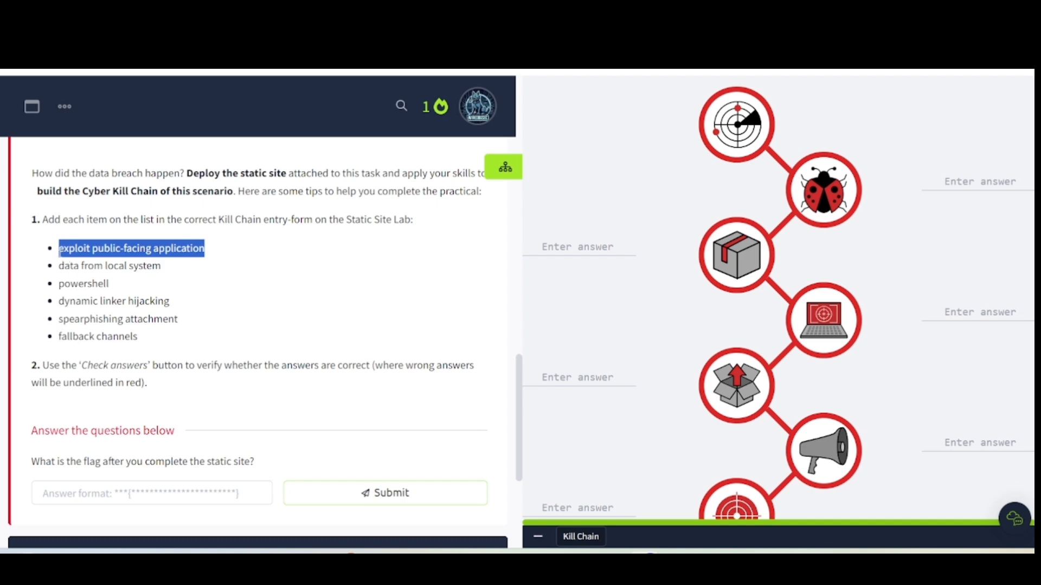
Step: Fill kill chain slots in the static site with 'data from local system' and the powershell item
{"action": "left_click", "coordinate": [247, 272]}
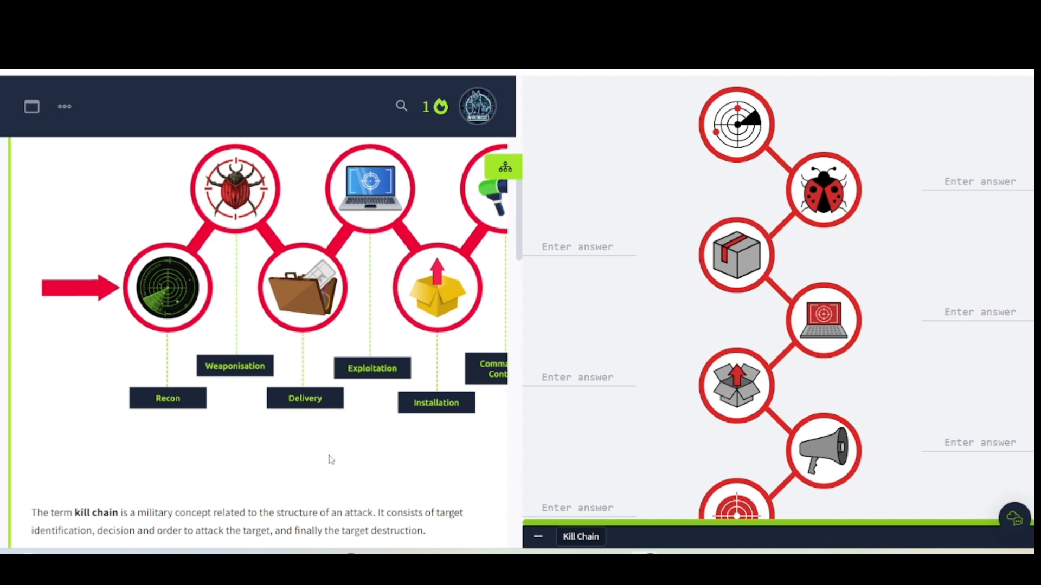
{"action": "scroll", "scroll_direction": "down", "scroll_amount": 3}
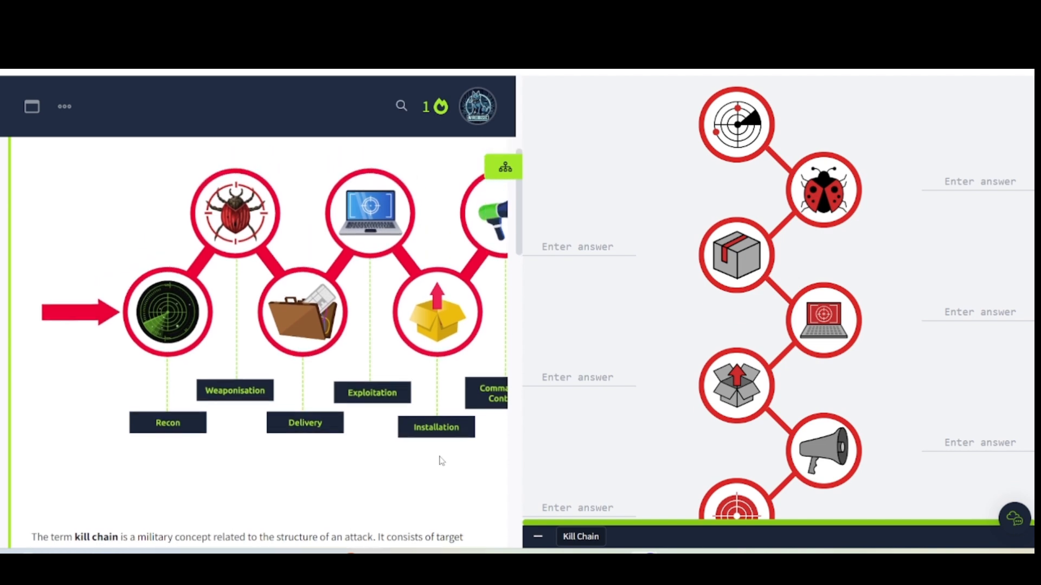
{"action": "mouse_move", "coordinate": [538, 536]}
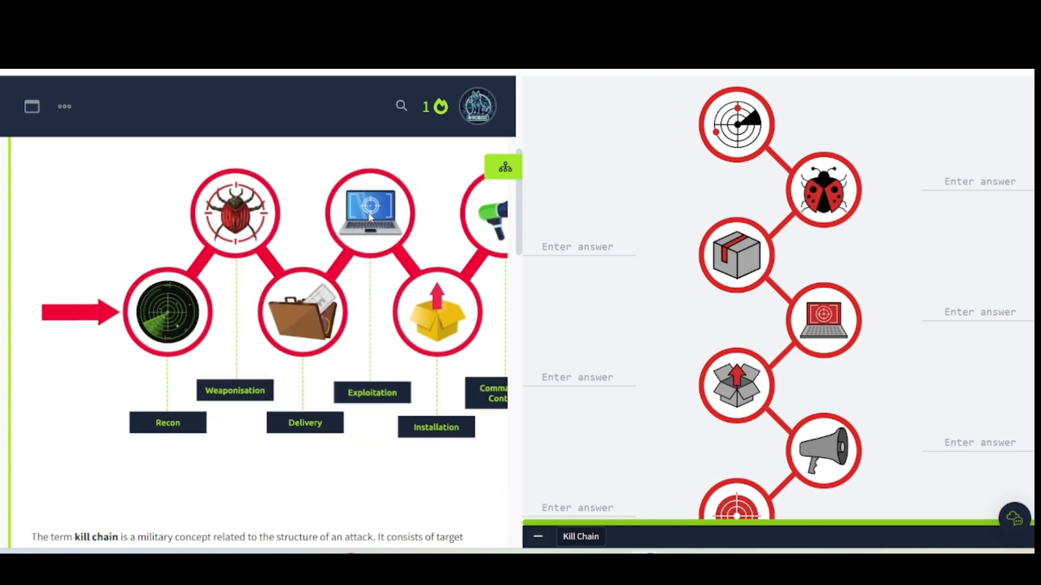
{"action": "left_click", "coordinate": [967, 327]}
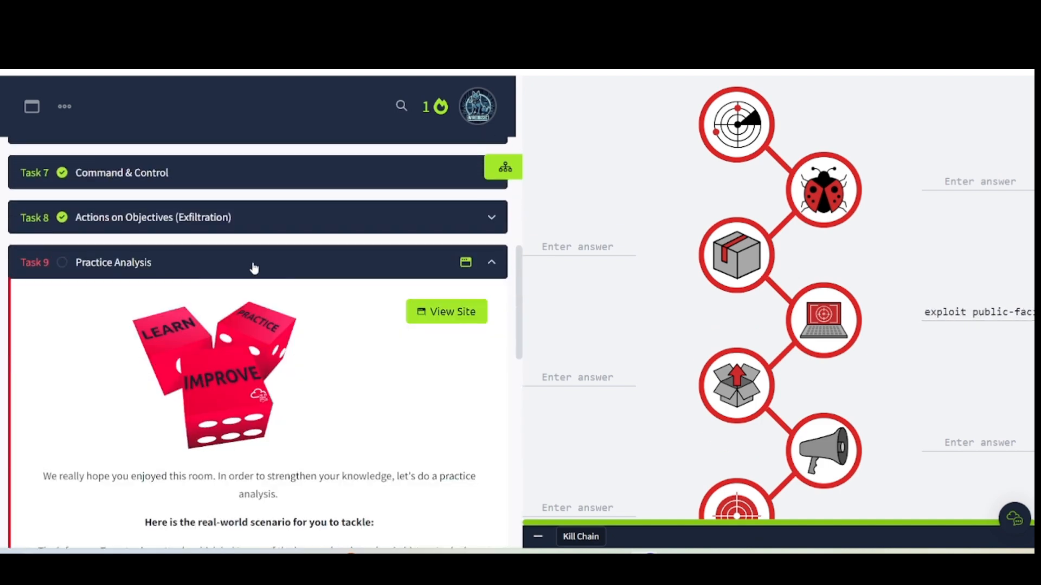
{"action": "scroll", "scroll_direction": "down", "scroll_amount": 3}
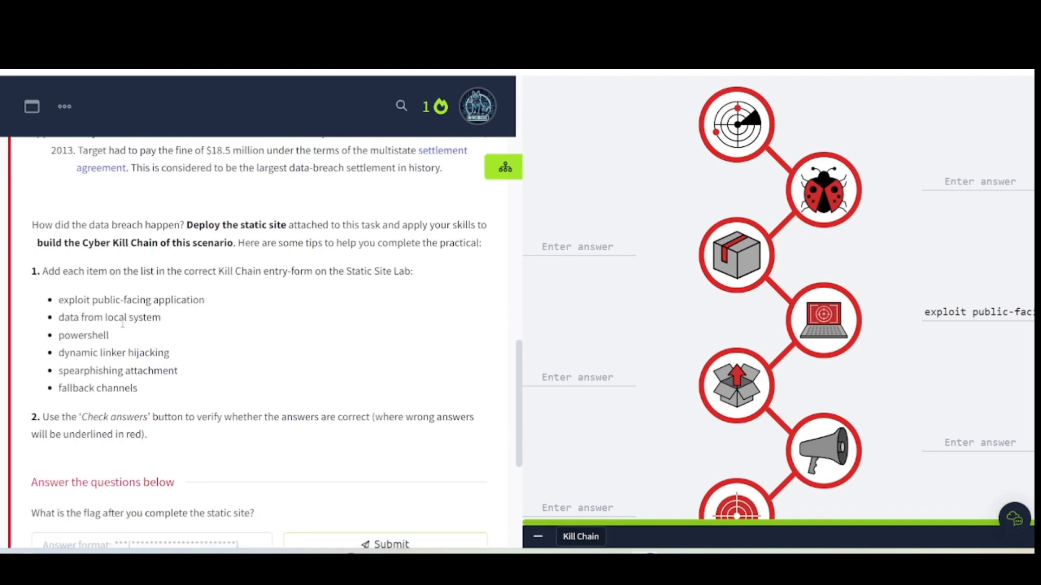
{"action": "double_click", "coordinate": [109, 318]}
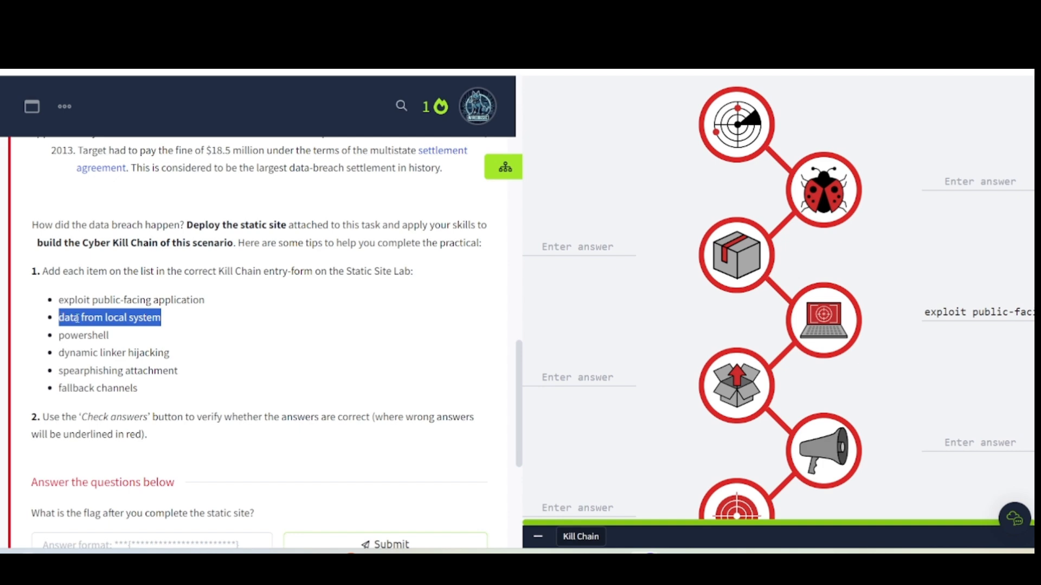
{"action": "scroll", "scroll_direction": "down", "scroll_amount": 3}
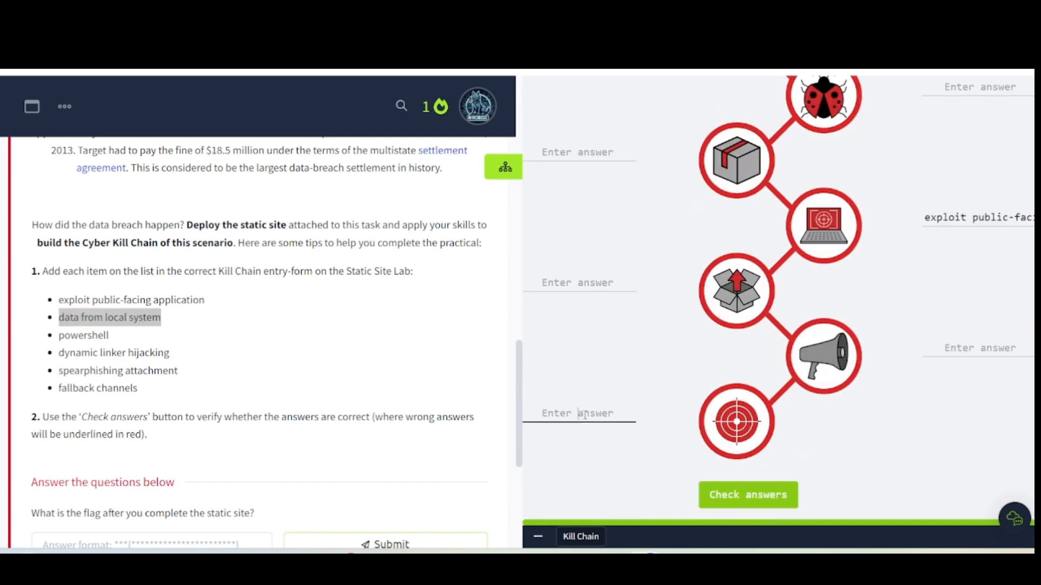
{"action": "type", "text": "data from local system"}
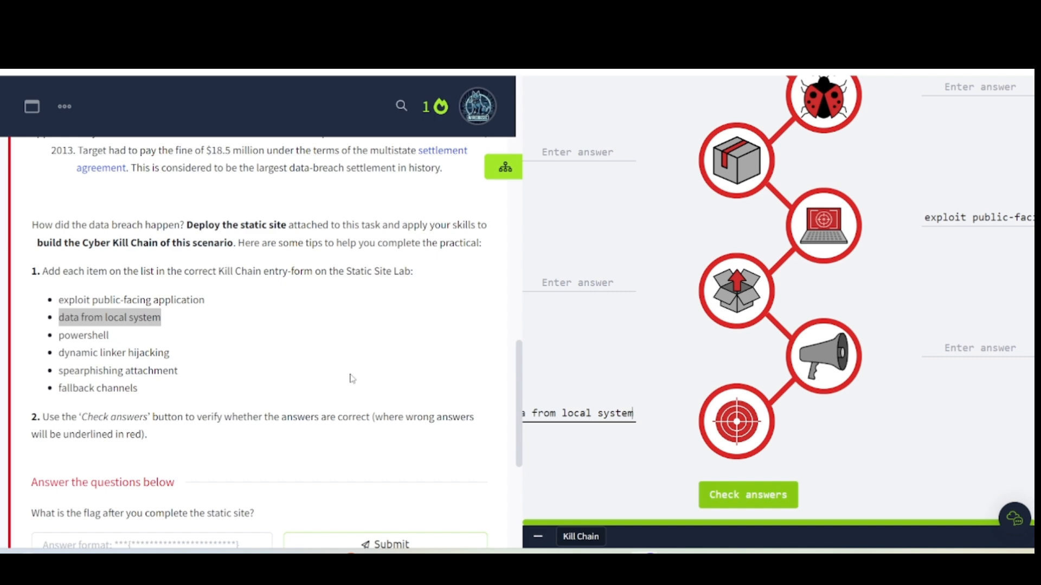
{"action": "double_click", "coordinate": [82, 336]}
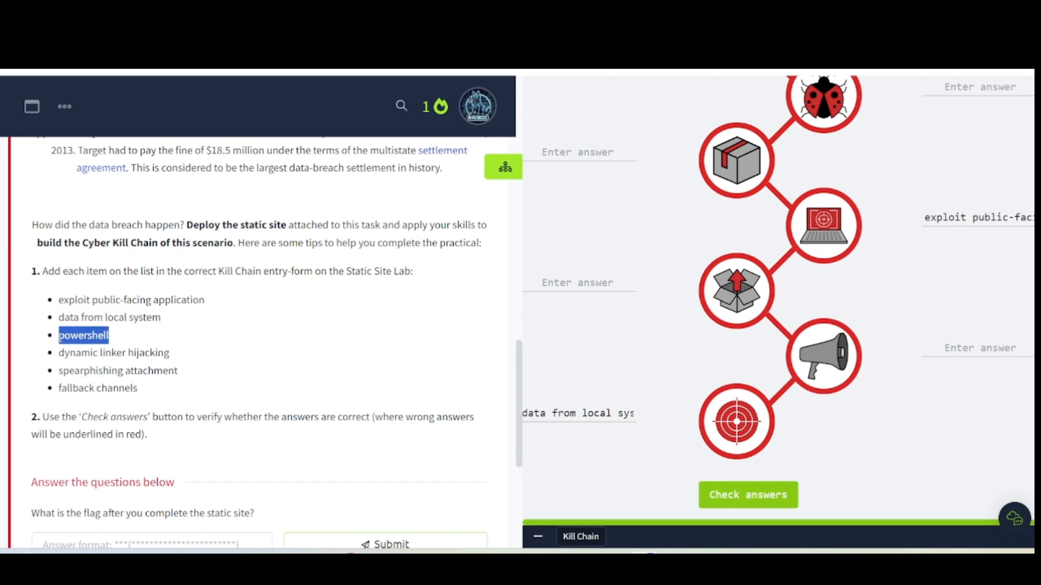
{"action": "scroll", "scroll_direction": "up", "scroll_amount": 3}
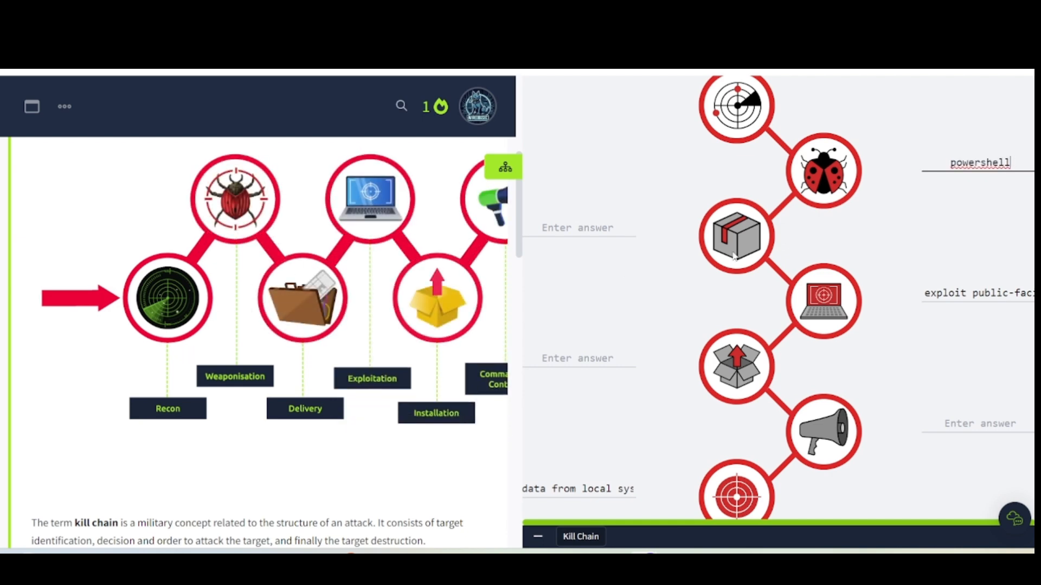
{"action": "mouse_move", "coordinate": [375, 374]}
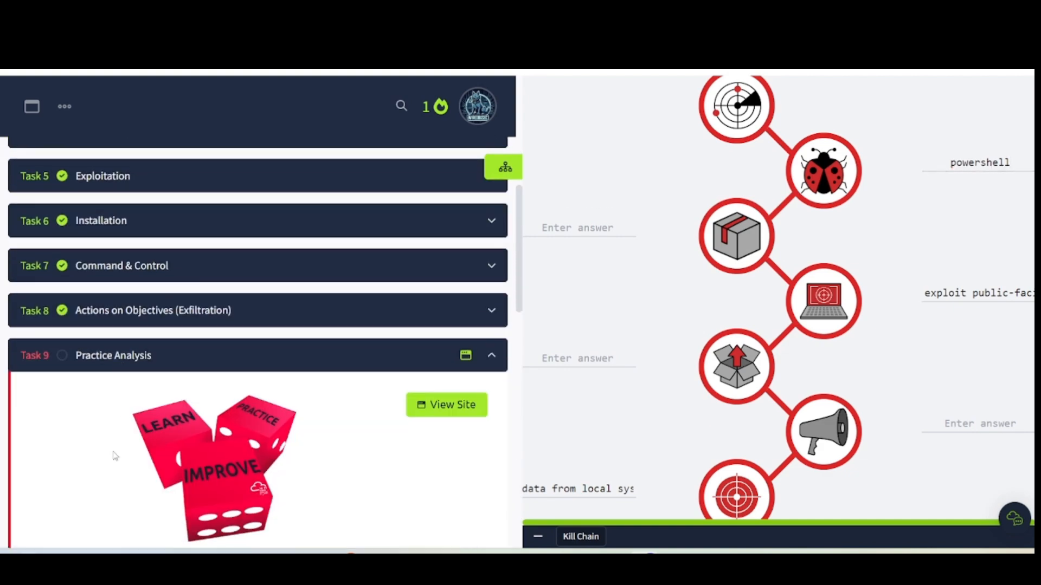
{"action": "scroll", "scroll_direction": "down", "scroll_amount": 3}
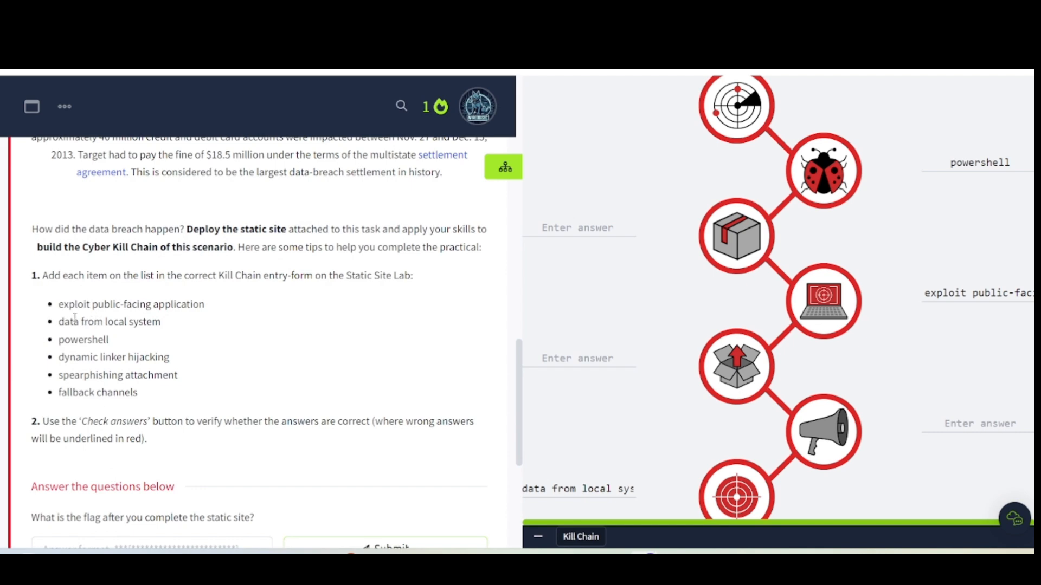
{"action": "mouse_move", "coordinate": [92, 308]}
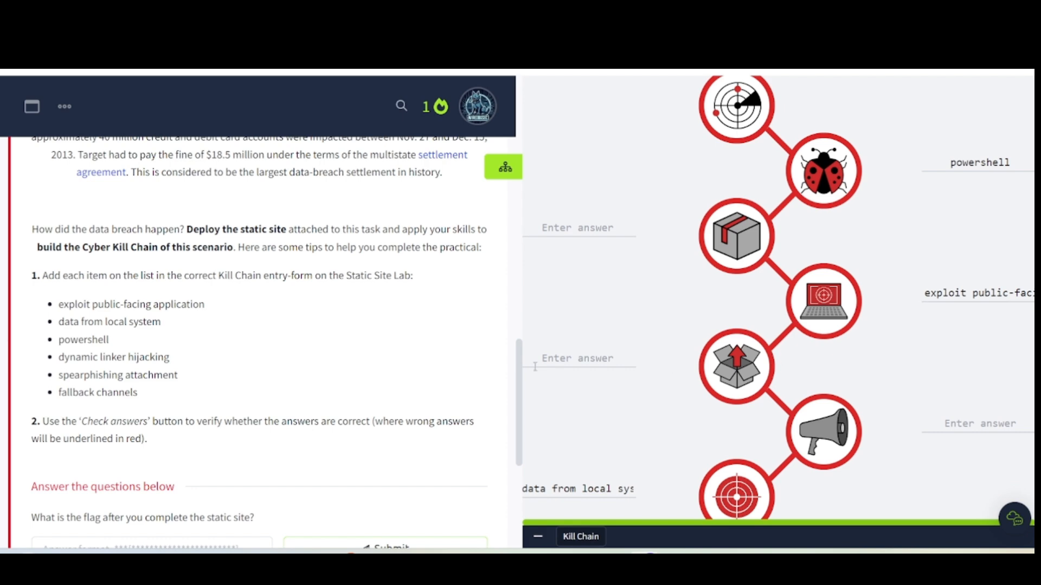
{"action": "mouse_move", "coordinate": [149, 347]}
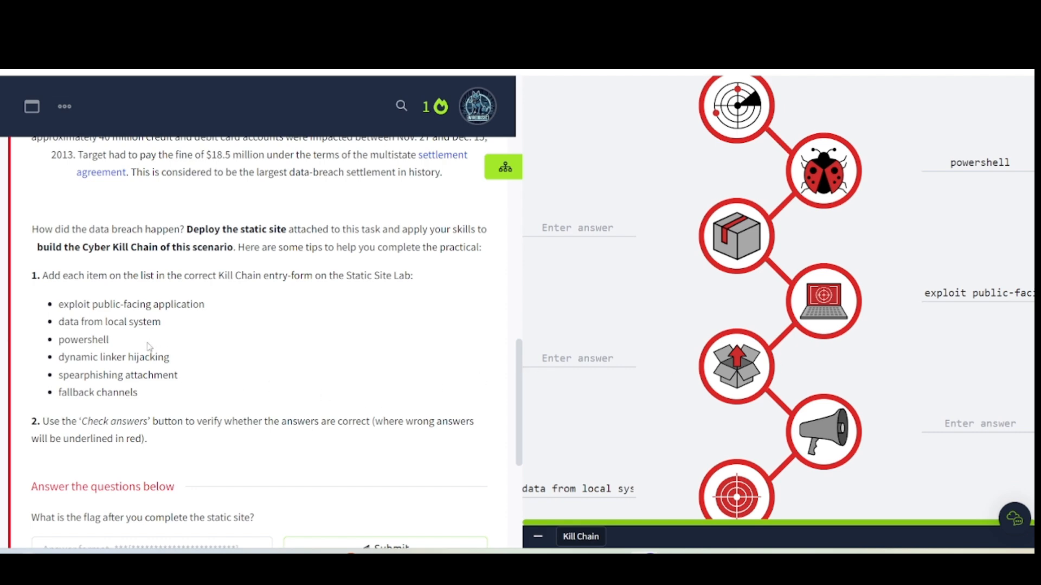
Step: Fill the remaining slots with 'dynamic linker hijacking' and 'fallback channels' beside the megaphone stage
{"action": "double_click", "coordinate": [109, 358]}
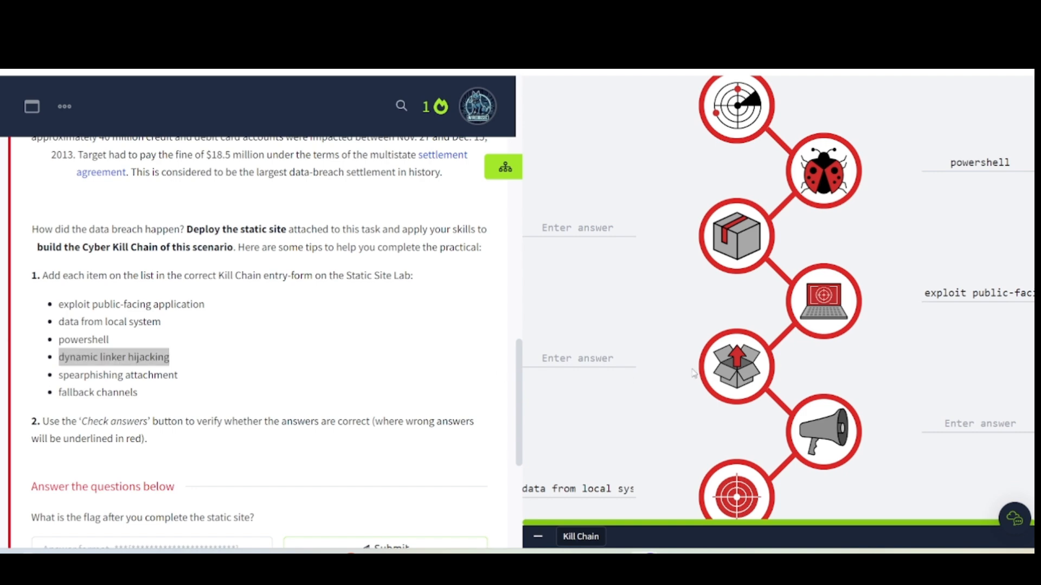
{"action": "type", "text": "dynamic linker hijacking"}
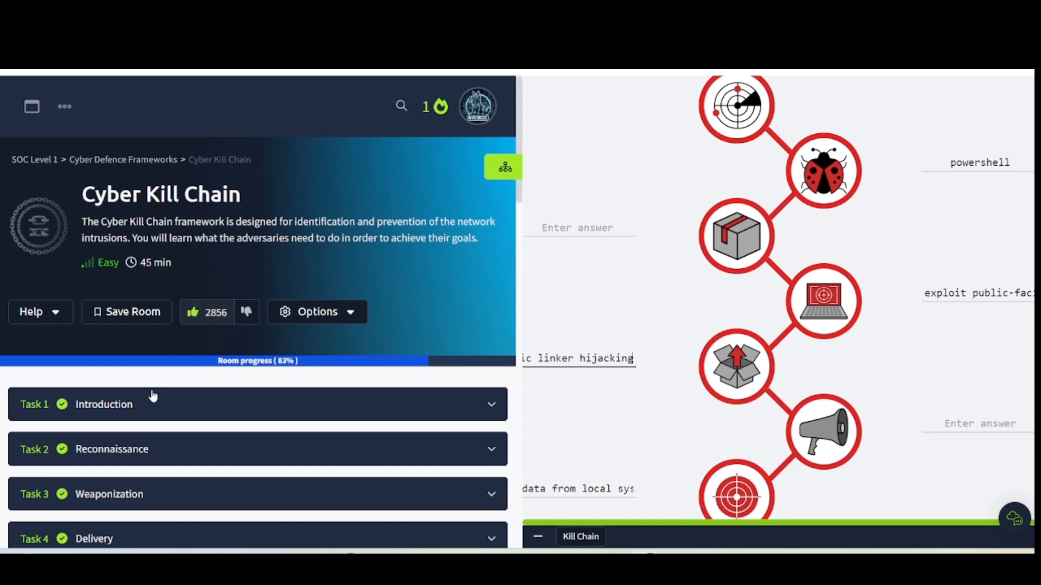
{"action": "scroll", "scroll_direction": "down", "scroll_amount": 3}
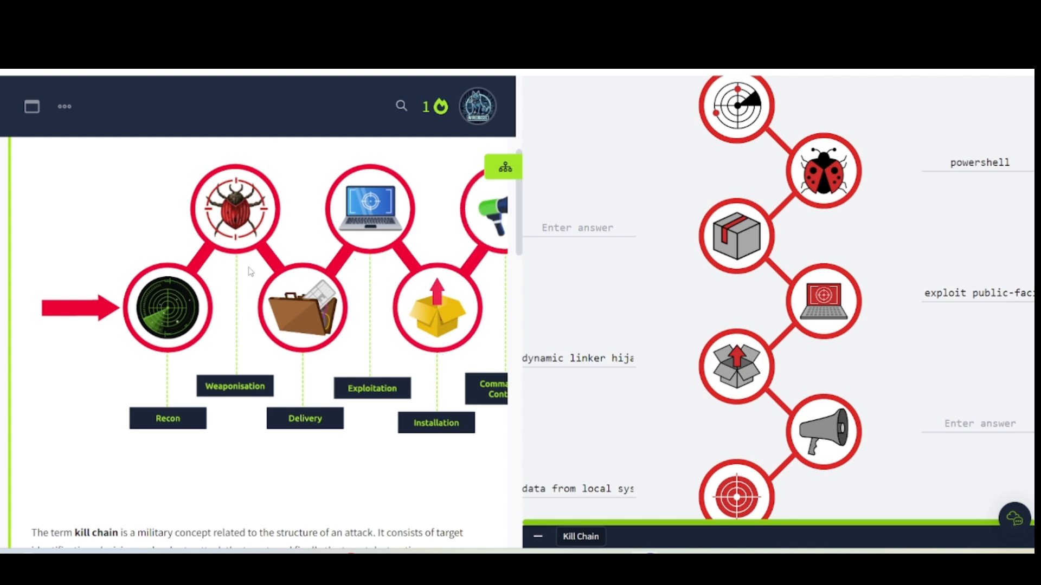
{"action": "scroll", "scroll_direction": "down", "scroll_amount": 3}
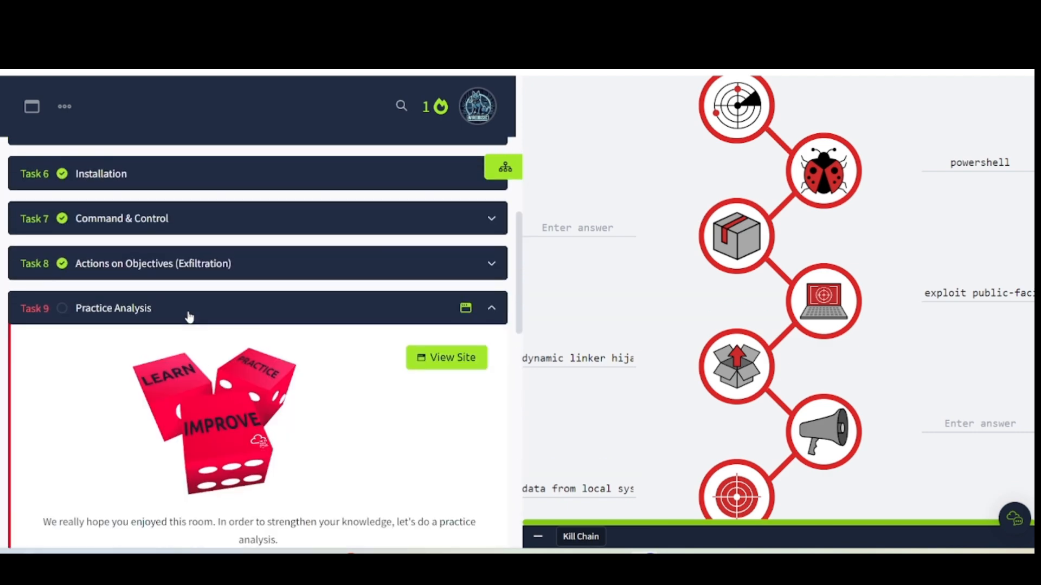
{"action": "scroll", "scroll_direction": "down", "scroll_amount": 3}
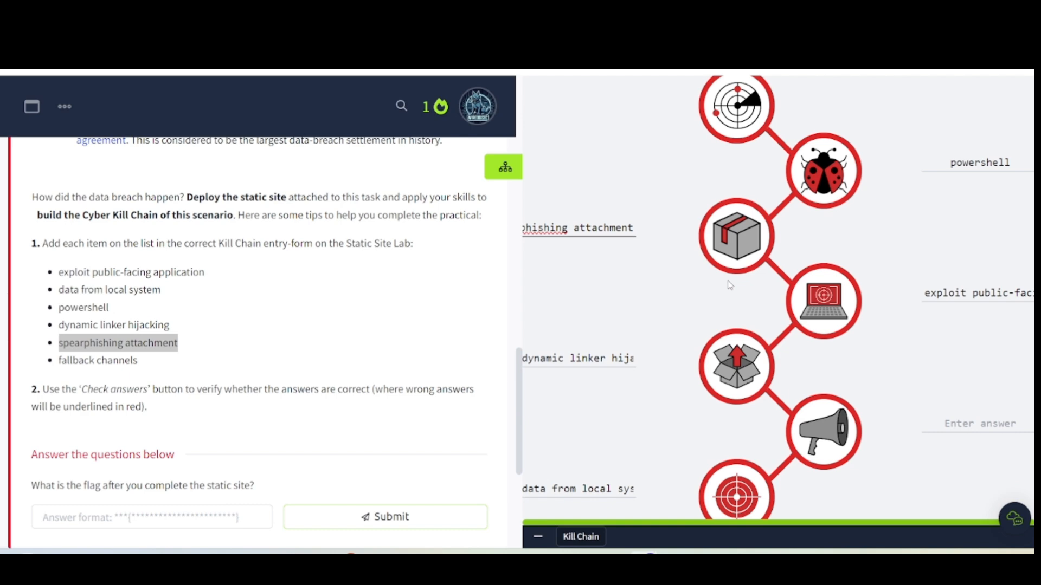
{"action": "scroll", "scroll_direction": "down", "scroll_amount": 3}
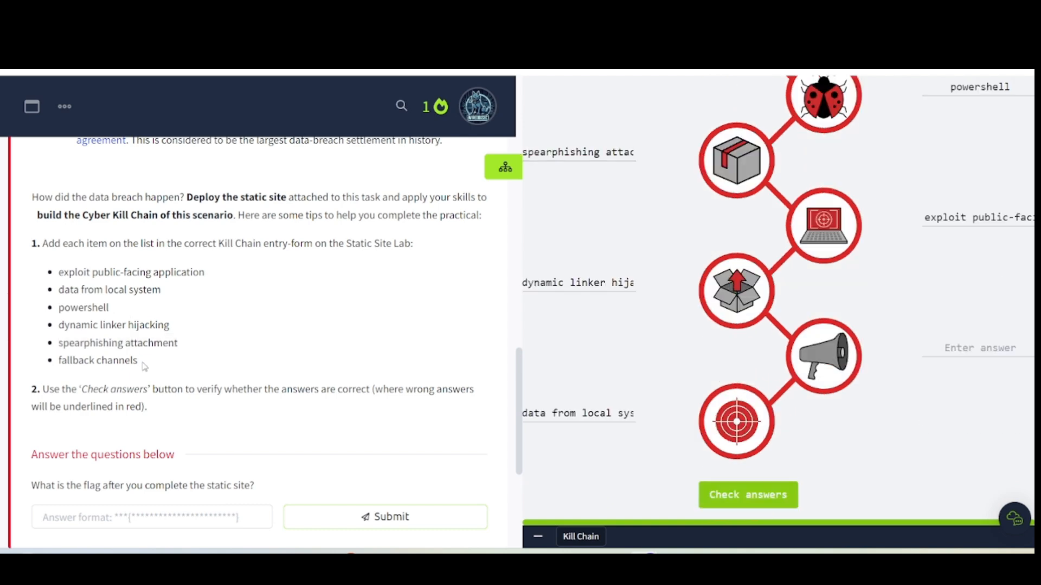
{"action": "double_click", "coordinate": [97, 361]}
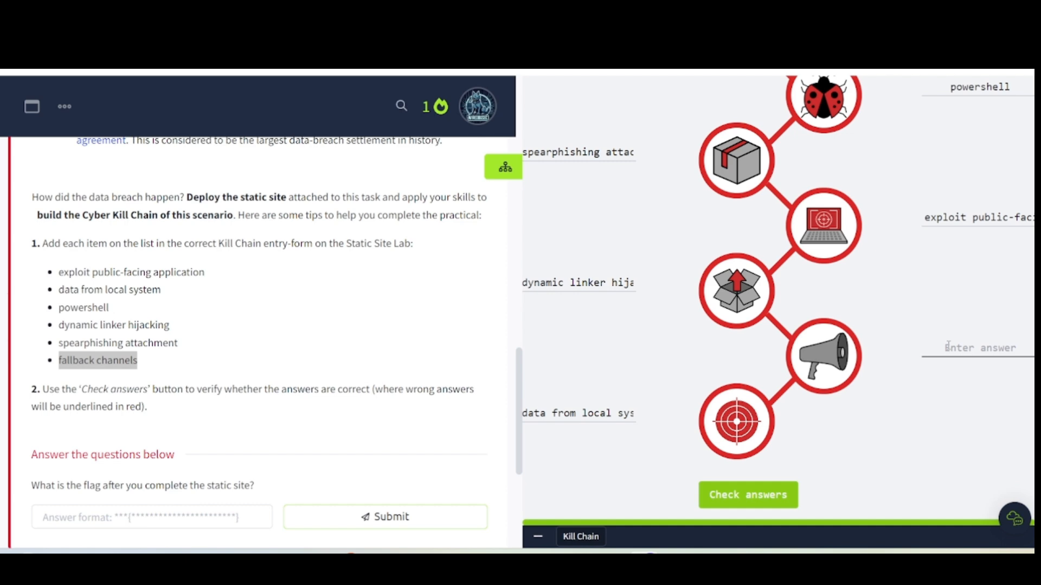
{"action": "type", "text": "fallback channels"}
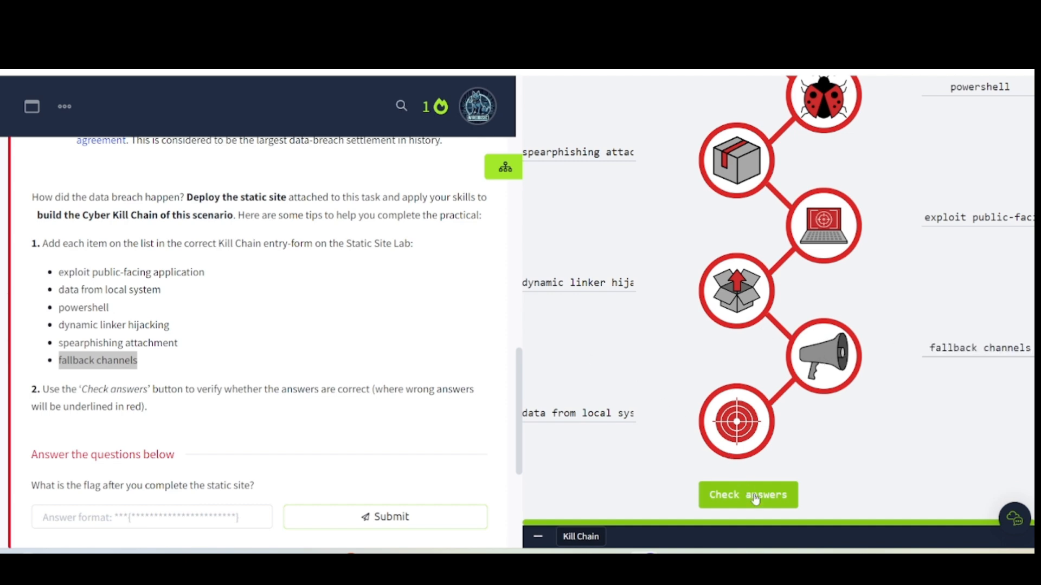
{"action": "left_click", "coordinate": [748, 494]}
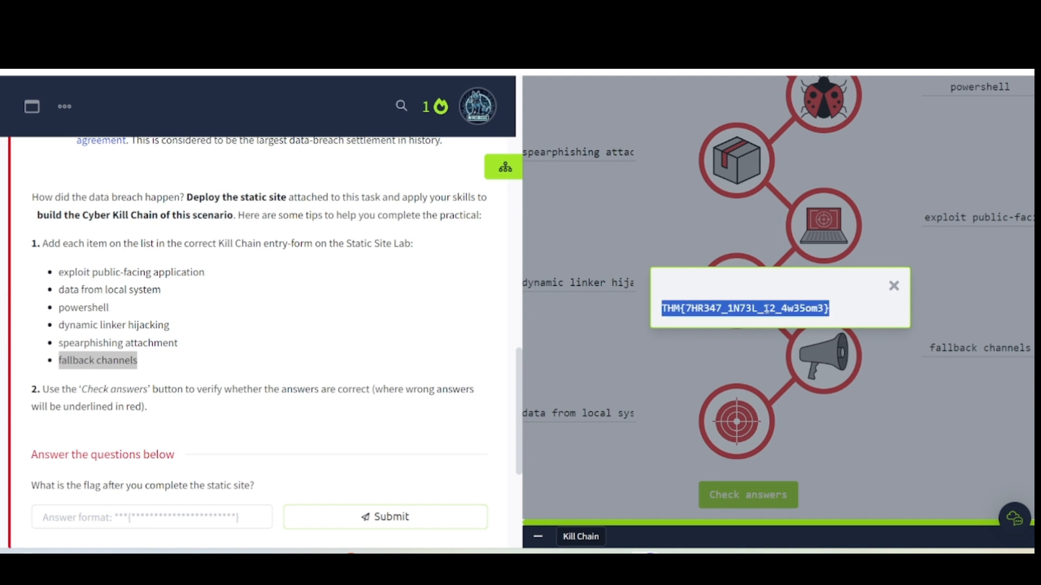
{"action": "left_click", "coordinate": [893, 286]}
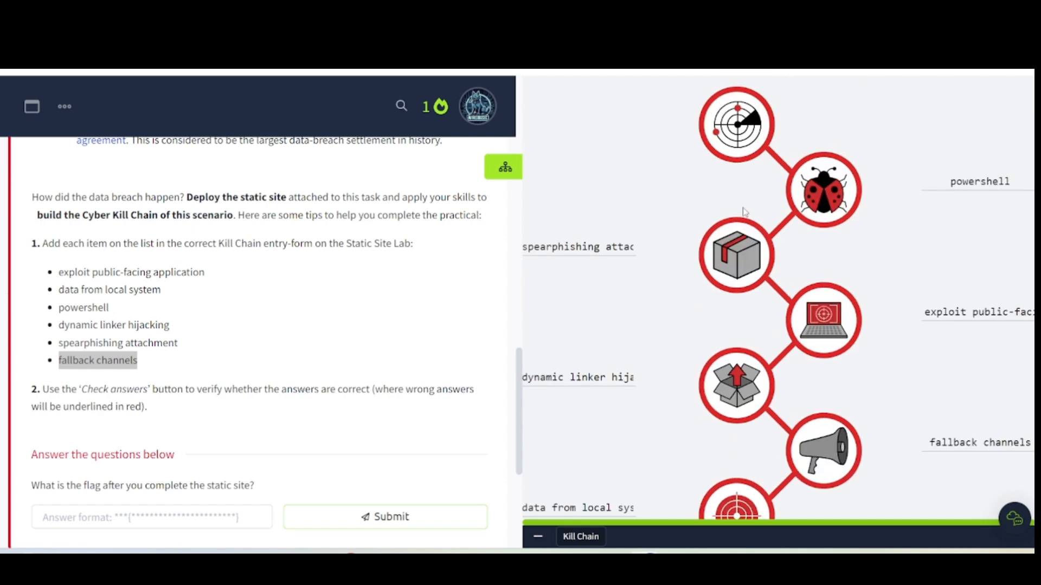
{"action": "scroll", "scroll_direction": "down", "scroll_amount": 3}
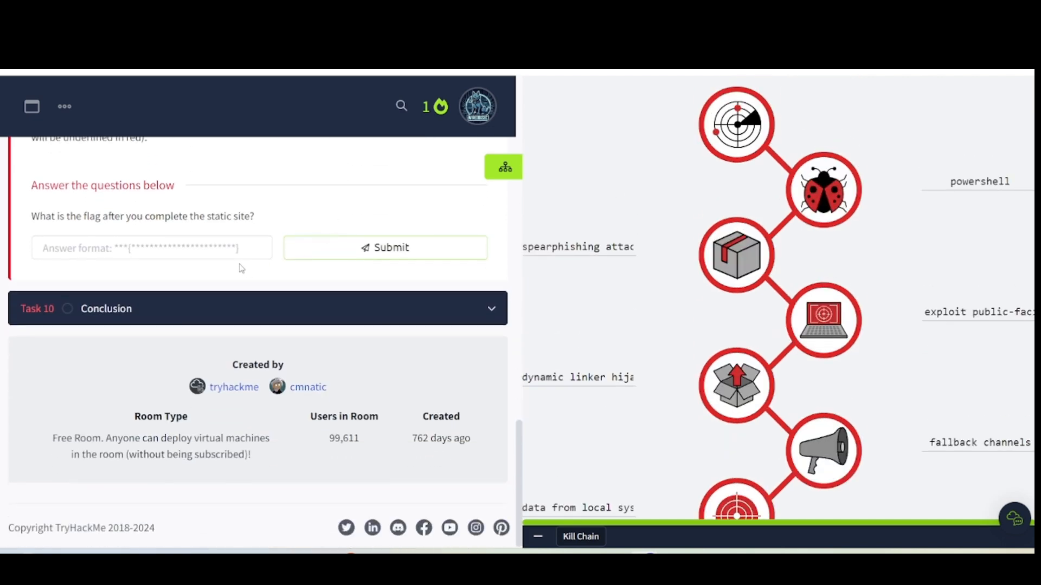
{"action": "type", "text": "THM{7HR347_1N73L_12_4w35om3}"}
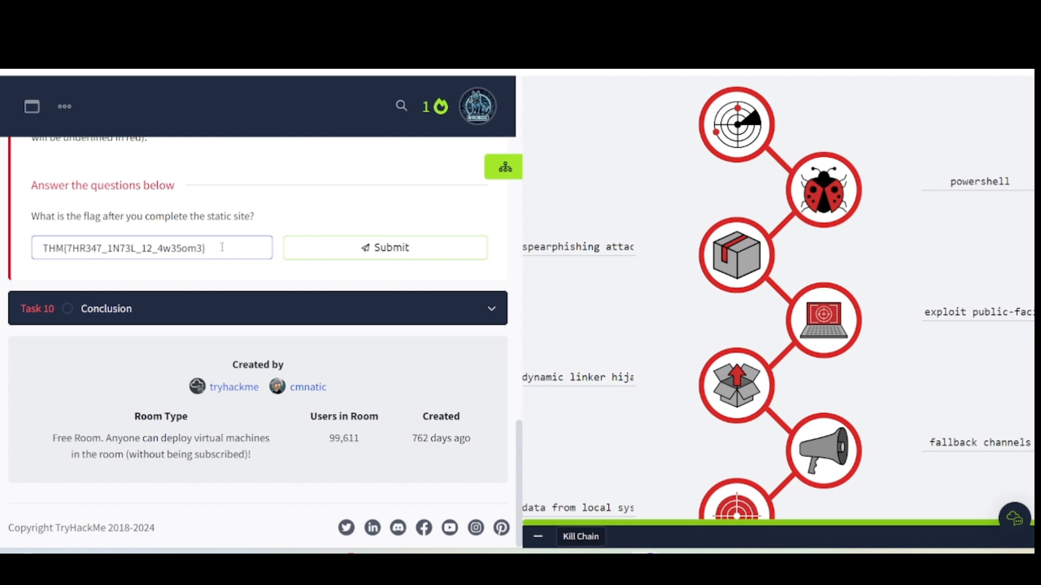
{"action": "left_click", "coordinate": [385, 247]}
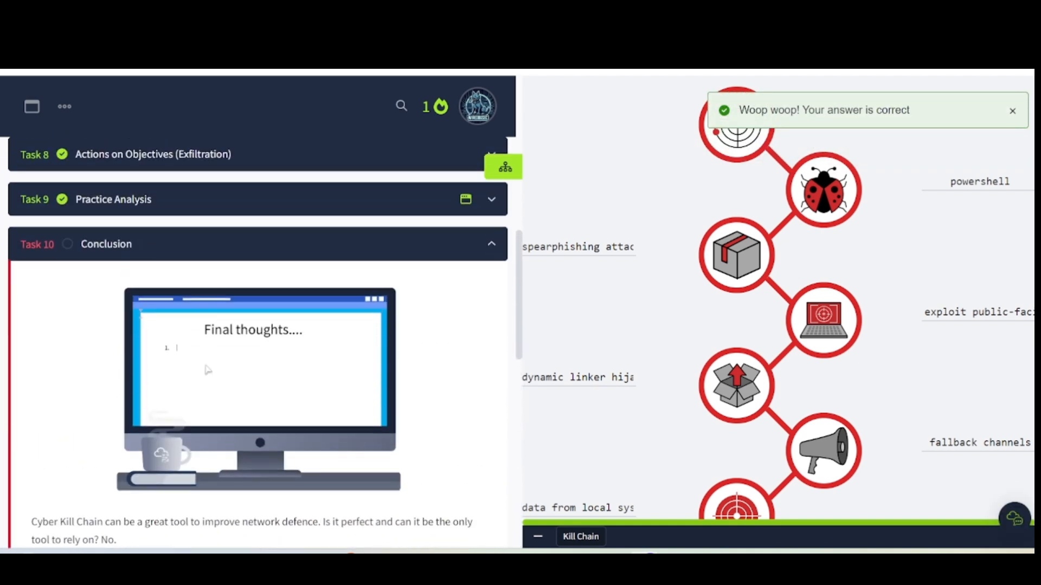
{"action": "scroll", "scroll_direction": "down", "scroll_amount": 3}
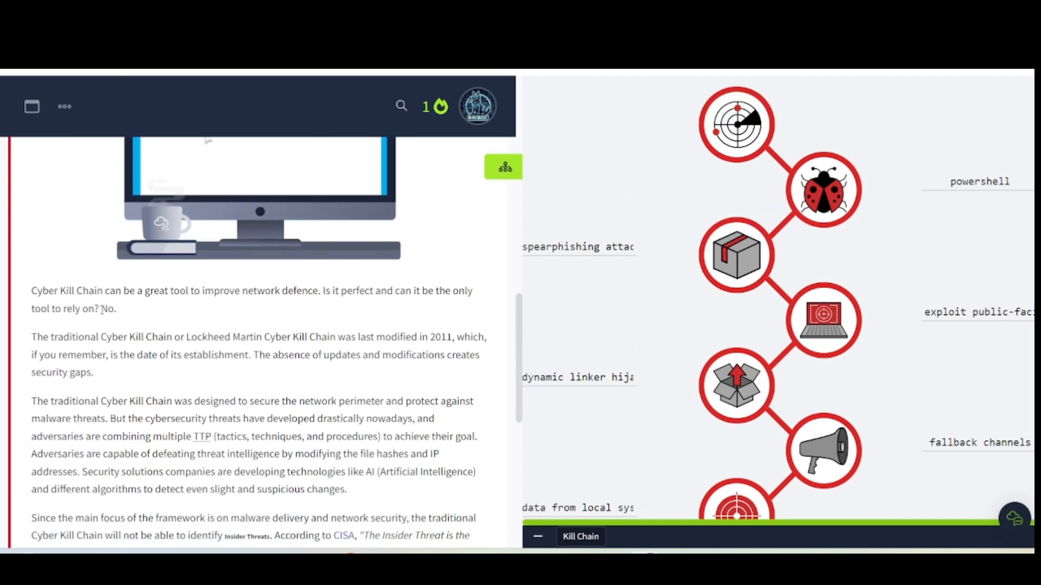
{"action": "scroll", "scroll_direction": "down", "scroll_amount": 3}
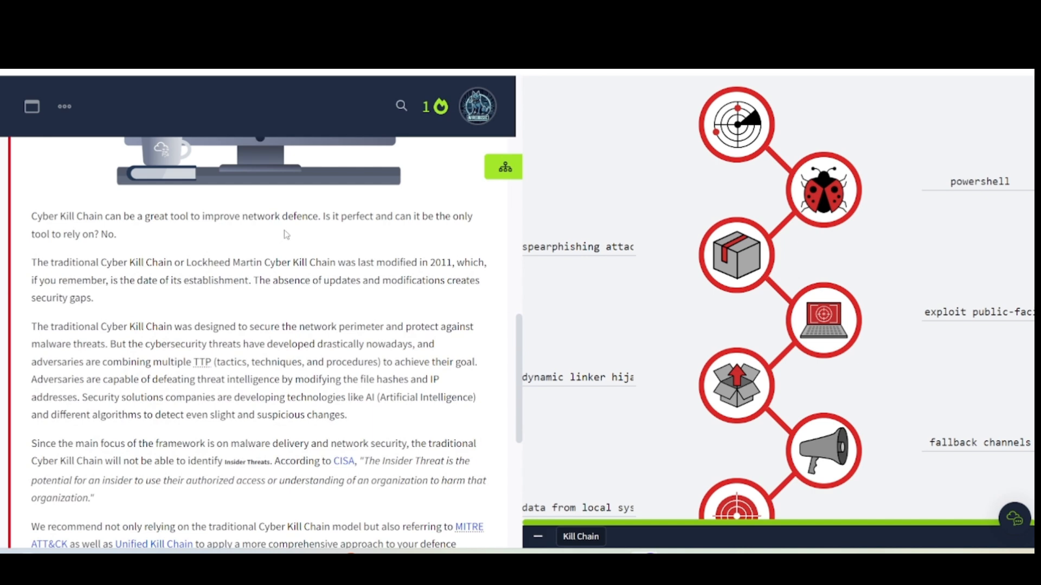
{"action": "mouse_move", "coordinate": [431, 221]}
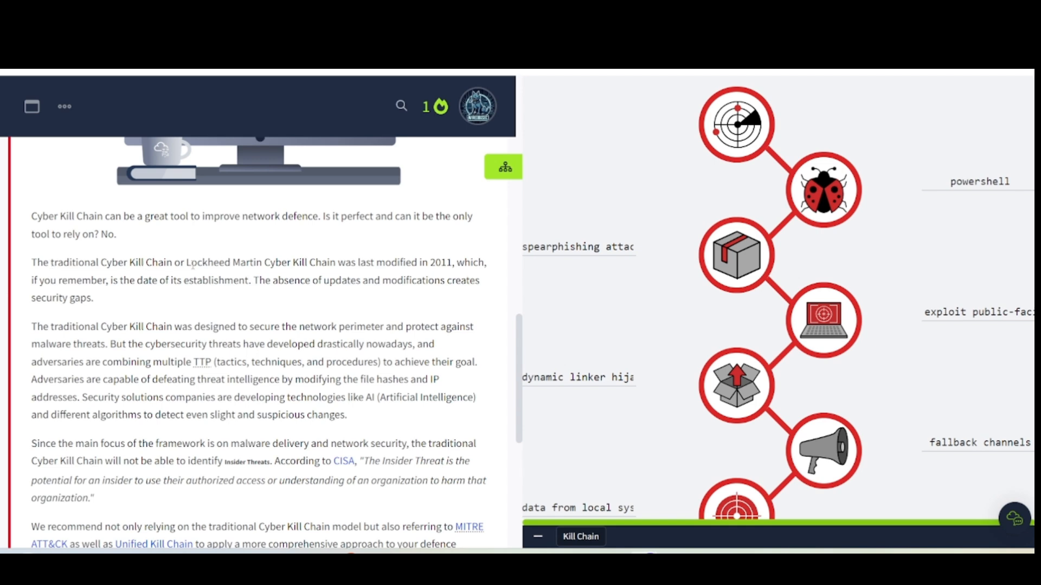
{"action": "mouse_move", "coordinate": [336, 269]}
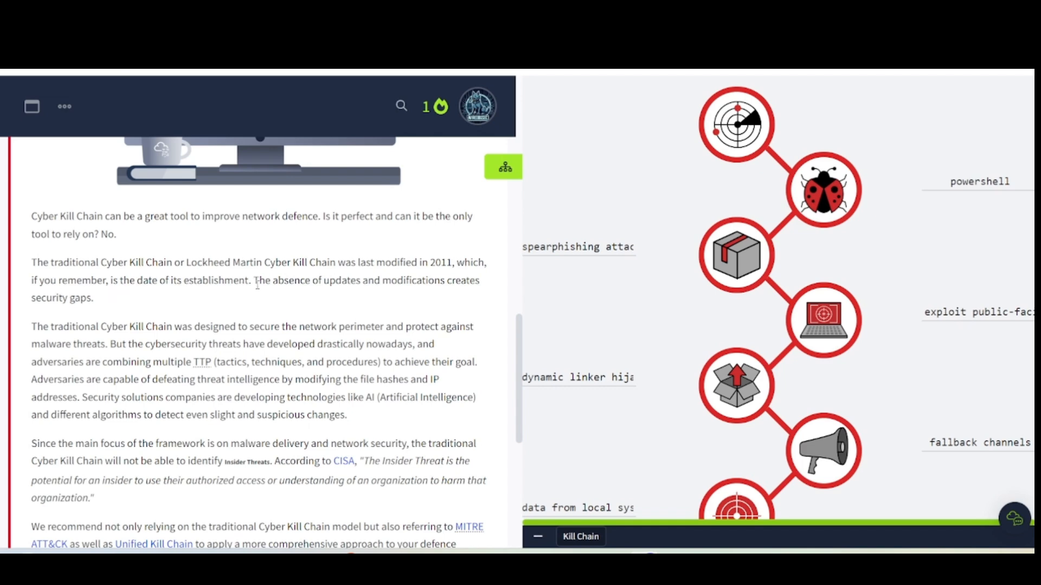
{"action": "mouse_move", "coordinate": [139, 319]}
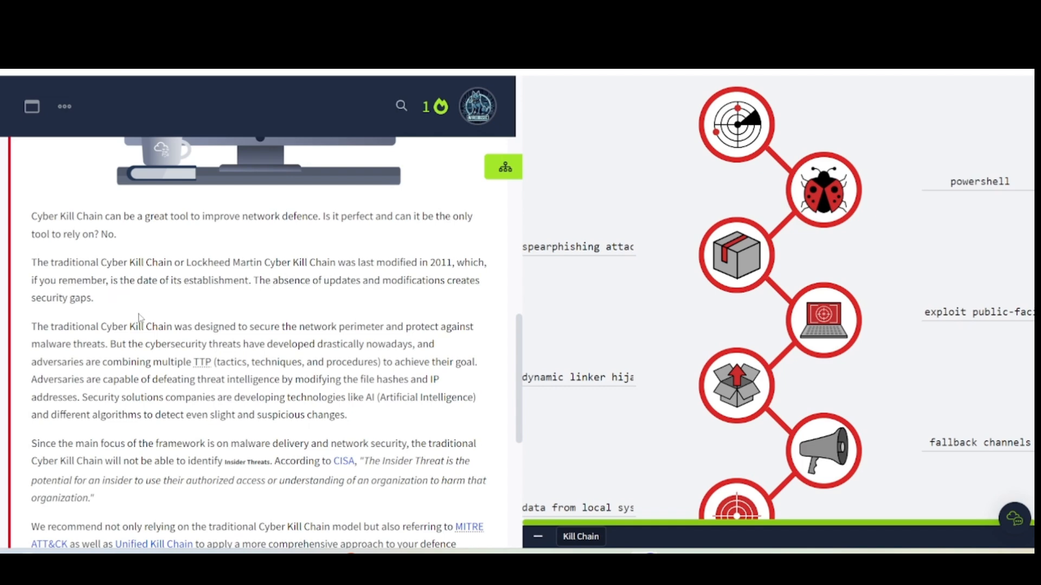
{"action": "scroll", "scroll_direction": "down", "scroll_amount": 3}
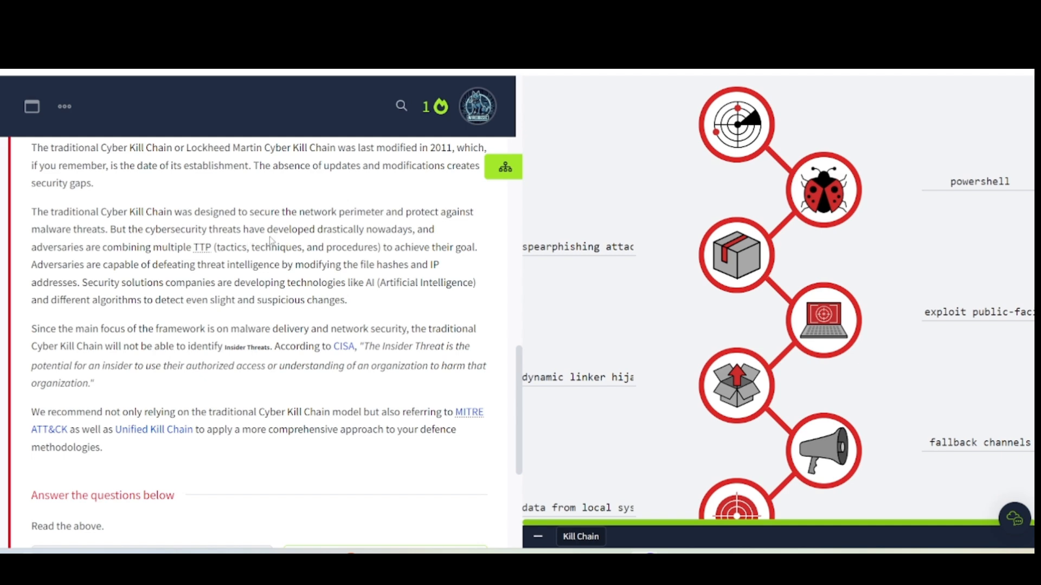
{"action": "mouse_move", "coordinate": [7, 242]}
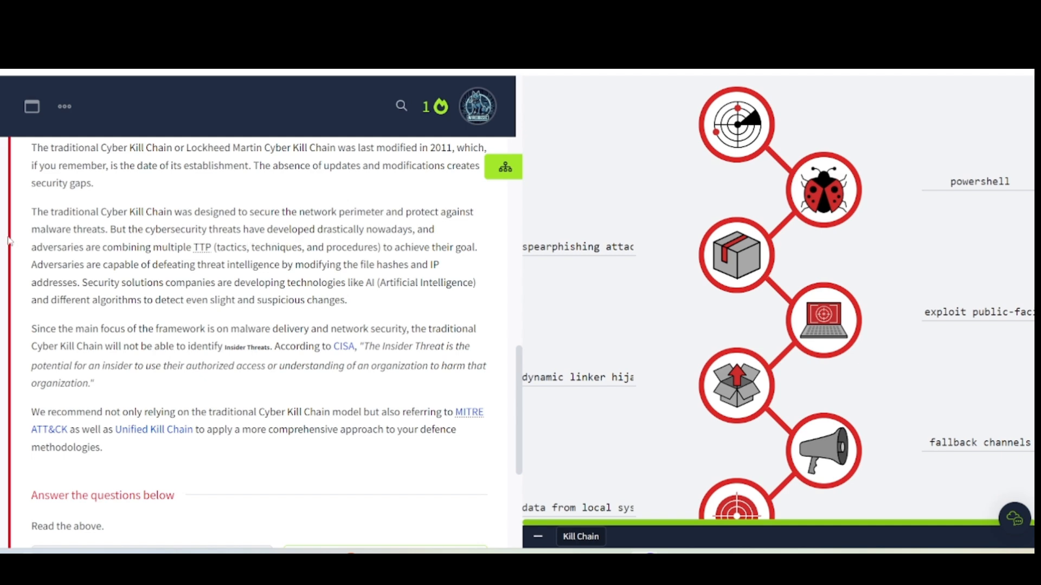
{"action": "mouse_move", "coordinate": [200, 256]}
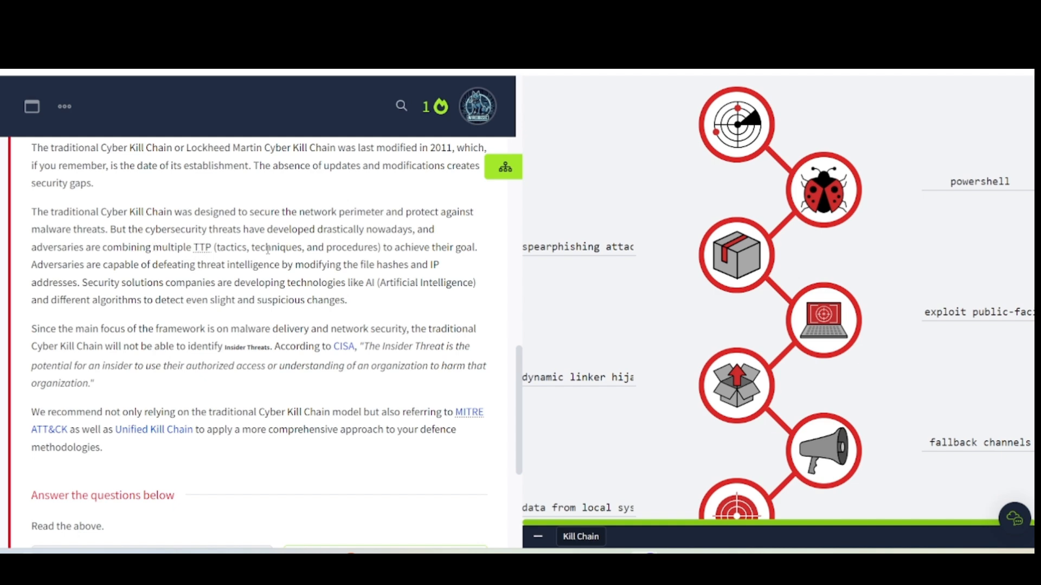
{"action": "mouse_move", "coordinate": [45, 262]}
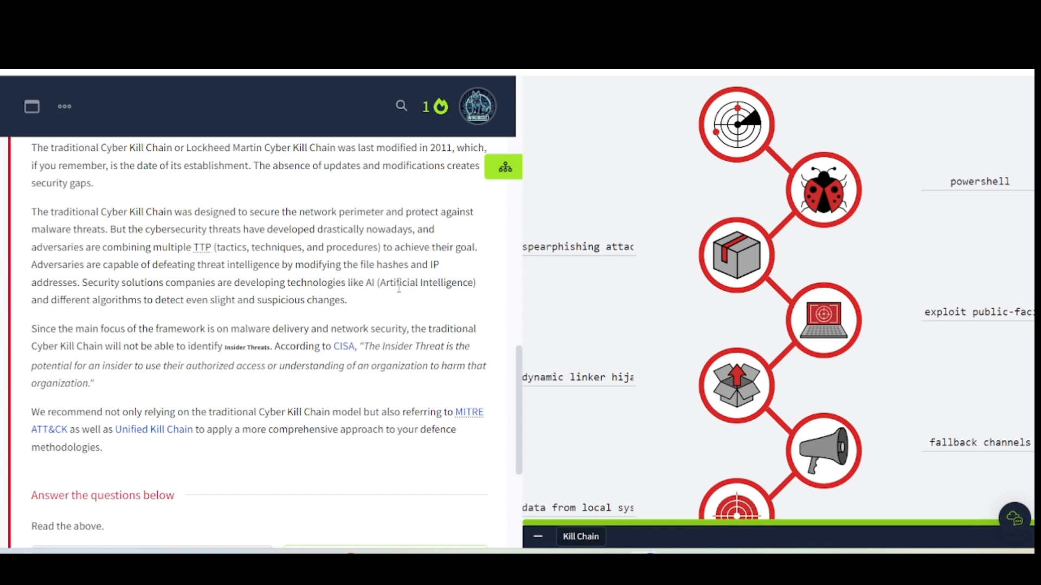
{"action": "mouse_move", "coordinate": [145, 306]}
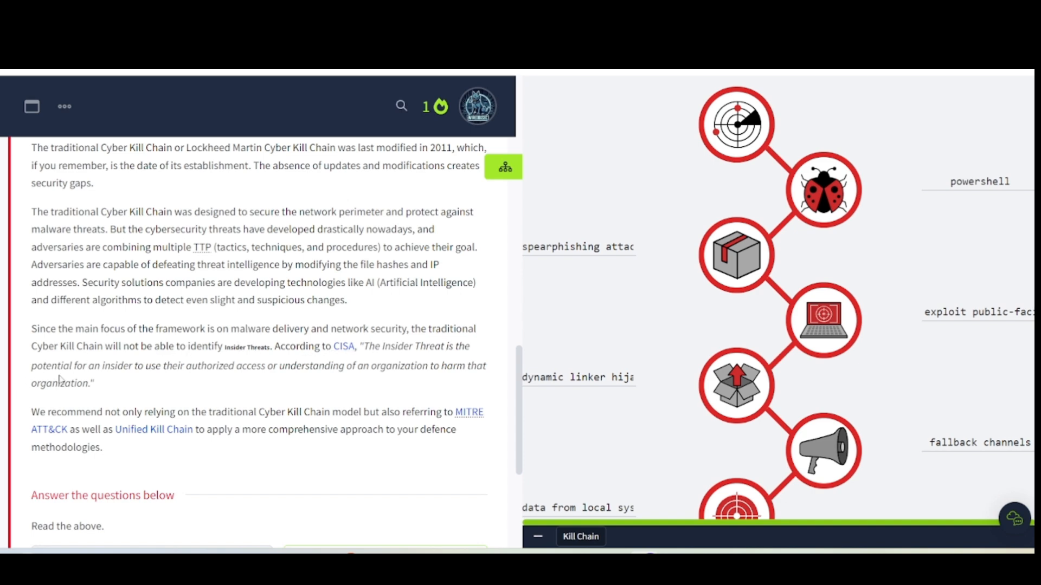
{"action": "mouse_move", "coordinate": [111, 365]}
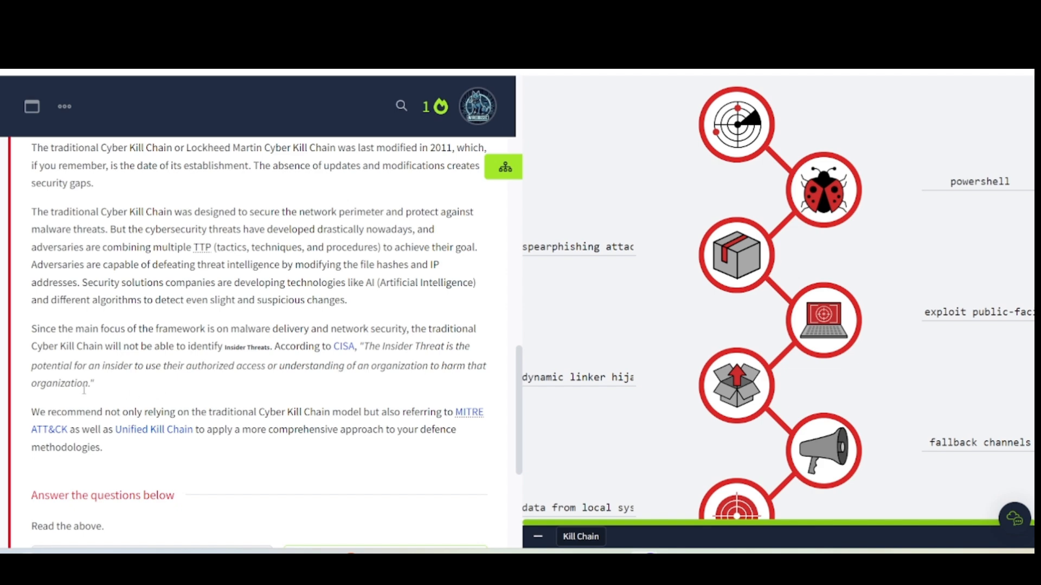
Step: Mark the Task 10 Conclusion as complete, finishing the Cyber Kill Chain room
{"action": "scroll", "scroll_direction": "down", "scroll_amount": 3}
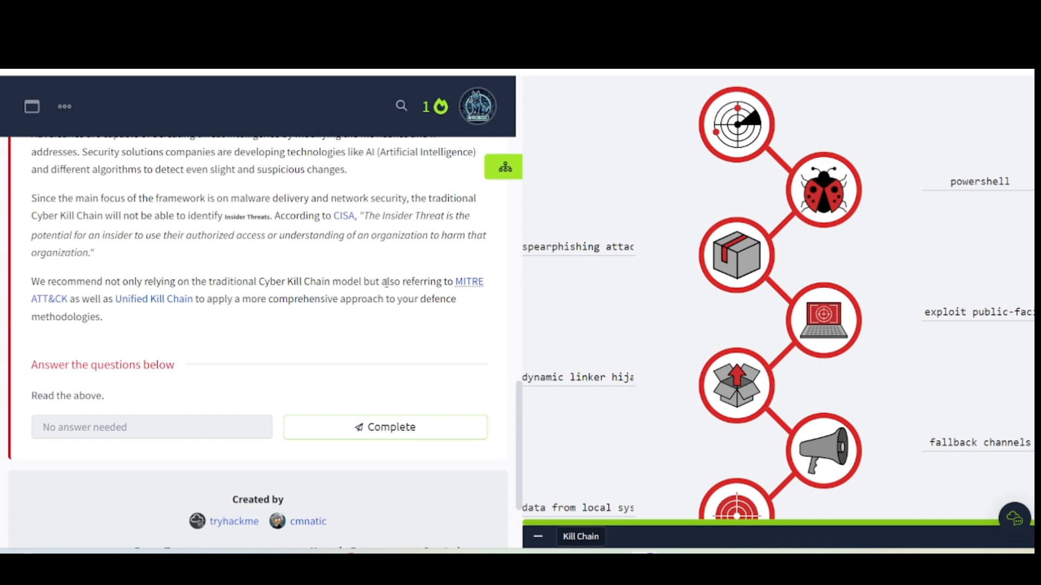
{"action": "mouse_move", "coordinate": [121, 326]}
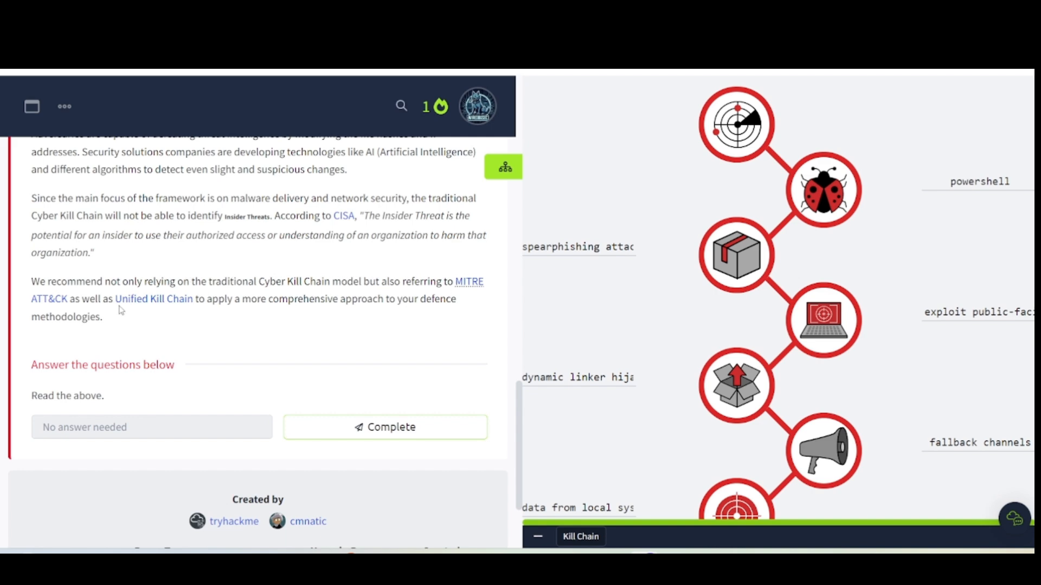
{"action": "mouse_move", "coordinate": [158, 312]}
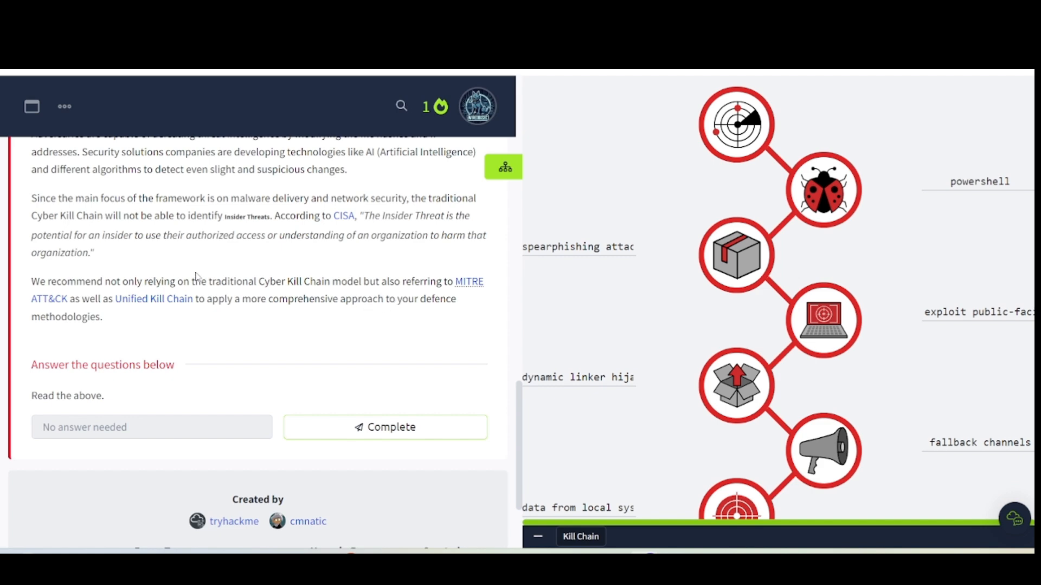
{"action": "mouse_move", "coordinate": [298, 263]}
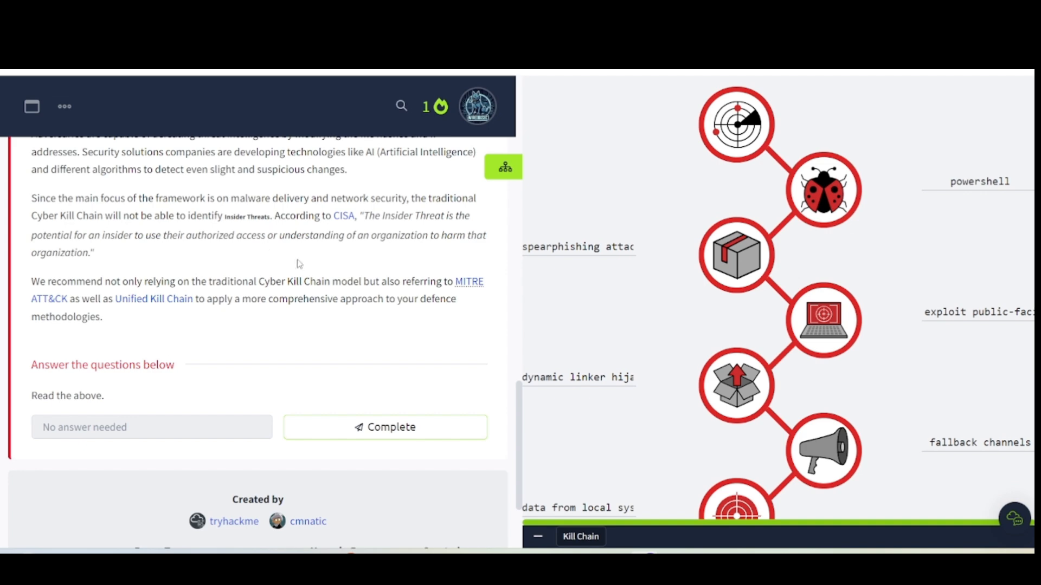
{"action": "mouse_move", "coordinate": [362, 289]}
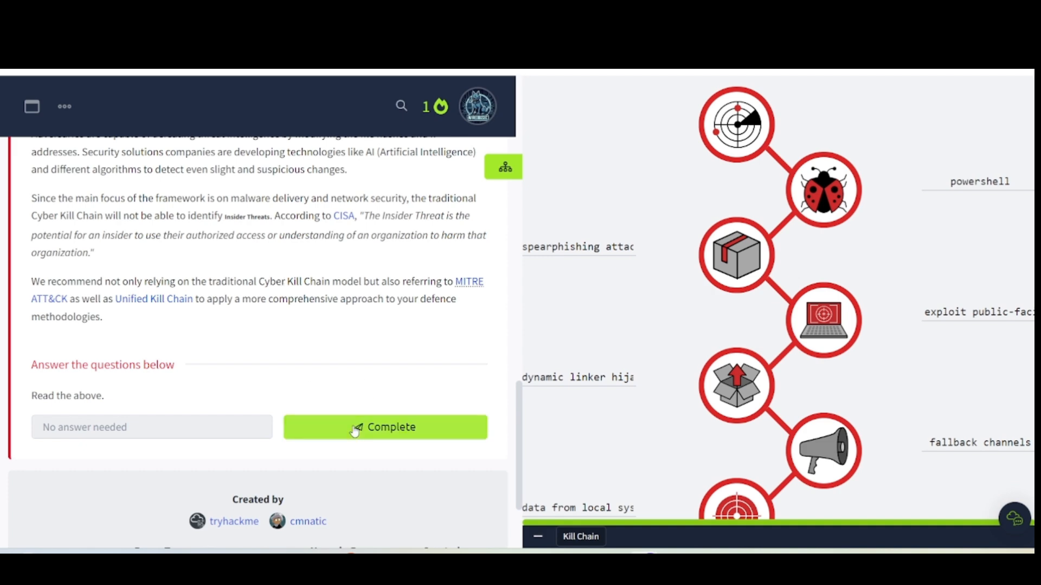
{"action": "left_click", "coordinate": [385, 427]}
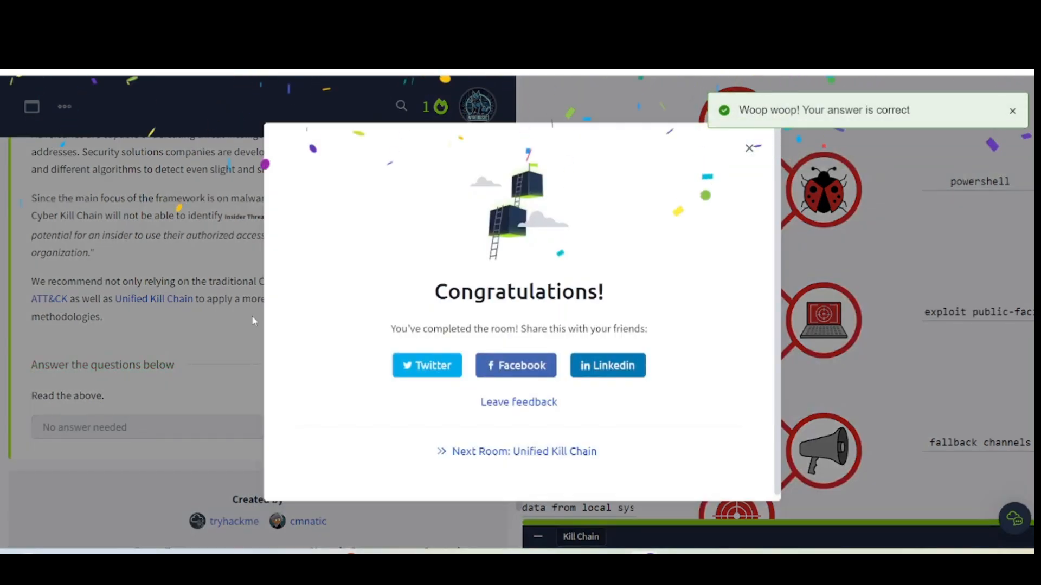